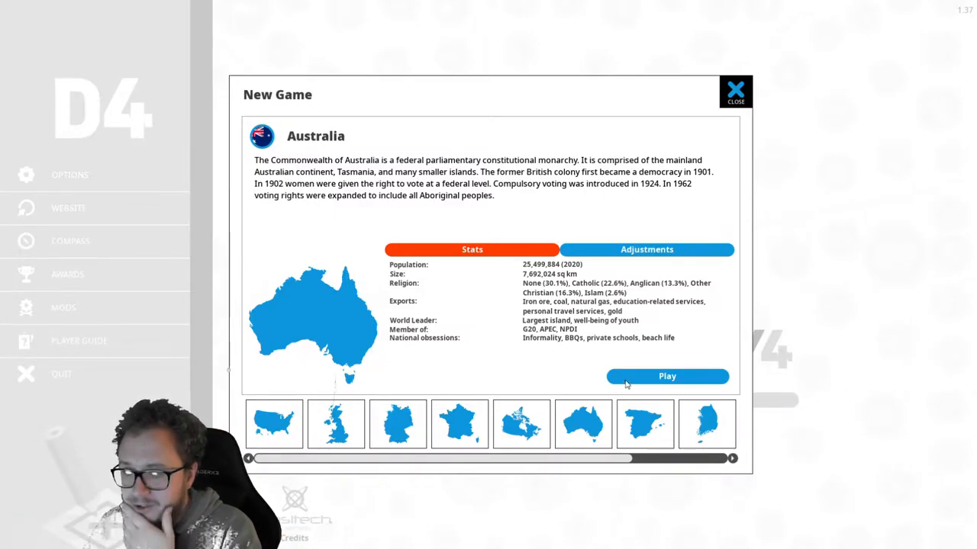
mouse_move(650, 388)
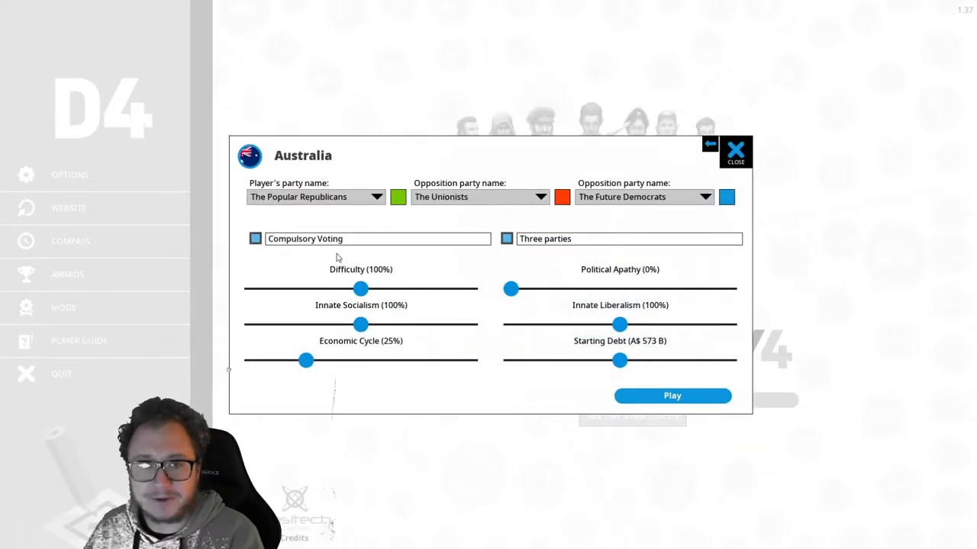
mouse_move(528, 256)
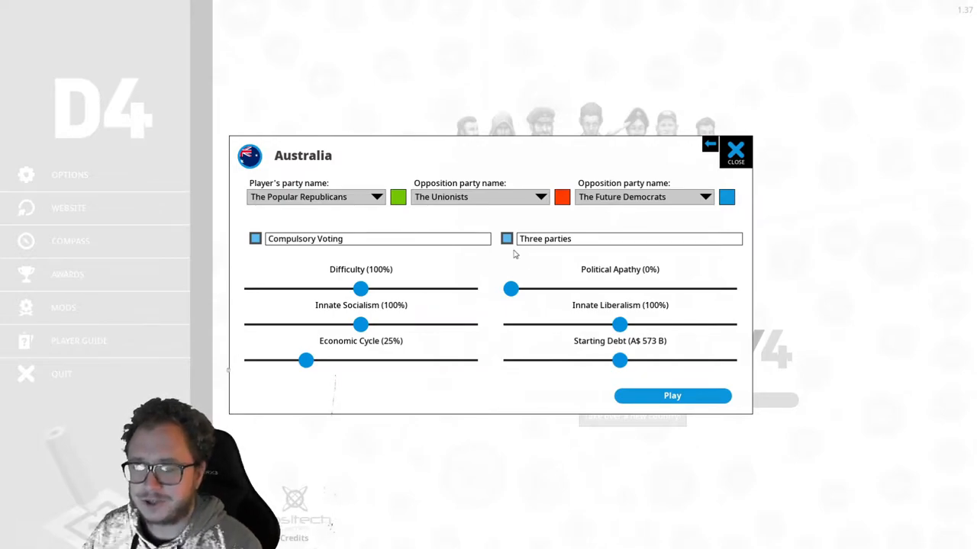
mouse_move(620, 361)
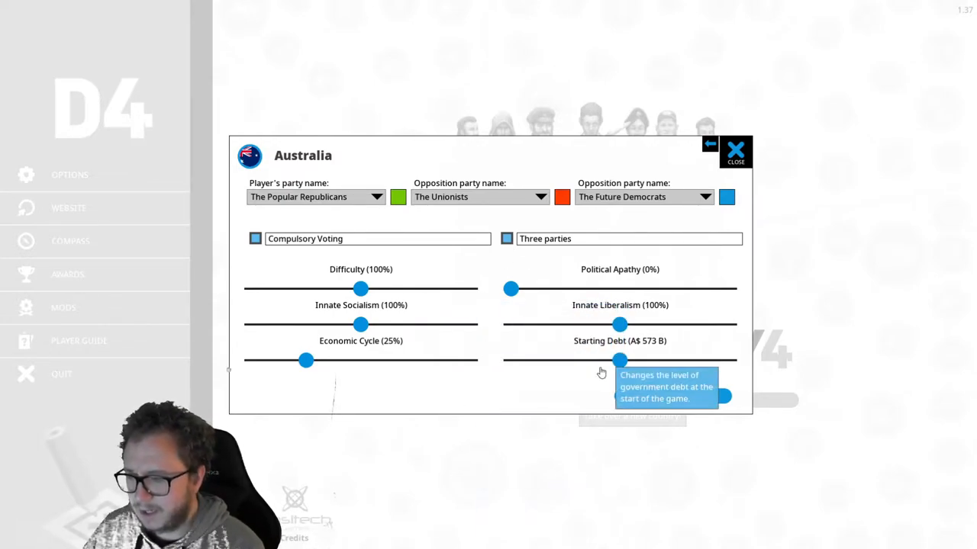
mouse_move(568, 393)
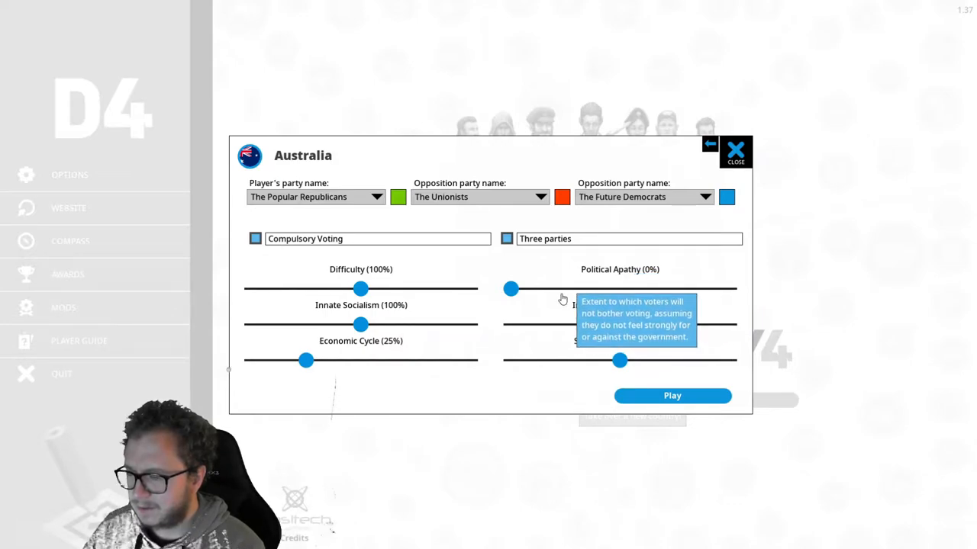
mouse_move(571, 296)
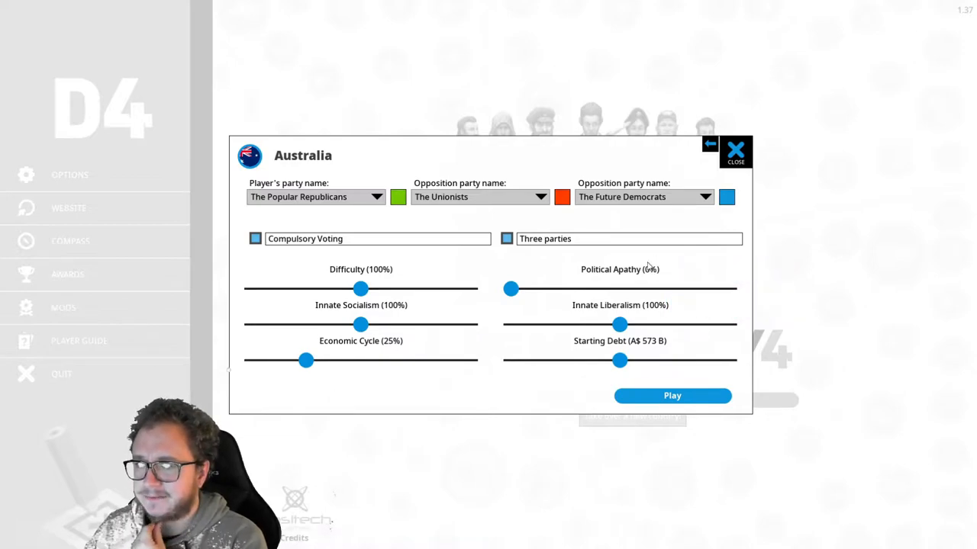
mouse_move(641, 266)
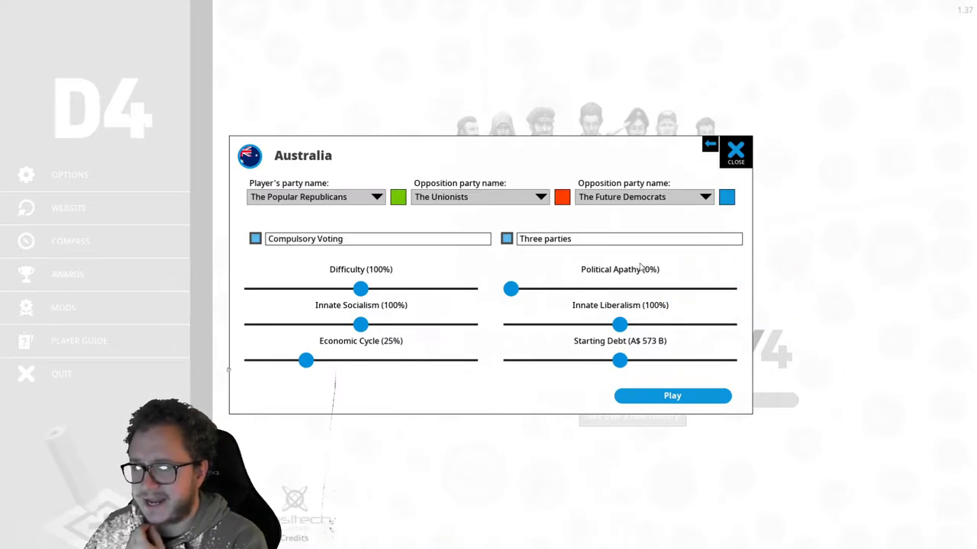
mouse_move(641, 272)
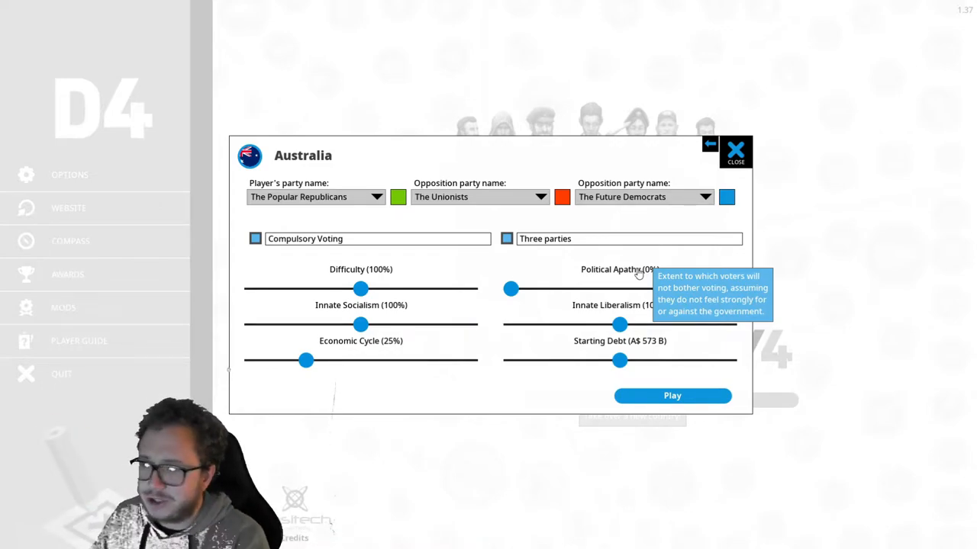
mouse_move(615, 316)
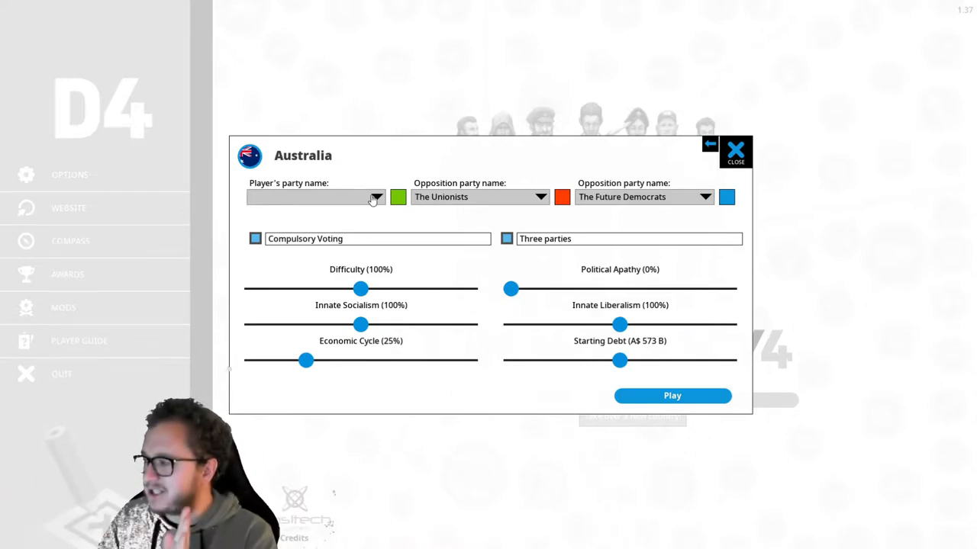
Choose The Green Collective from the player's party name list
click(313, 196)
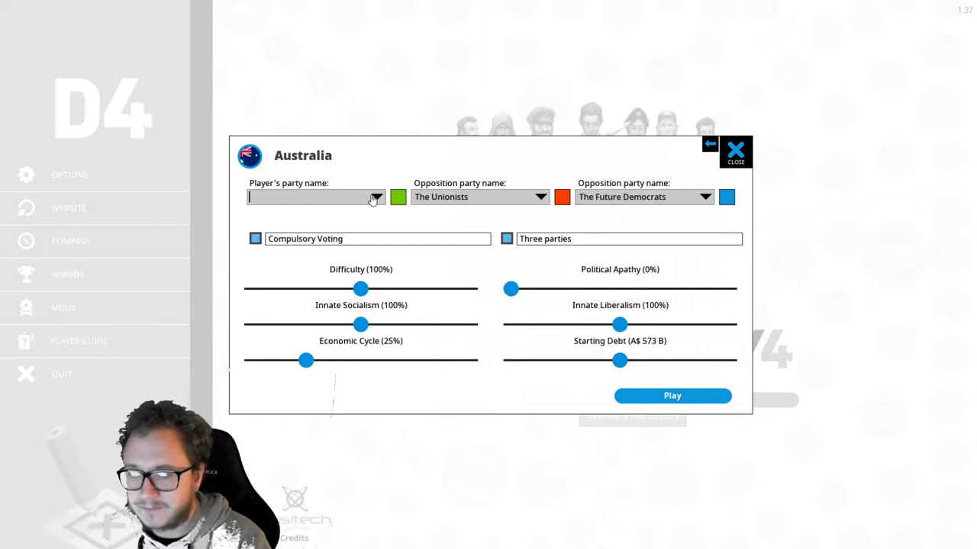
mouse_move(437, 228)
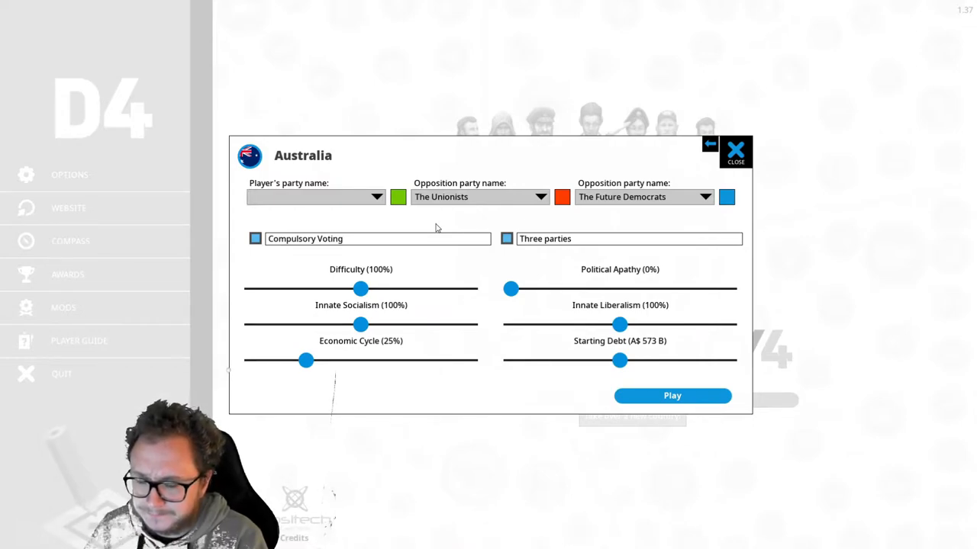
click(308, 197)
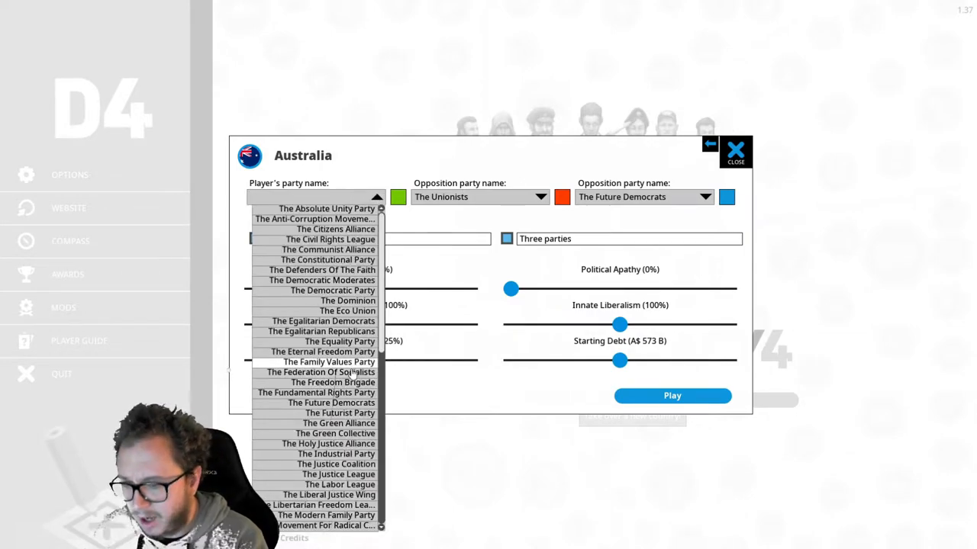
mouse_move(338, 412)
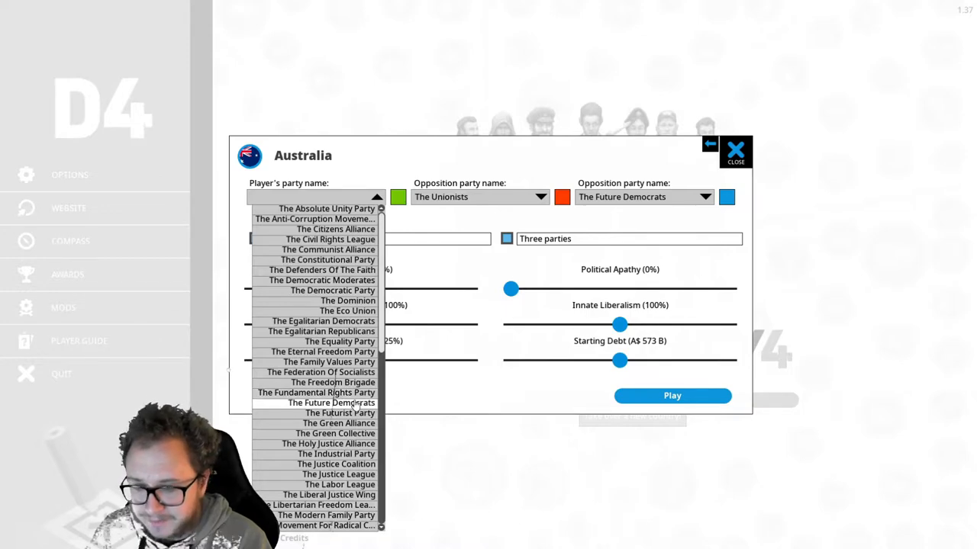
mouse_move(325, 424)
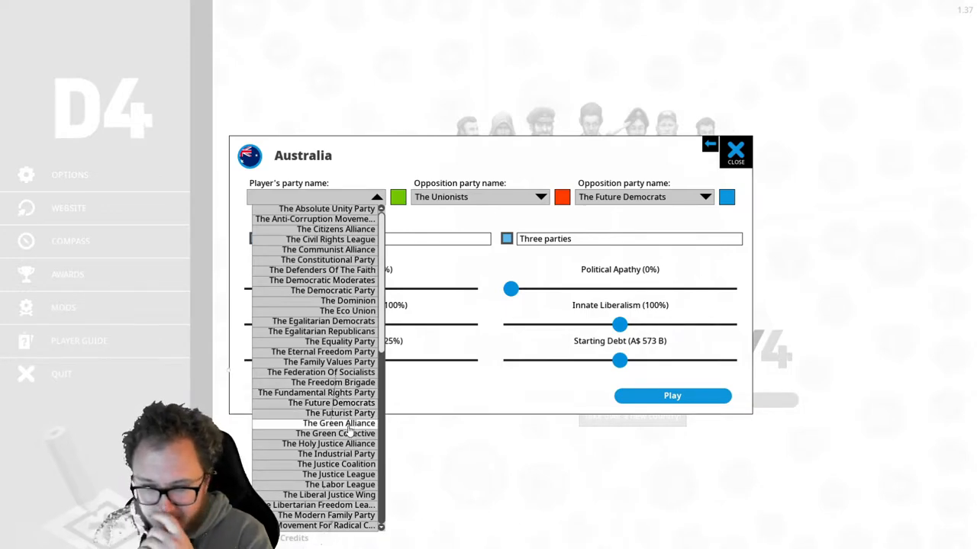
click(323, 433)
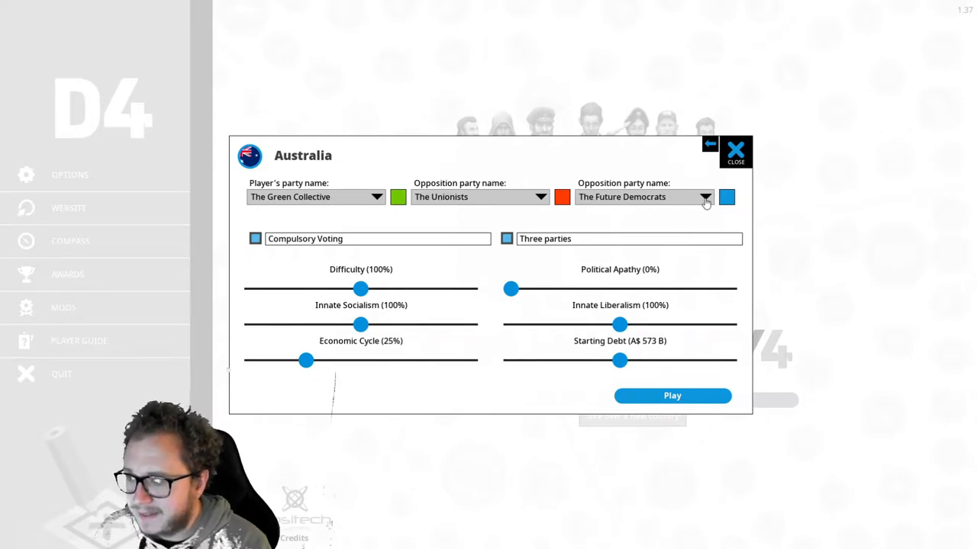
Browse the name list for the second opposition party, currently The Future Democrats
click(705, 197)
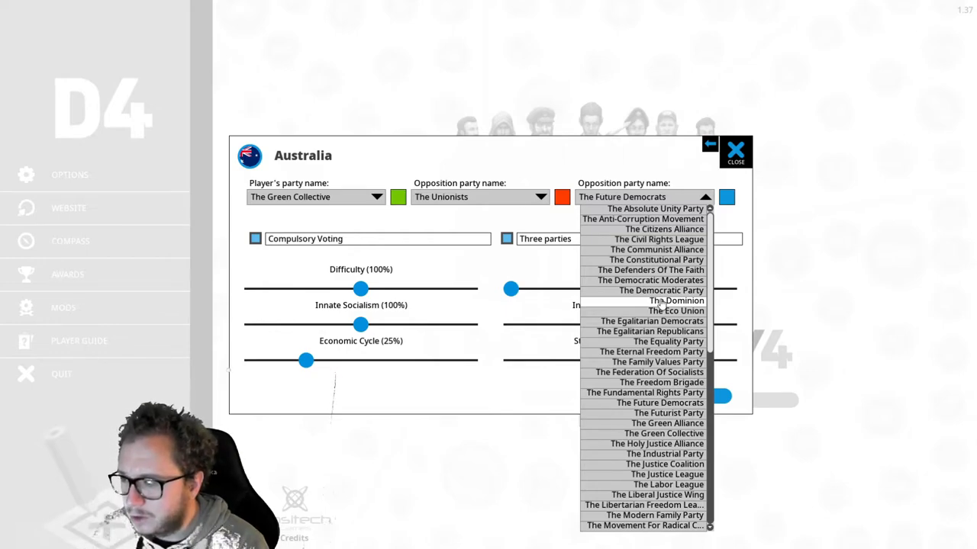
mouse_move(683, 312)
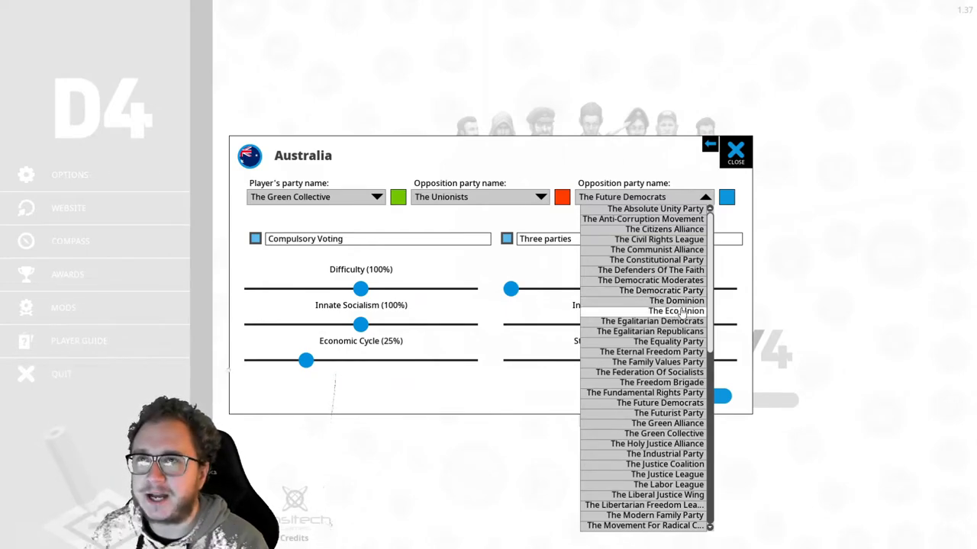
mouse_move(679, 301)
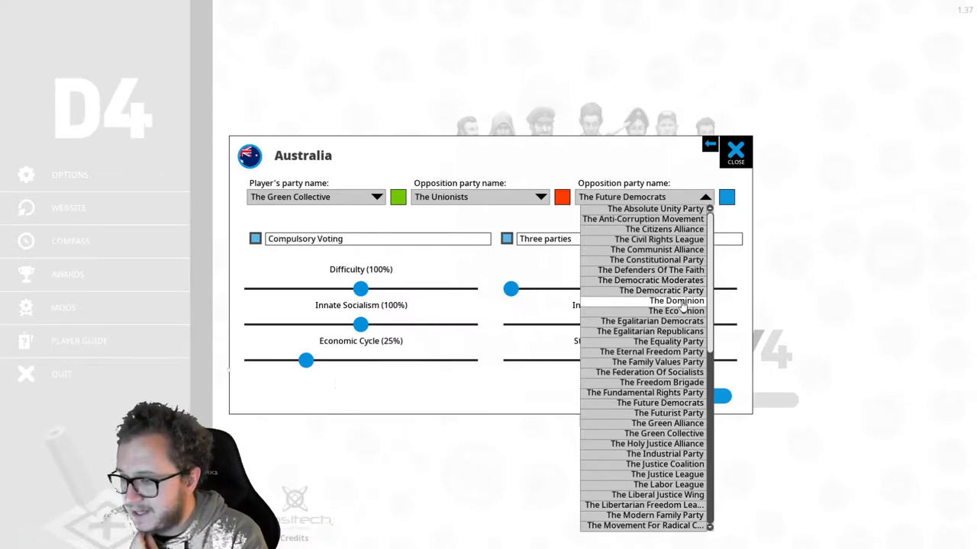
mouse_move(668, 351)
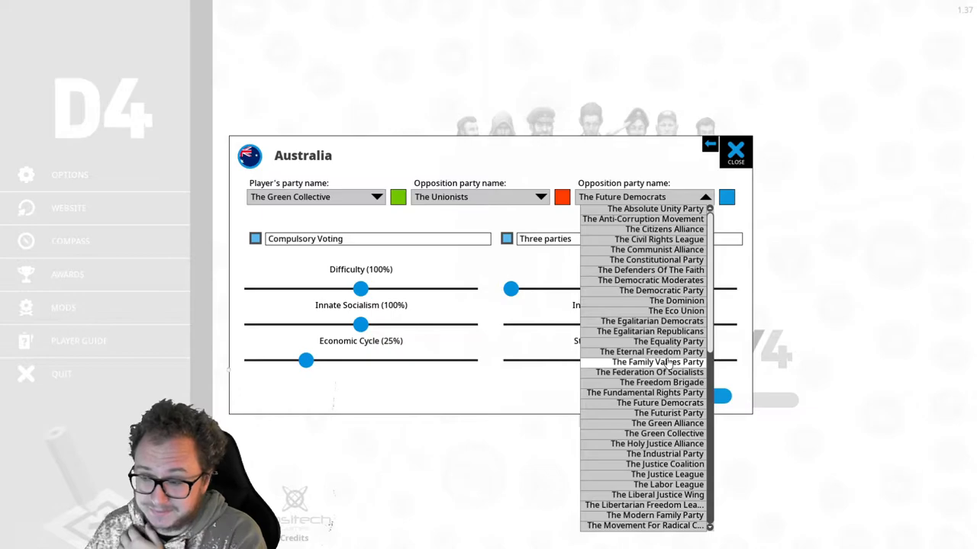
scroll(down, 3)
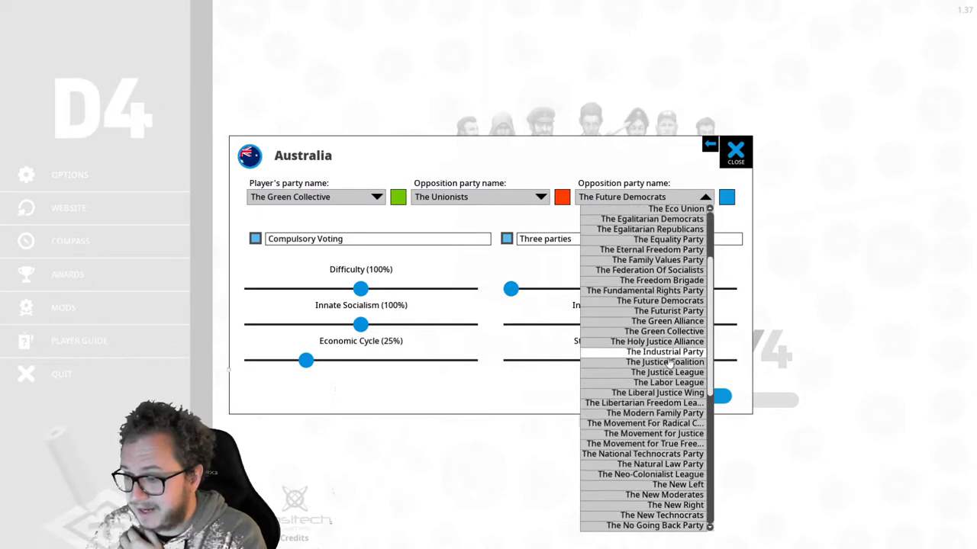
scroll(down, 3)
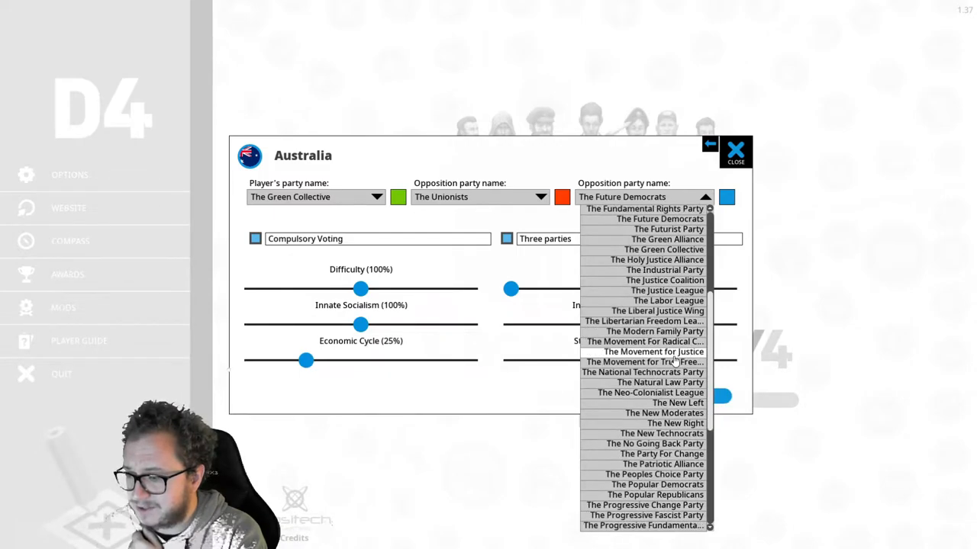
scroll(down, 3)
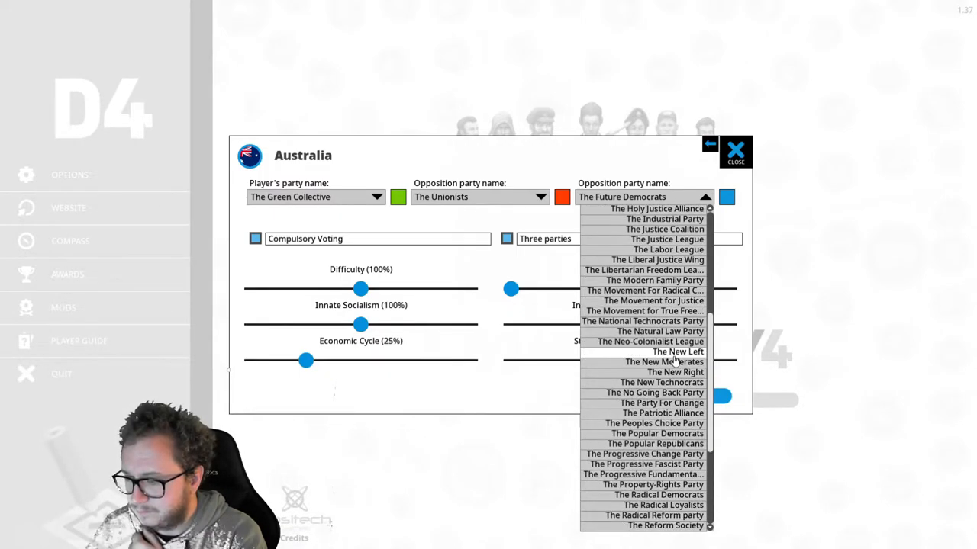
scroll(down, 3)
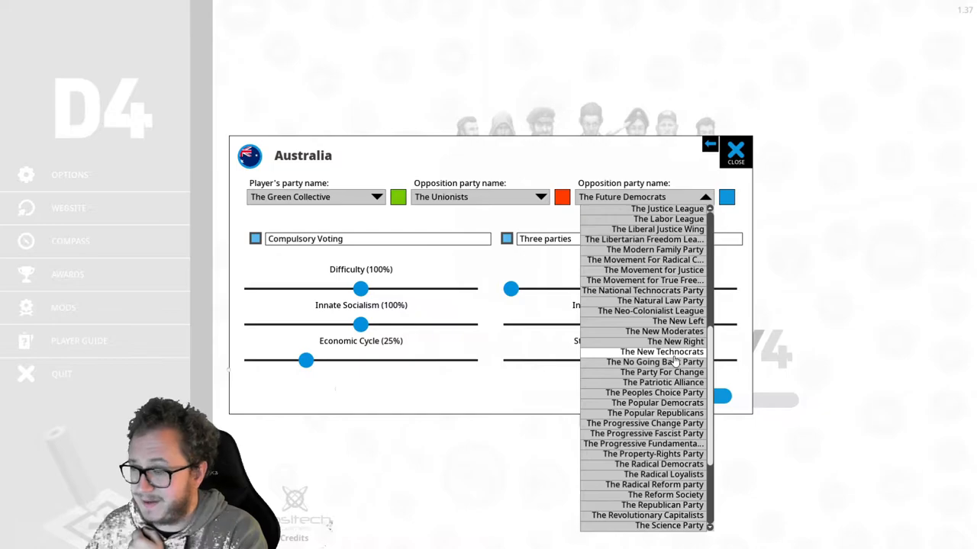
mouse_move(671, 389)
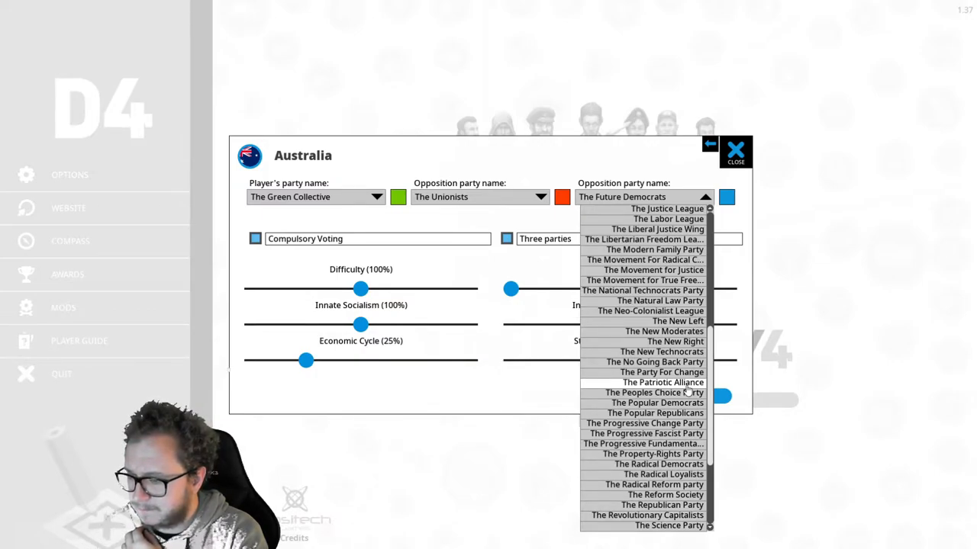
Name the oppositions The Patriotic Alliance and The New Moderates
click(655, 382)
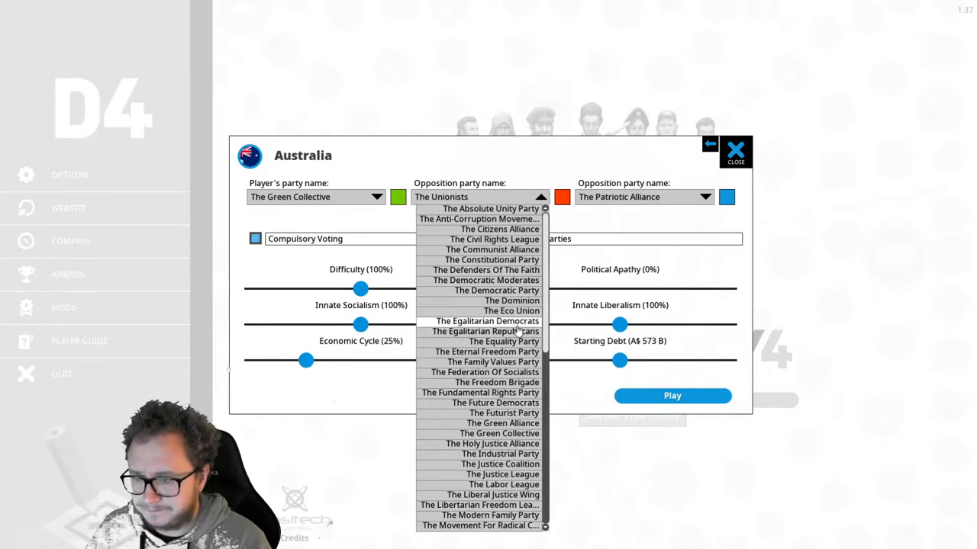
mouse_move(481, 336)
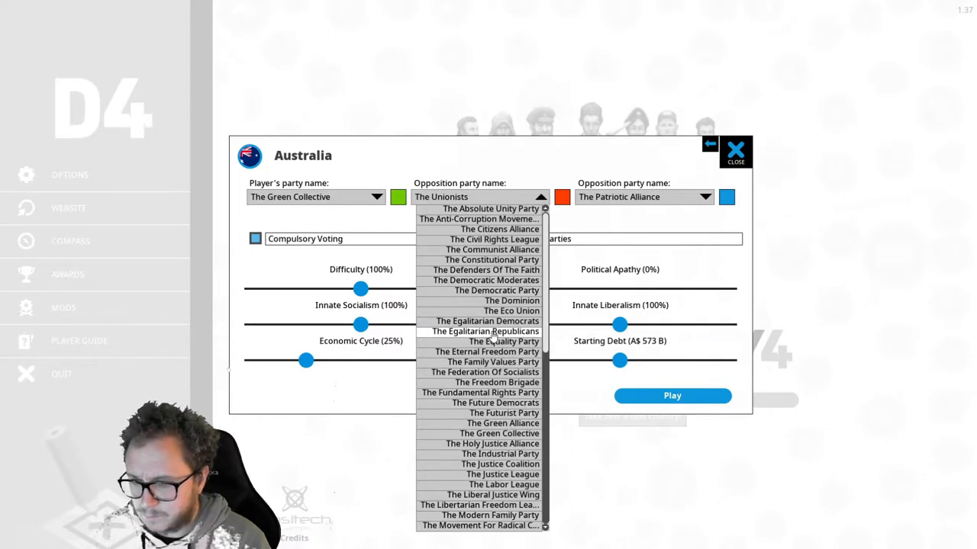
scroll(down, 3)
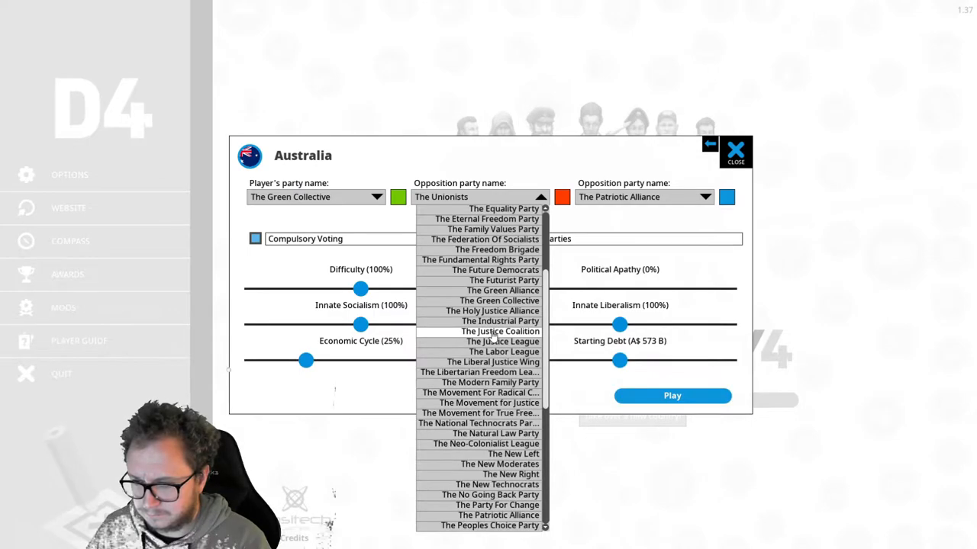
scroll(down, 3)
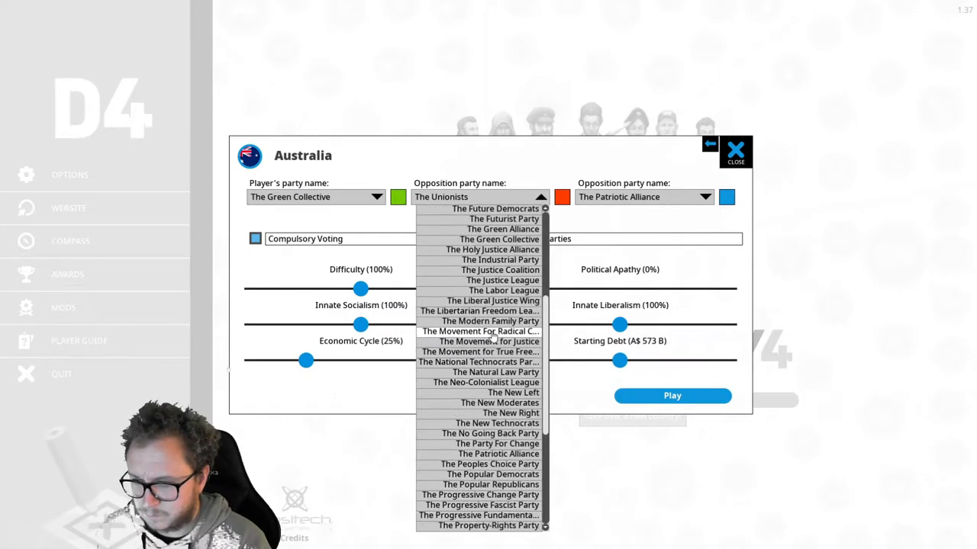
scroll(down, 3)
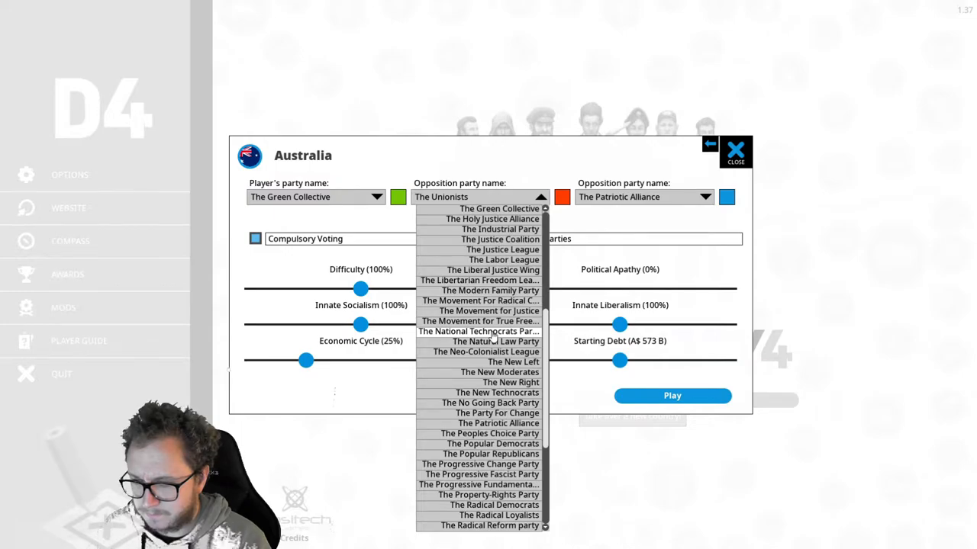
scroll(down, 3)
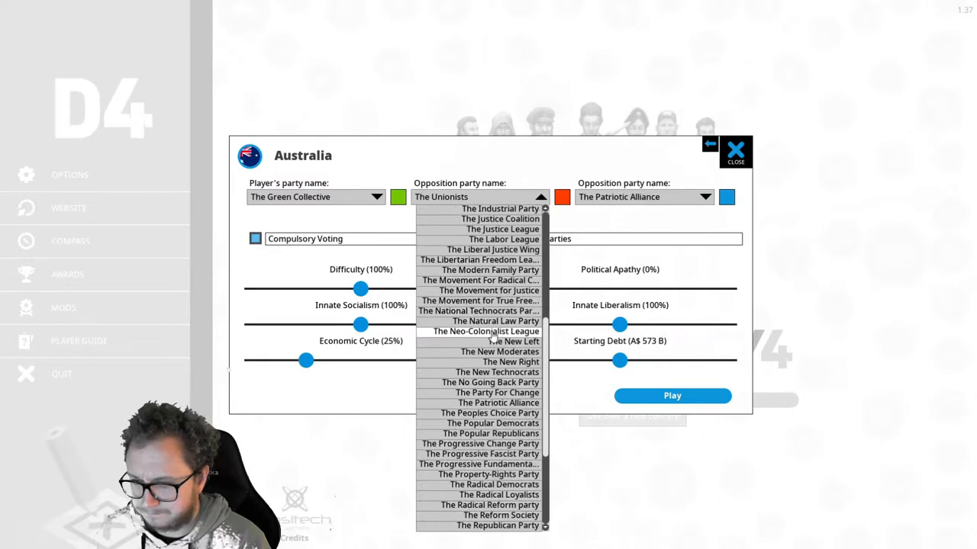
mouse_move(485, 351)
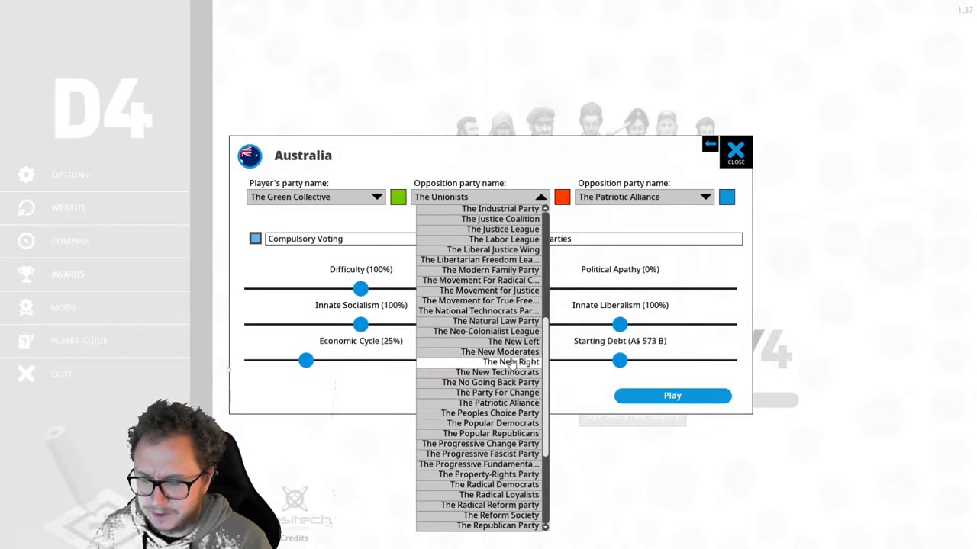
click(490, 351)
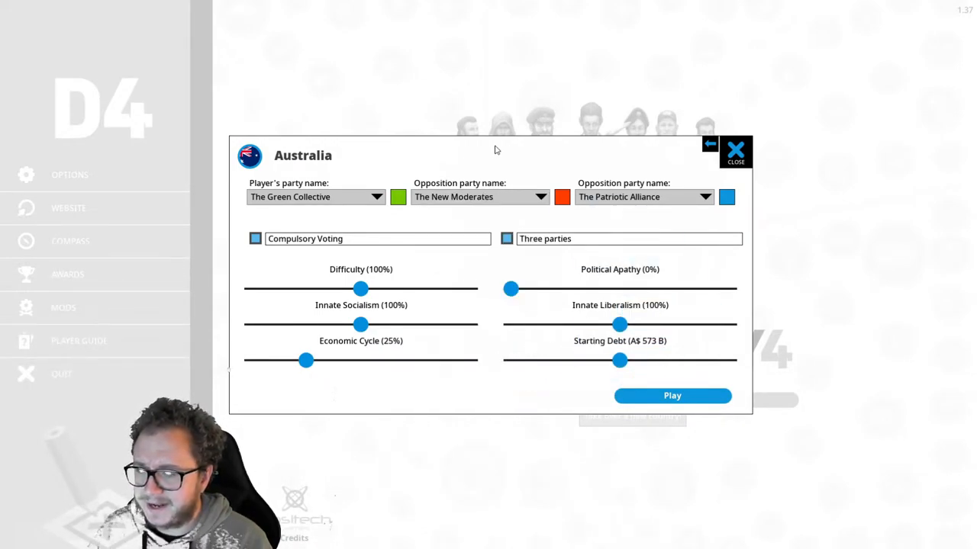
mouse_move(672, 397)
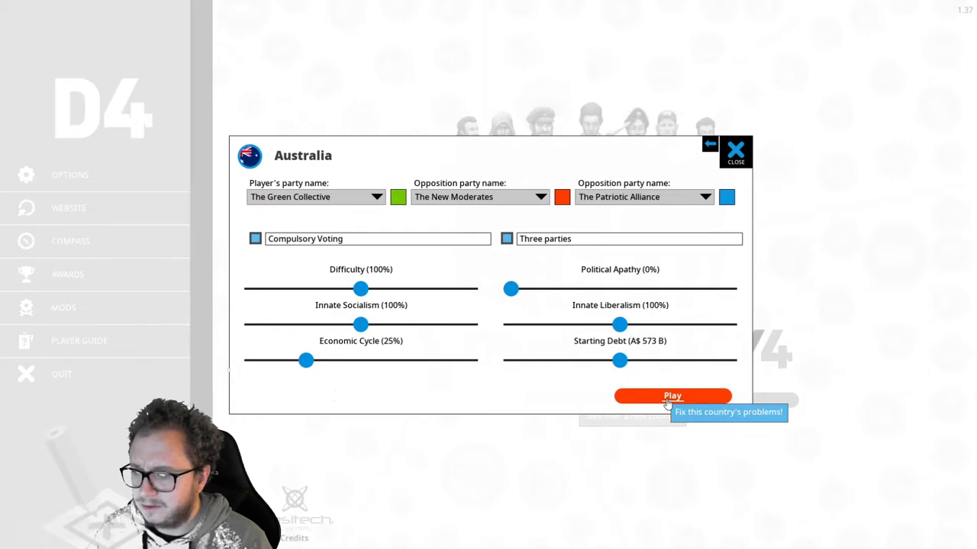
Start the Australia game and reach the election victory summary
click(671, 397)
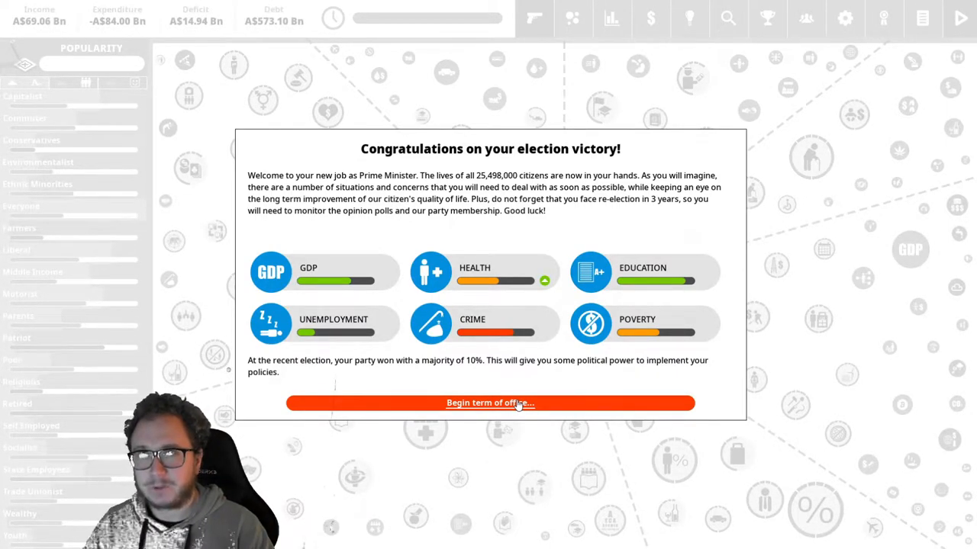
mouse_move(515, 402)
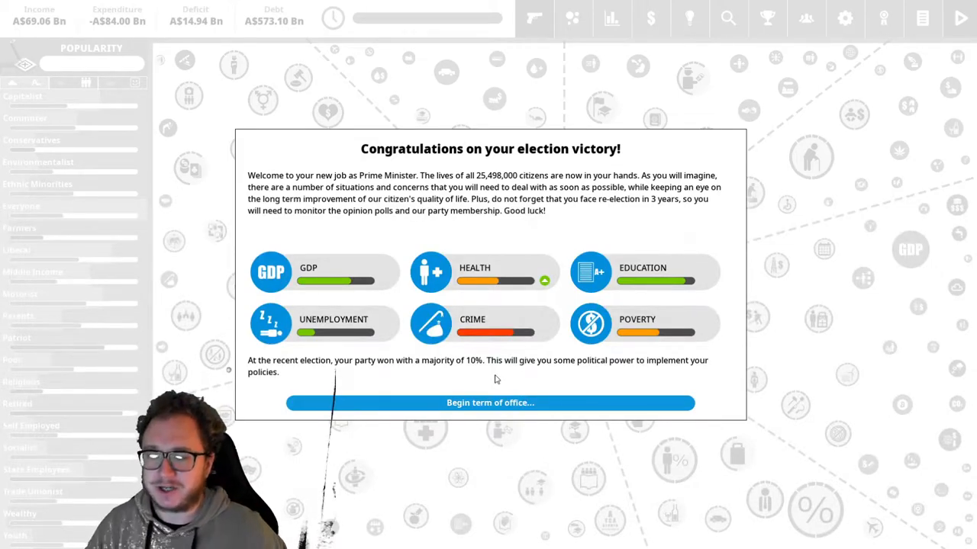
mouse_move(491, 403)
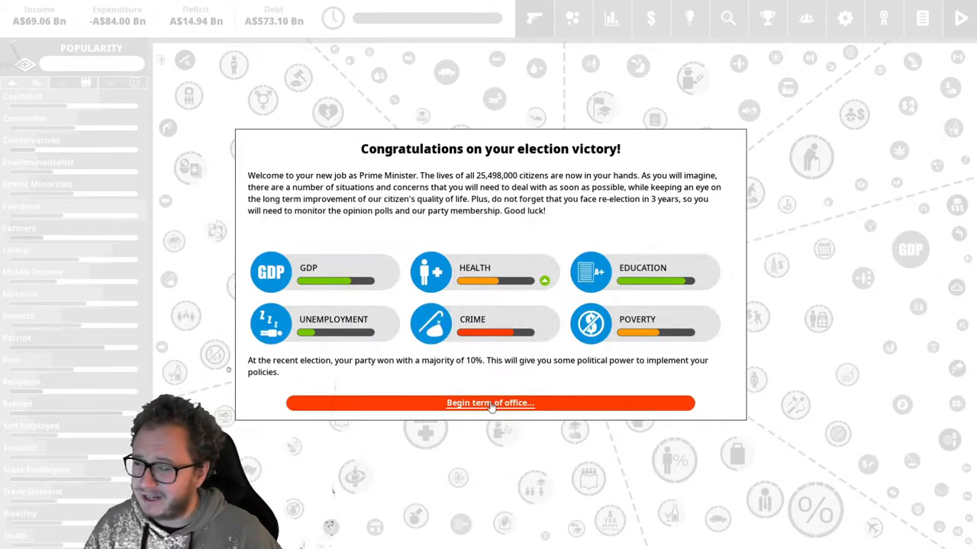
mouse_move(504, 403)
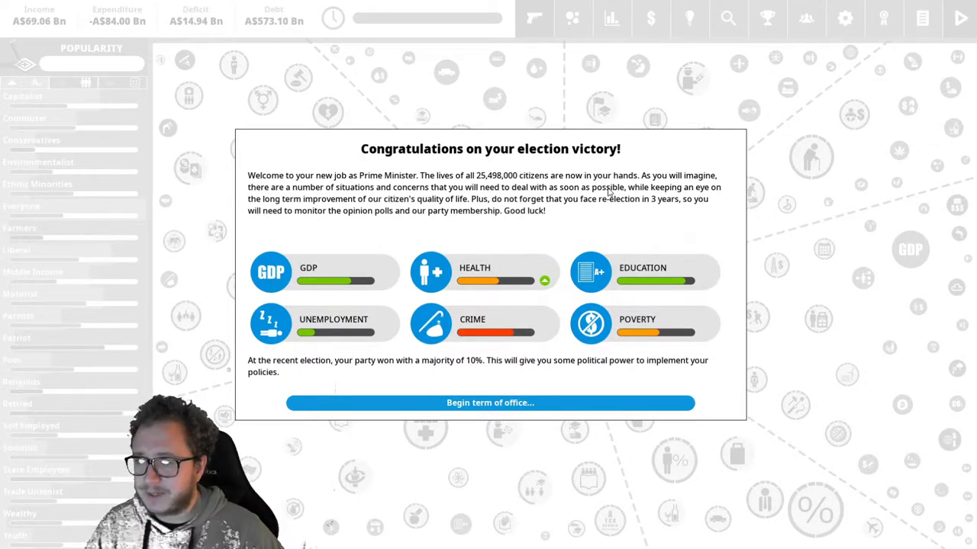
mouse_move(638, 209)
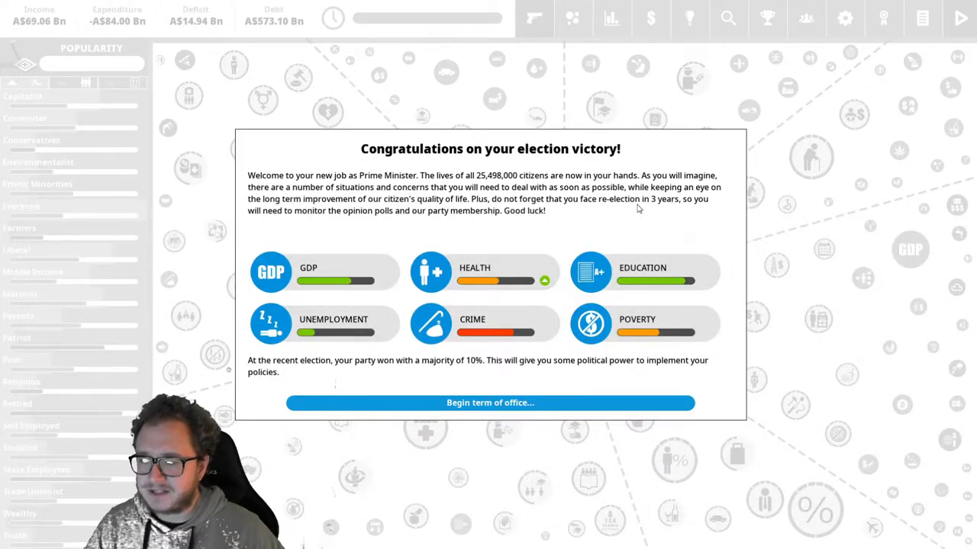
mouse_move(632, 207)
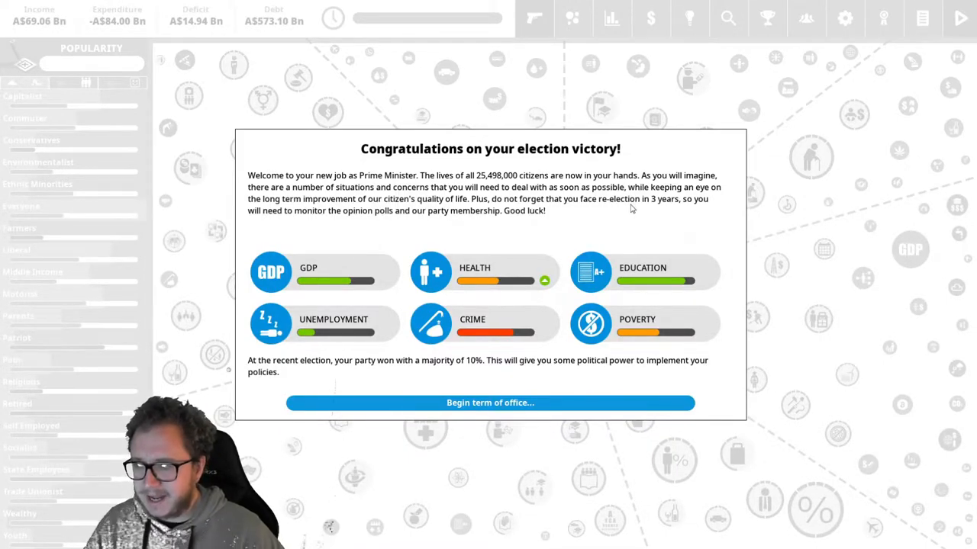
Begin the term of office, reaching the main policy screen
click(490, 403)
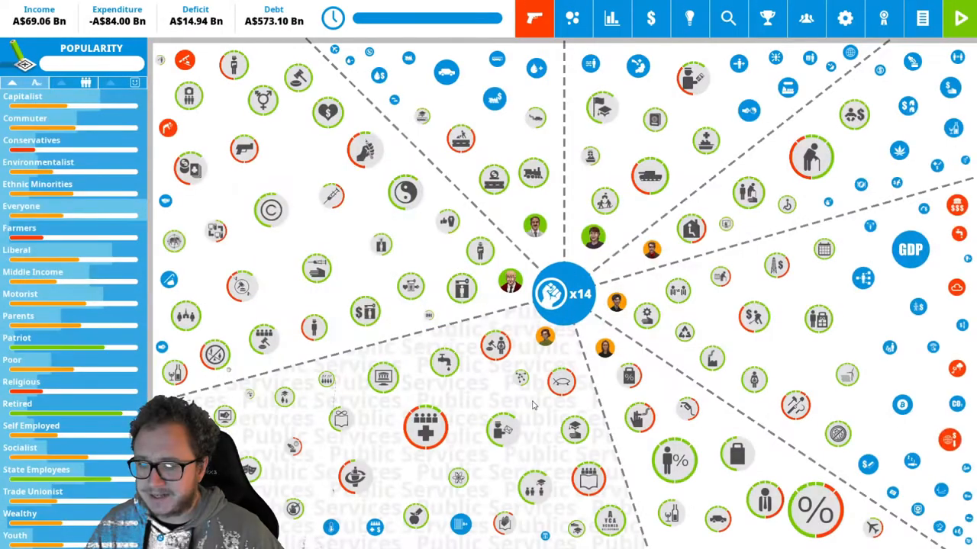
mouse_move(561, 293)
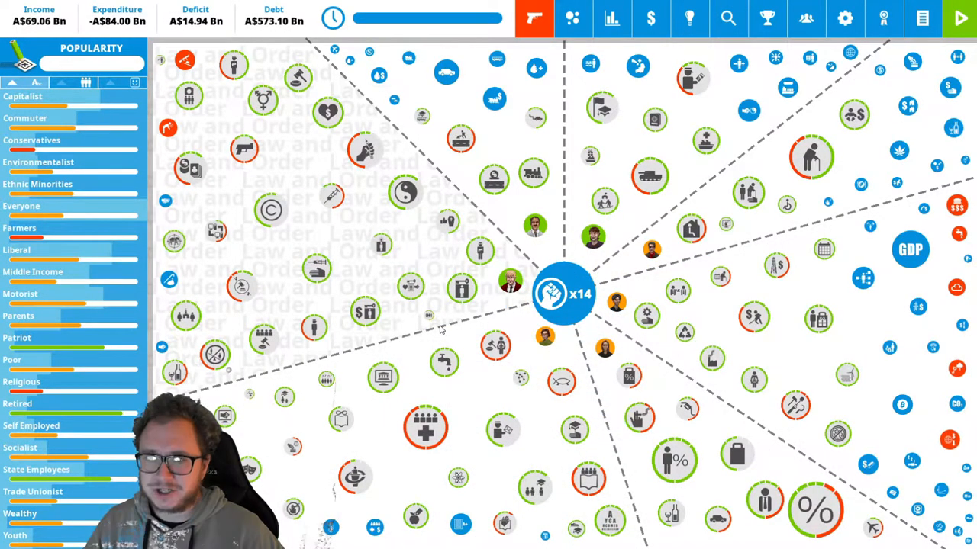
mouse_move(612, 19)
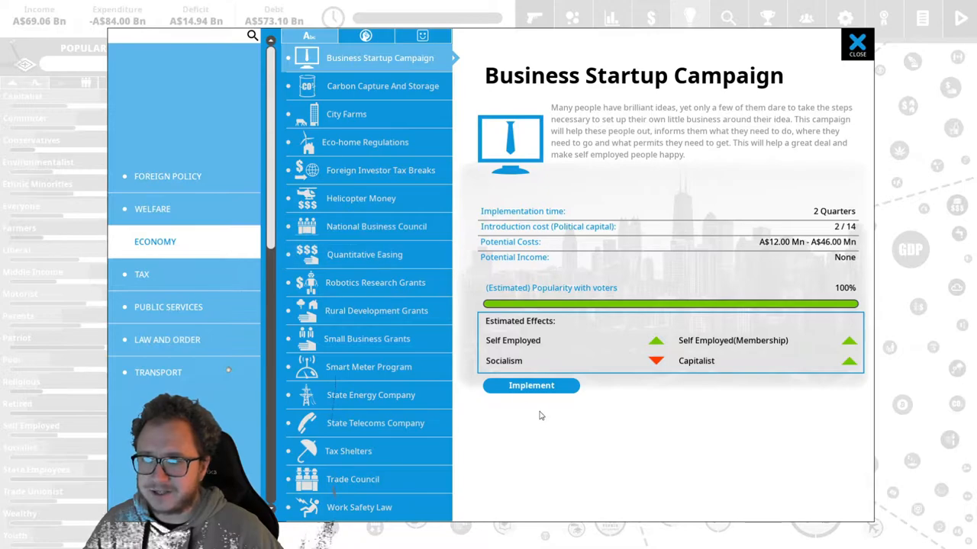
Introduce the Business Startup Campaign at maximum intensity
click(531, 385)
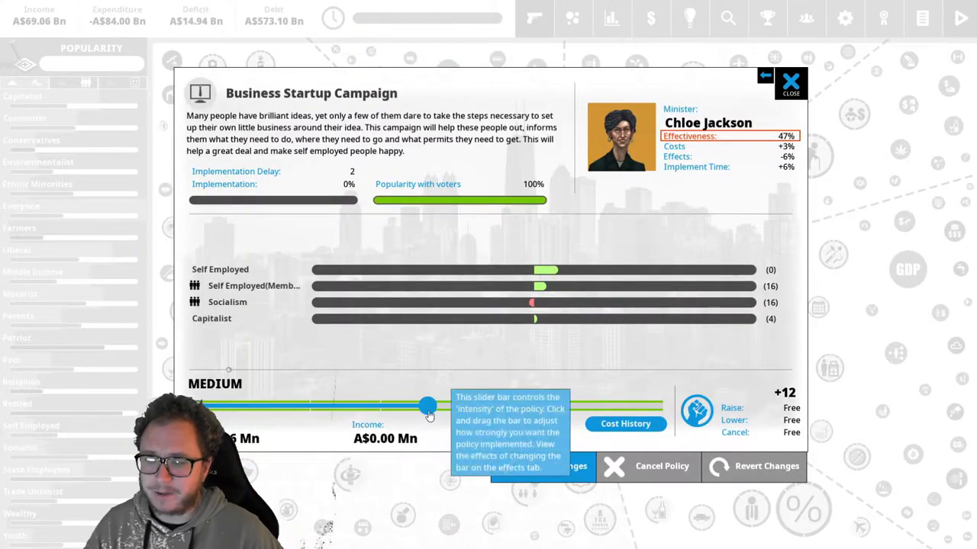
drag(428, 406, 659, 406)
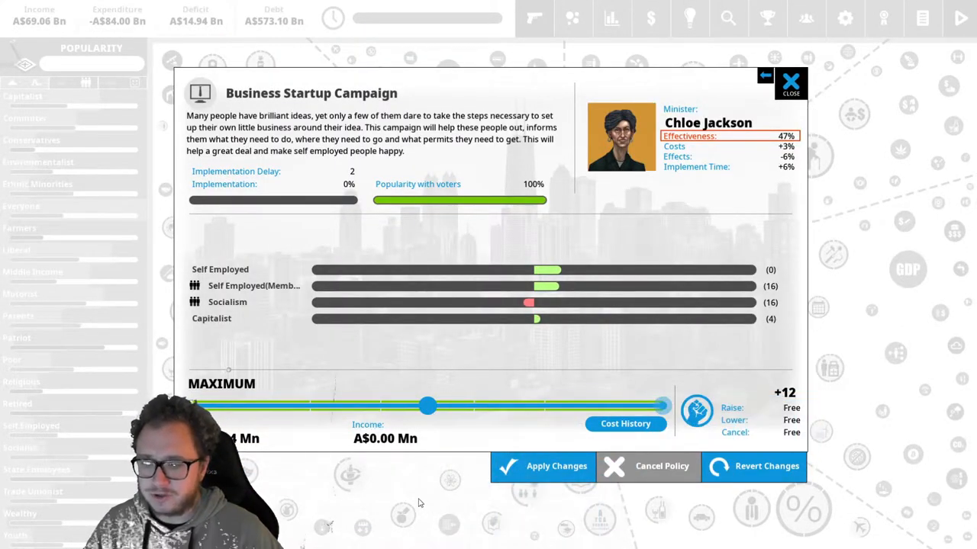
click(793, 79)
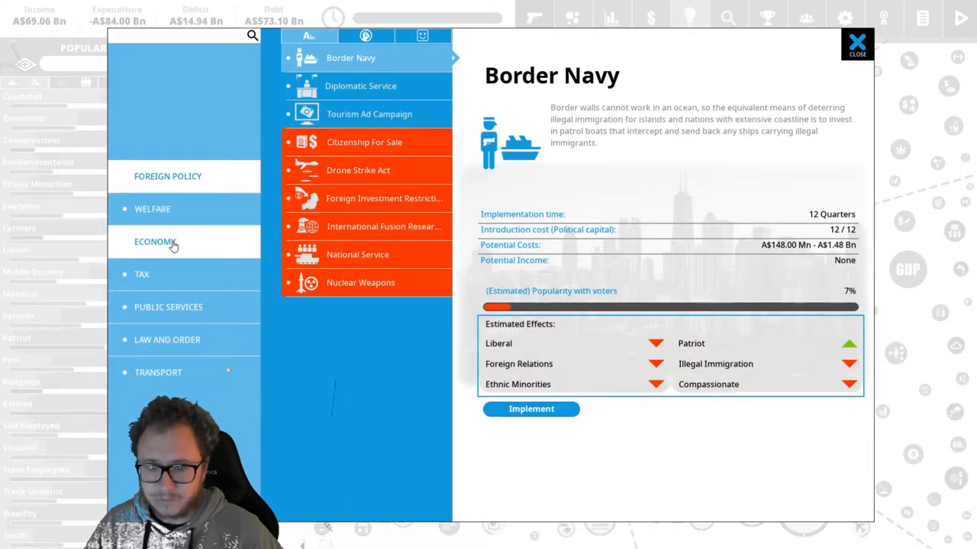
Introduce Small Business Grants from the Economy policies and set its funding level
click(155, 241)
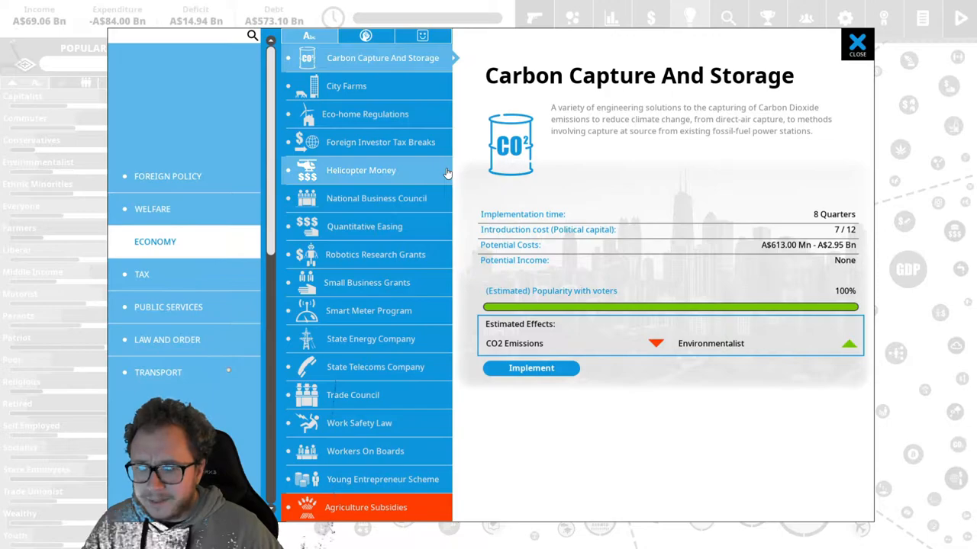
mouse_move(394, 283)
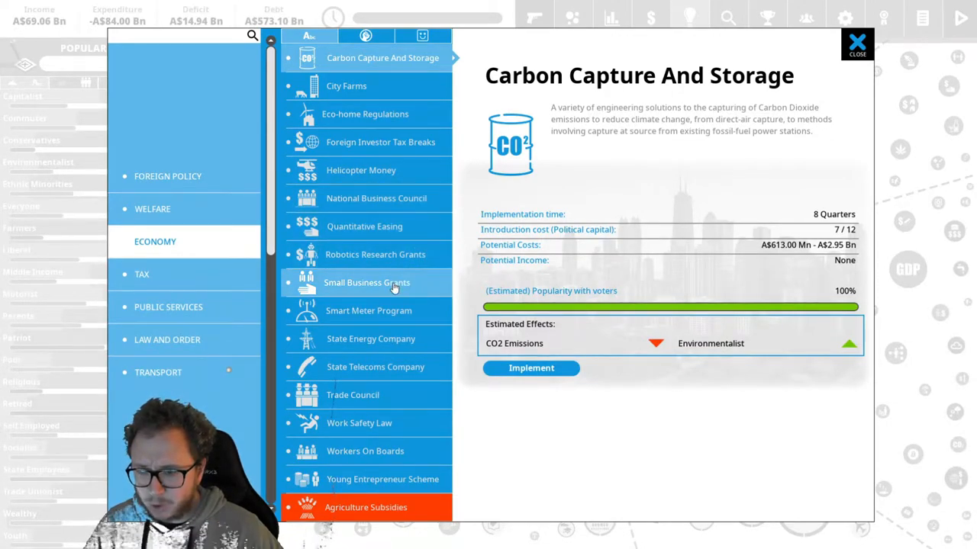
click(366, 282)
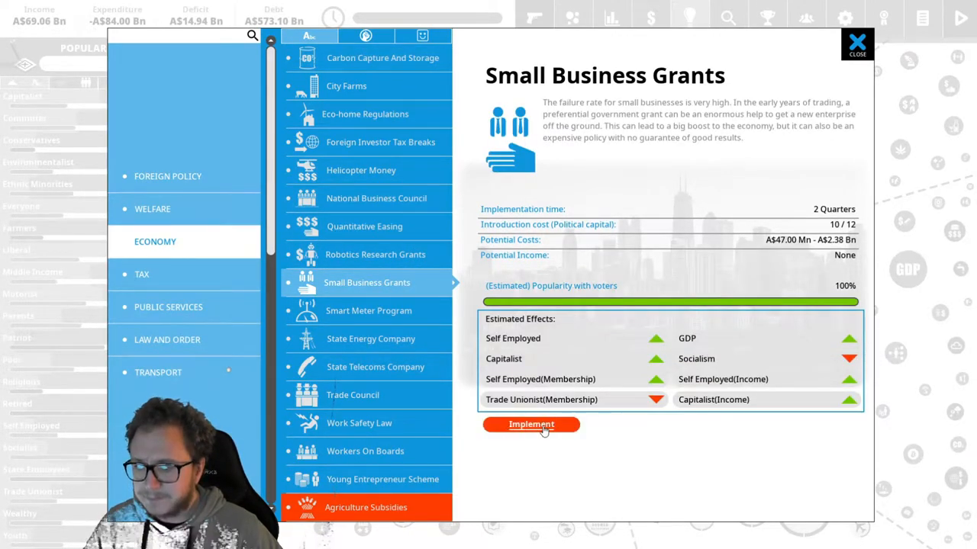
click(531, 424)
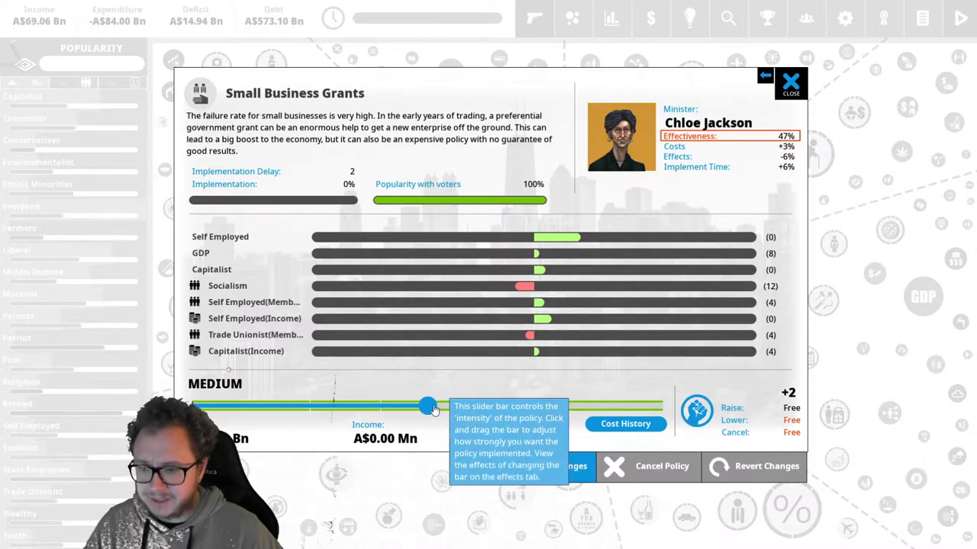
drag(427, 406, 659, 406)
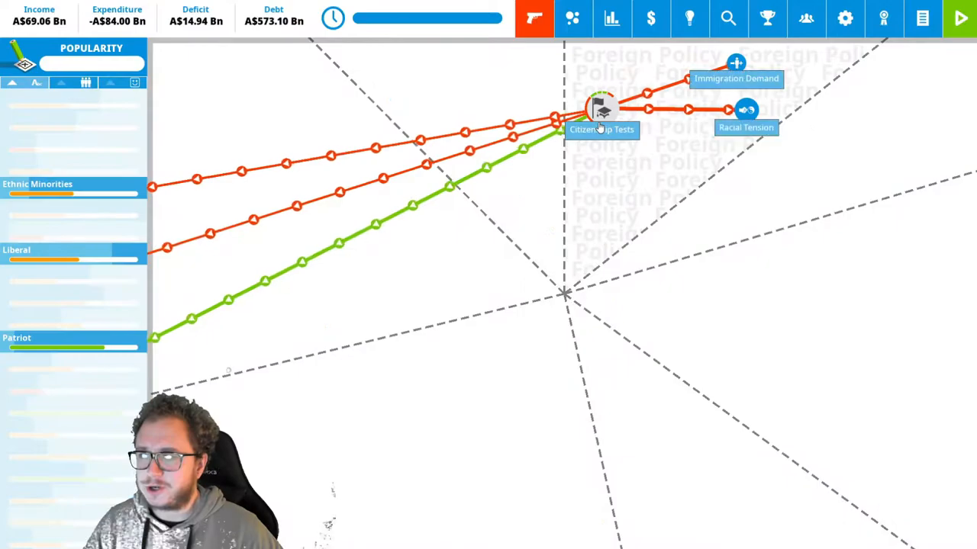
Introduce the National Business Council at maximum intensity from the new policies list
click(687, 18)
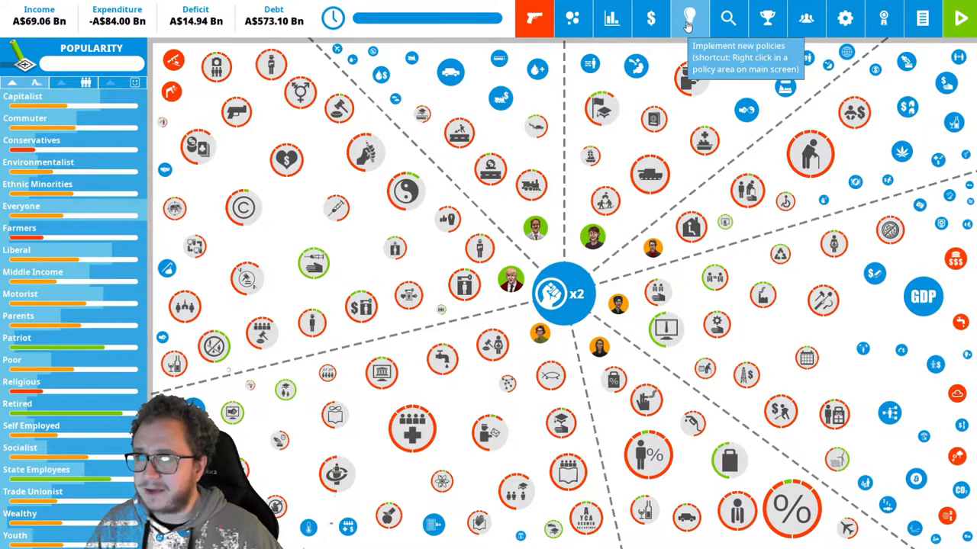
click(687, 16)
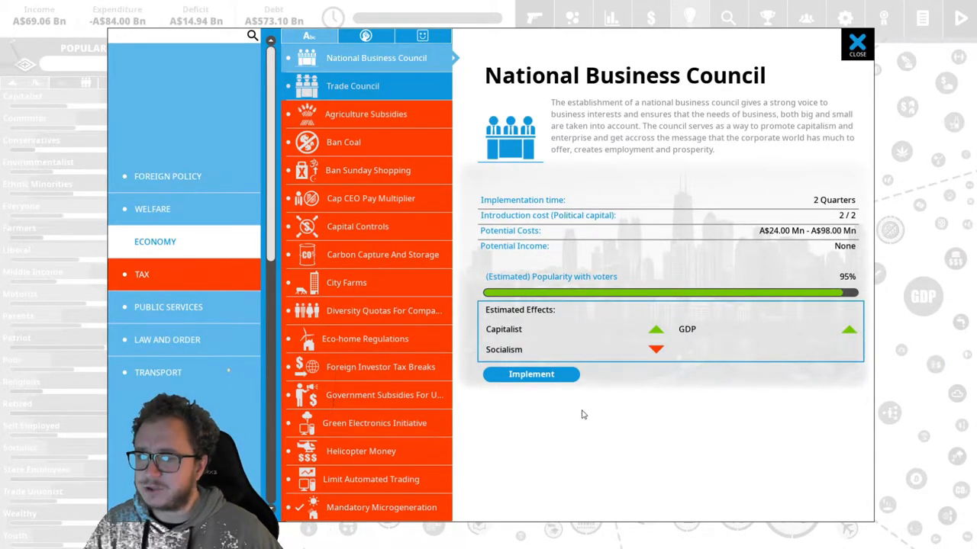
click(531, 375)
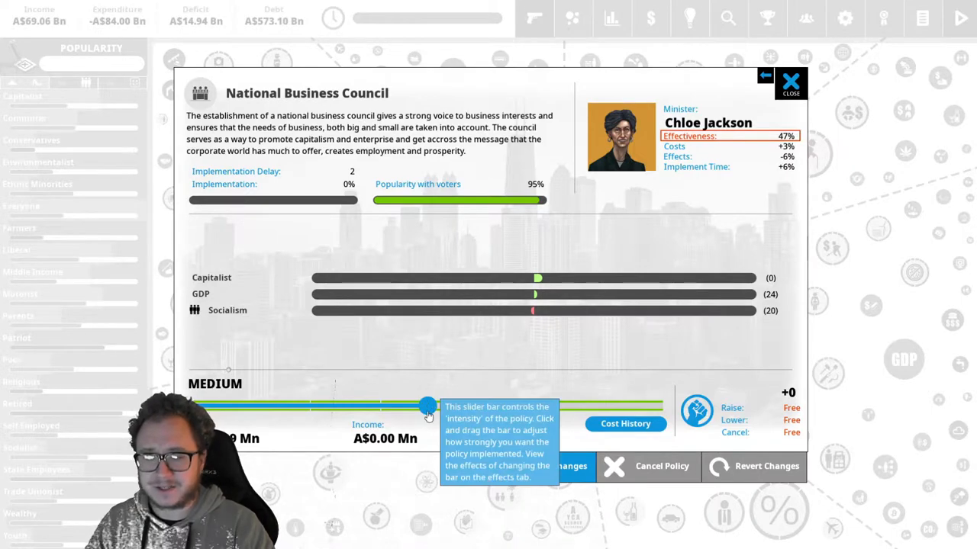
drag(428, 406, 664, 406)
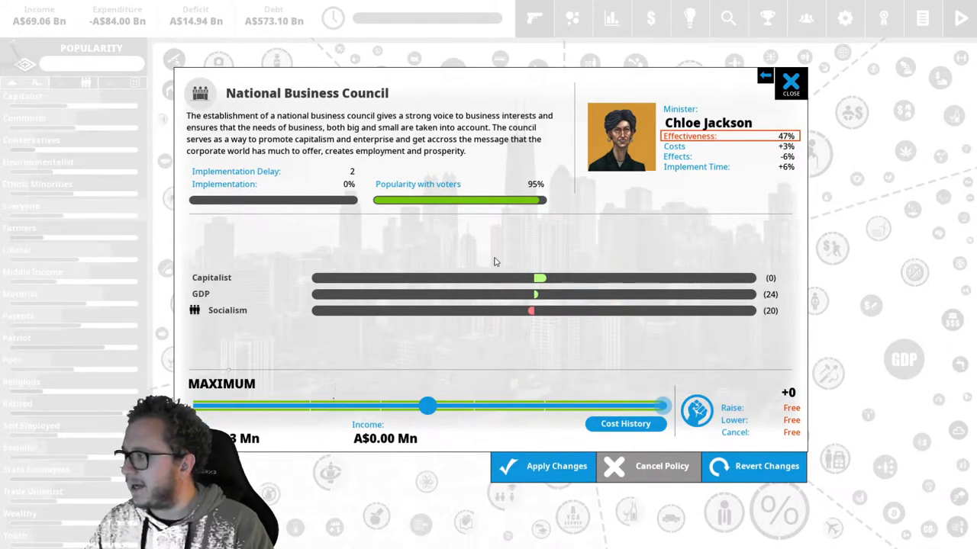
mouse_move(473, 359)
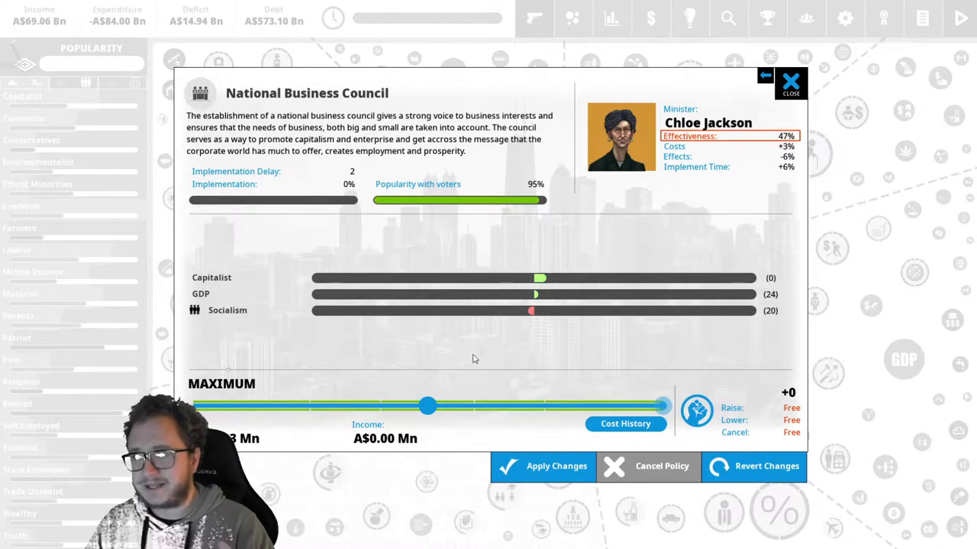
mouse_move(522, 324)
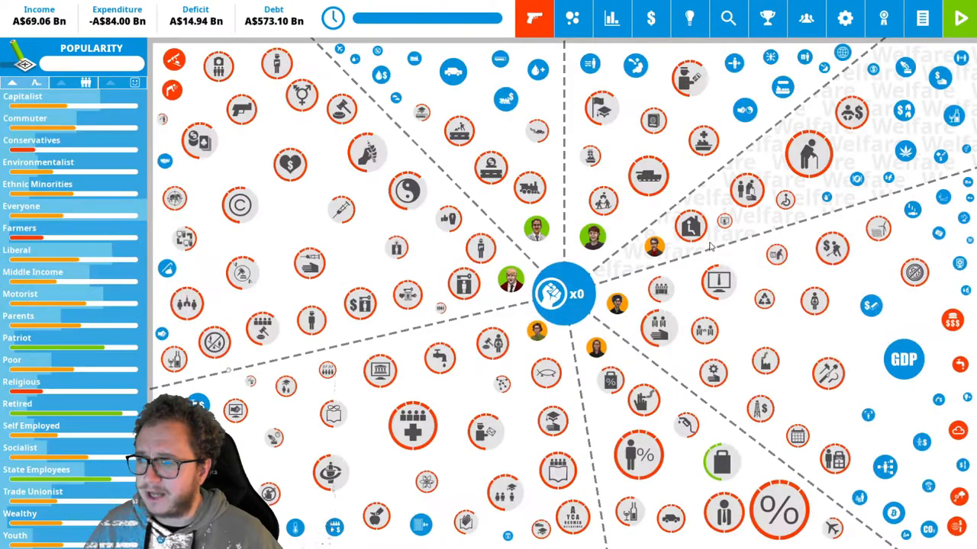
mouse_move(960, 17)
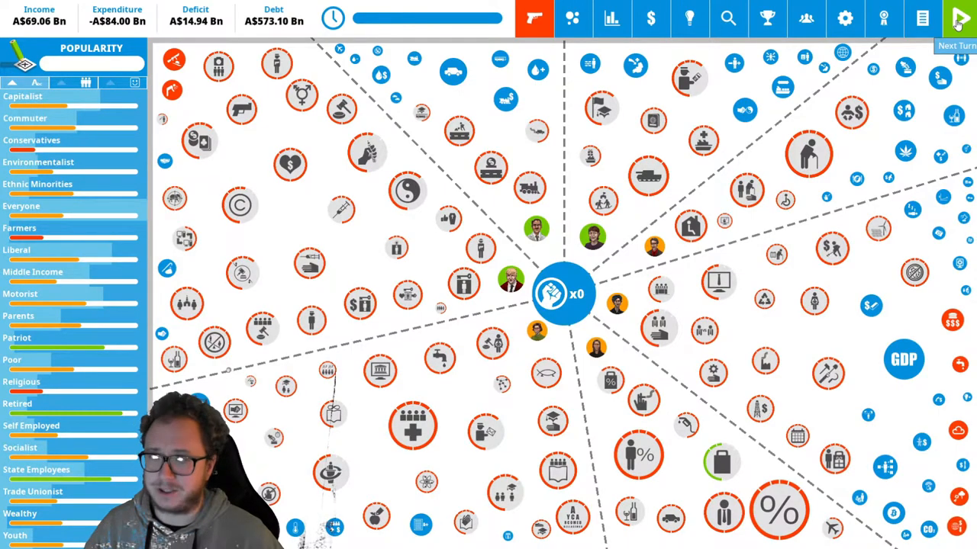
Advance the turn, review the Technology Backwater situation, and dismiss the quarterly report
click(960, 17)
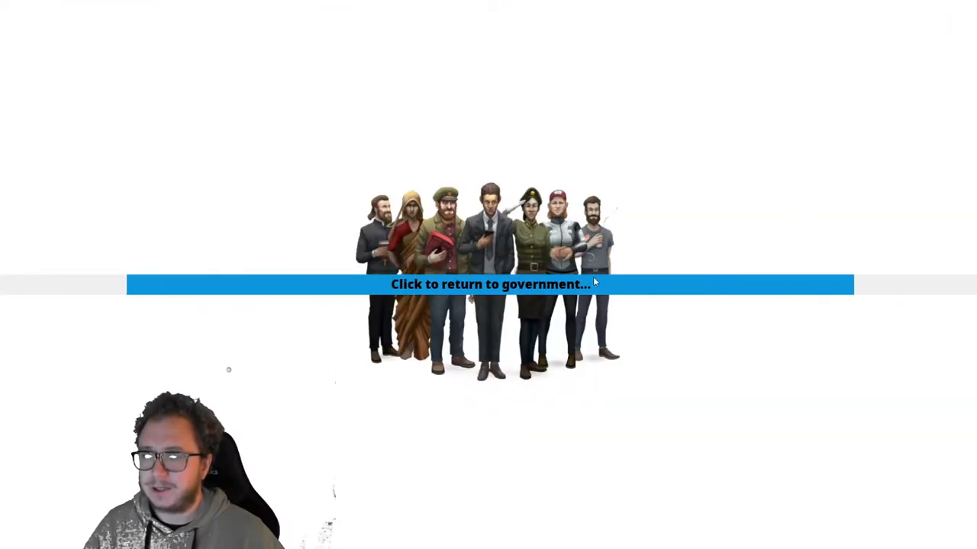
click(488, 284)
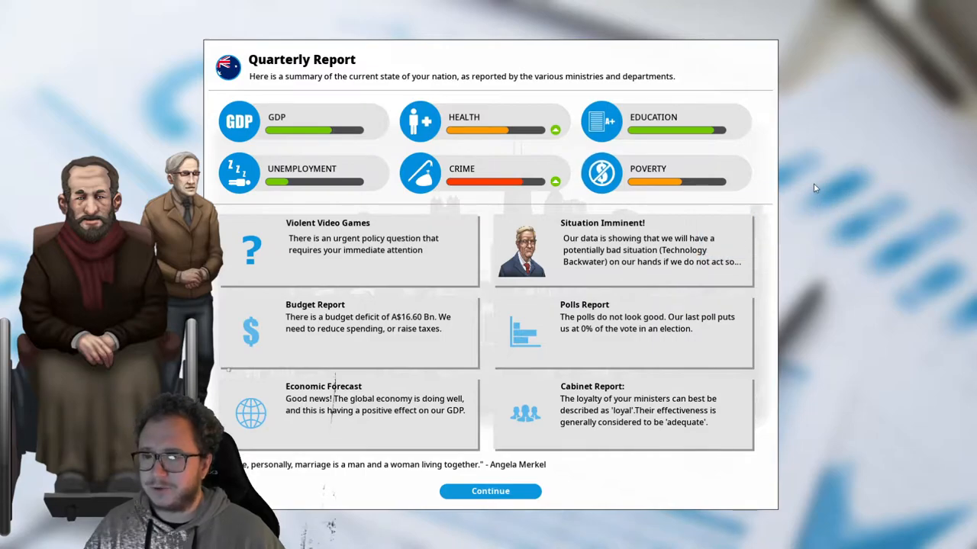
click(622, 252)
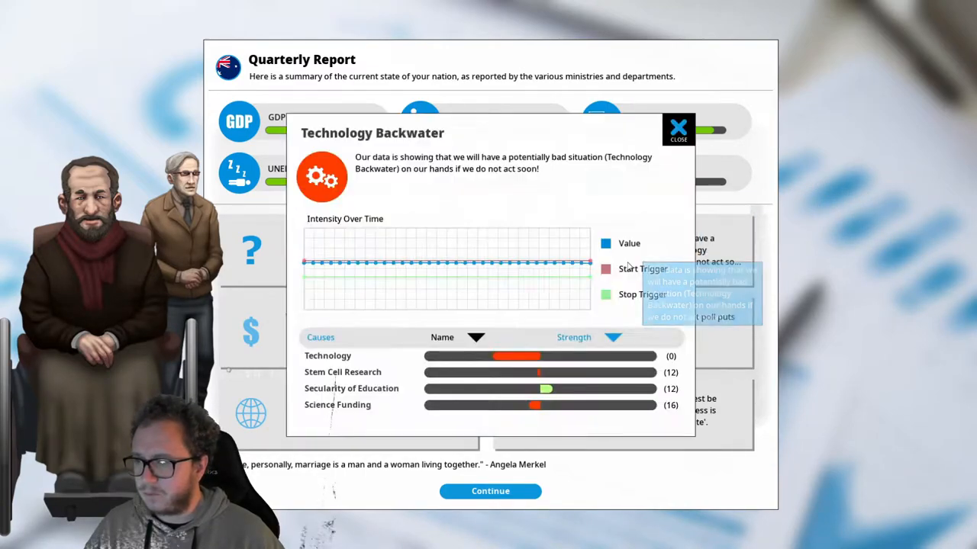
mouse_move(631, 189)
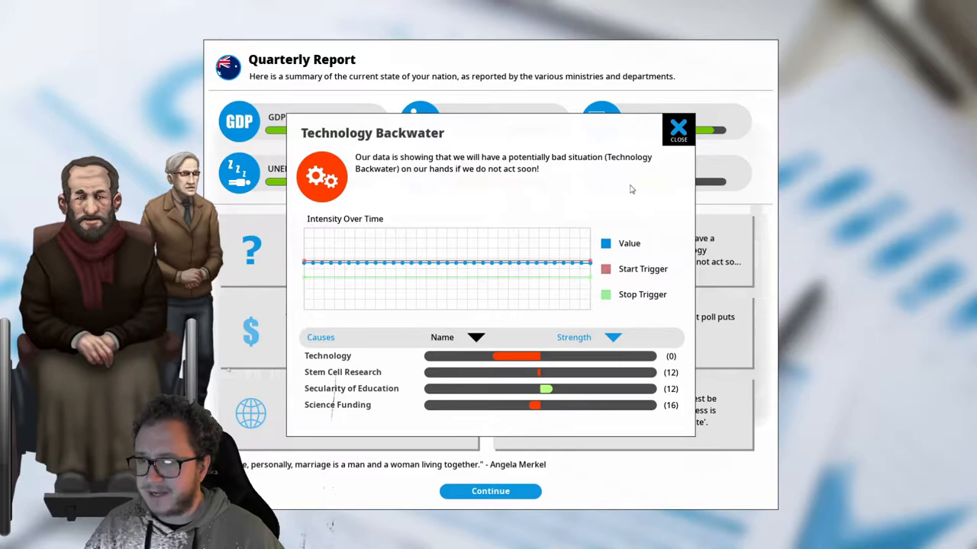
mouse_move(623, 211)
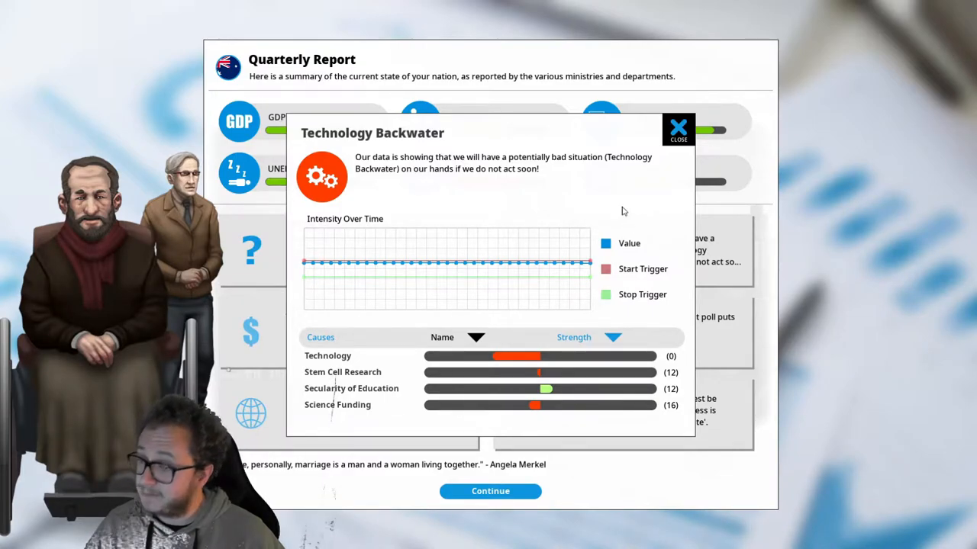
mouse_move(557, 151)
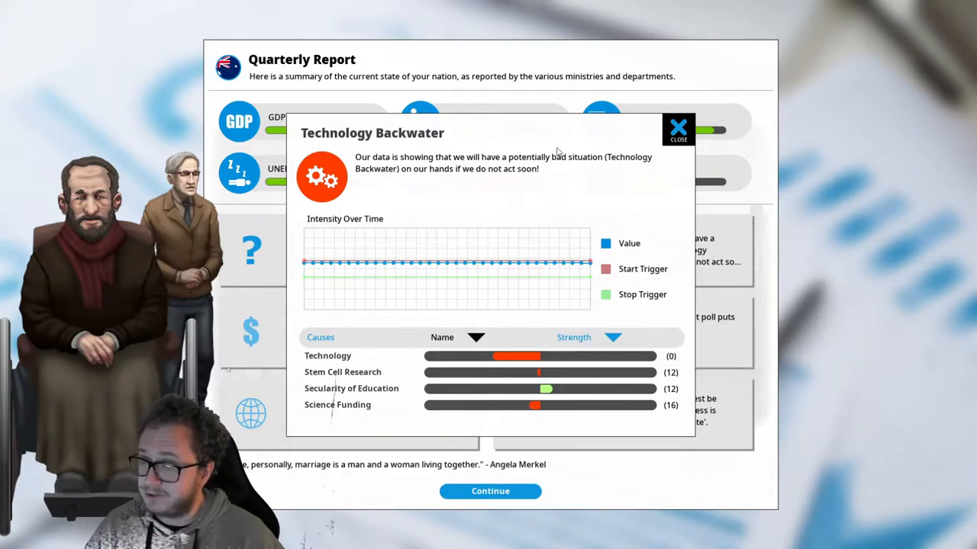
click(677, 125)
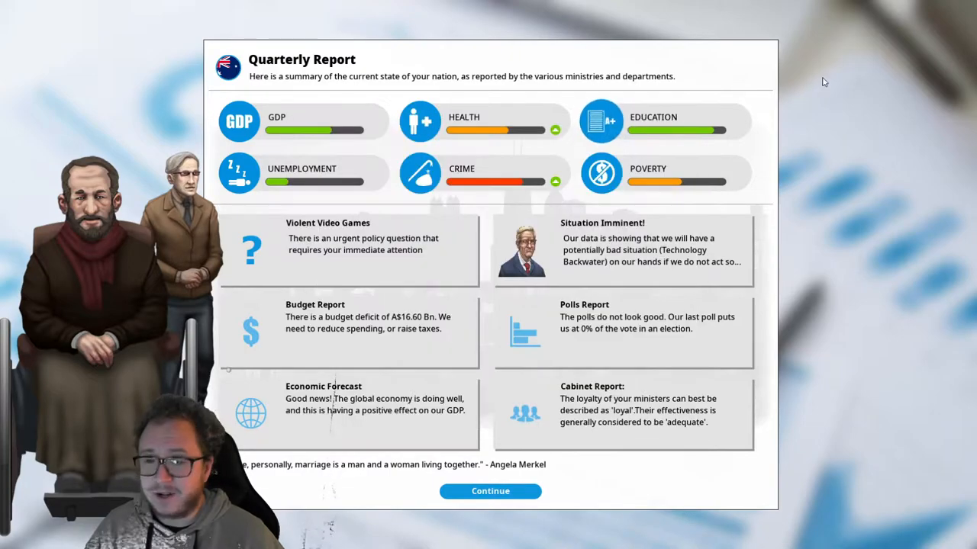
mouse_move(791, 128)
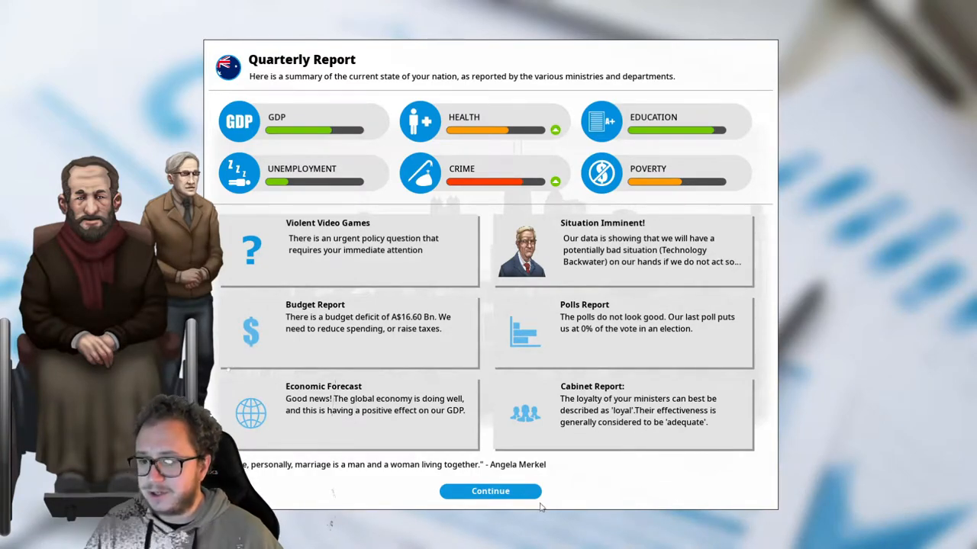
click(490, 491)
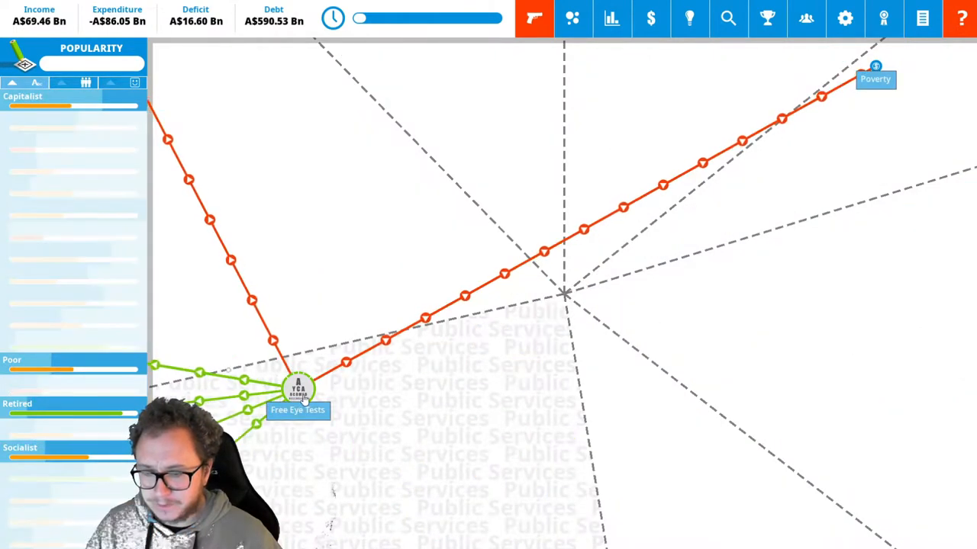
After glancing at Free Eye Tests, raise State Schools to Modern Textbooks and confirm the capital cost
click(296, 394)
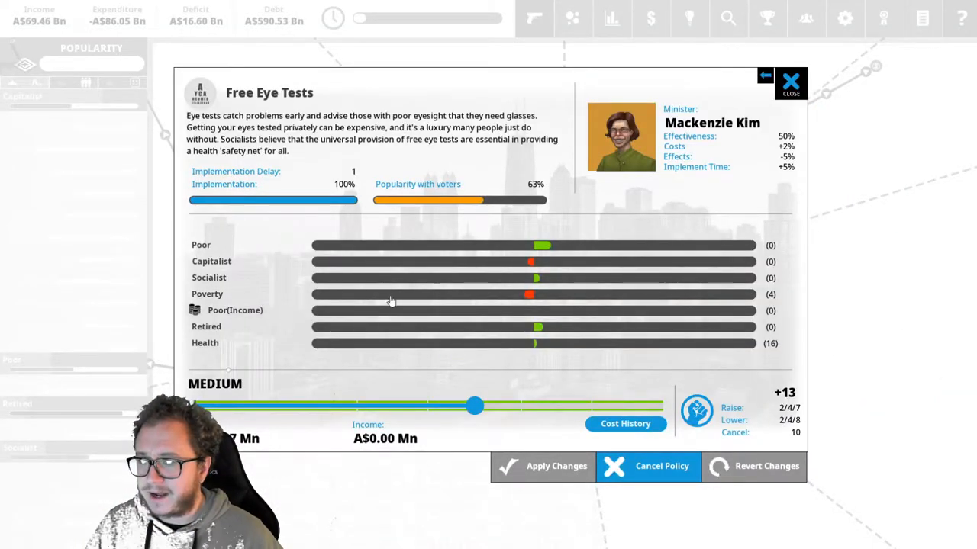
click(797, 79)
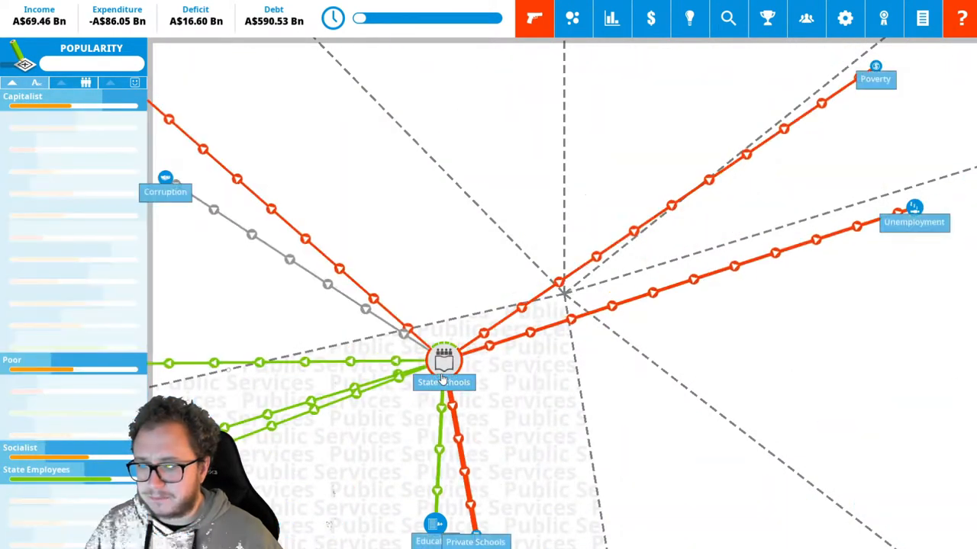
click(443, 358)
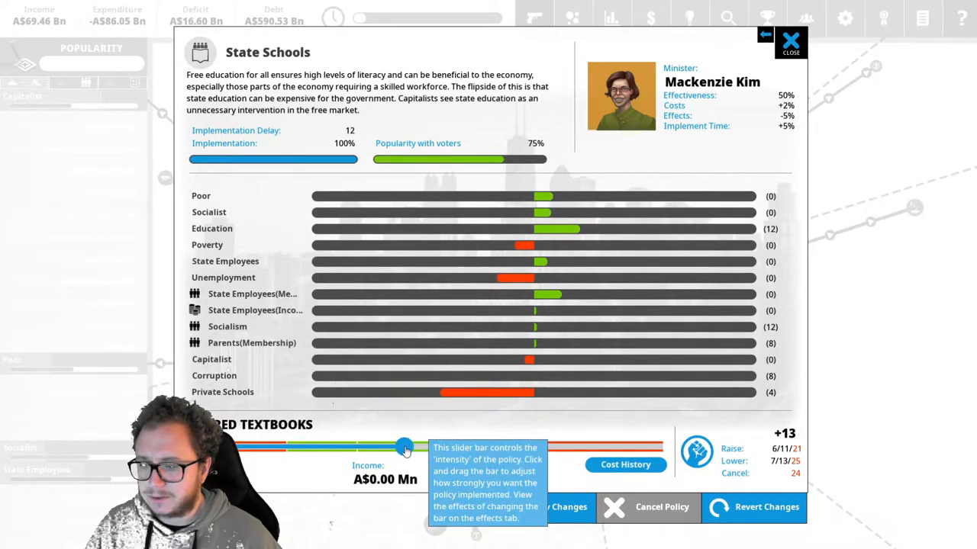
drag(404, 449, 433, 449)
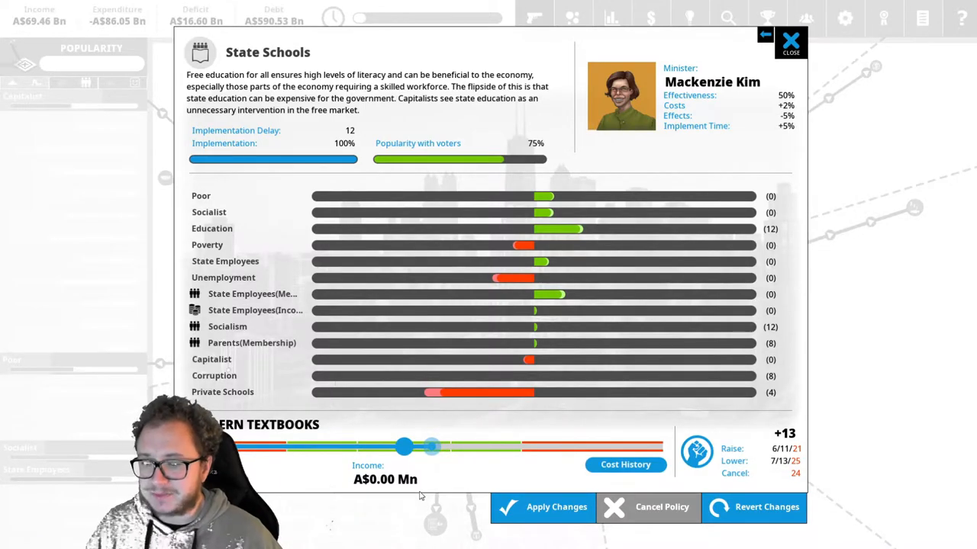
mouse_move(400, 510)
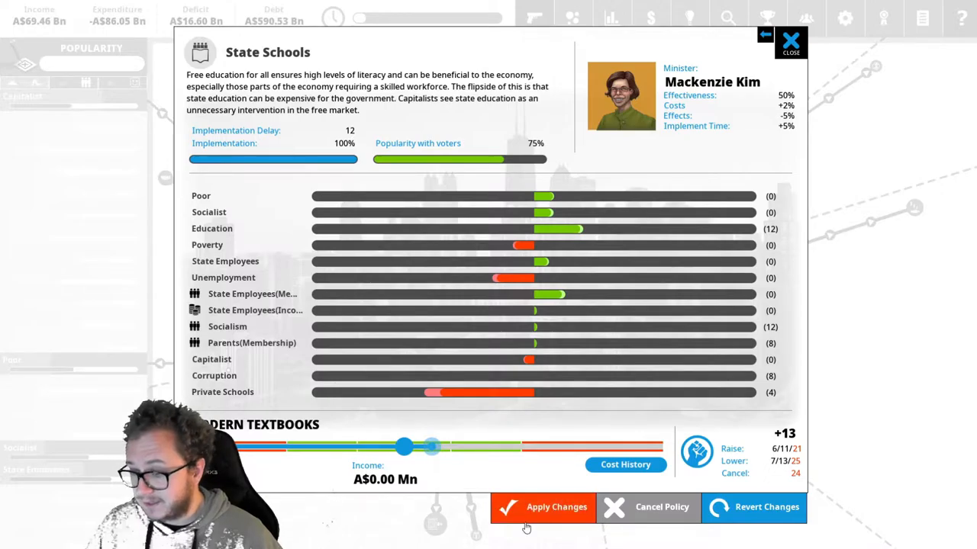
click(553, 507)
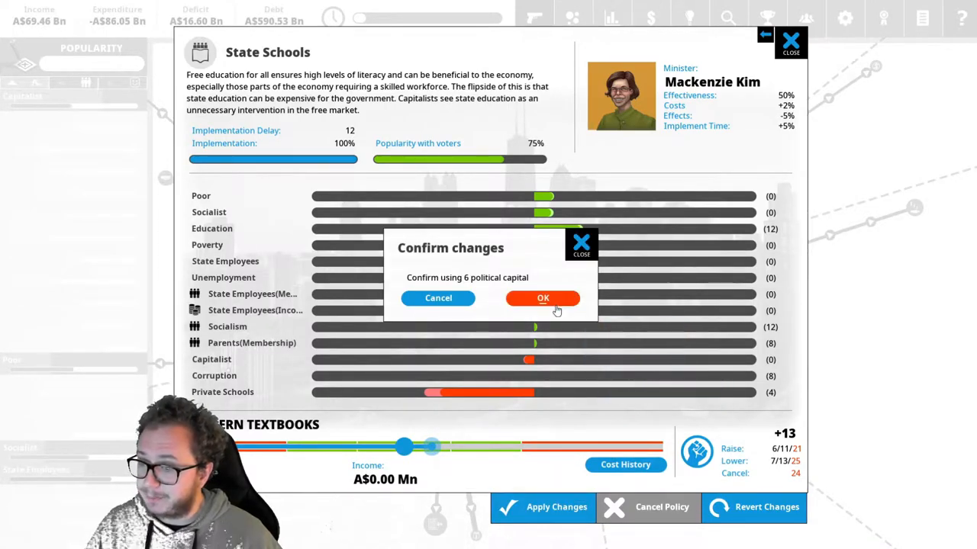
click(544, 297)
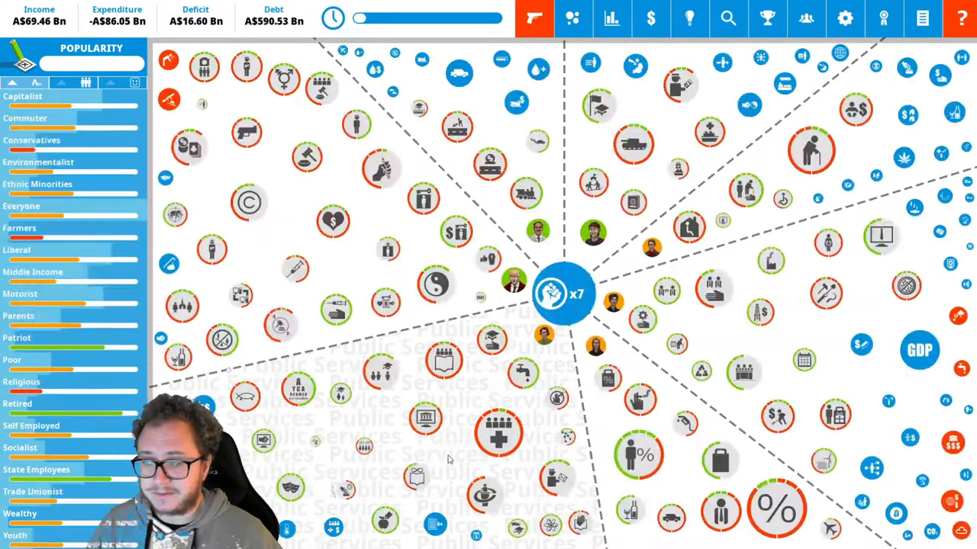
mouse_move(527, 485)
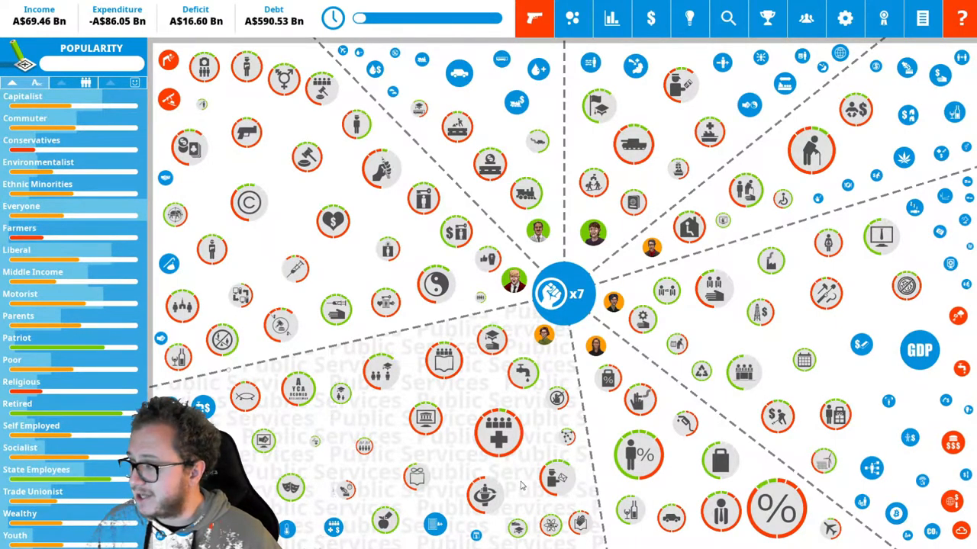
Raise Science Funding to Particle Accelerators and apply it, leaving zero political capital
click(549, 293)
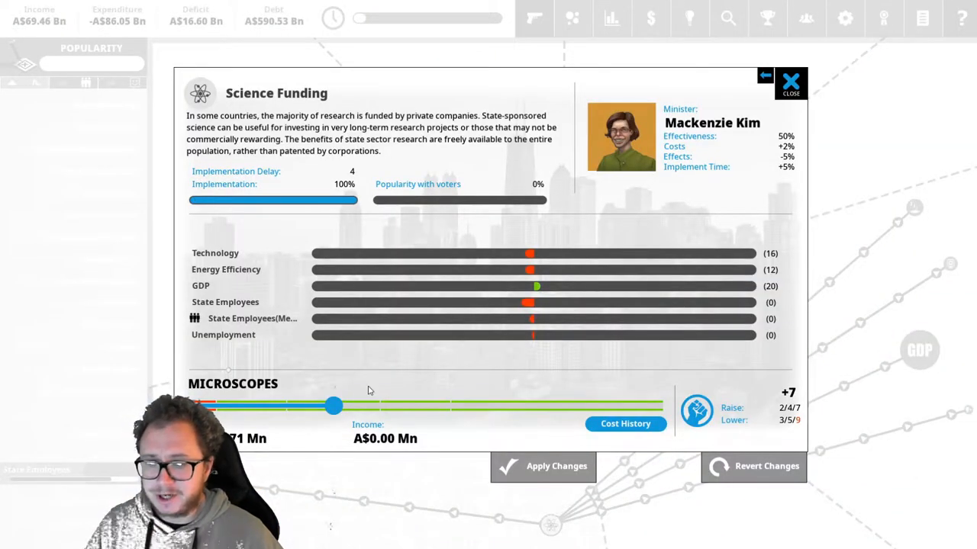
drag(333, 406, 662, 406)
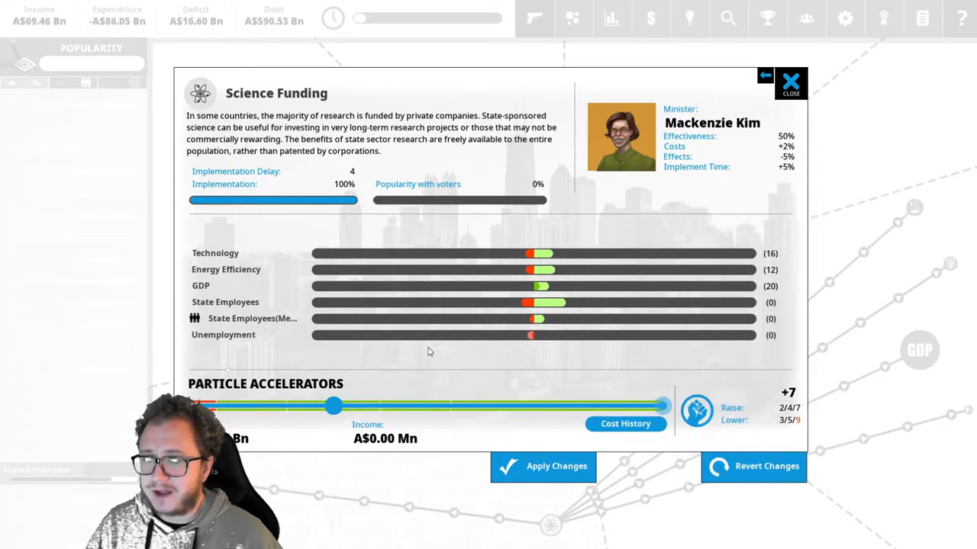
mouse_move(544, 356)
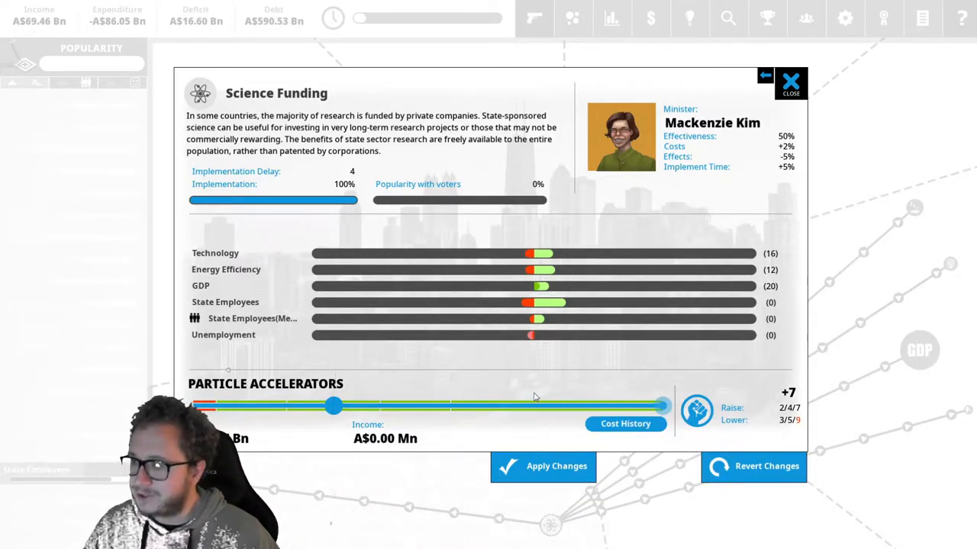
mouse_move(489, 393)
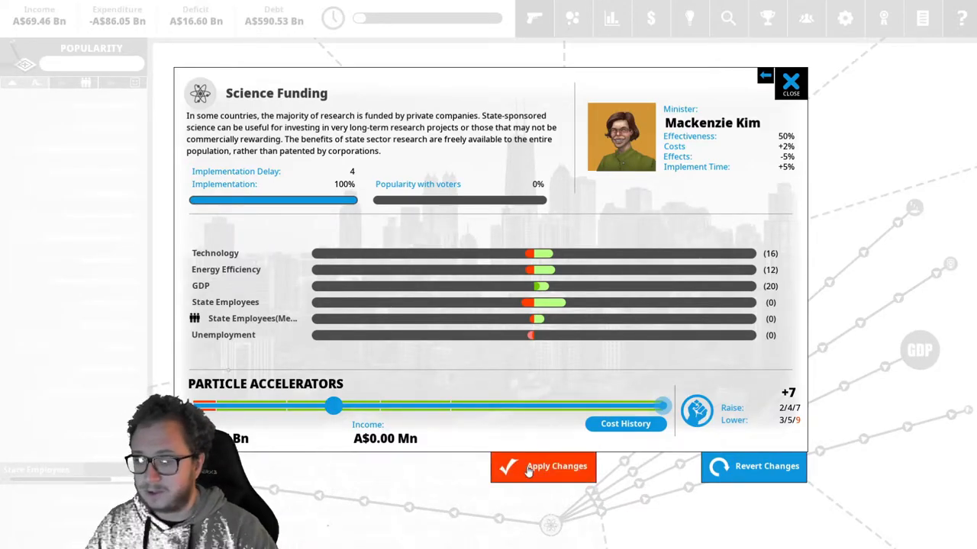
click(544, 467)
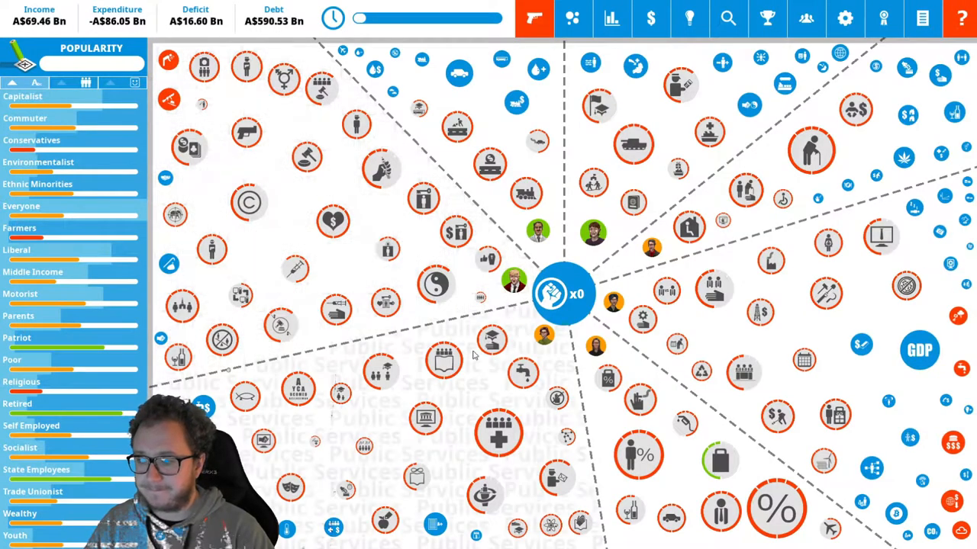
mouse_move(479, 324)
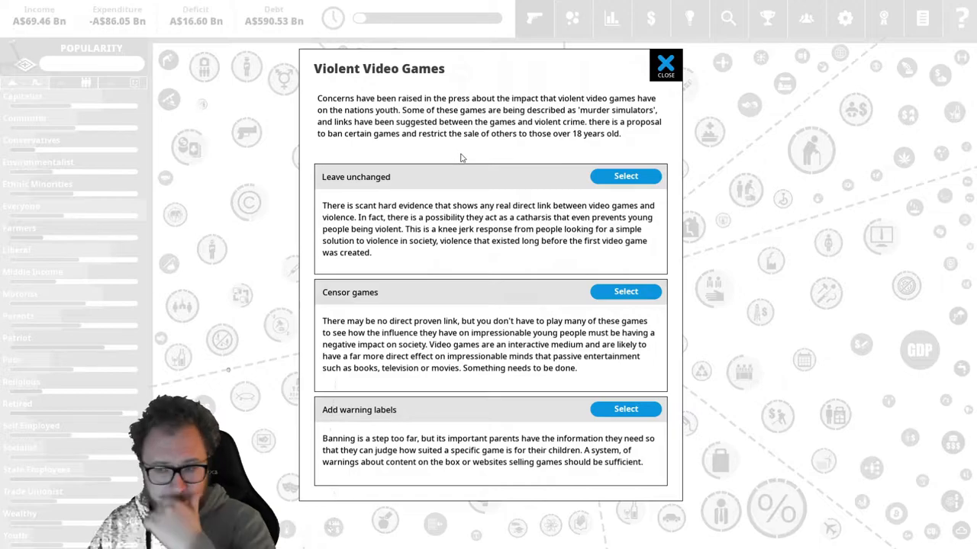
mouse_move(510, 368)
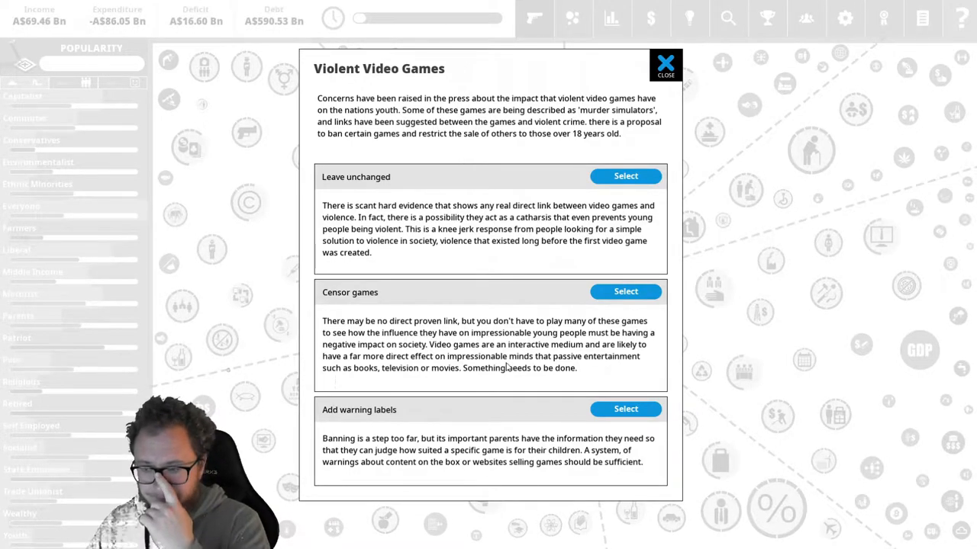
mouse_move(625, 409)
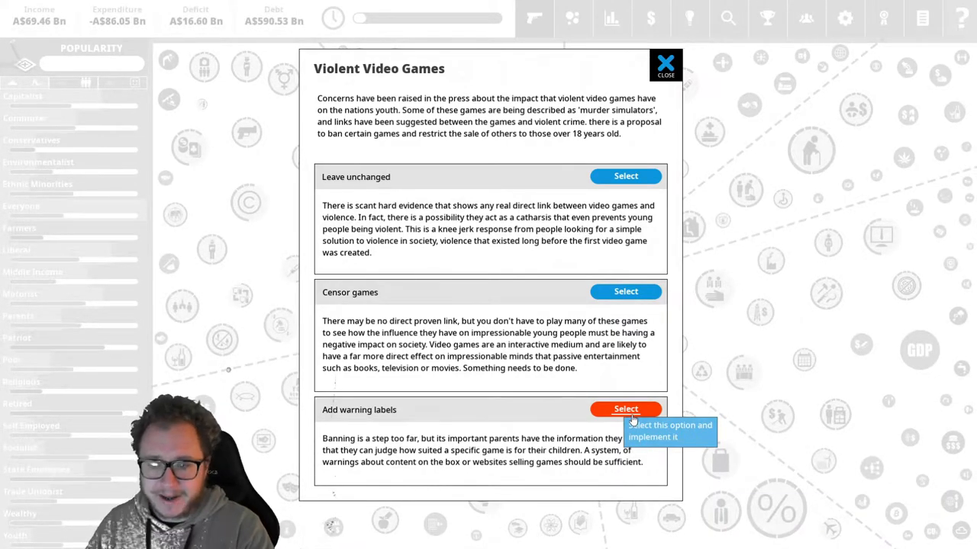
Choose 'Add warning labels' for the Violent Video Games dilemma and dismiss the outcome
click(625, 409)
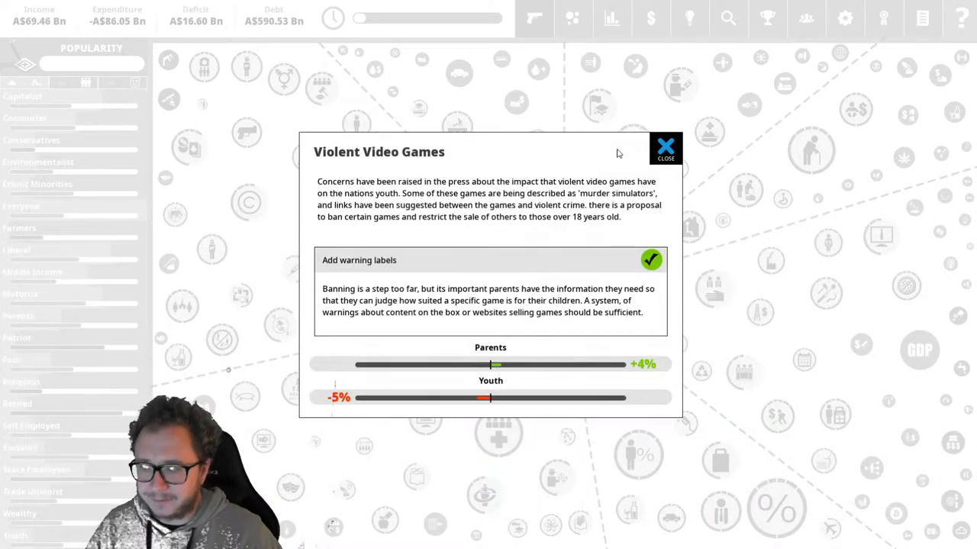
mouse_move(665, 150)
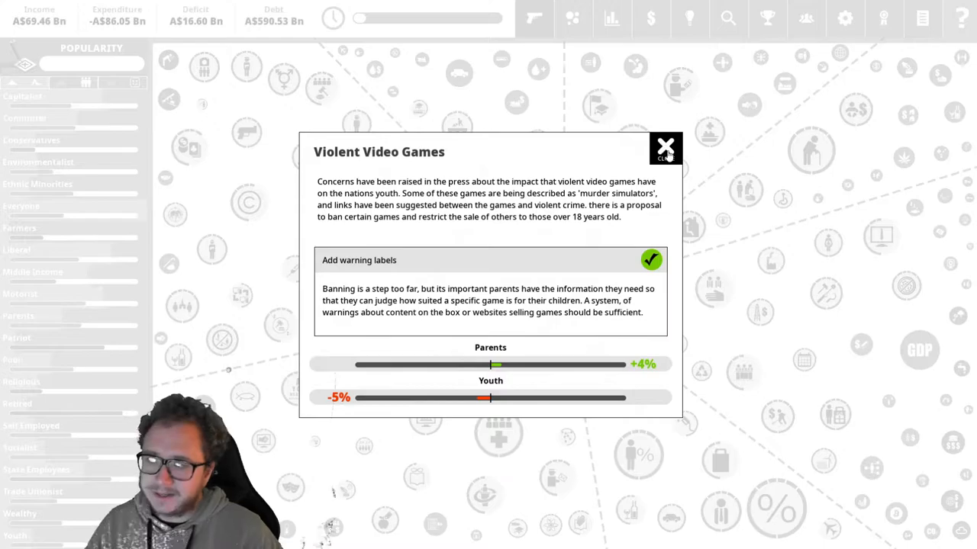
click(665, 148)
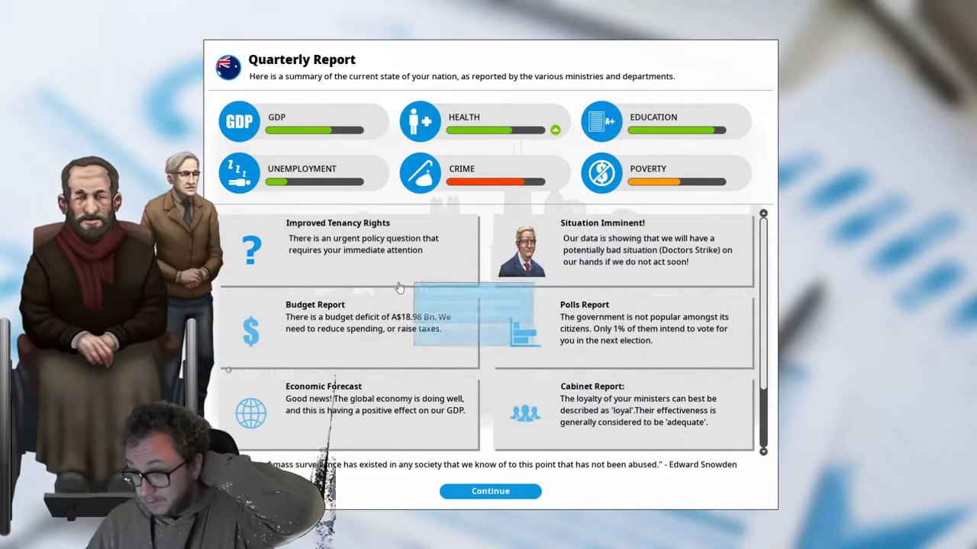
mouse_move(449, 241)
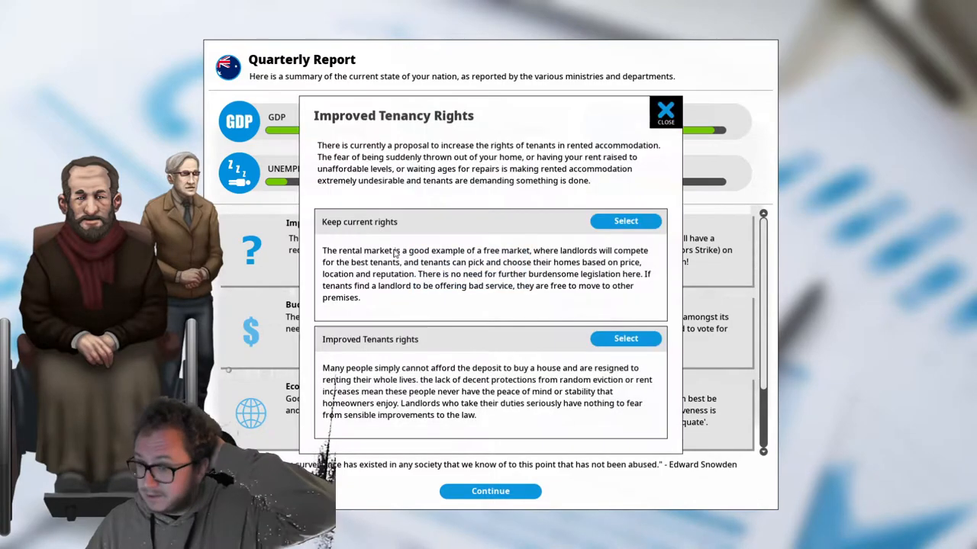
mouse_move(462, 199)
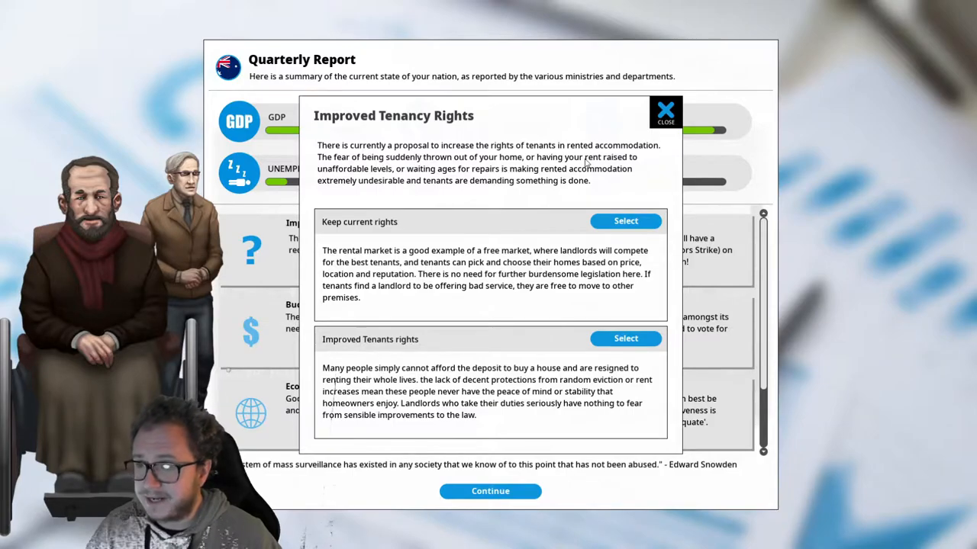
mouse_move(438, 193)
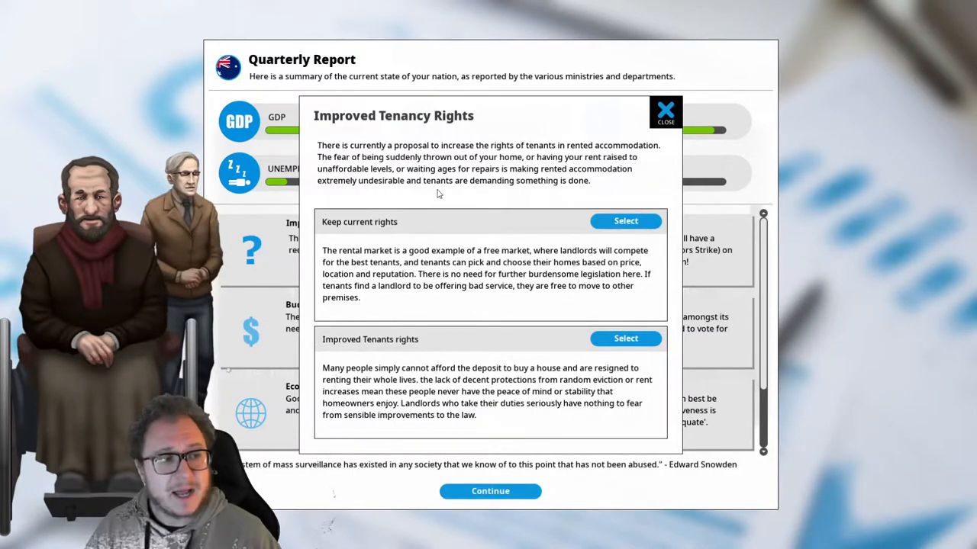
mouse_move(456, 165)
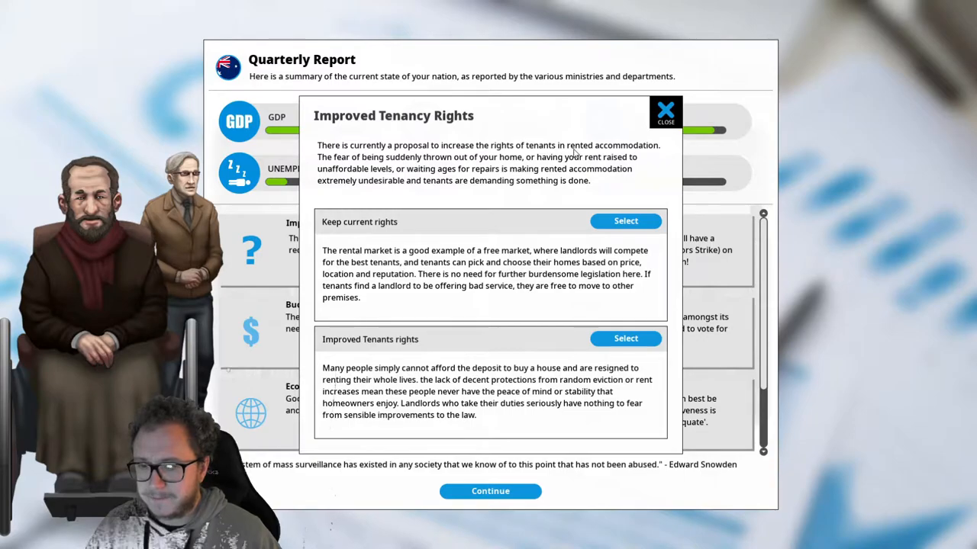
mouse_move(525, 361)
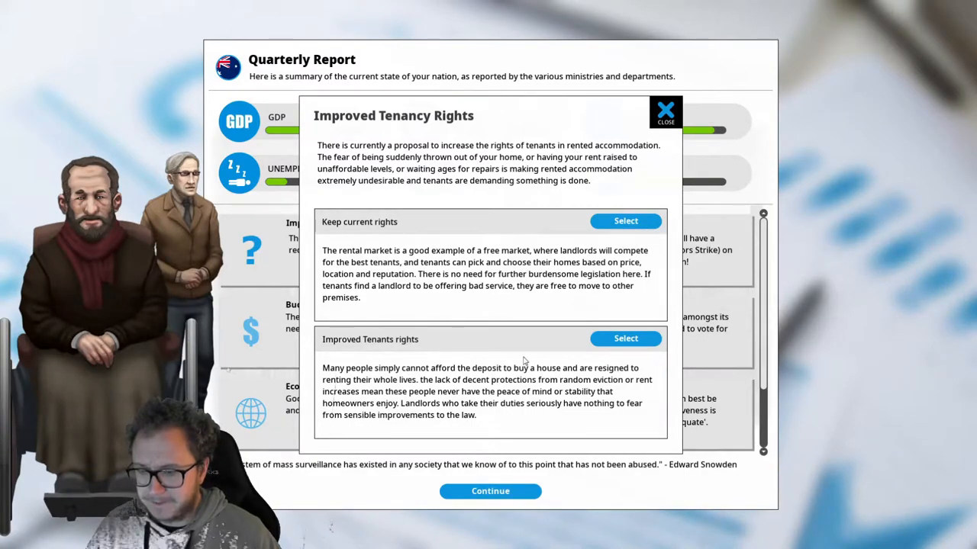
mouse_move(548, 356)
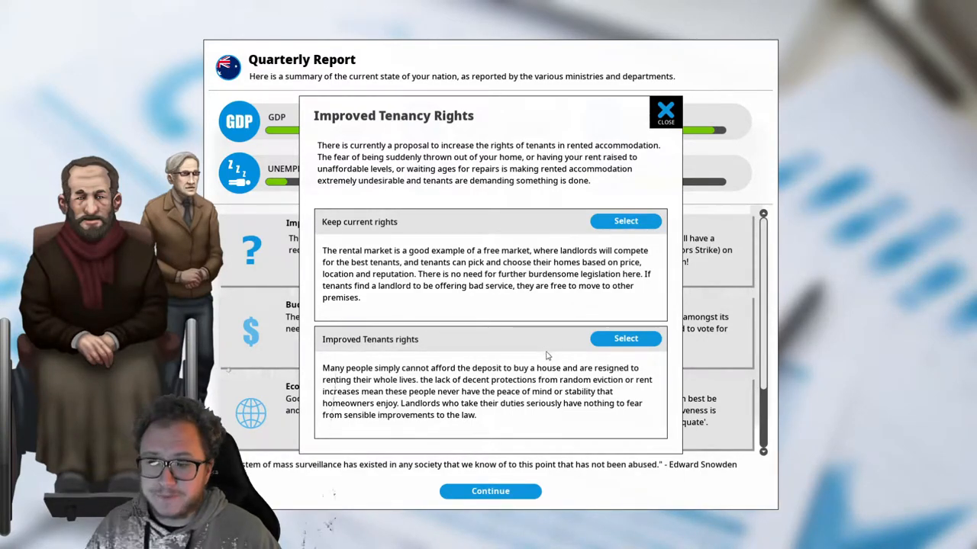
mouse_move(534, 349)
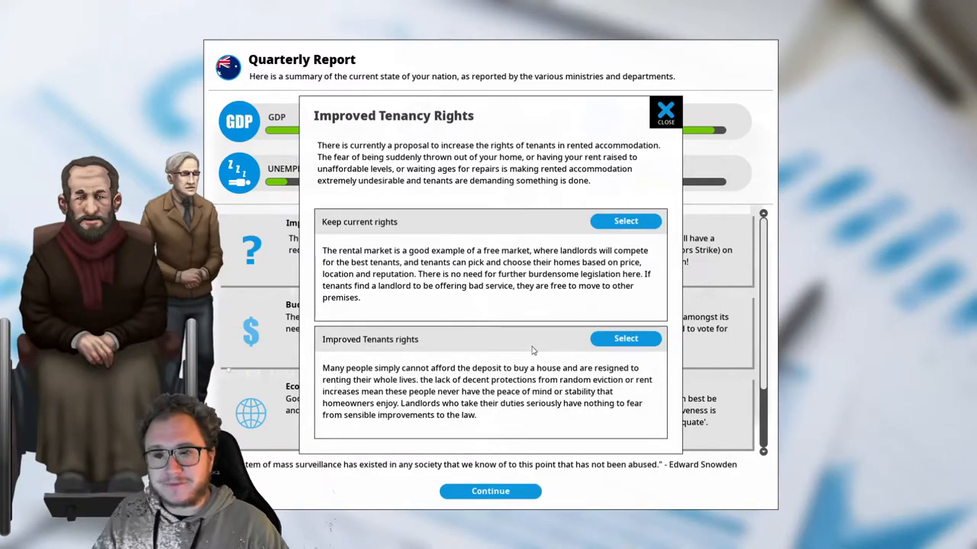
Adopt improved tenants' rights in the Improved Tenancy Rights dilemma and dismiss the outcome
click(625, 339)
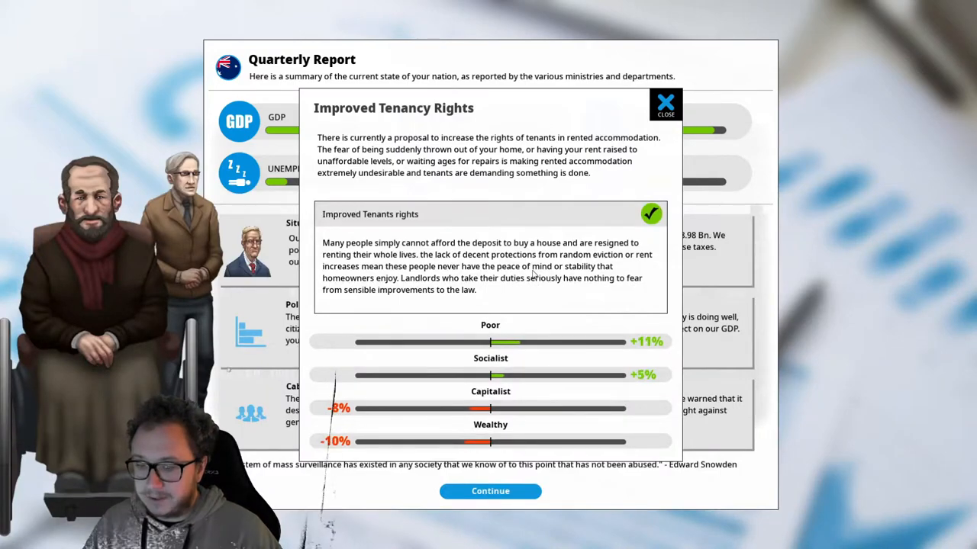
mouse_move(555, 325)
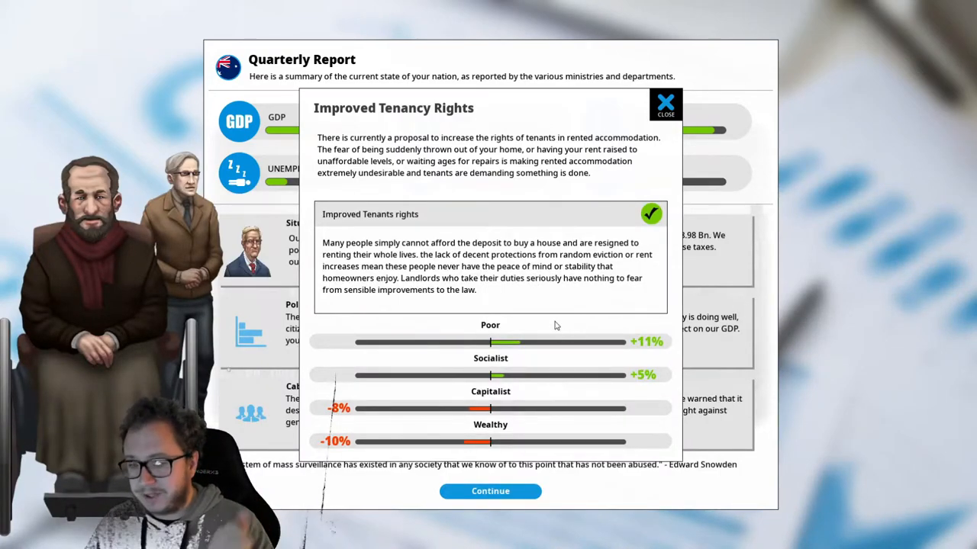
click(665, 104)
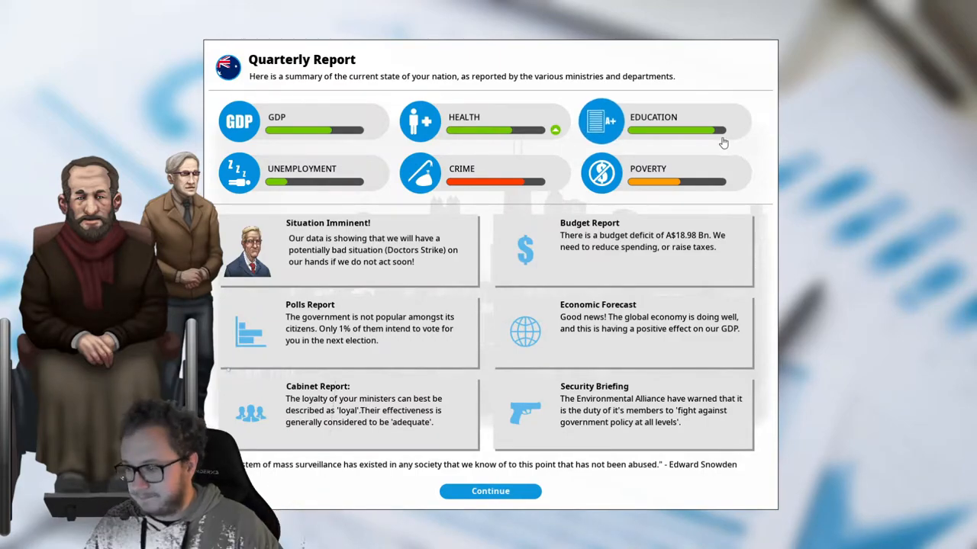
mouse_move(717, 132)
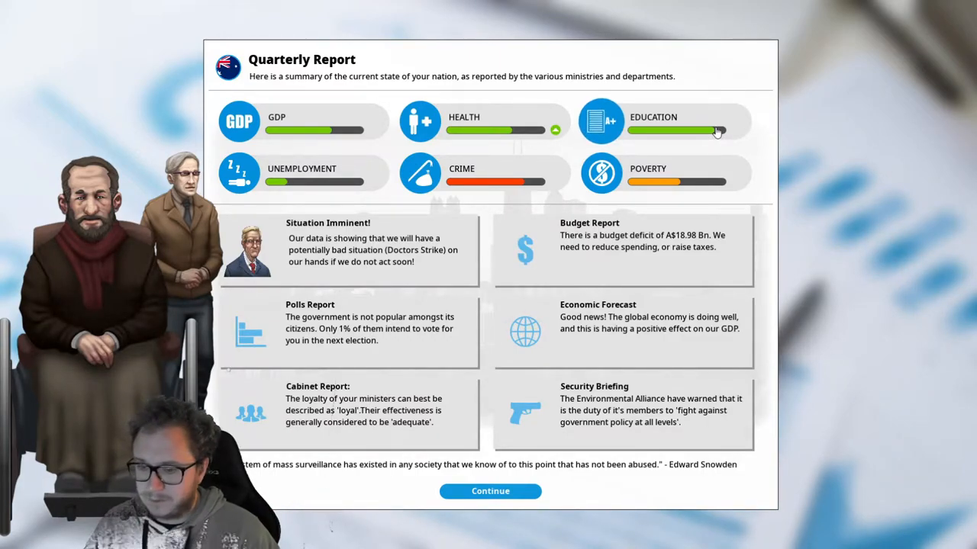
mouse_move(772, 280)
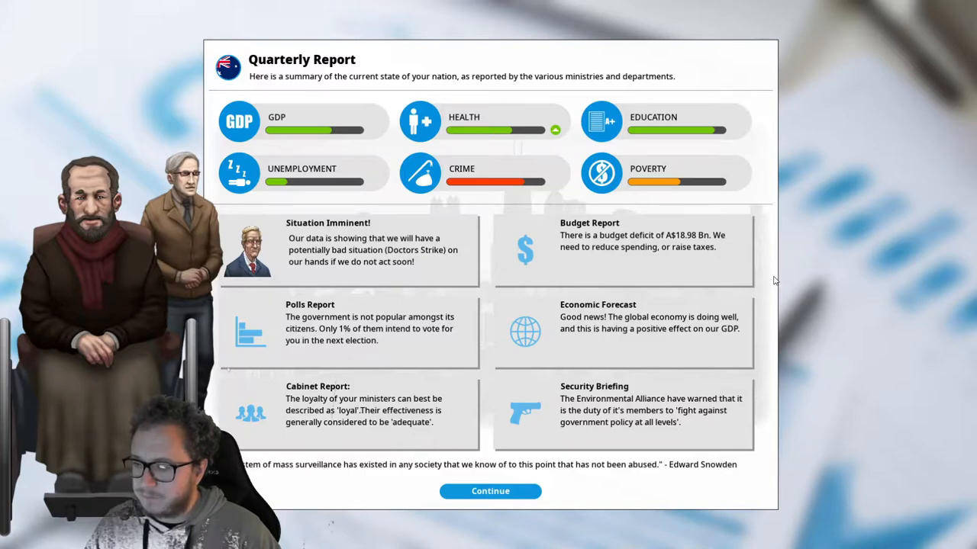
mouse_move(778, 276)
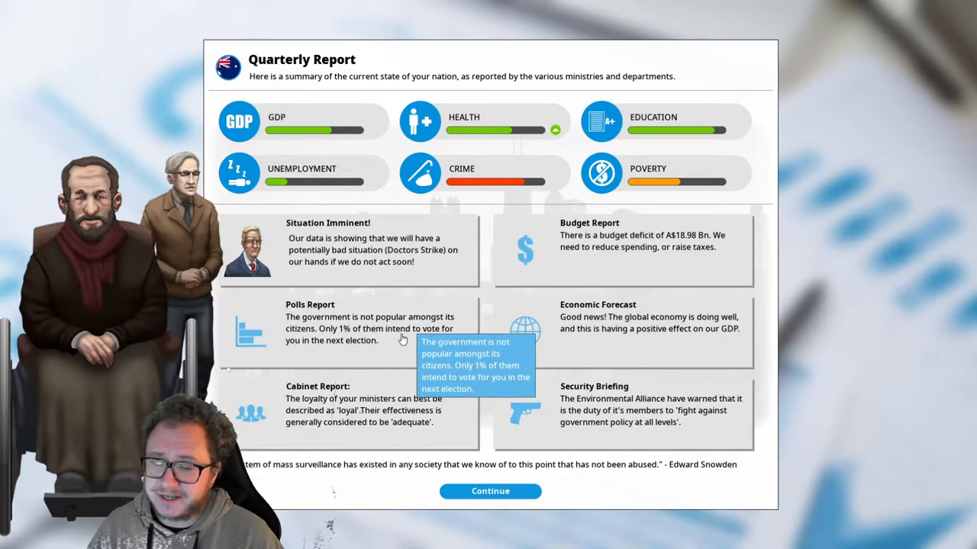
mouse_move(409, 302)
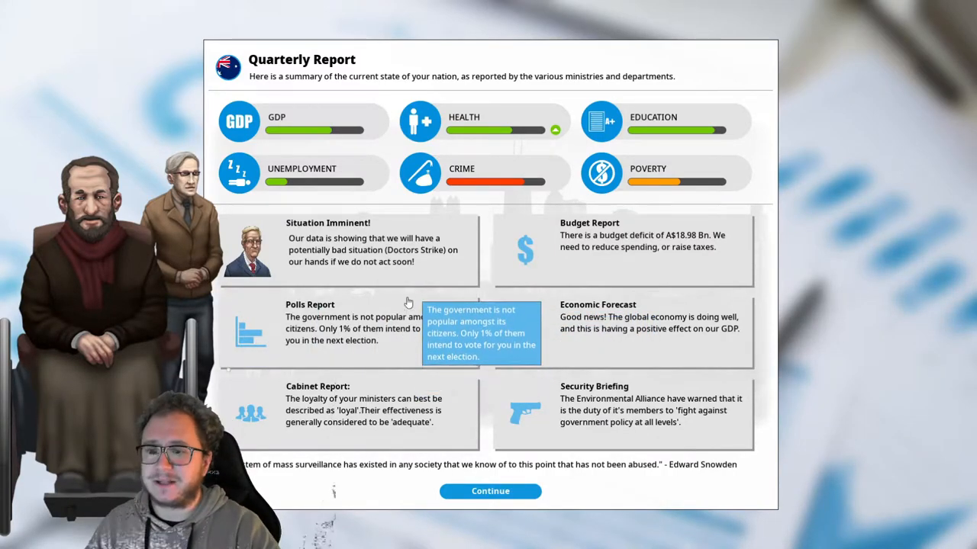
Review the Doctors Strike warning details and dismiss the quarterly report
click(358, 250)
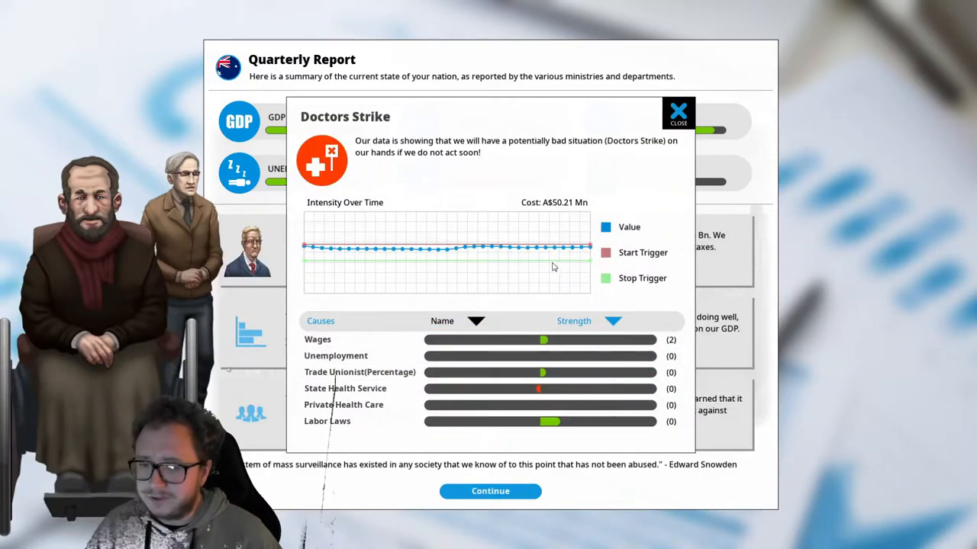
mouse_move(634, 205)
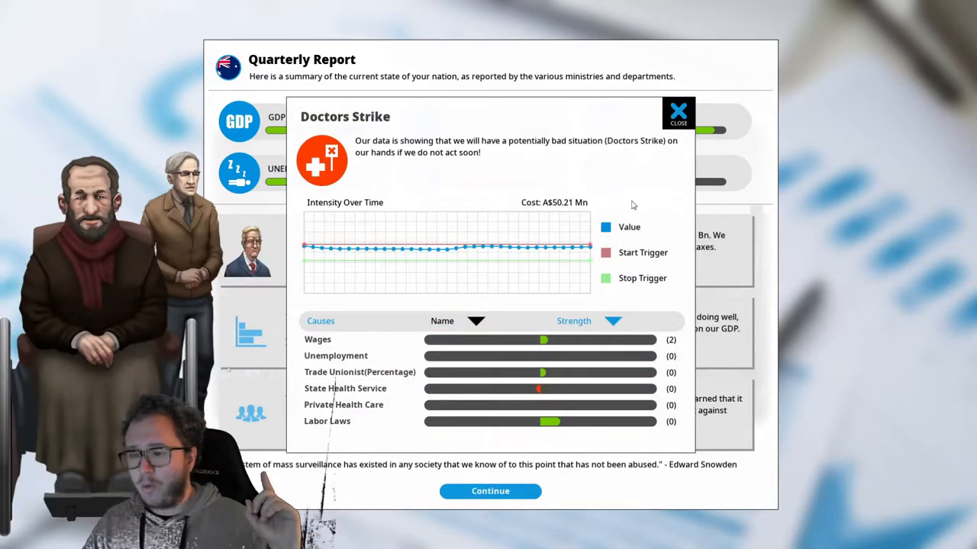
click(679, 109)
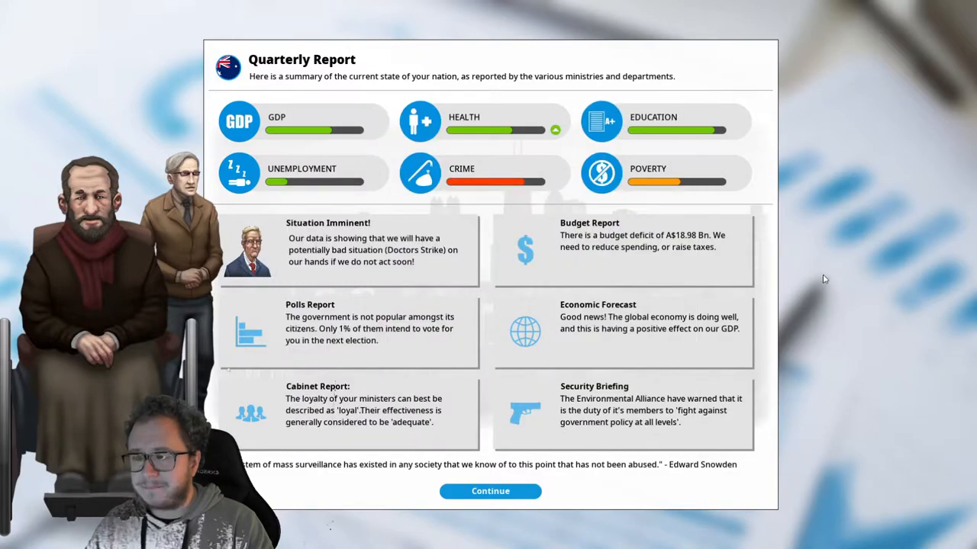
mouse_move(564, 507)
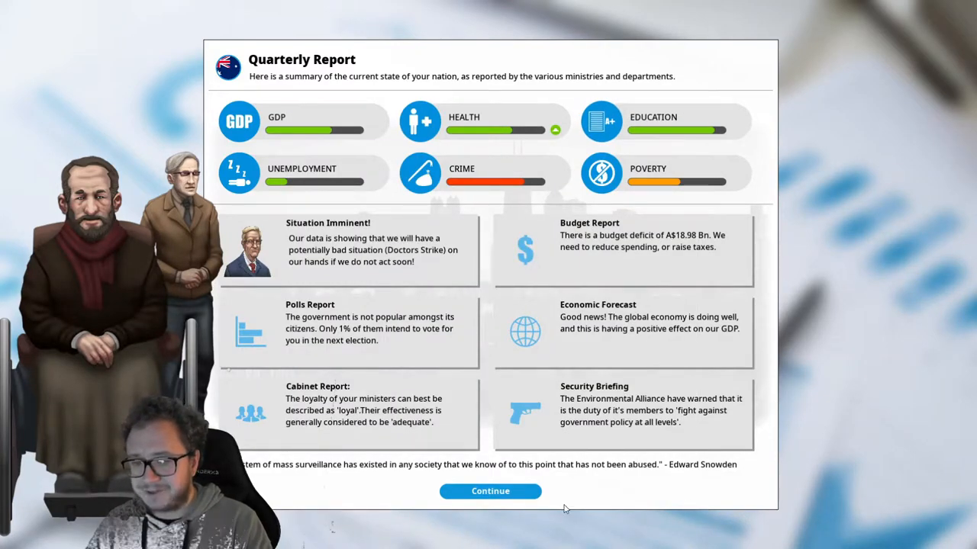
click(490, 492)
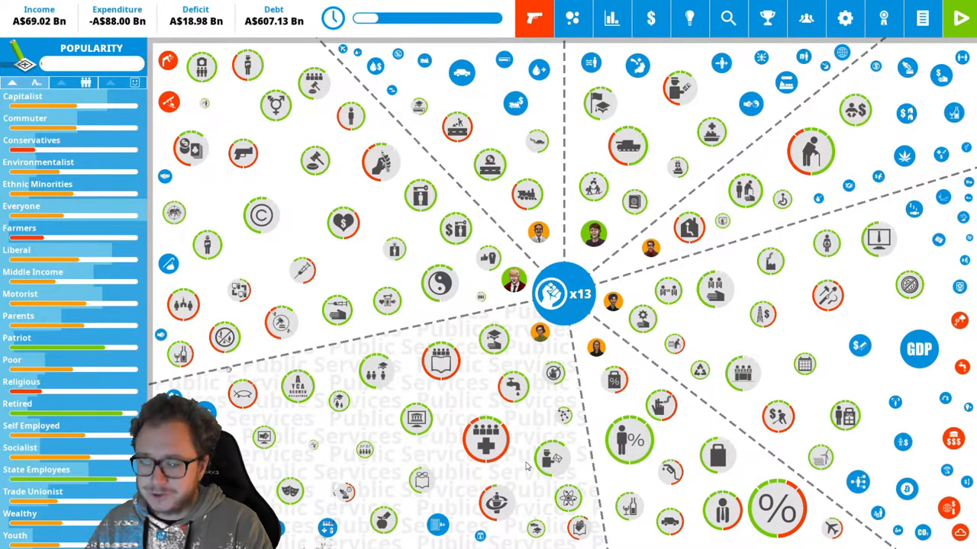
Raise State Health Service to Excellent Health Provision, confirming the 11 political capital cost
click(485, 440)
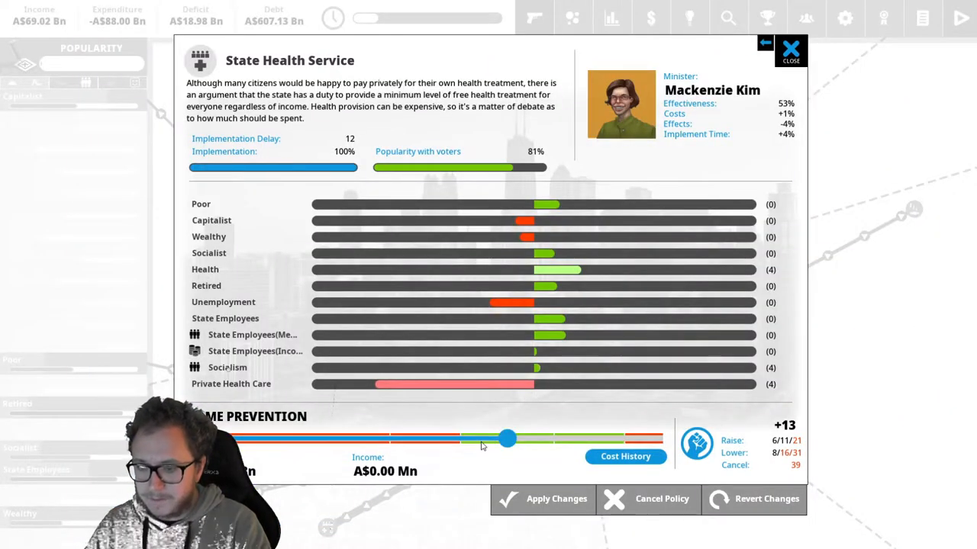
mouse_move(506, 440)
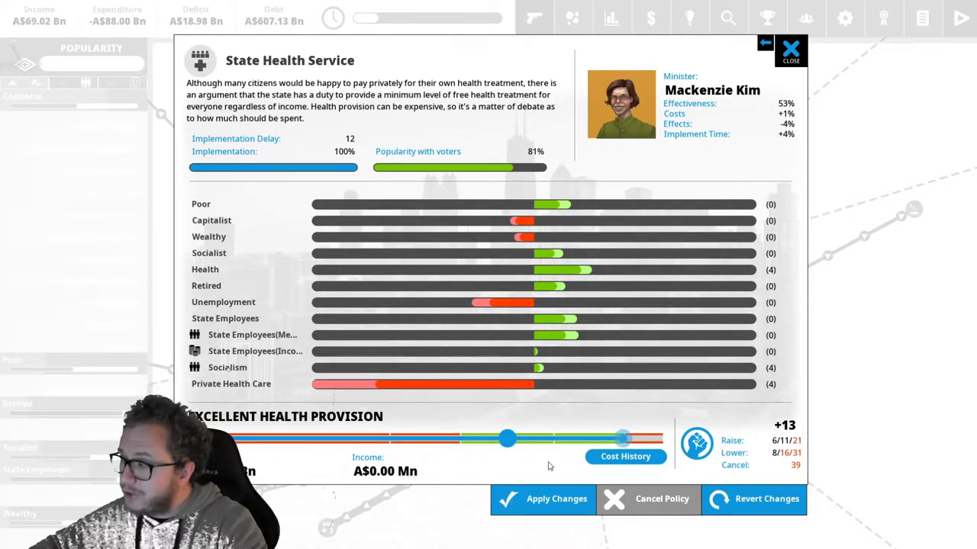
click(555, 499)
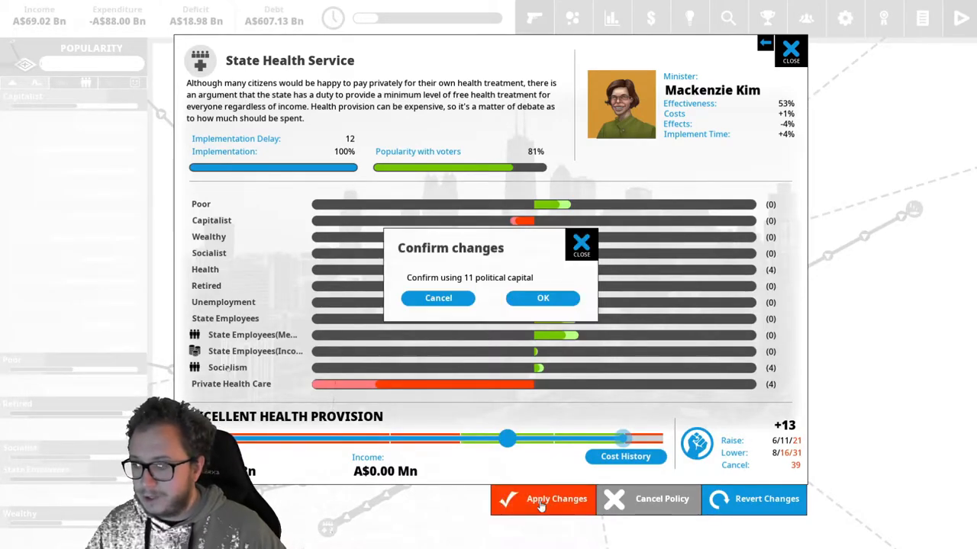
click(542, 297)
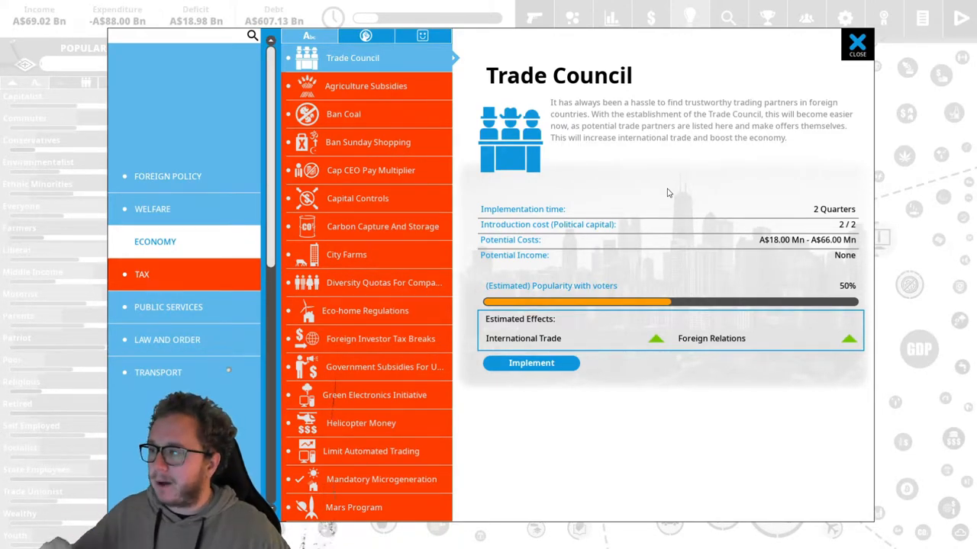
mouse_move(595, 167)
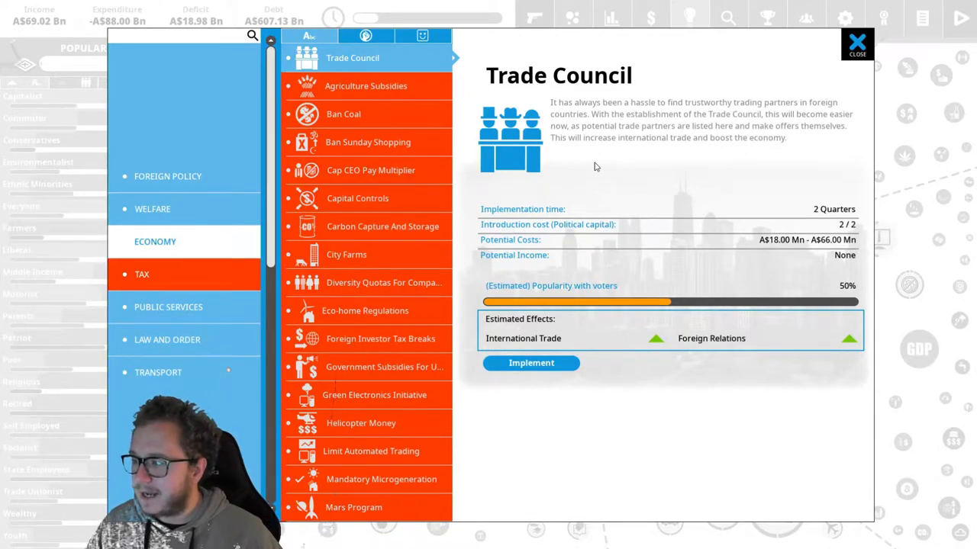
Implement the Trade Council policy and raise its funding slider
click(531, 363)
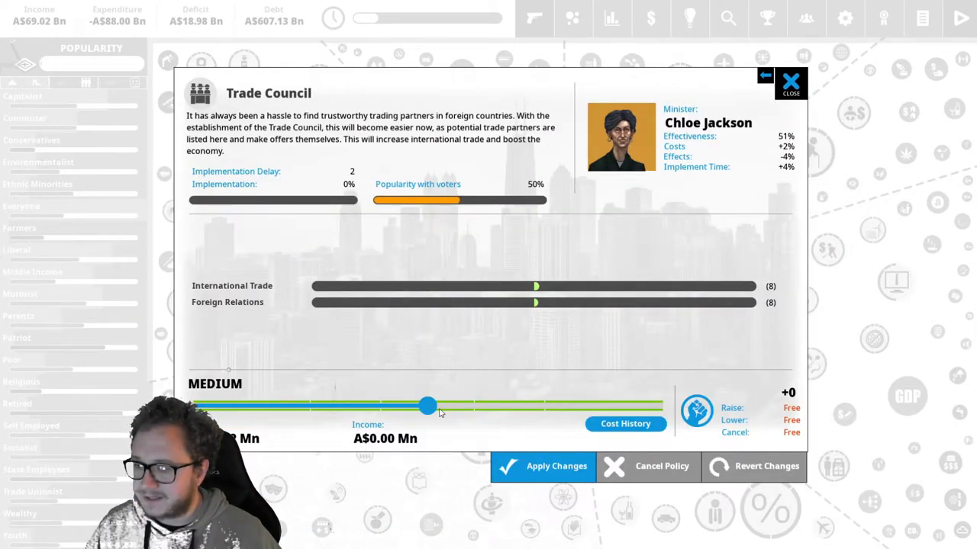
drag(427, 406, 662, 406)
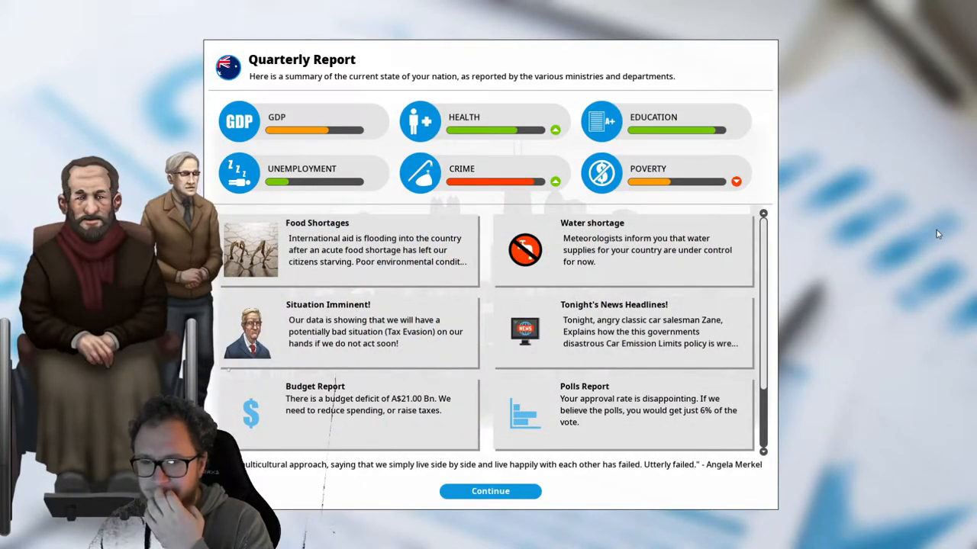
mouse_move(386, 269)
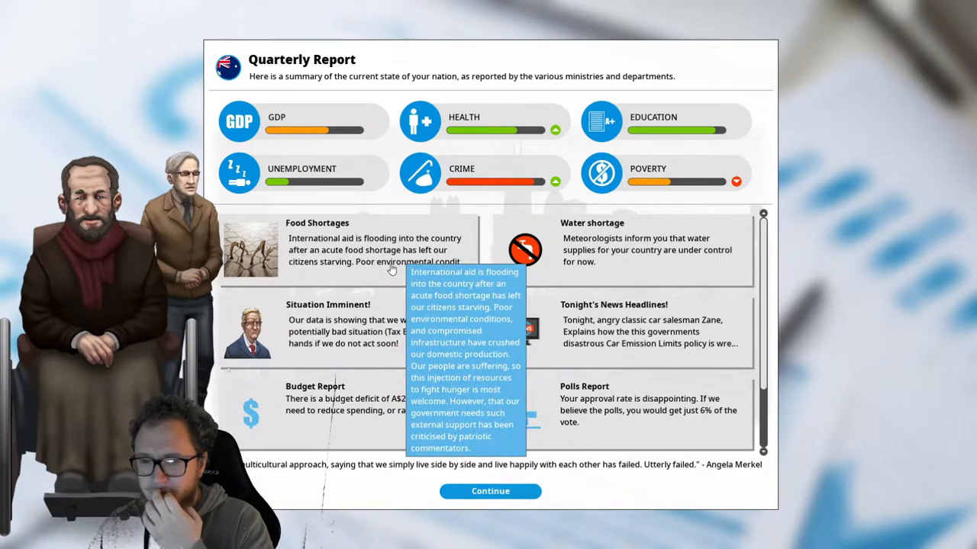
Review the Food Shortages, Tax Evasion and Water shortage cards, then dismiss the quarterly report
click(348, 244)
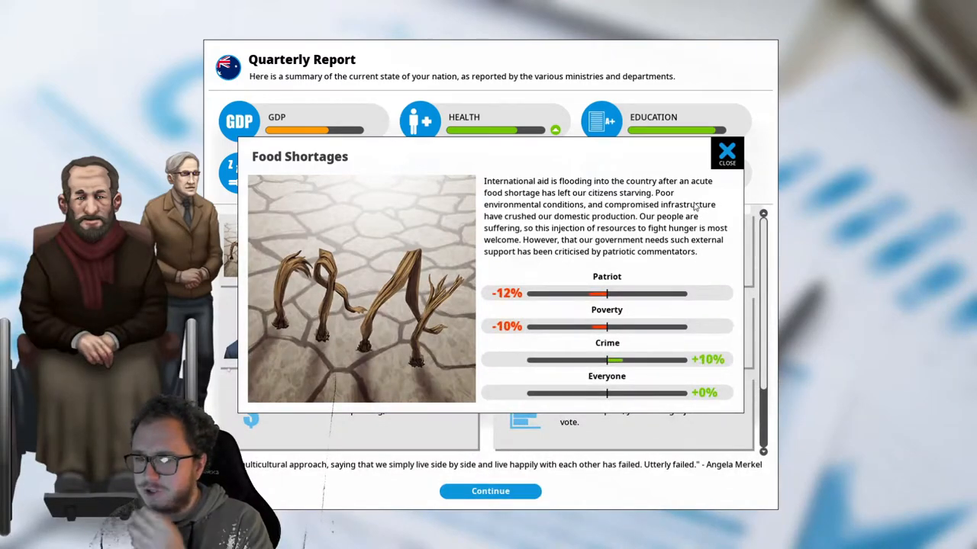
mouse_move(732, 186)
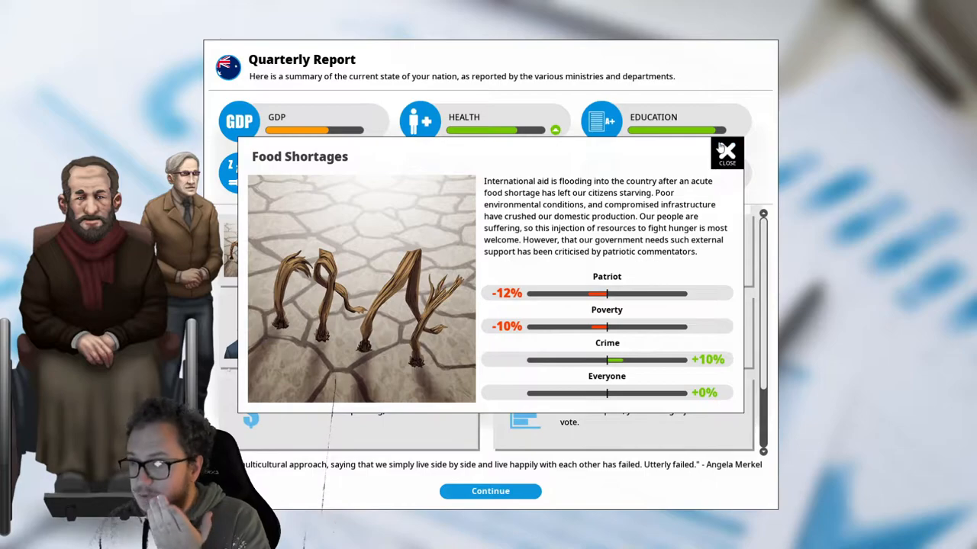
click(726, 153)
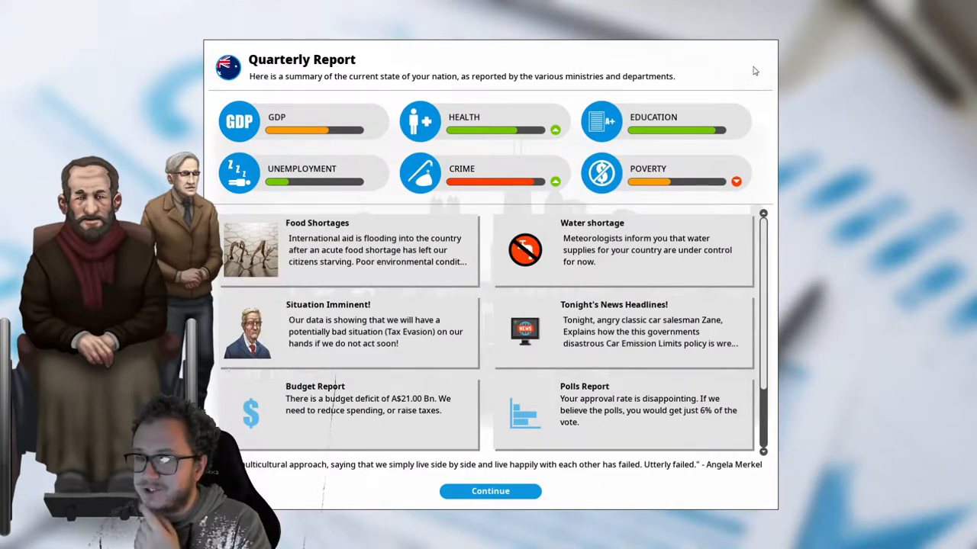
mouse_move(751, 65)
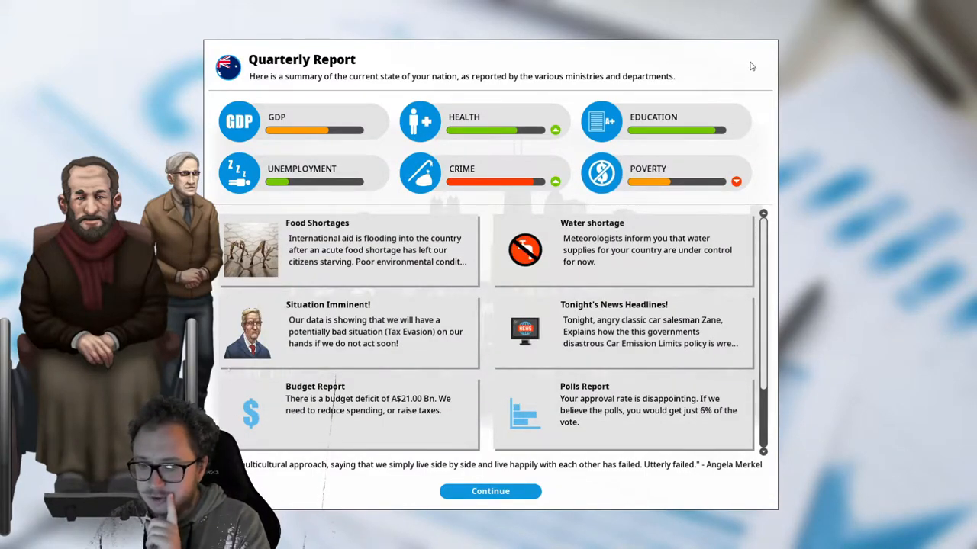
mouse_move(363, 332)
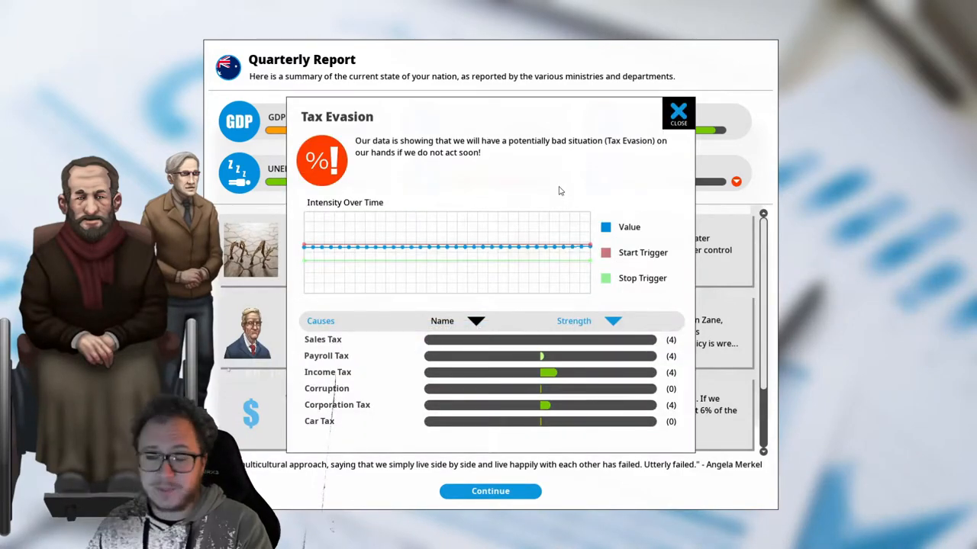
mouse_move(543, 177)
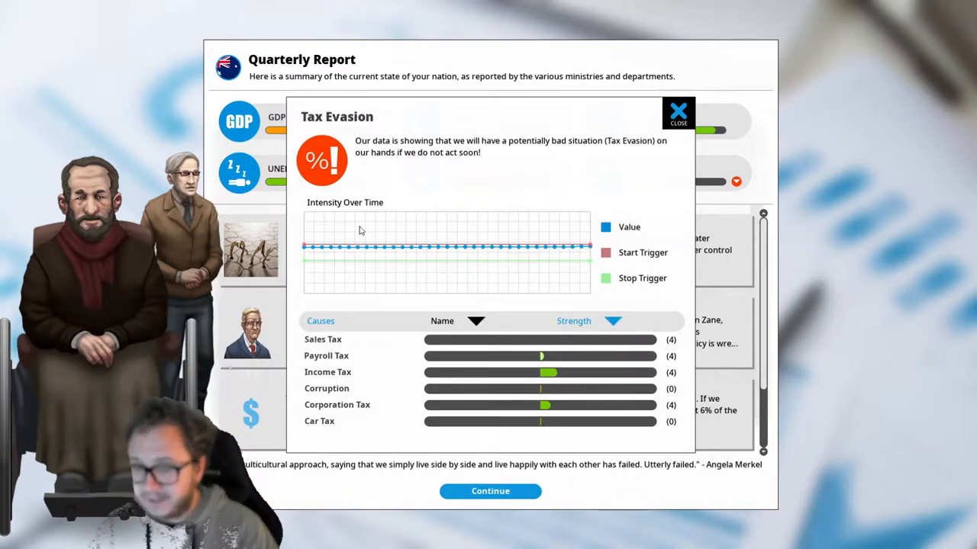
mouse_move(557, 243)
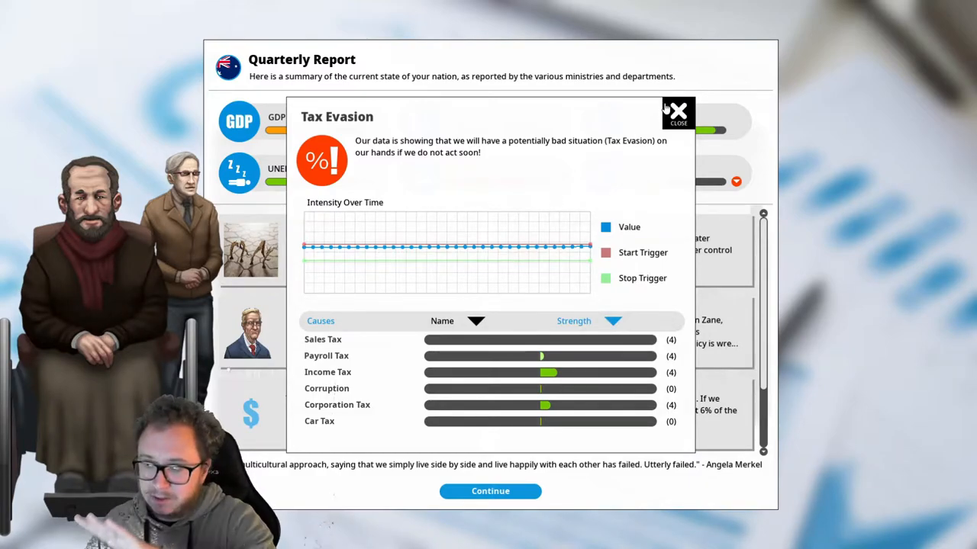
click(675, 110)
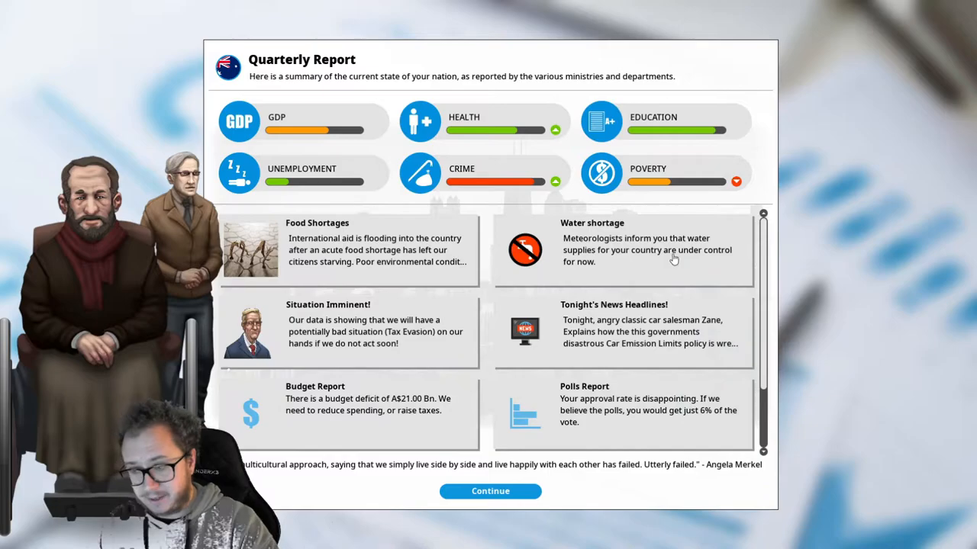
mouse_move(691, 372)
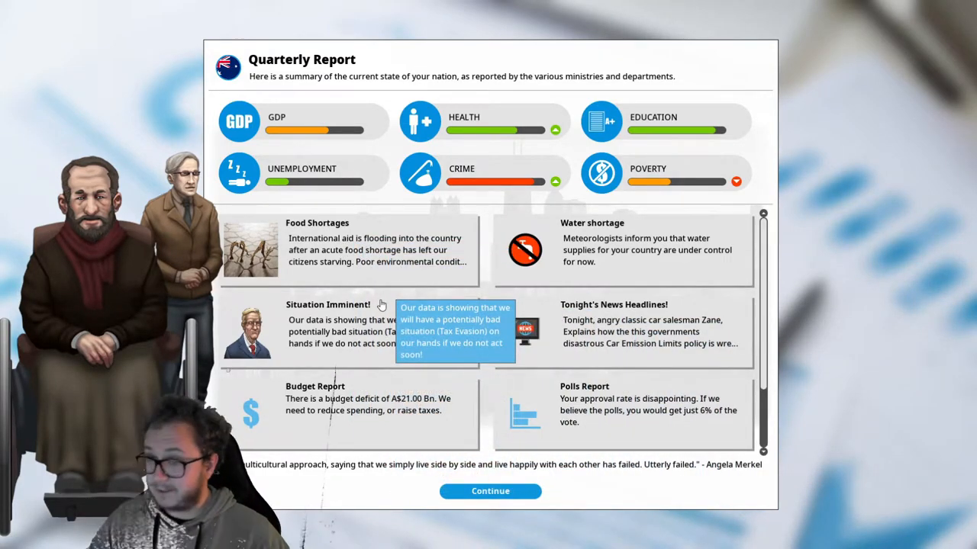
click(622, 244)
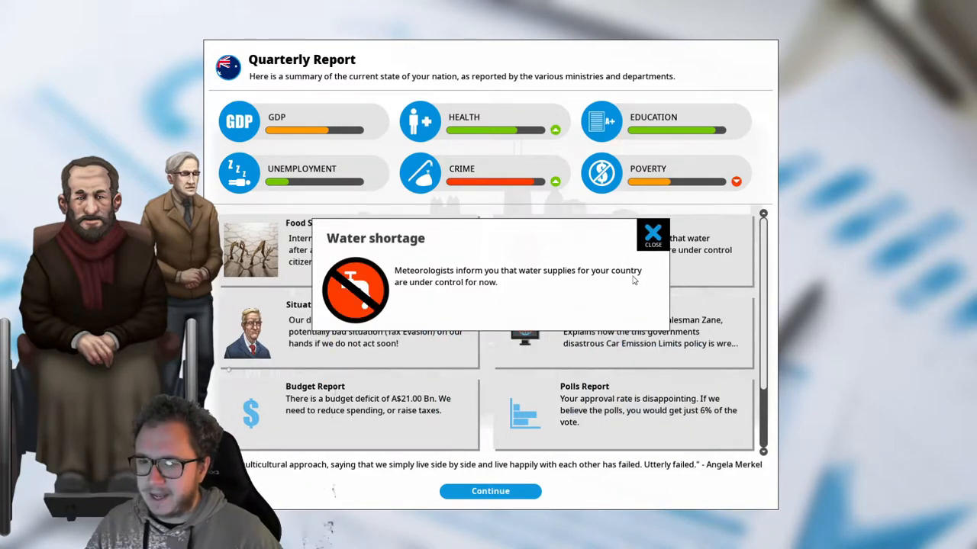
click(651, 232)
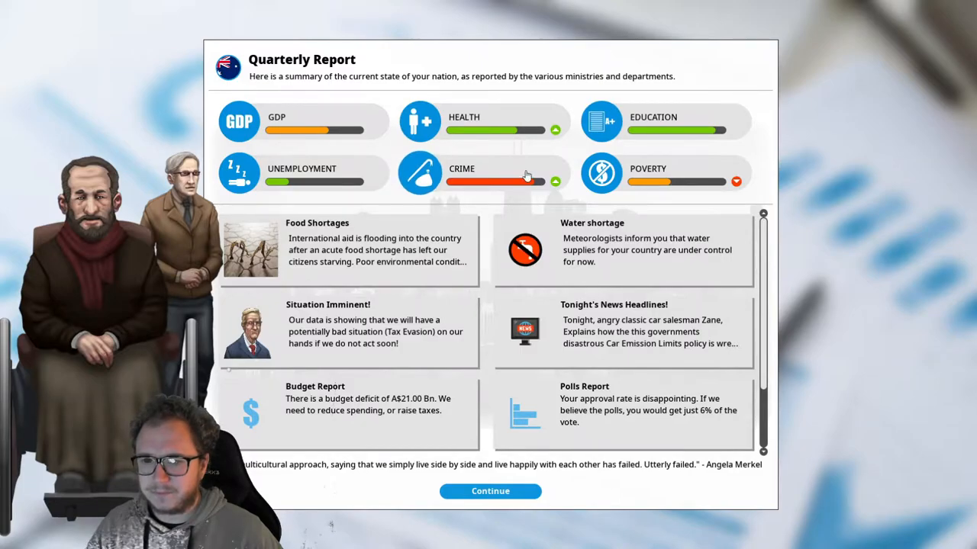
click(489, 492)
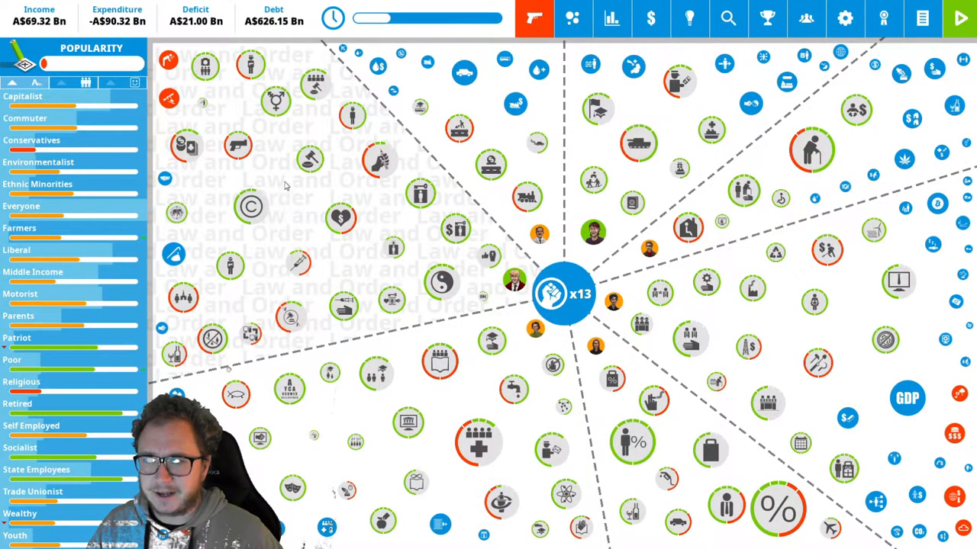
Raise Police Force funding to maximum, confirming the 4 political capital cost
click(351, 116)
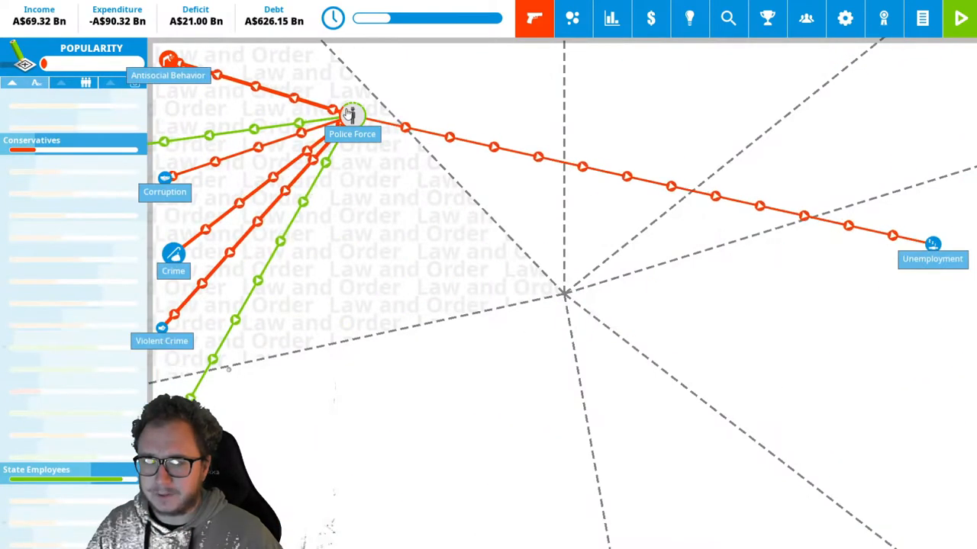
click(354, 116)
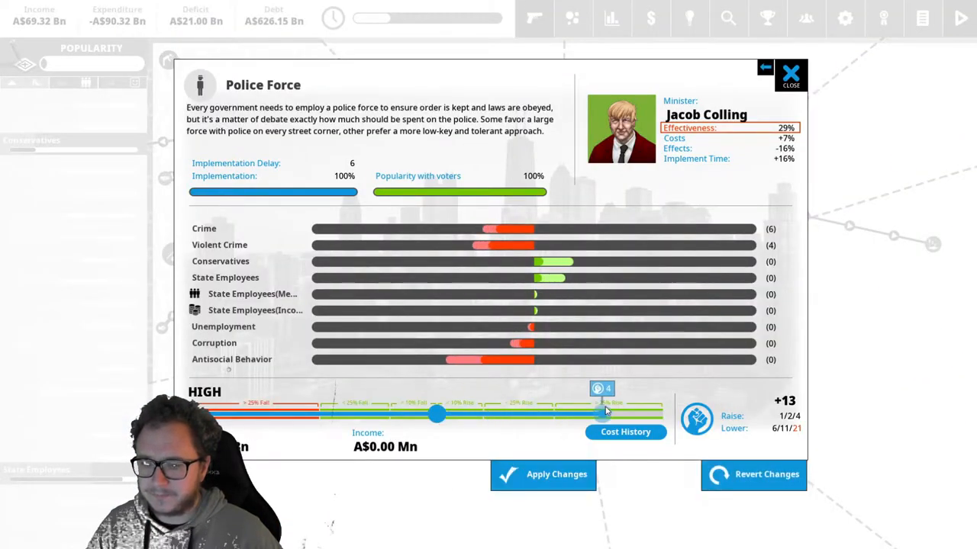
drag(603, 414, 663, 414)
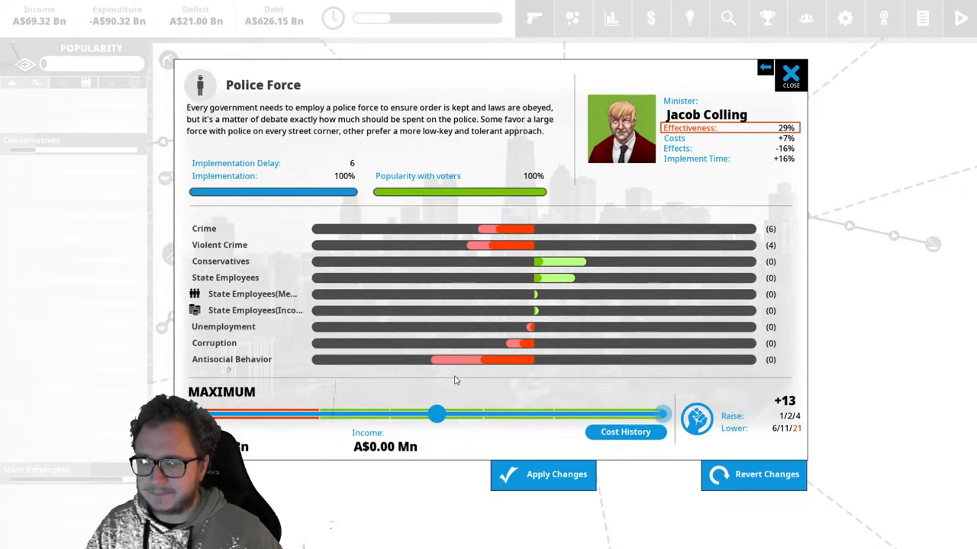
click(556, 473)
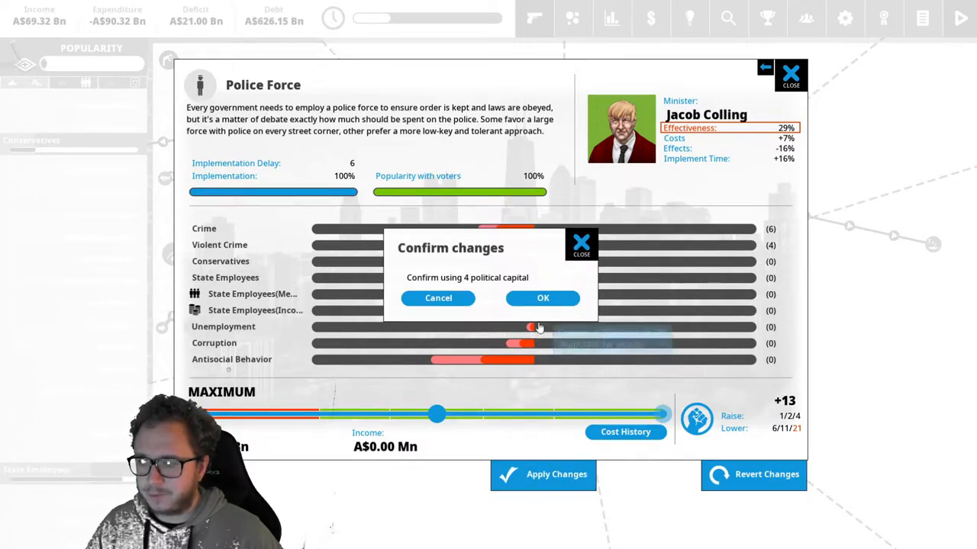
click(543, 298)
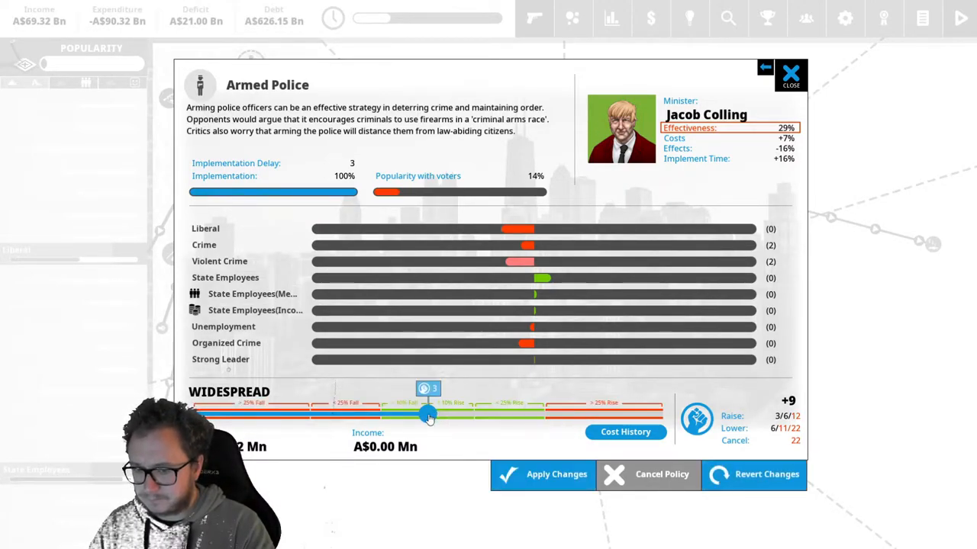
Leave Armed Police at its original level, then adjust and confirm Press Freedom
drag(428, 415, 448, 415)
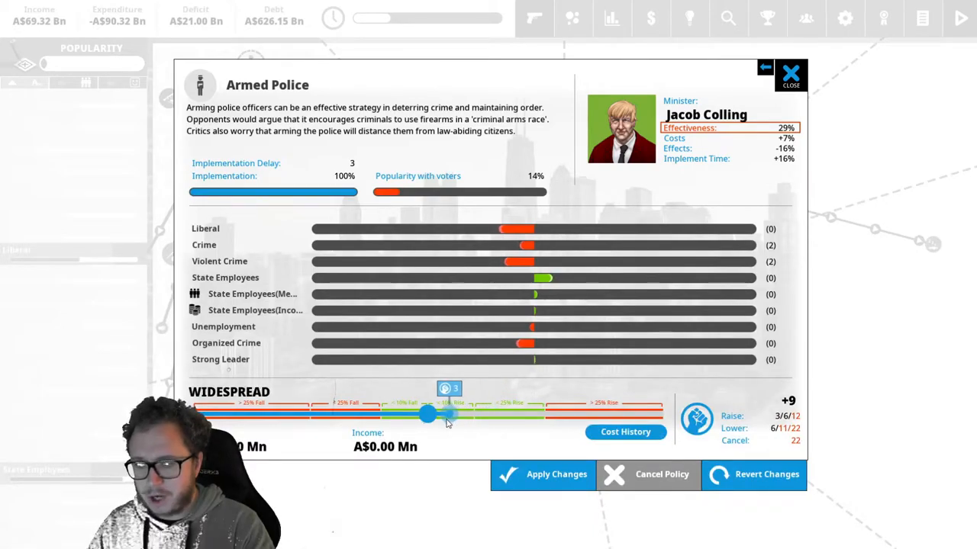
drag(449, 415, 426, 415)
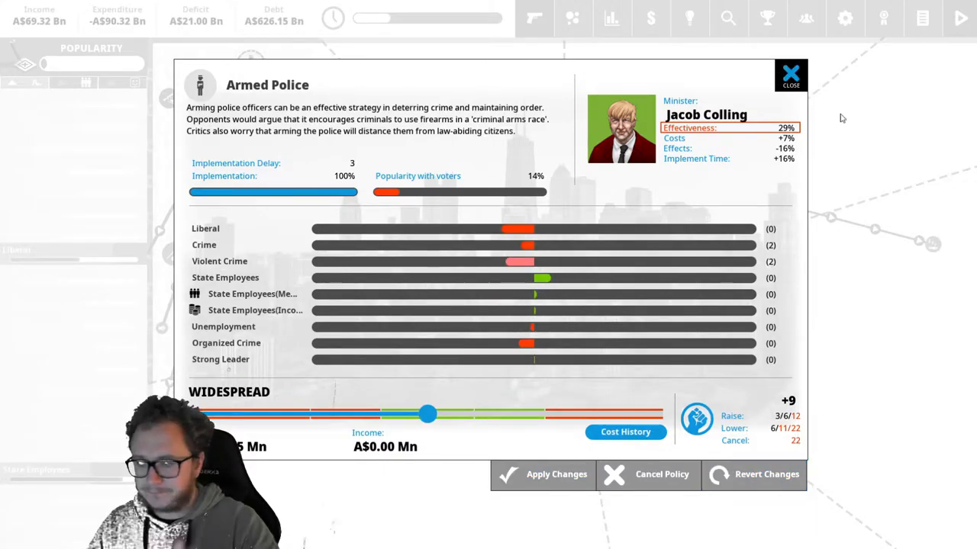
click(790, 77)
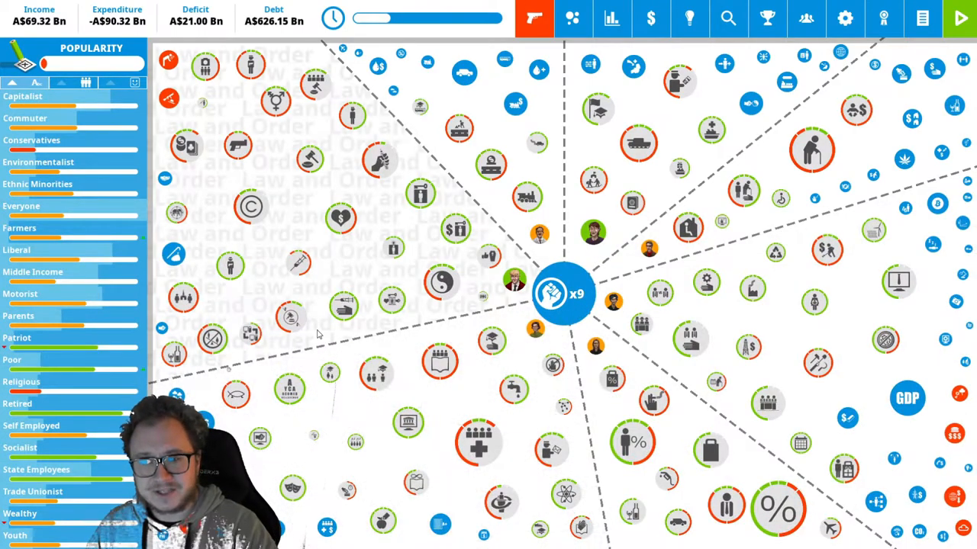
click(310, 157)
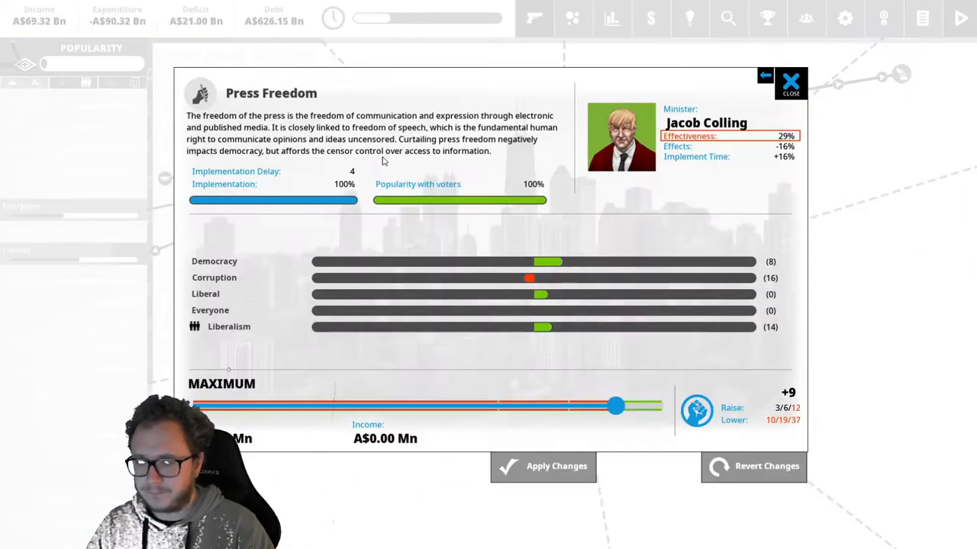
mouse_move(390, 345)
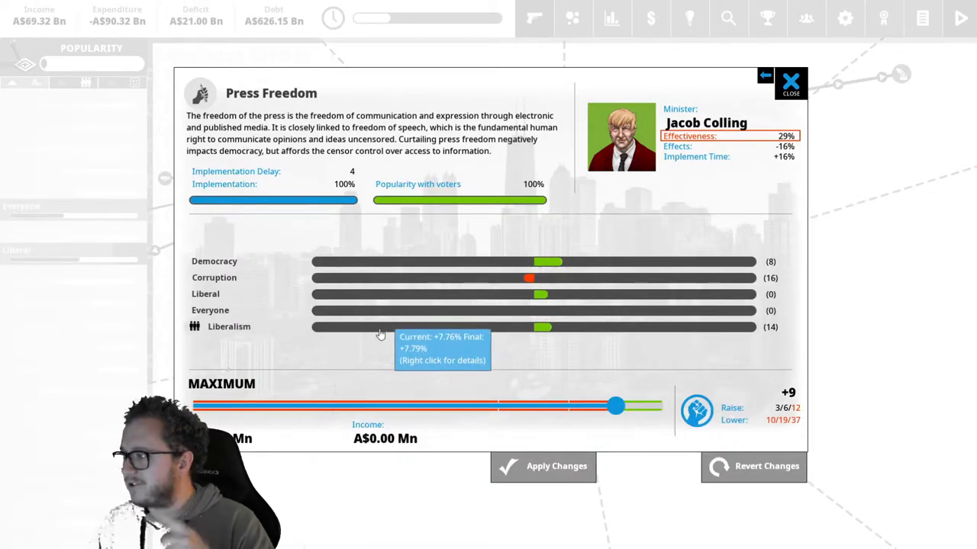
mouse_move(454, 328)
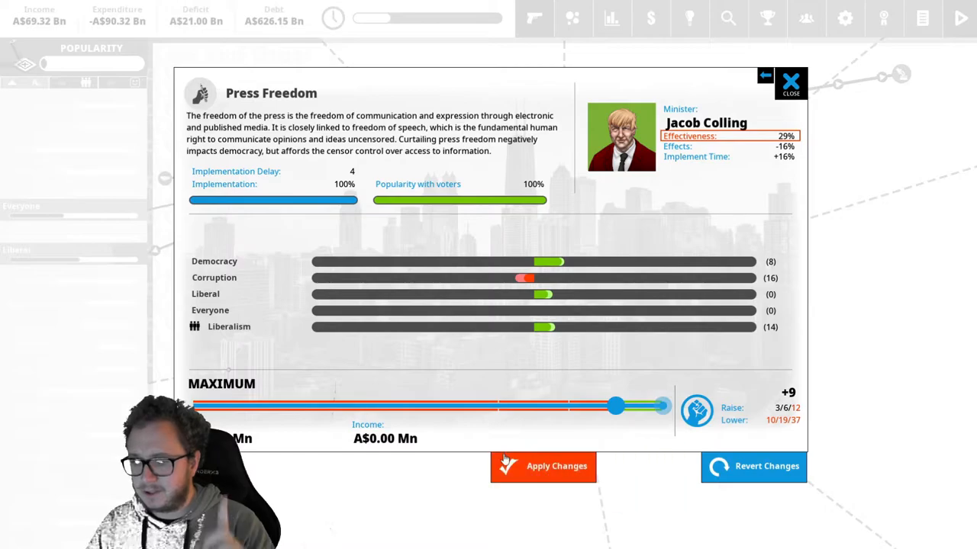
click(796, 80)
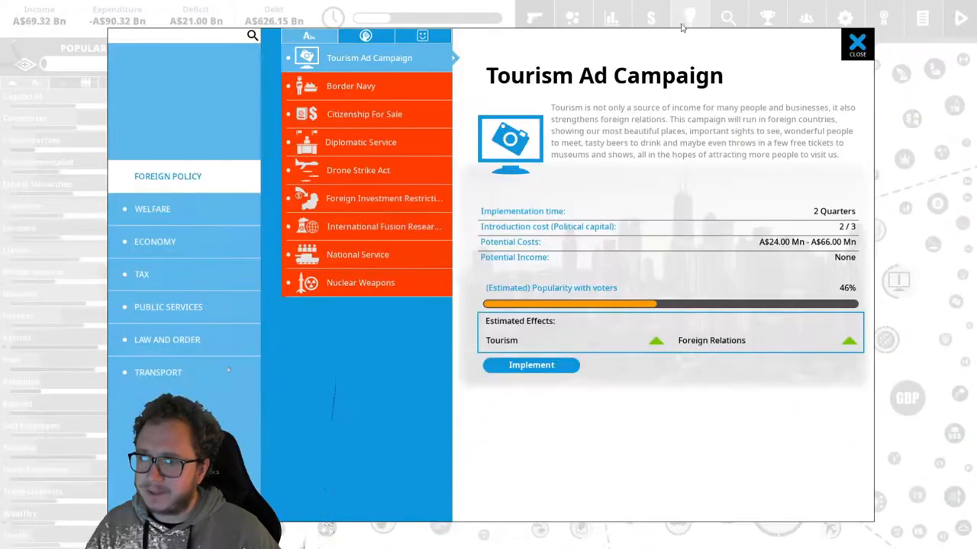
Implement Health Food Subsidies from the Economy > Tax policies and raise its funding slider
click(154, 241)
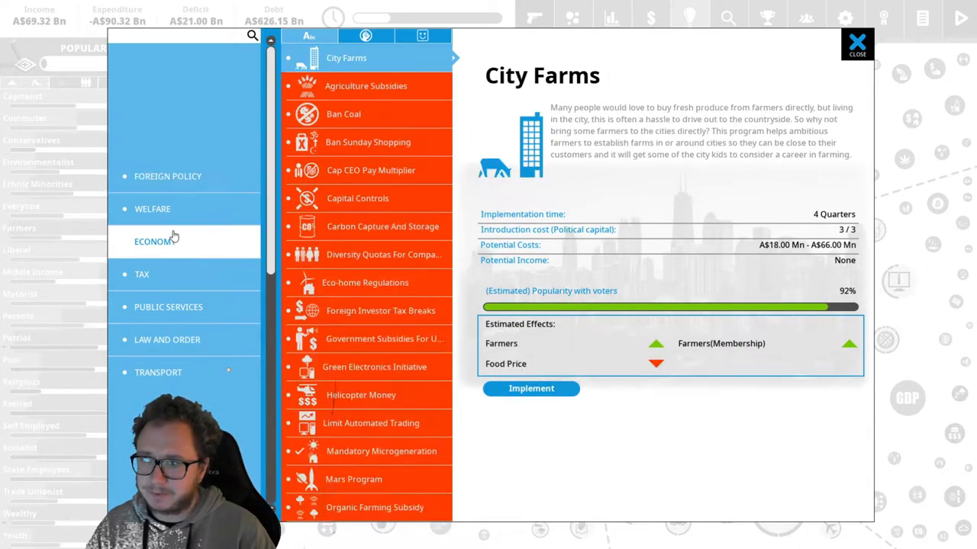
click(142, 275)
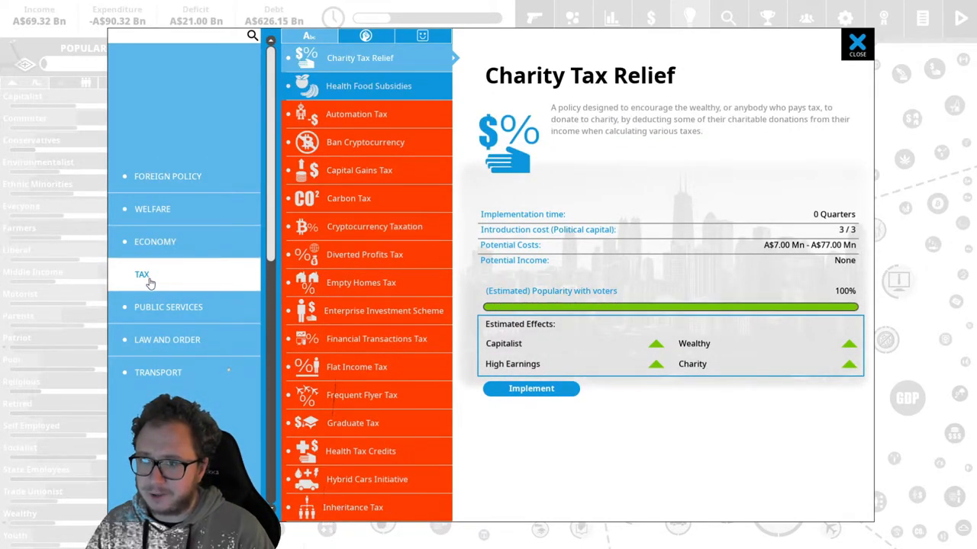
click(369, 85)
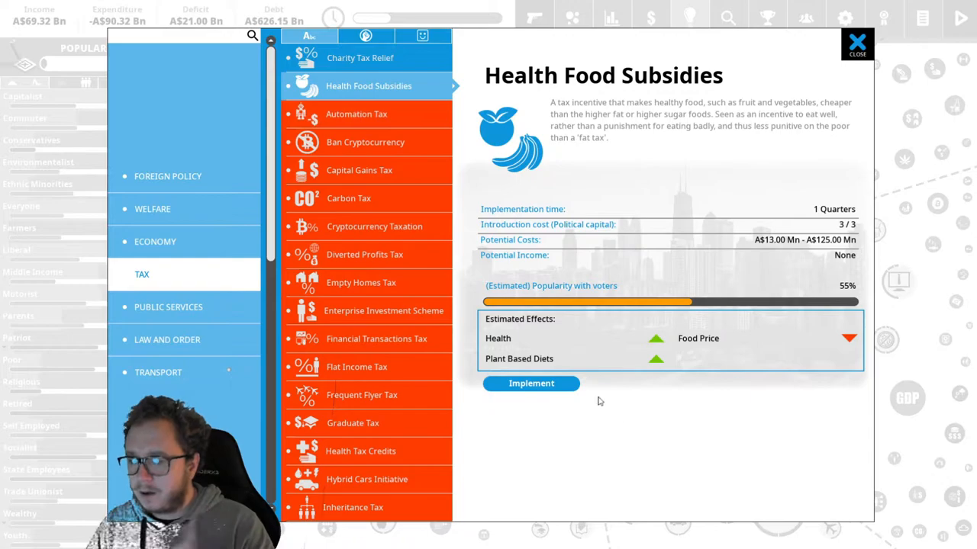
click(532, 383)
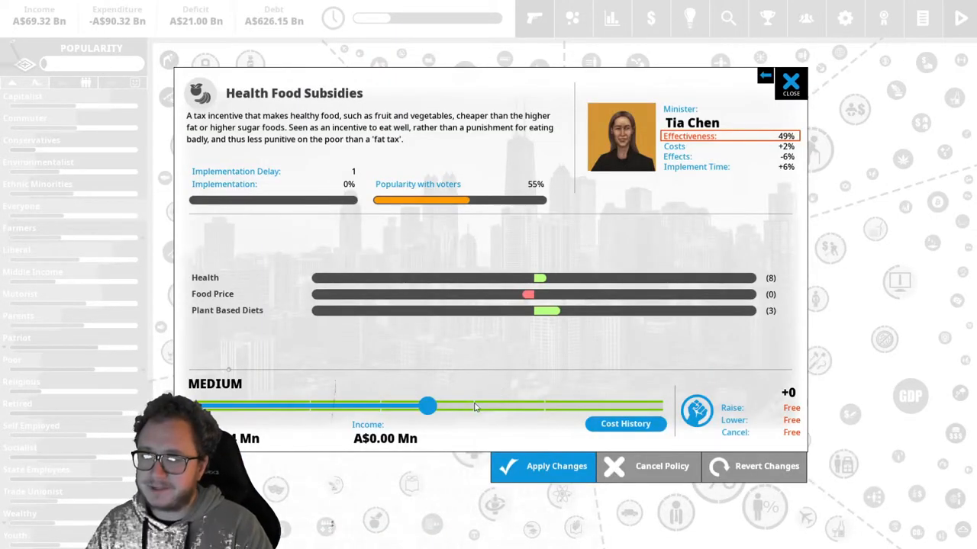
drag(427, 406, 659, 406)
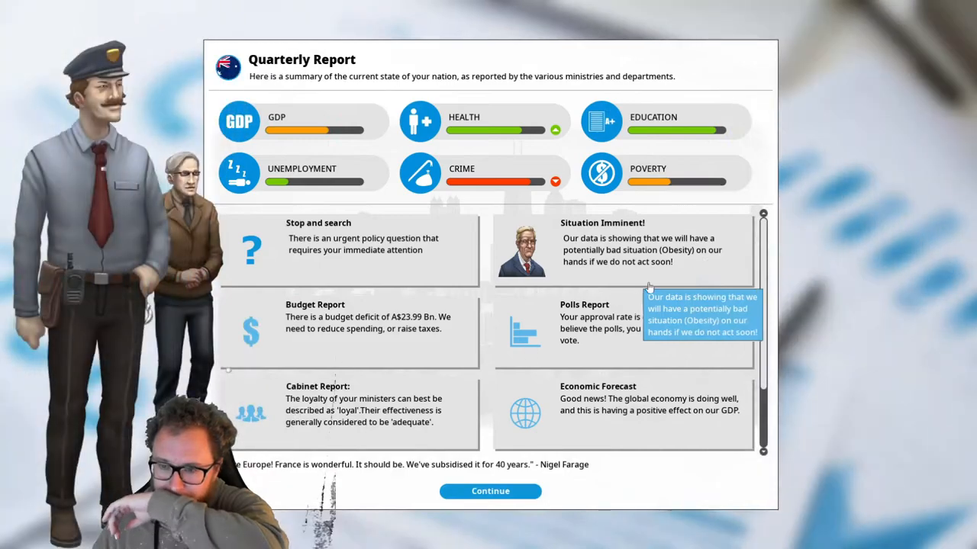
mouse_move(796, 183)
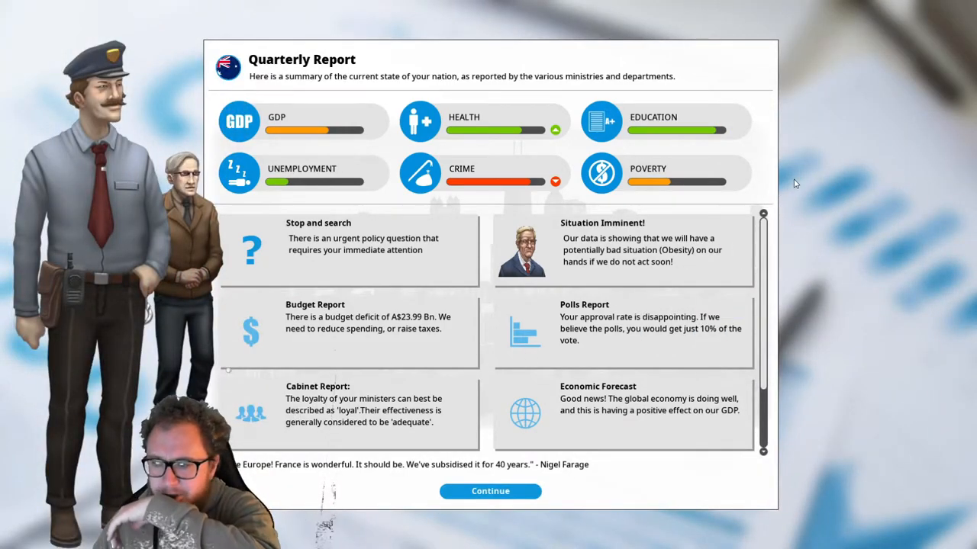
mouse_move(652, 263)
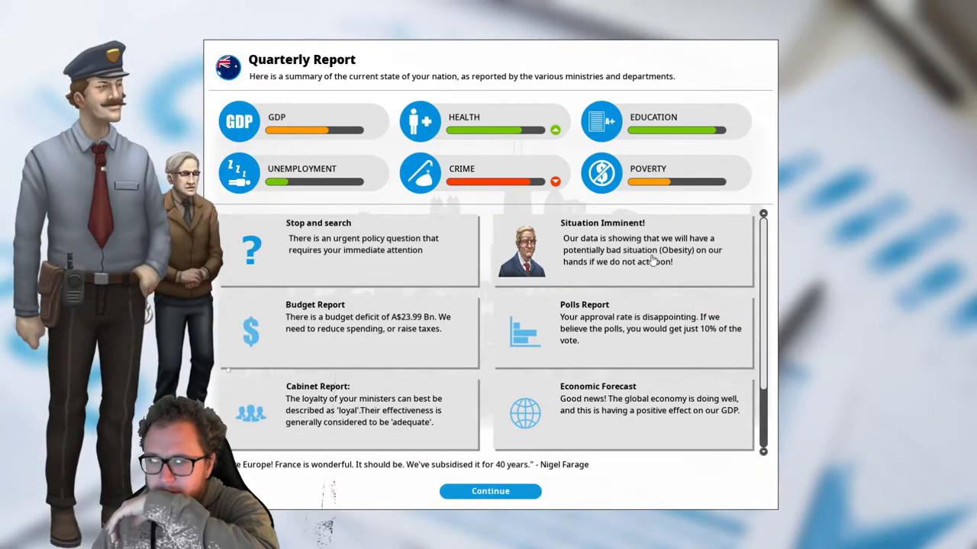
click(622, 250)
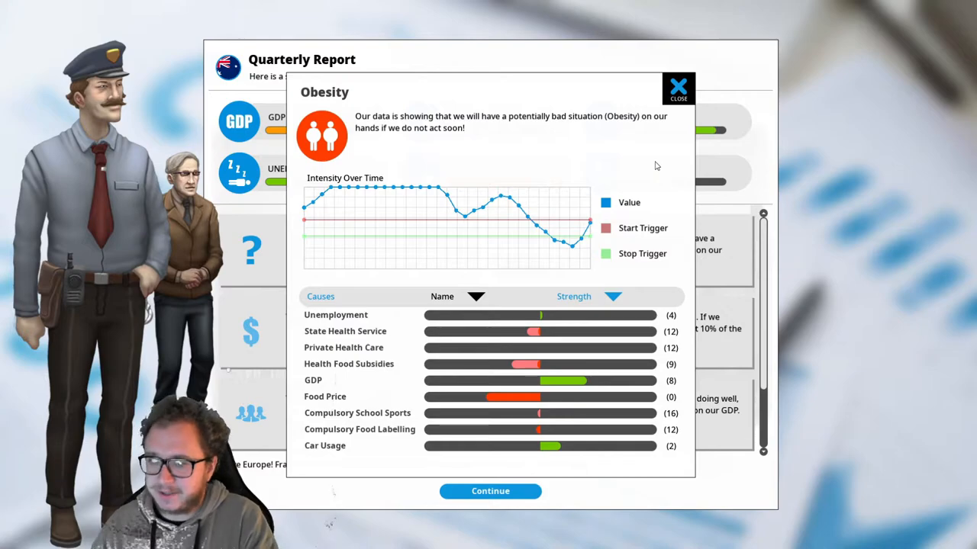
click(677, 86)
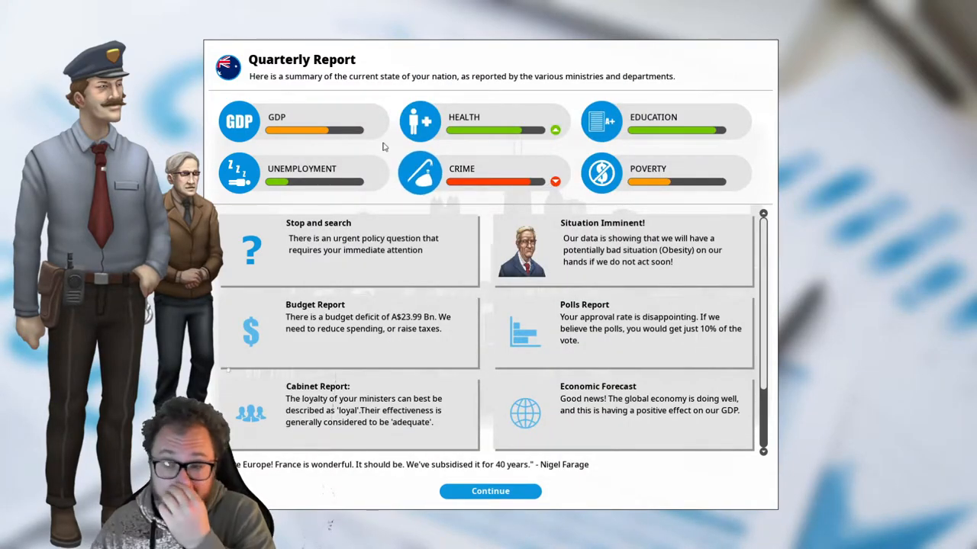
mouse_move(315, 138)
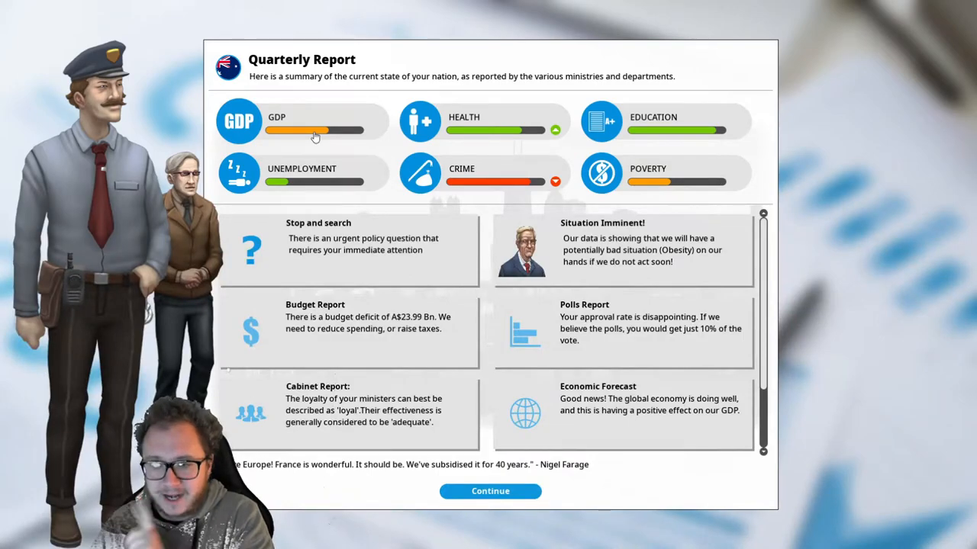
mouse_move(299, 125)
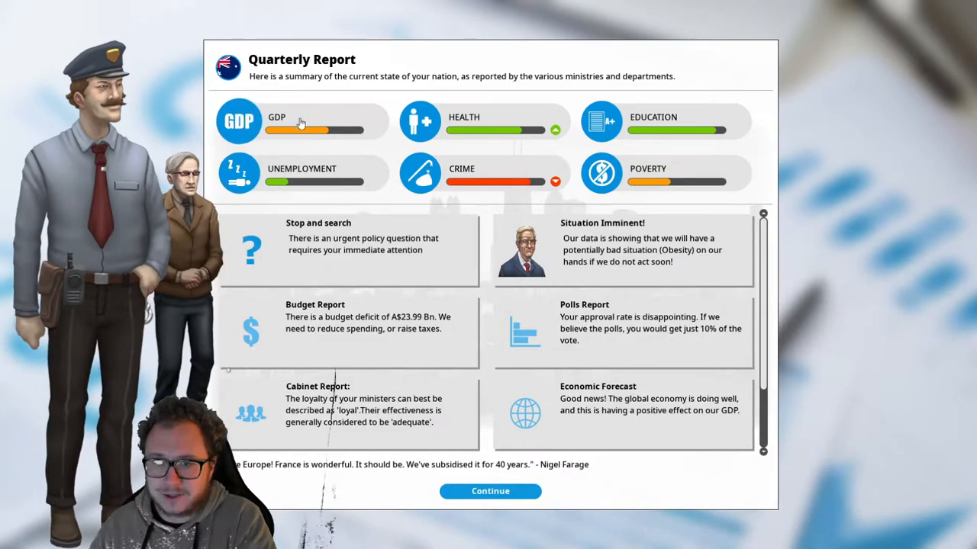
mouse_move(374, 267)
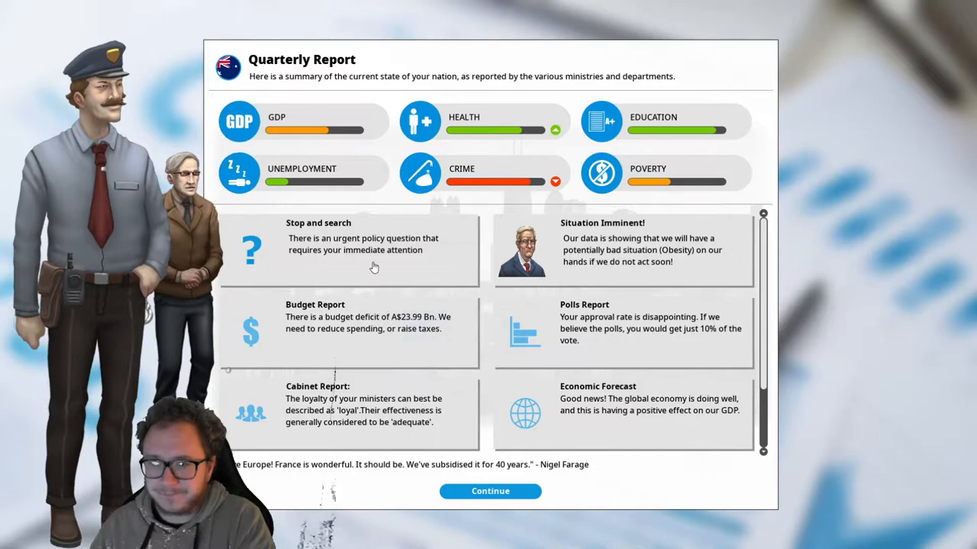
Leave stop-and-search powers unchanged in the dilemma and finish the quarterly report
click(348, 250)
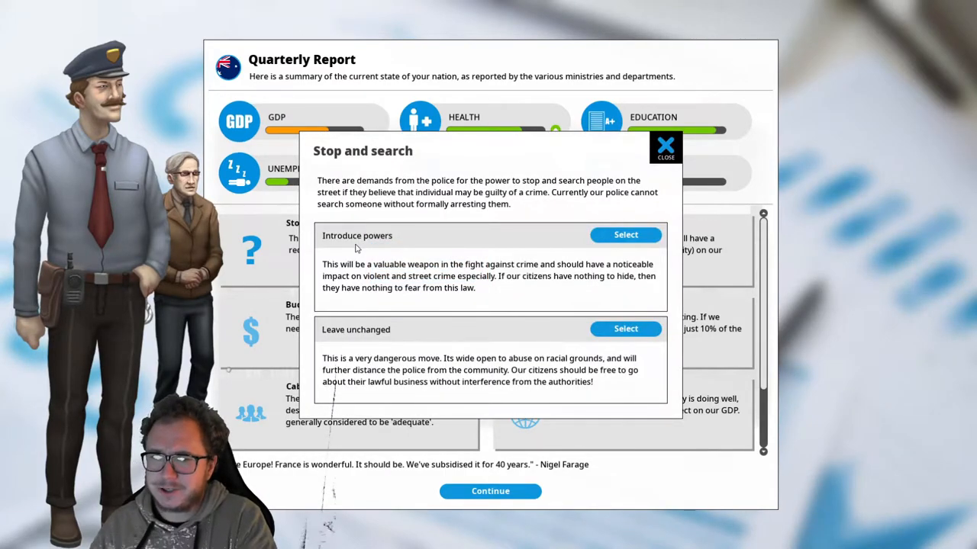
mouse_move(412, 236)
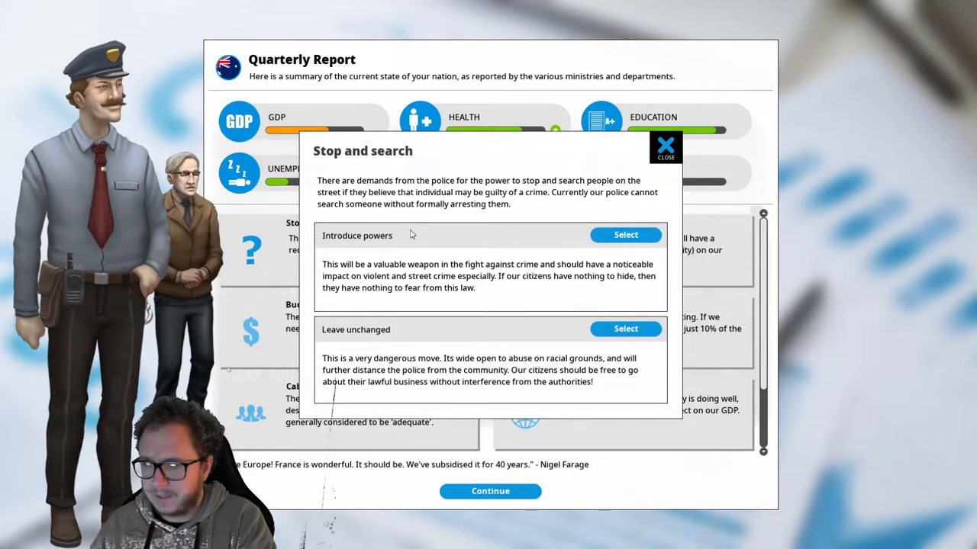
click(626, 330)
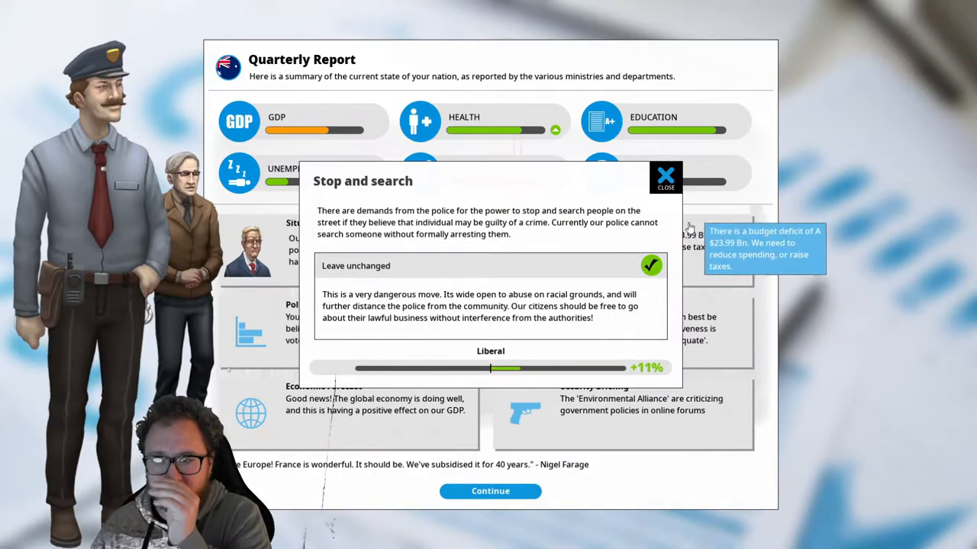
click(665, 177)
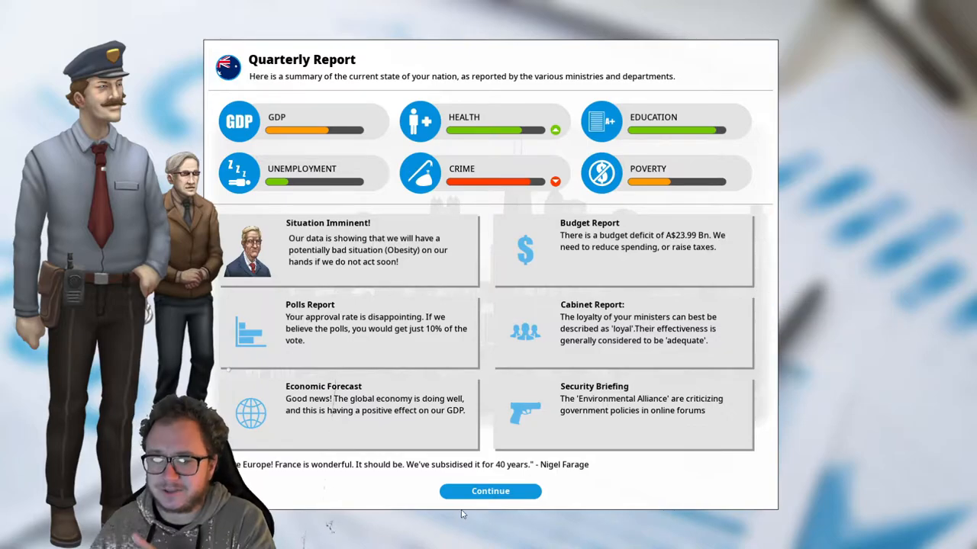
click(490, 491)
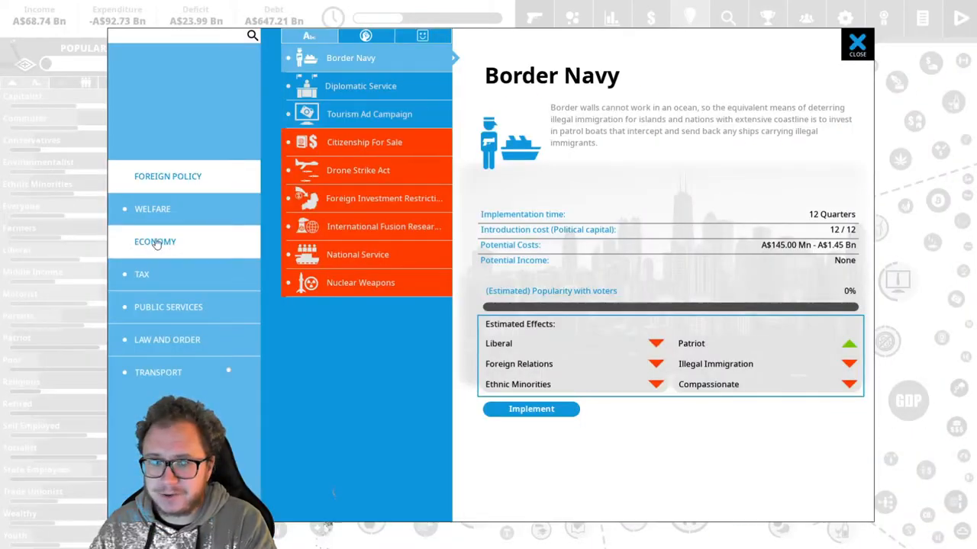
Implement the Young Entrepreneur Scheme from Economy policies at maximum level and apply it
click(155, 241)
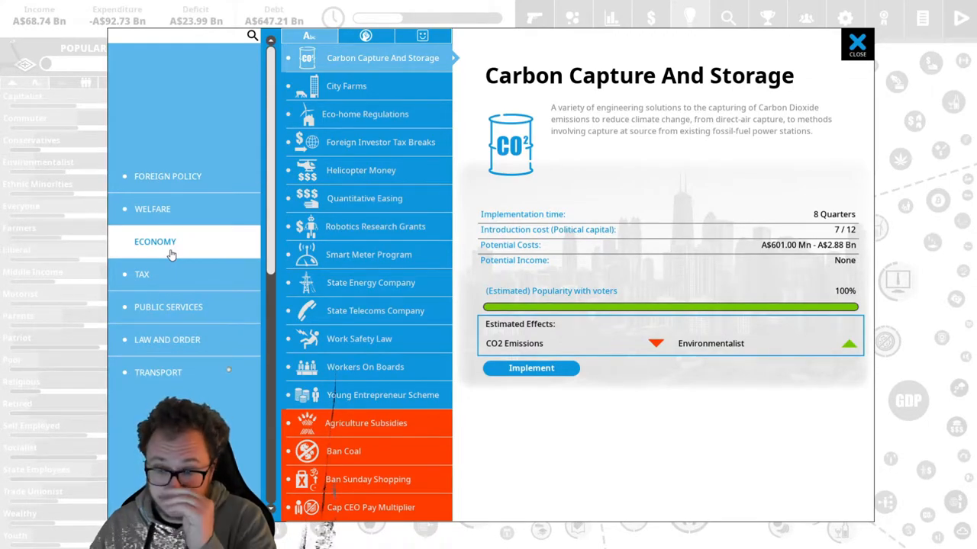
mouse_move(357, 396)
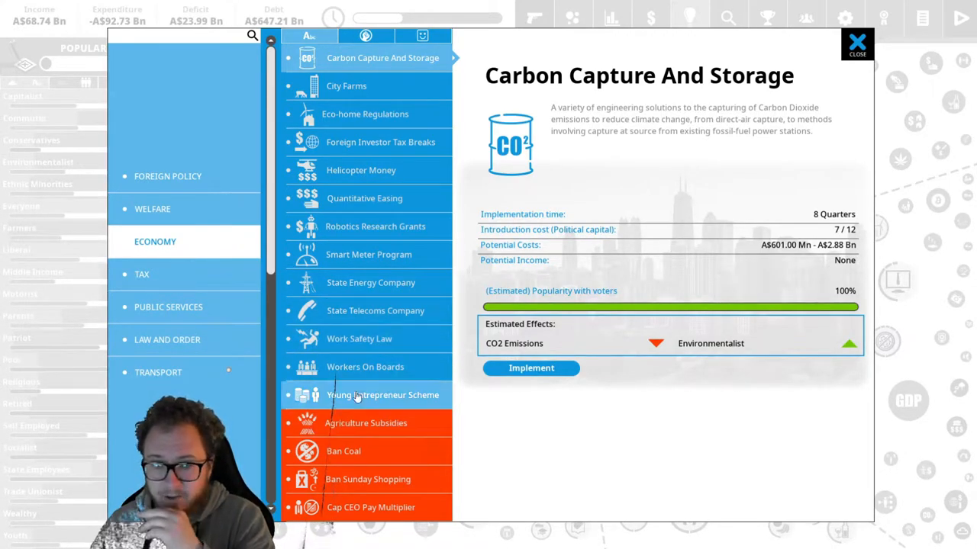
click(382, 396)
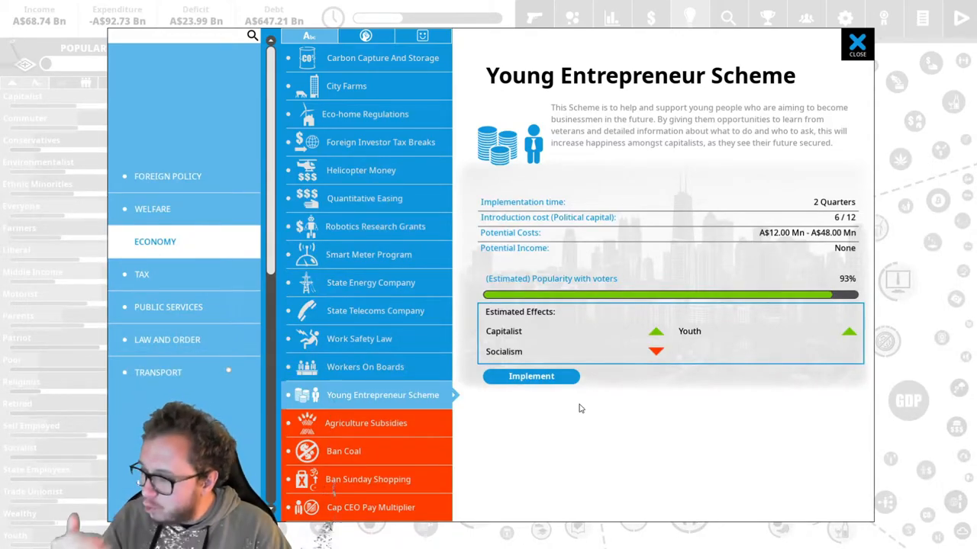
mouse_move(531, 378)
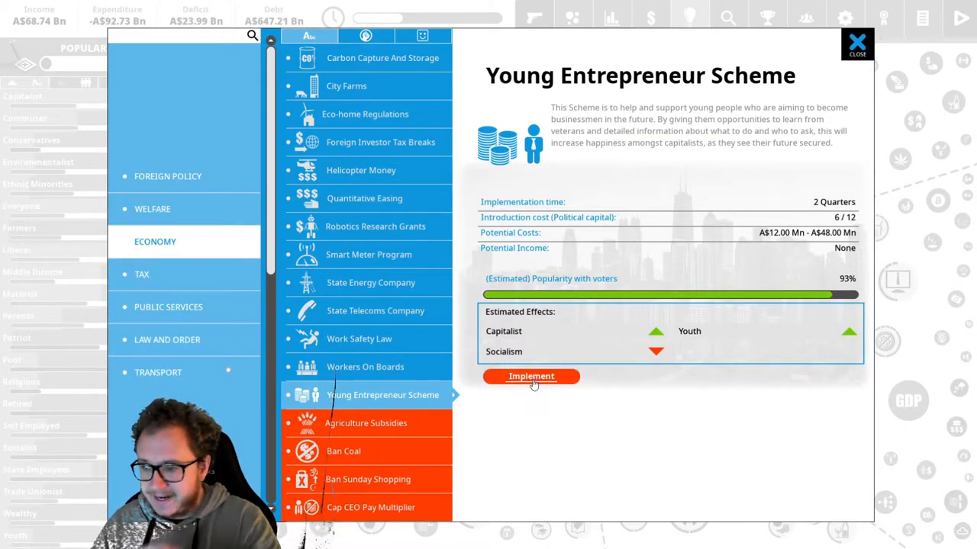
click(531, 377)
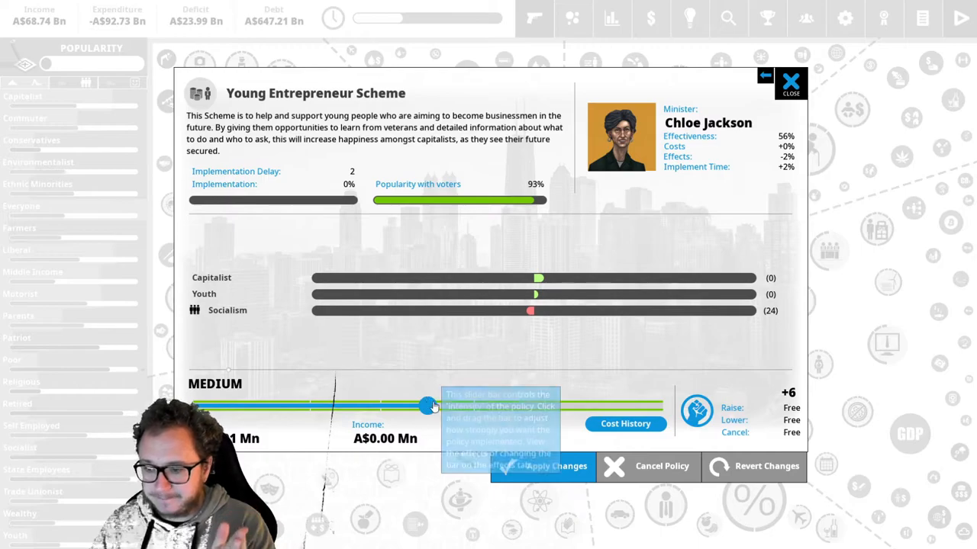
drag(430, 406, 659, 406)
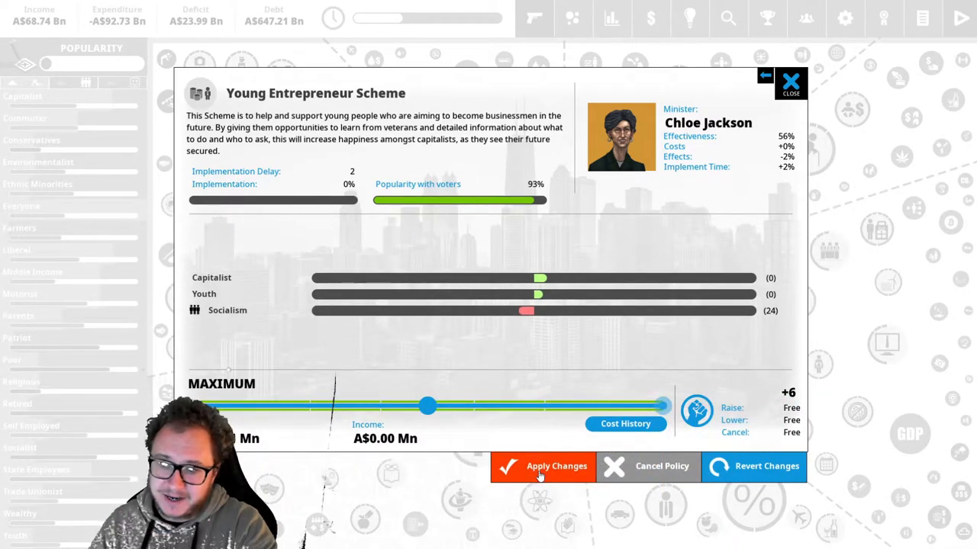
click(555, 467)
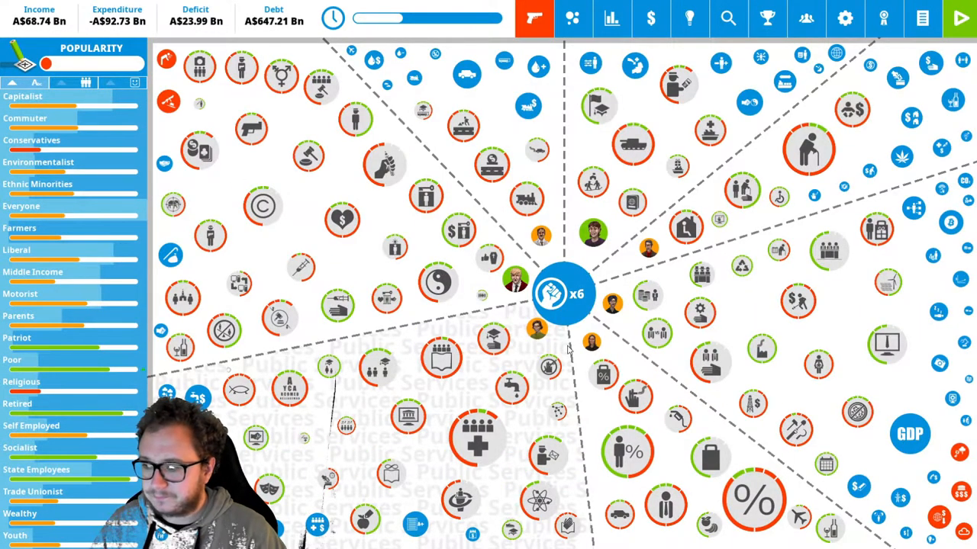
Raise the Stem Cell Research policy intensity with its slider
click(553, 293)
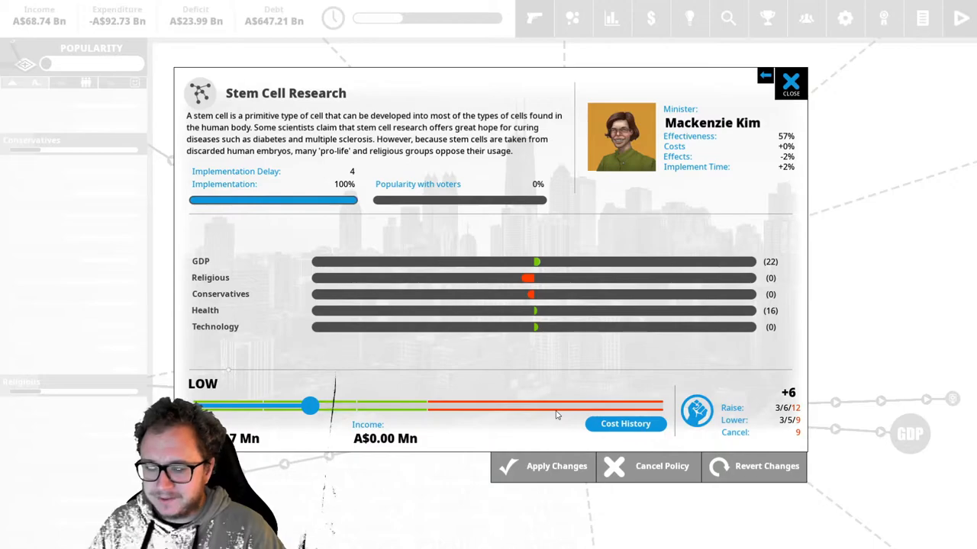
drag(309, 406, 412, 406)
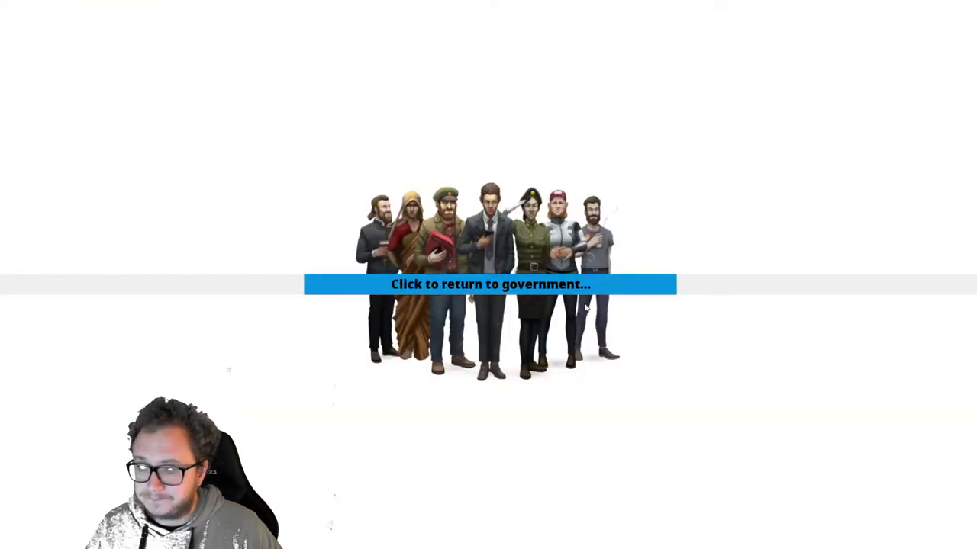
Return to government and dismiss the Pollution-under-control report item
click(488, 284)
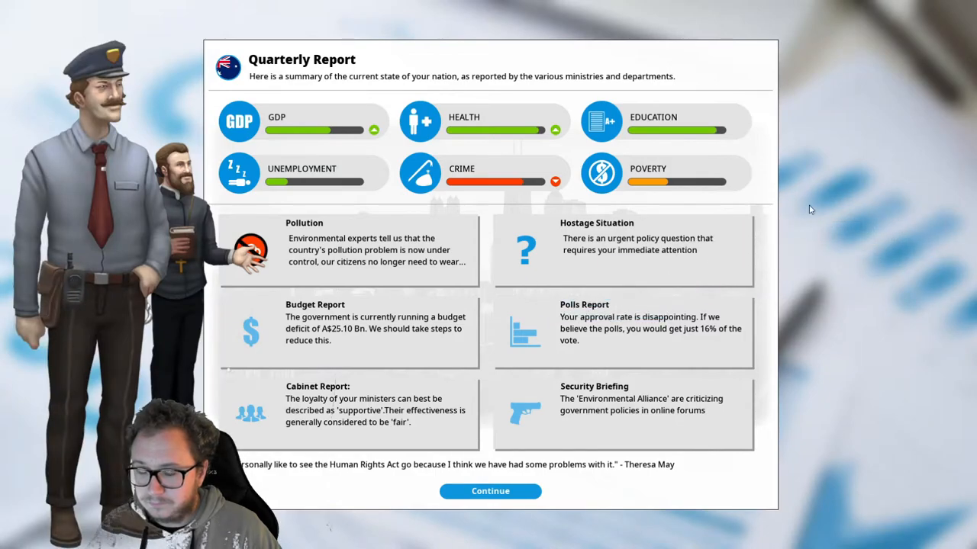
mouse_move(478, 297)
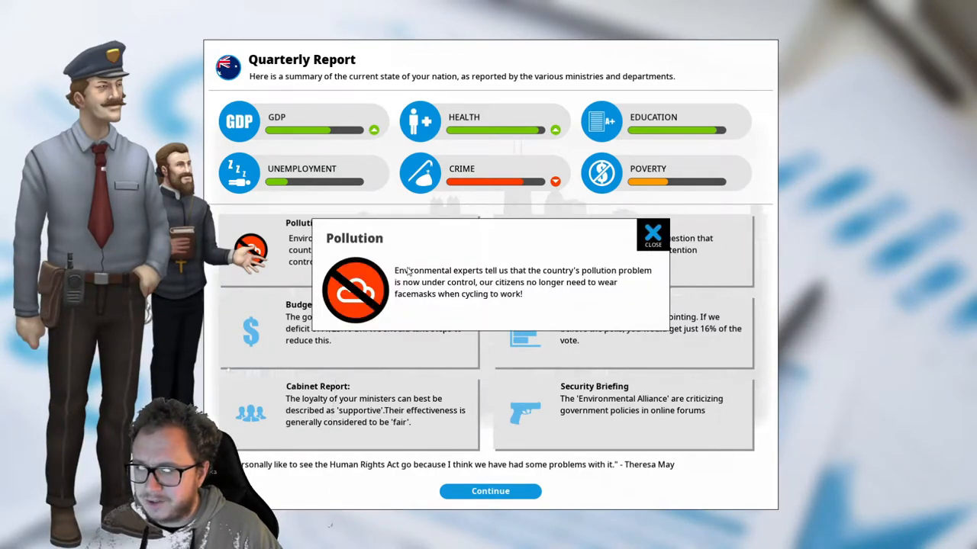
click(653, 232)
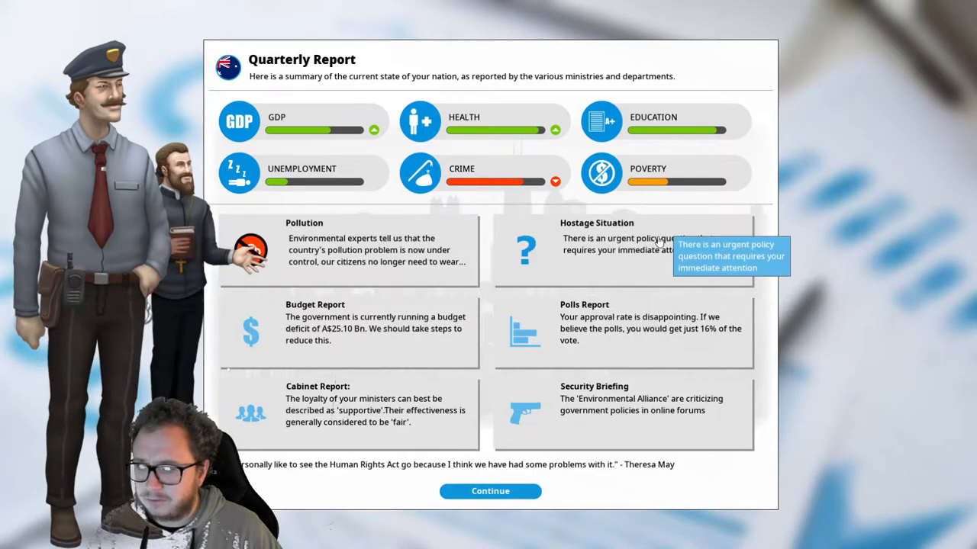
mouse_move(903, 192)
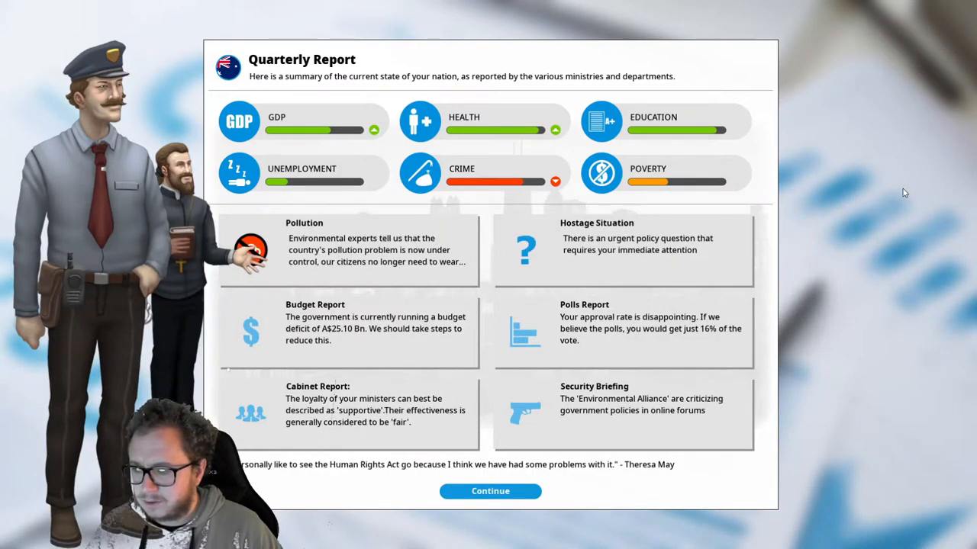
mouse_move(678, 403)
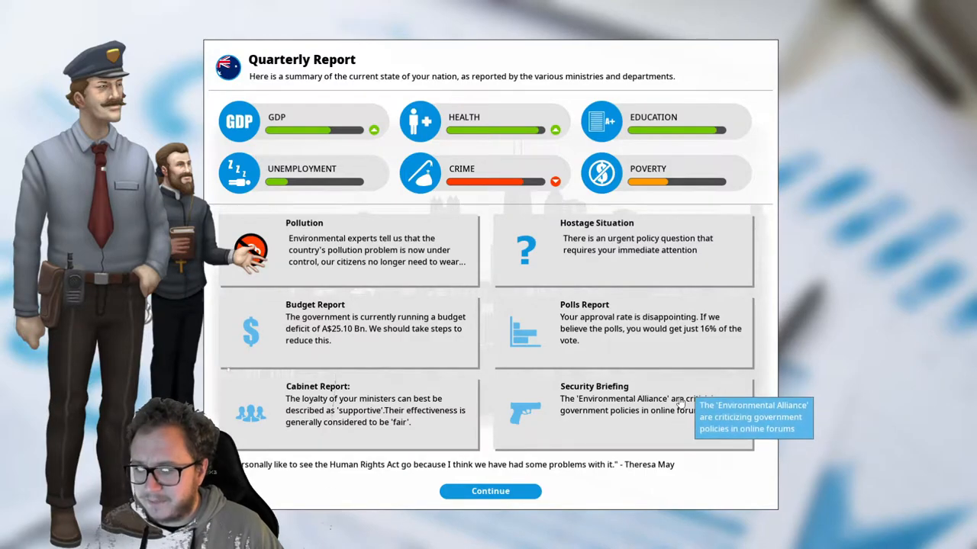
mouse_move(684, 440)
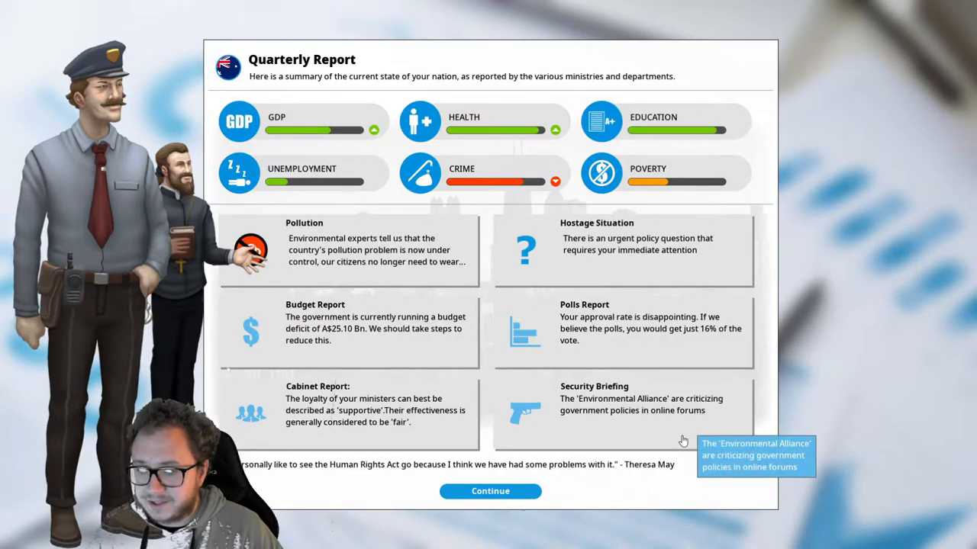
mouse_move(441, 429)
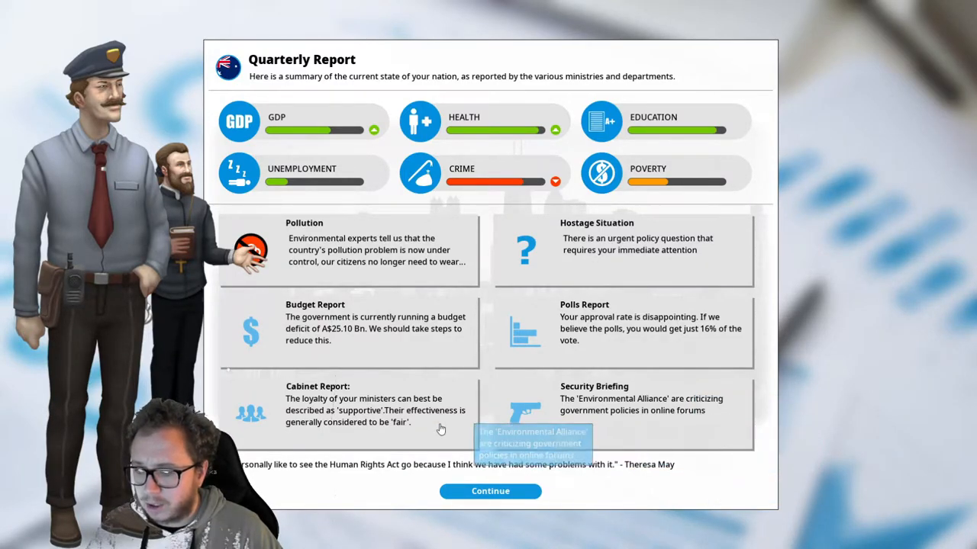
mouse_move(641, 332)
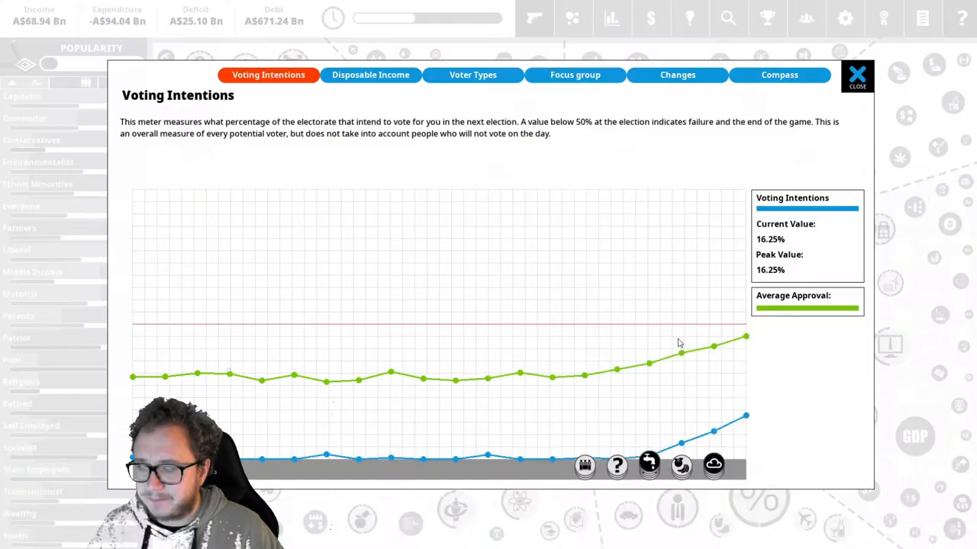
mouse_move(548, 455)
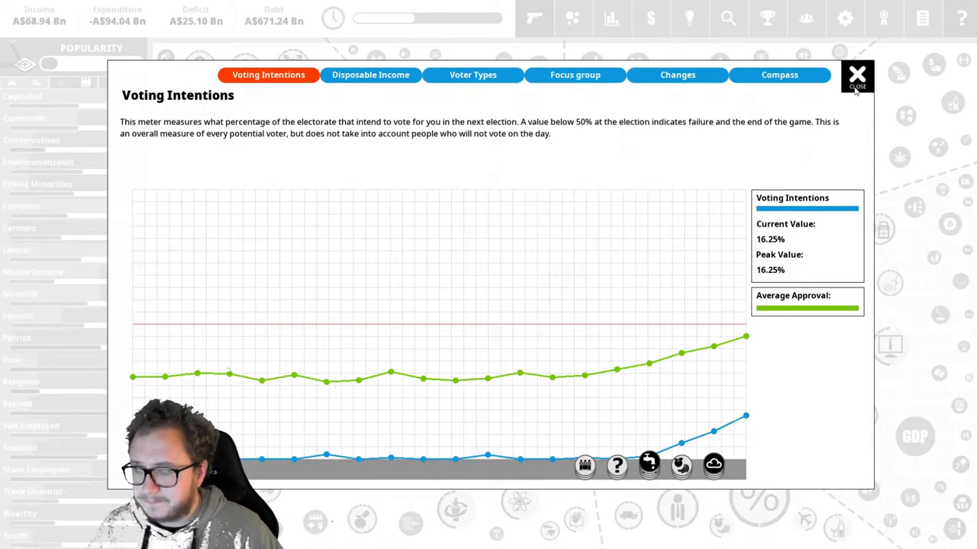
Close the Voting Intentions popularity graph showing 16.25%
click(861, 79)
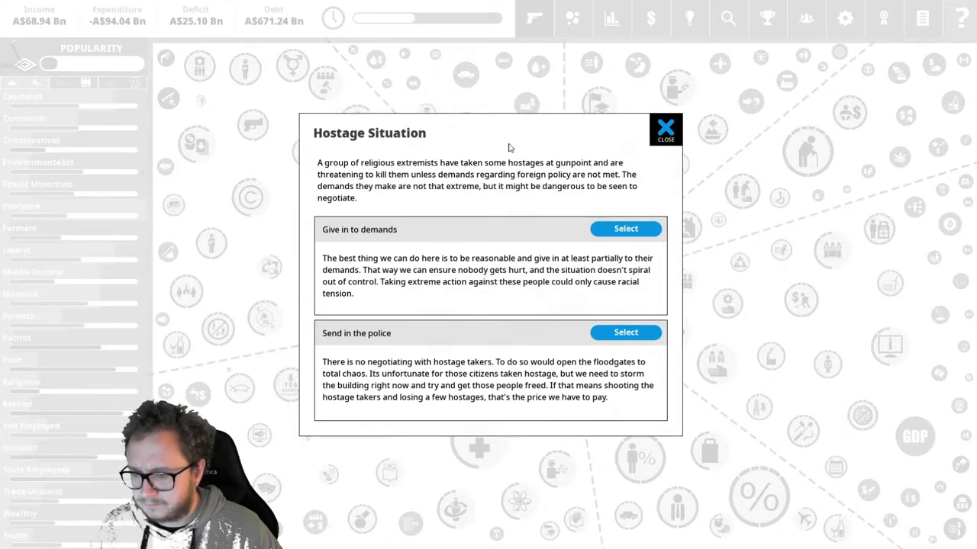
mouse_move(626, 333)
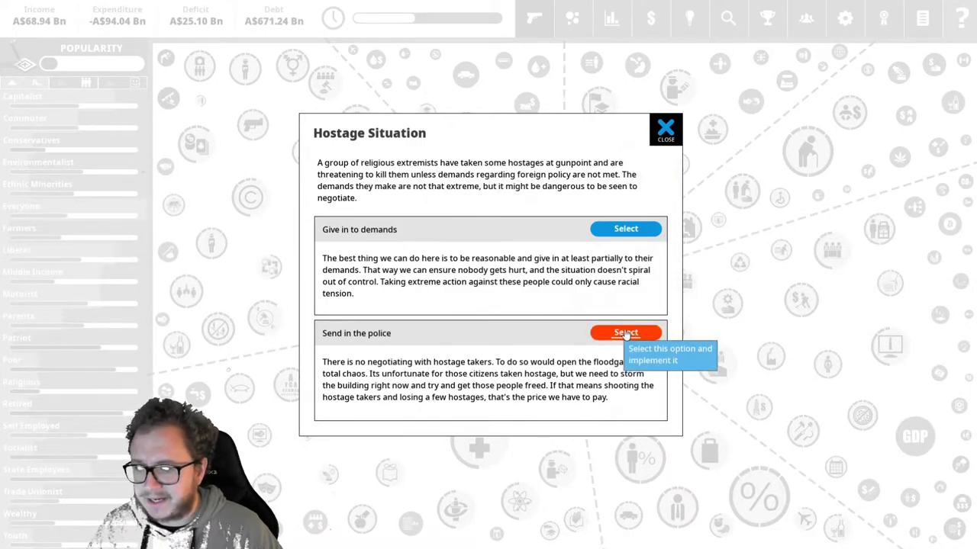
Resolve the Hostage Situation by sending in the police and close the outcome
click(626, 333)
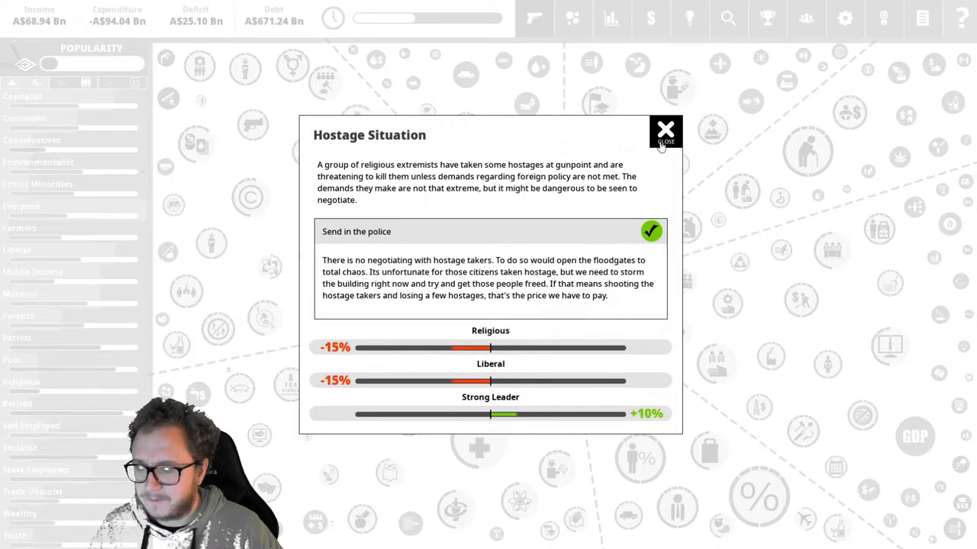
click(664, 129)
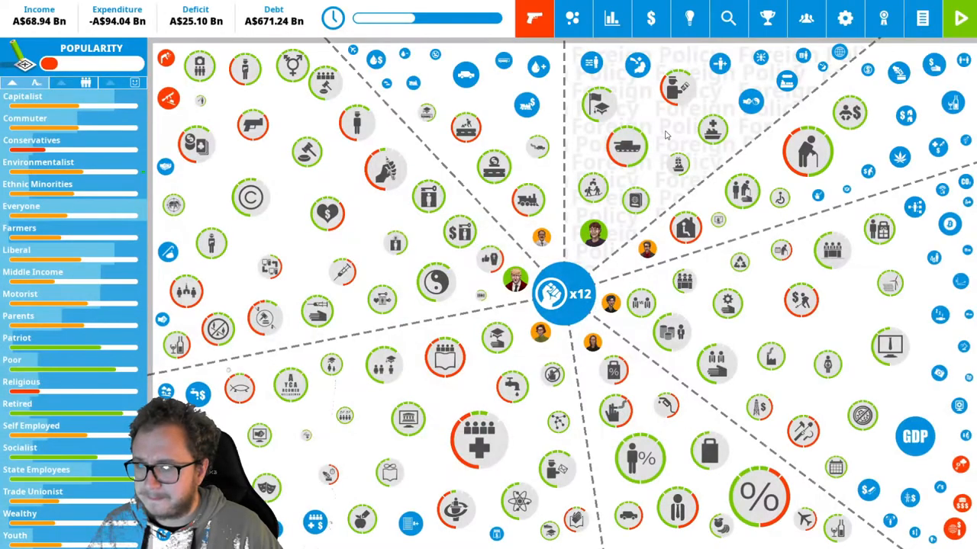
mouse_move(662, 191)
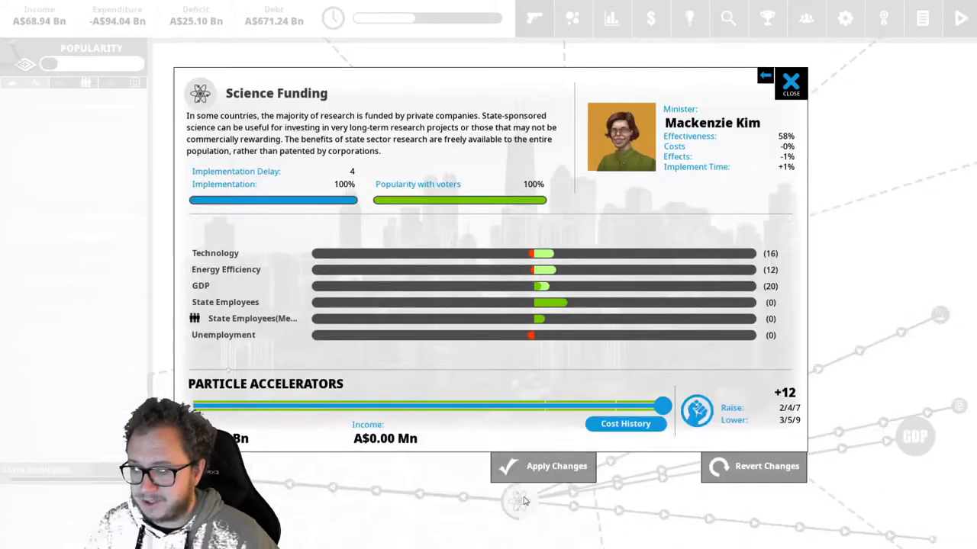
Glance at Compulsory Food Labelling, then apply State Schools' Modern Textbooks upgrade for 11 political capital
click(797, 79)
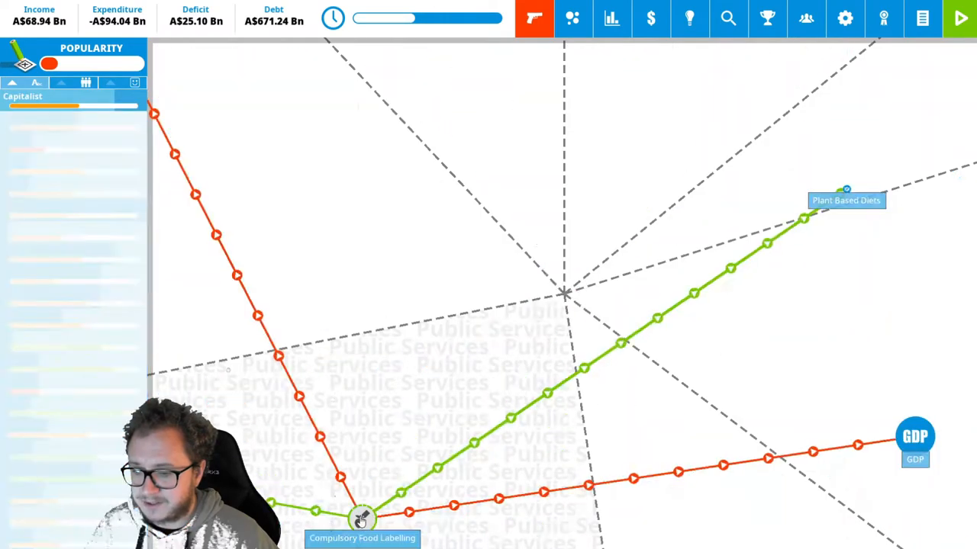
click(357, 519)
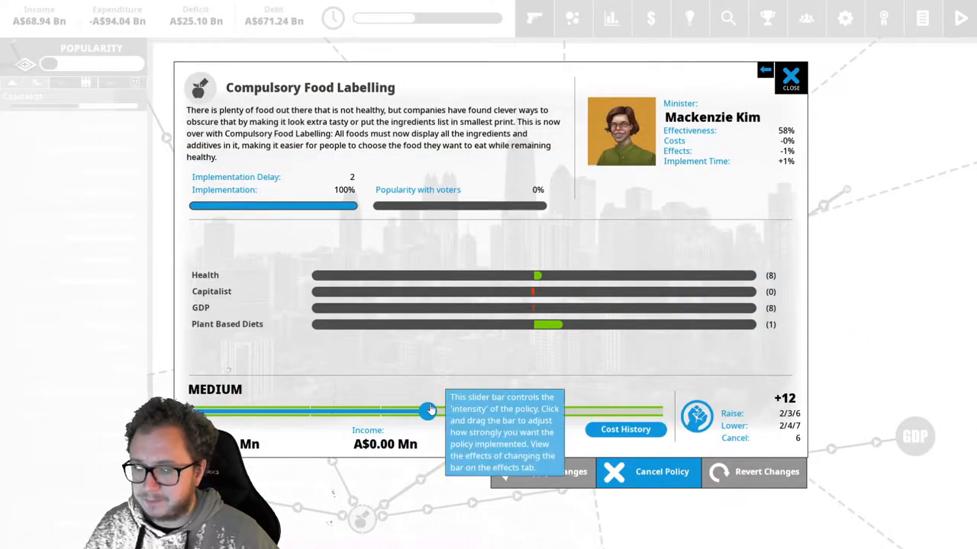
click(793, 75)
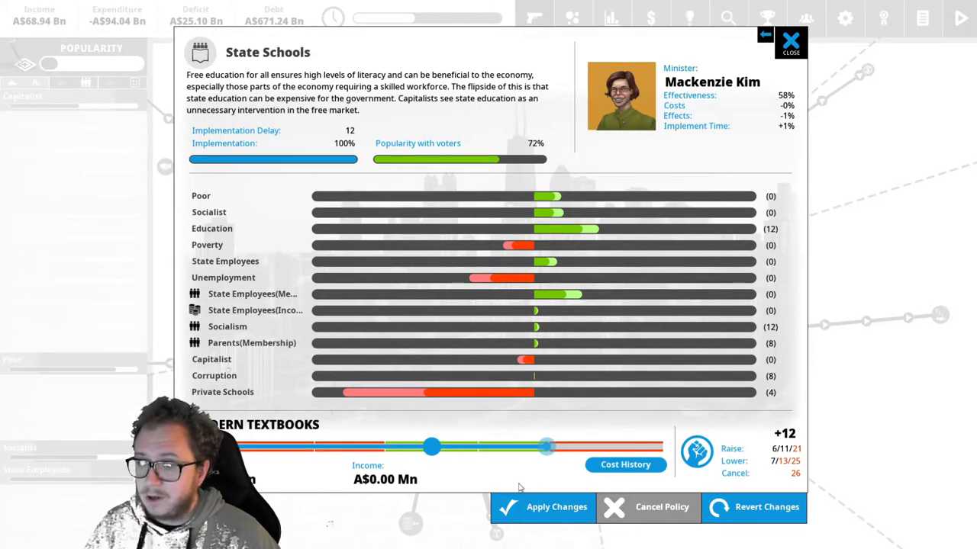
click(553, 507)
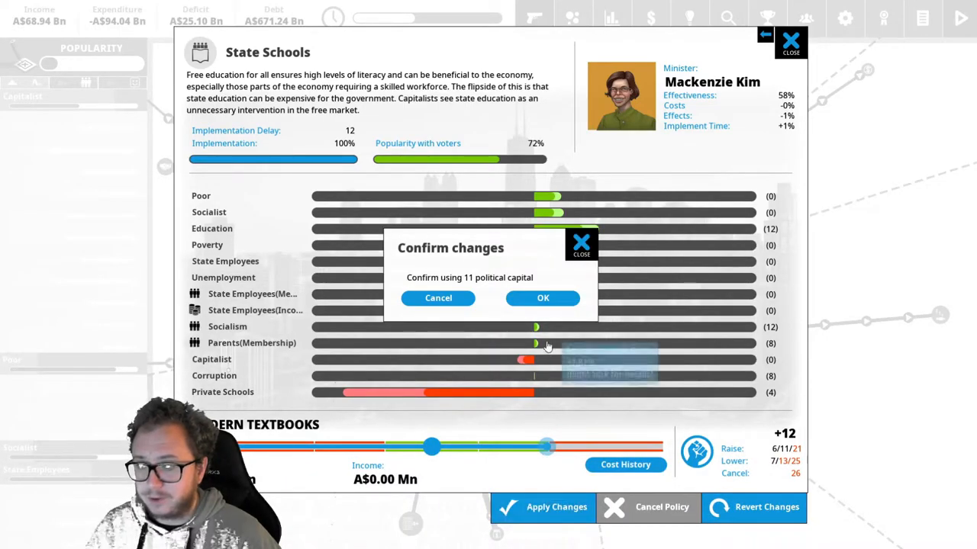
click(542, 298)
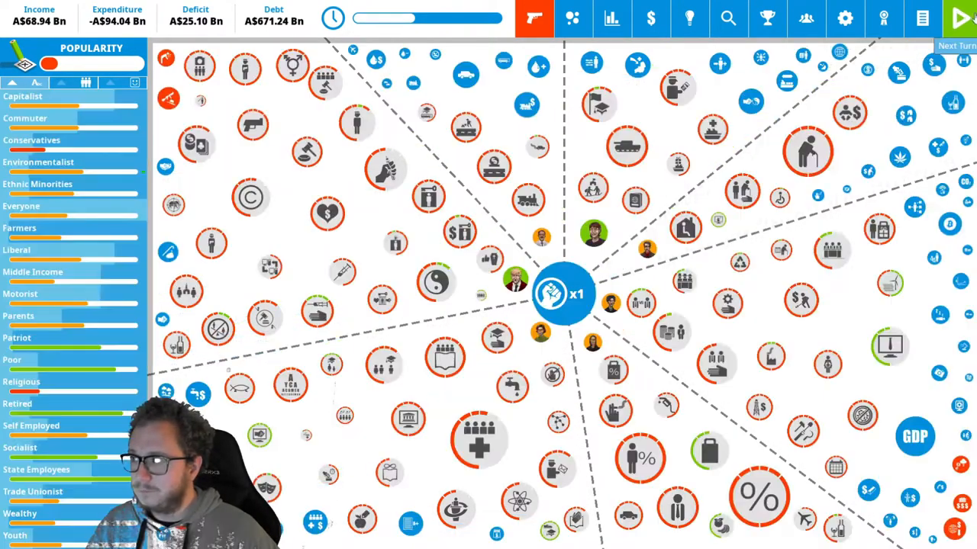
End the turn, then dismiss the Food Scandal story and Obesity details
click(961, 15)
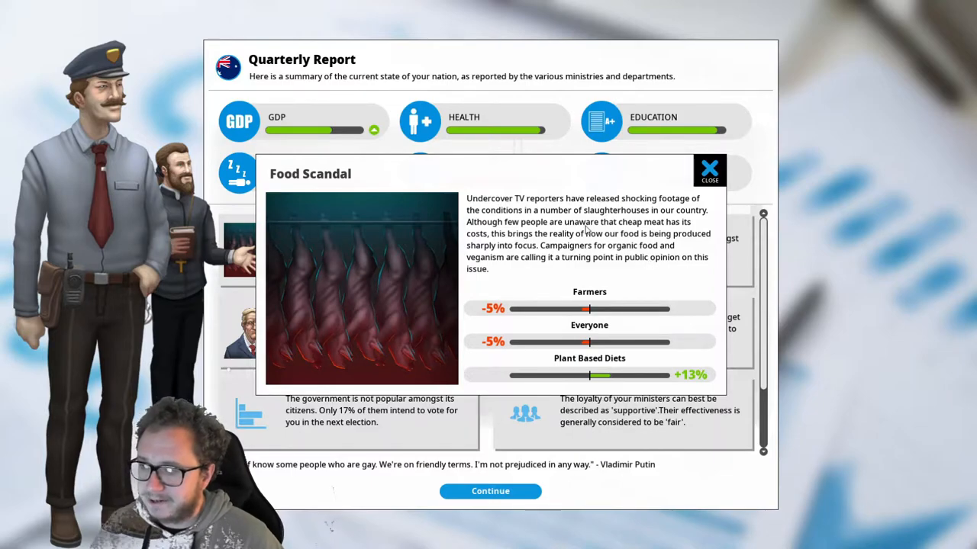
mouse_move(695, 151)
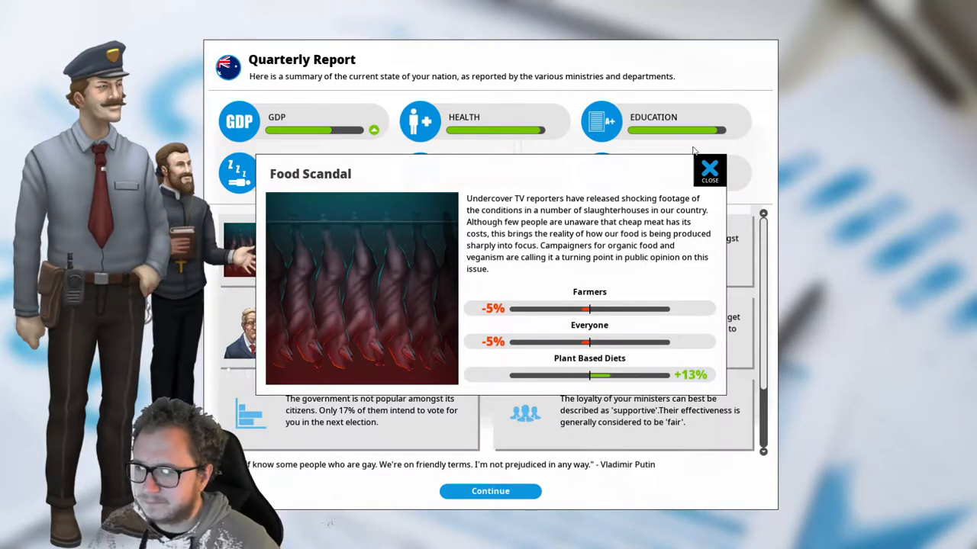
click(708, 170)
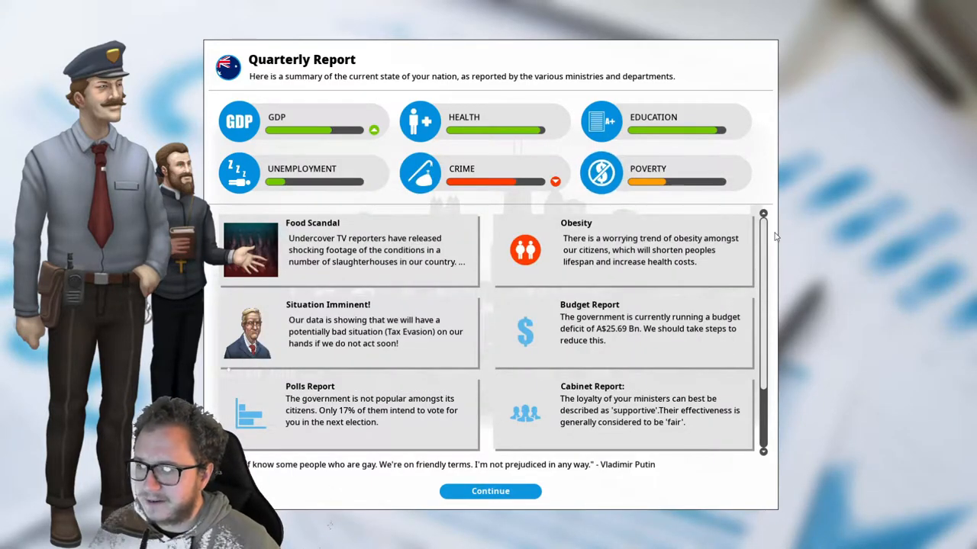
mouse_move(779, 210)
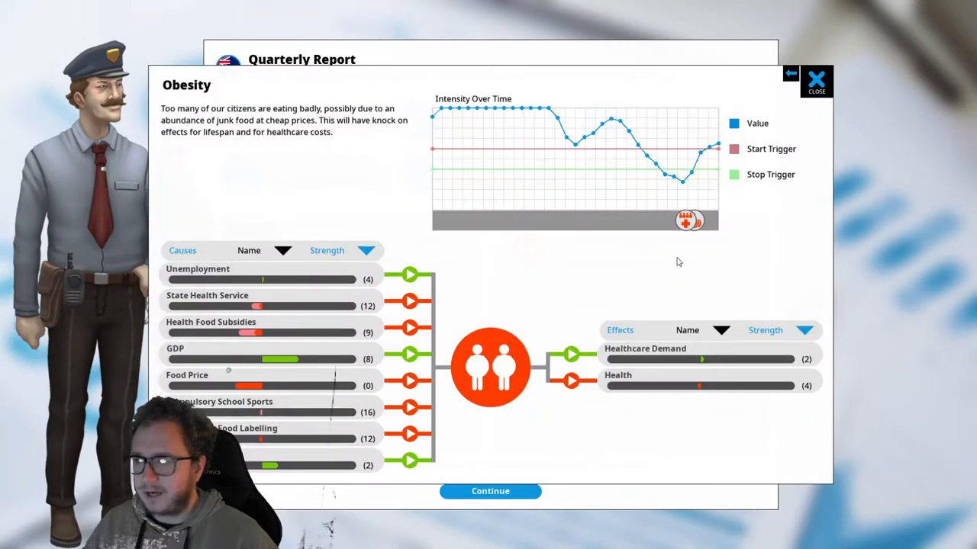
mouse_move(805, 129)
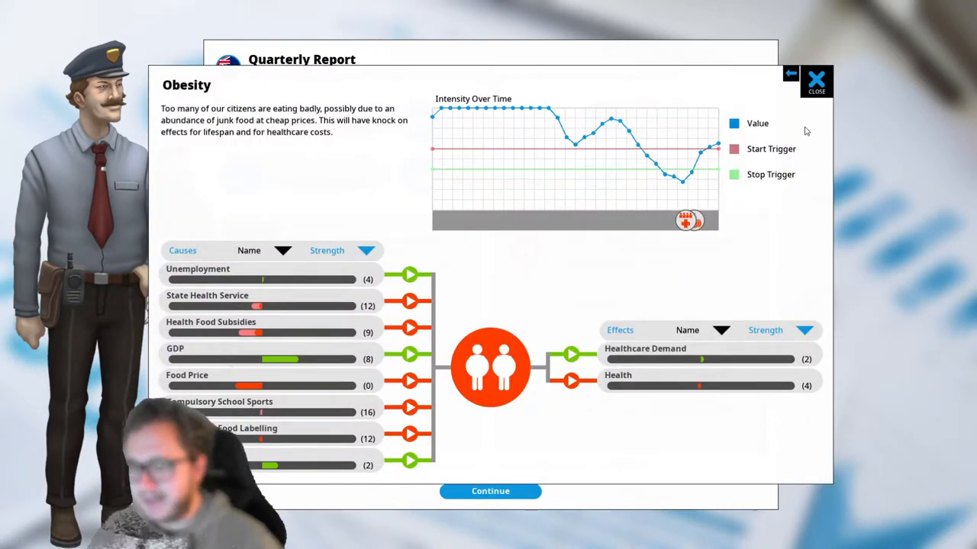
mouse_move(200, 315)
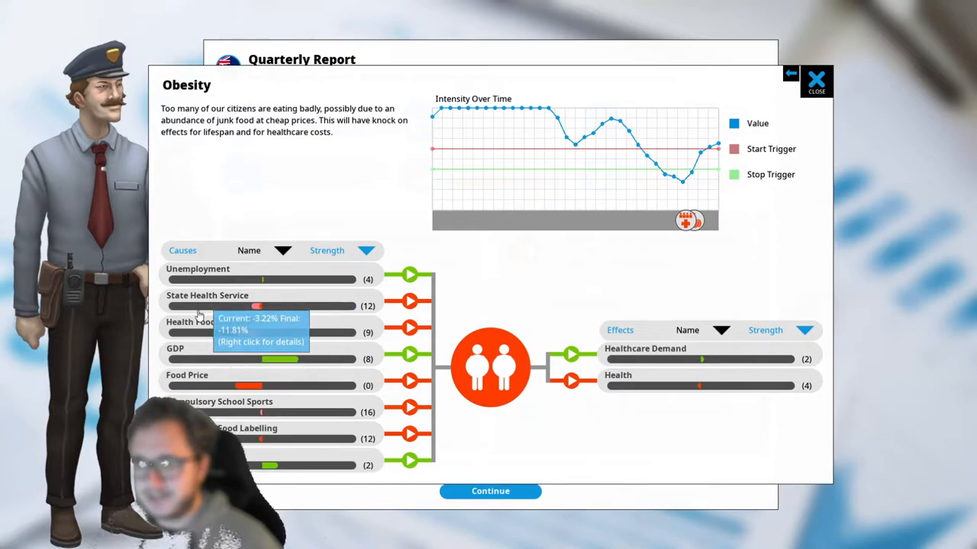
mouse_move(602, 256)
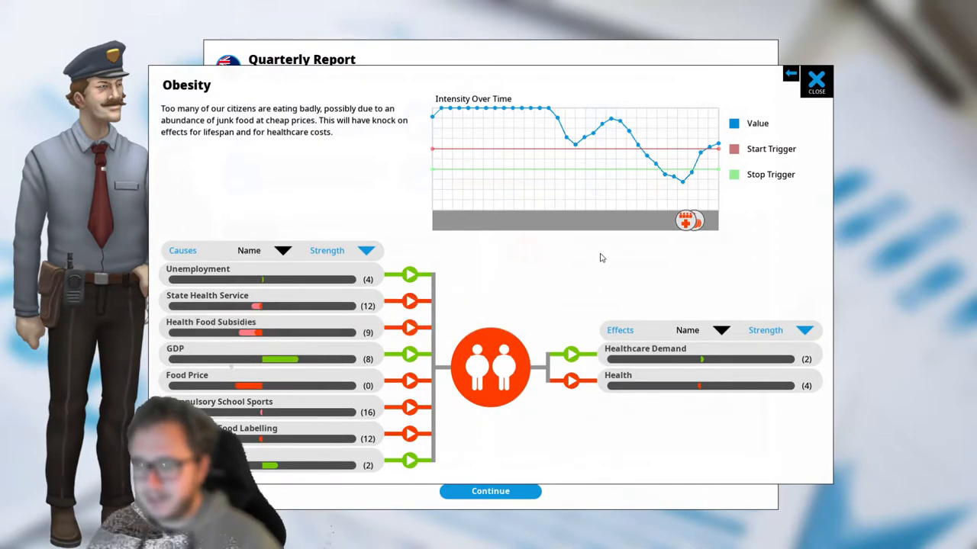
click(818, 78)
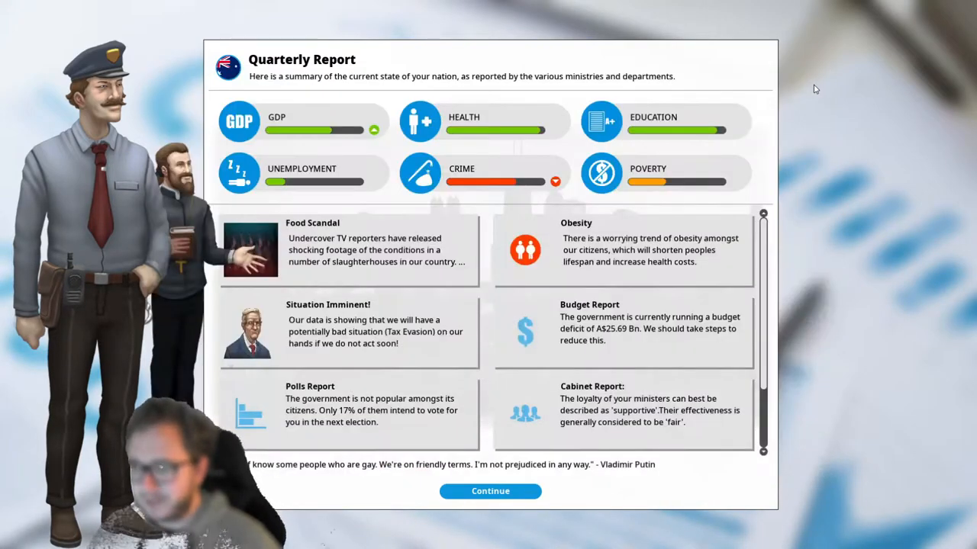
mouse_move(775, 126)
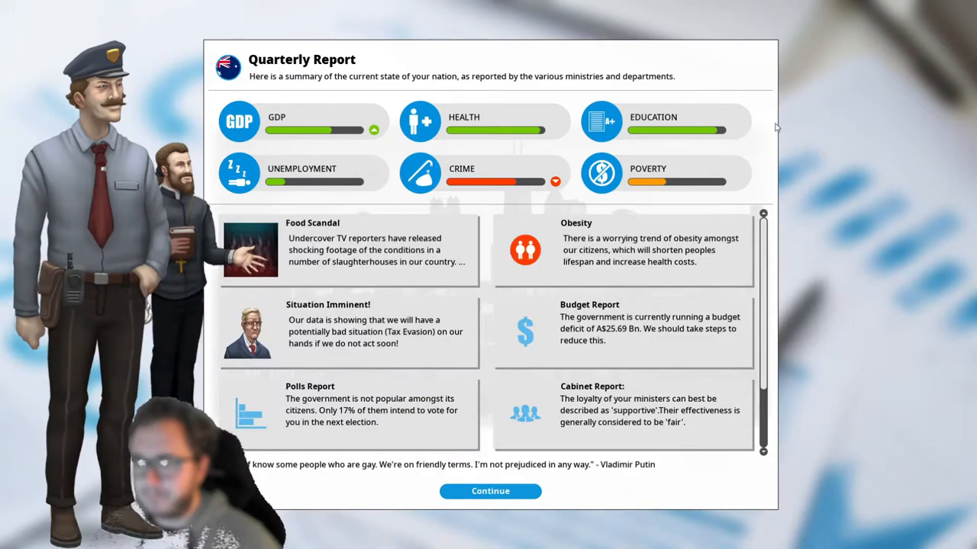
mouse_move(618, 283)
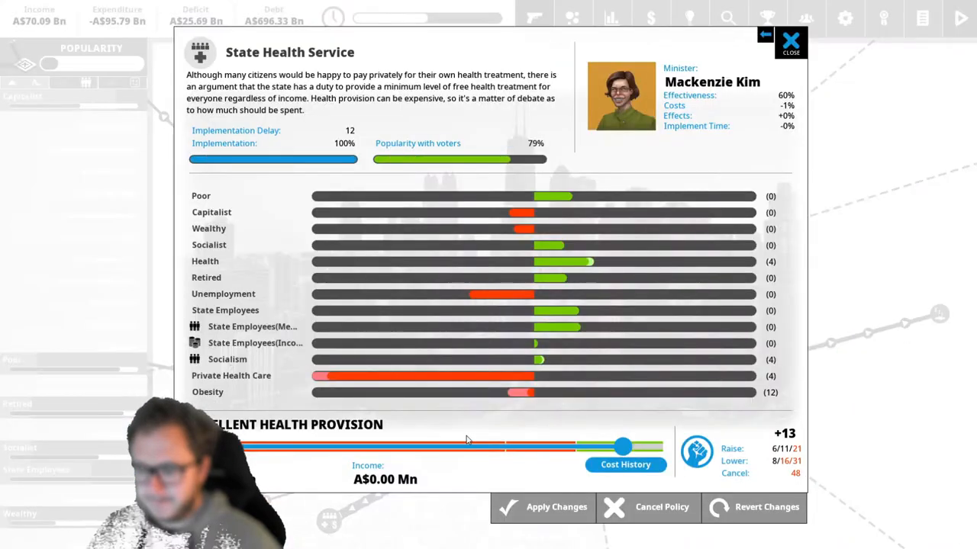
mouse_move(621, 446)
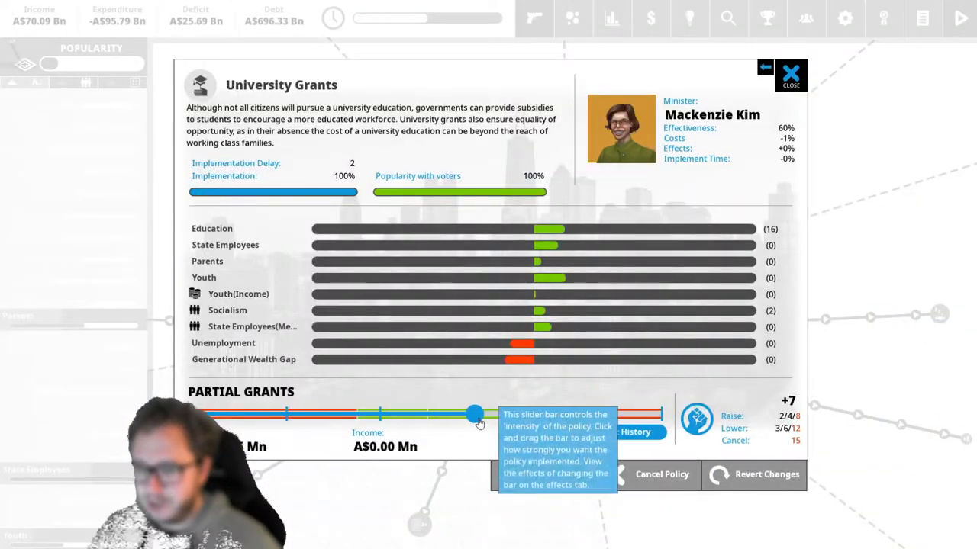
Raise University Grants to Grants For All and apply the change
drag(474, 415, 568, 415)
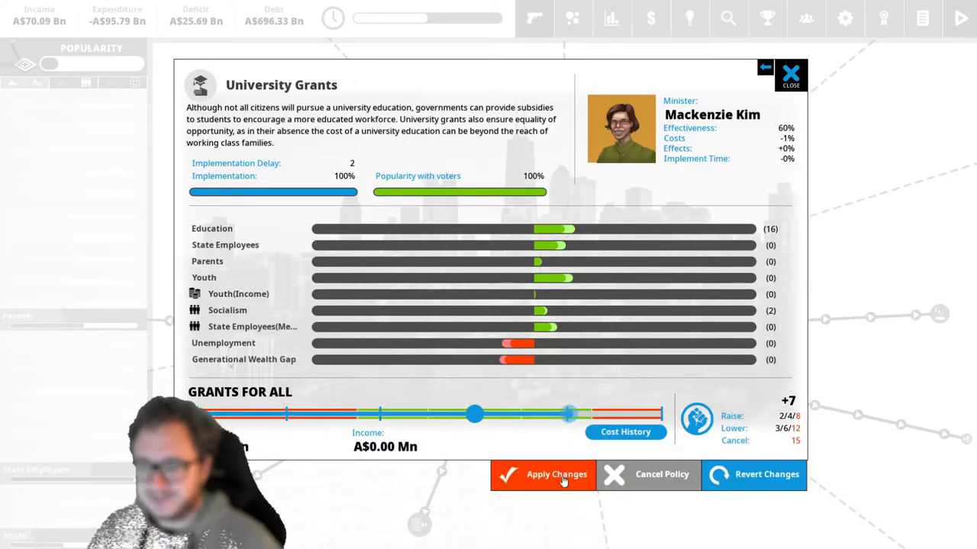
click(556, 475)
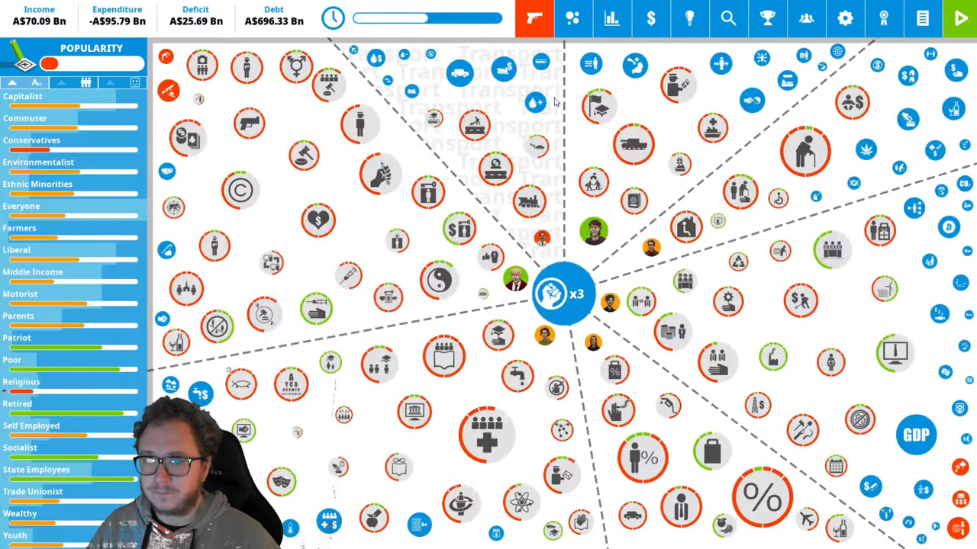
mouse_move(534, 83)
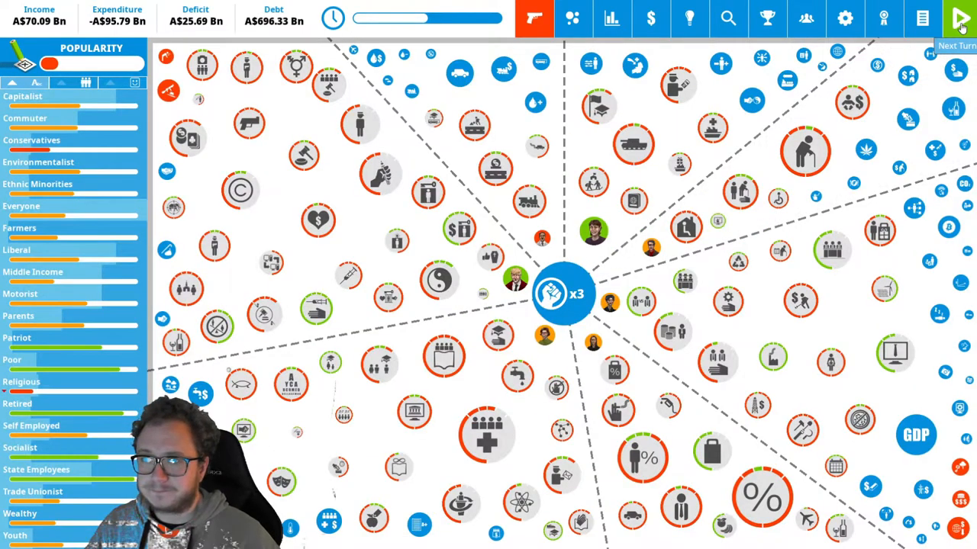
End the turn and dismiss the transport minister warning and food crisis notices
click(960, 17)
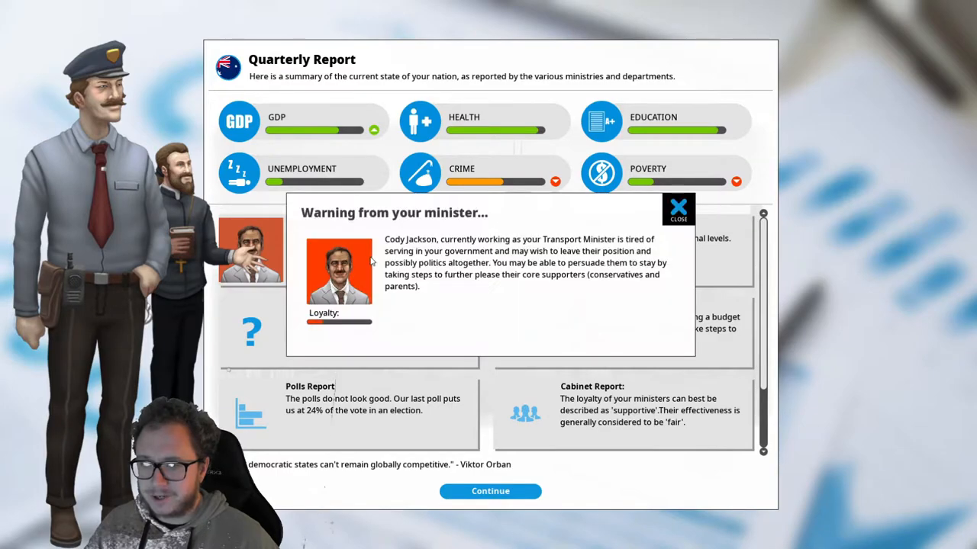
mouse_move(612, 262)
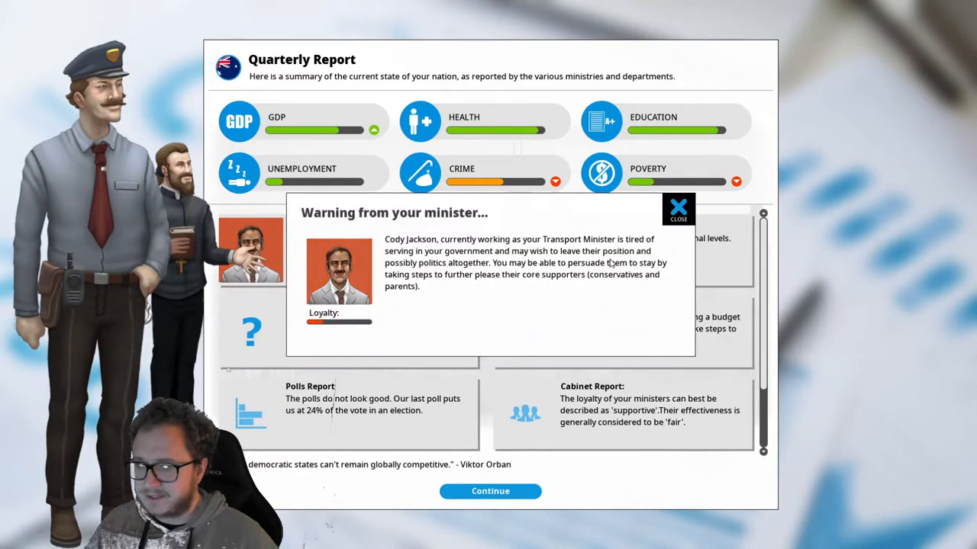
mouse_move(678, 214)
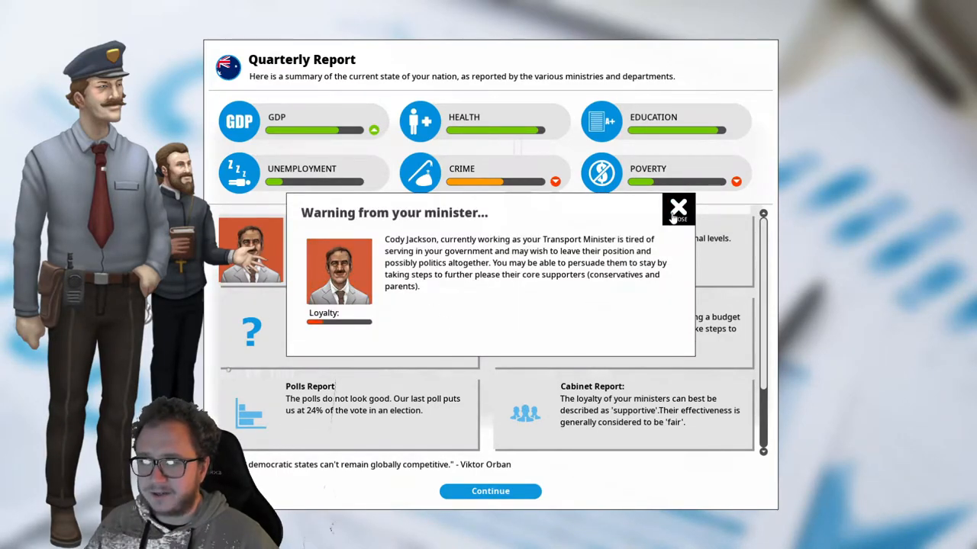
click(678, 208)
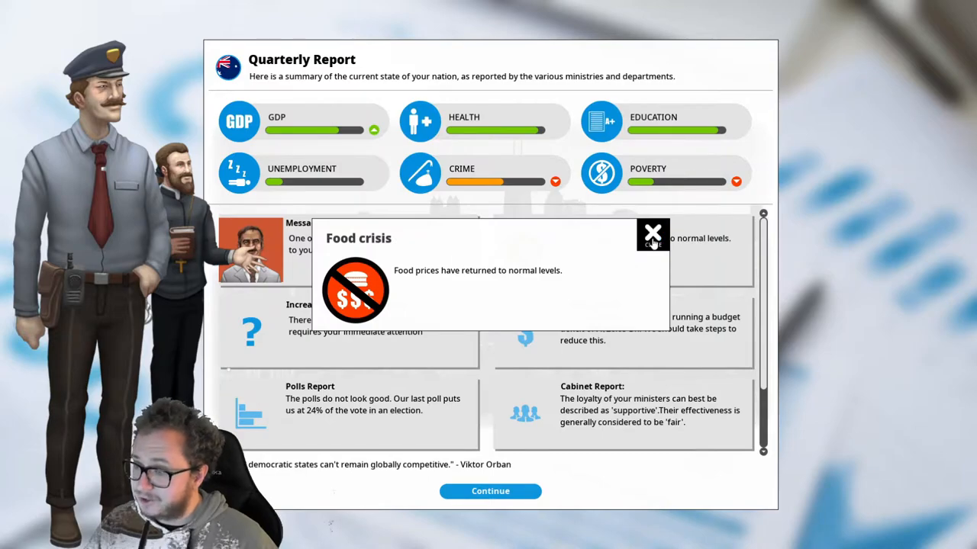
click(653, 232)
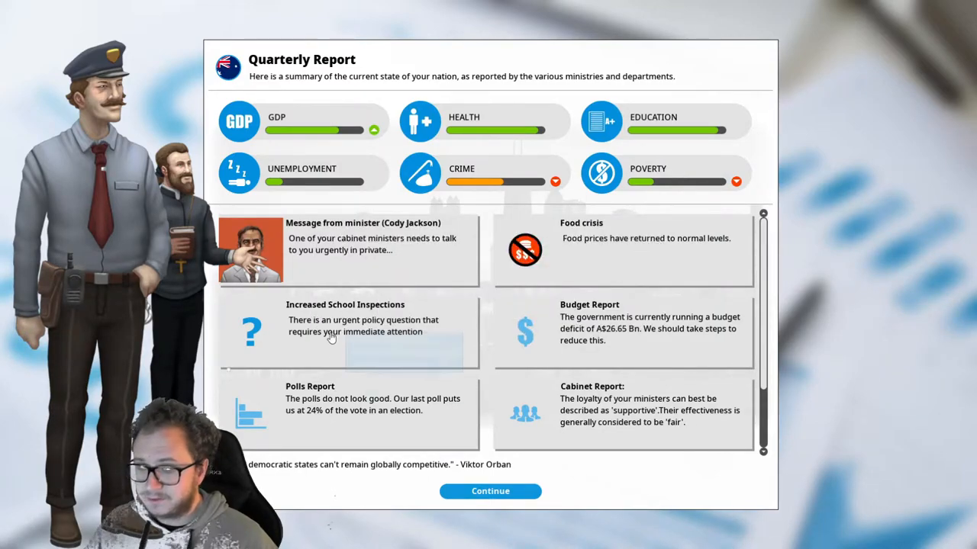
Choose Increase Inspections in the school inspections dilemma and finish the quarterly report
click(345, 333)
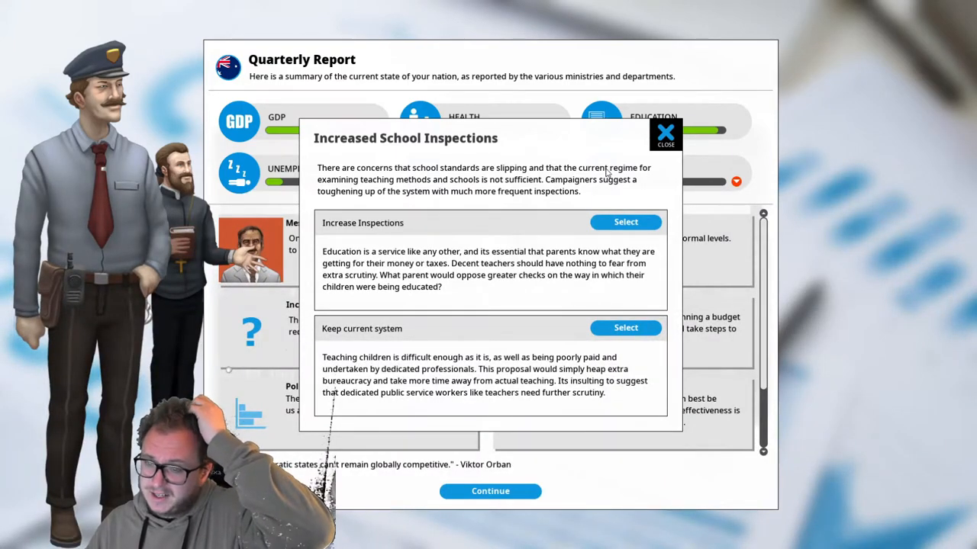
mouse_move(626, 222)
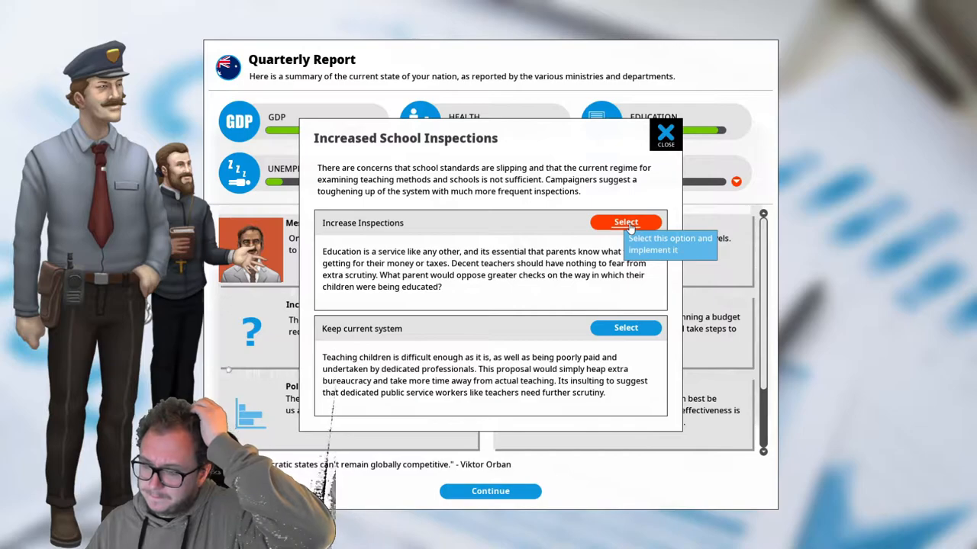
click(626, 222)
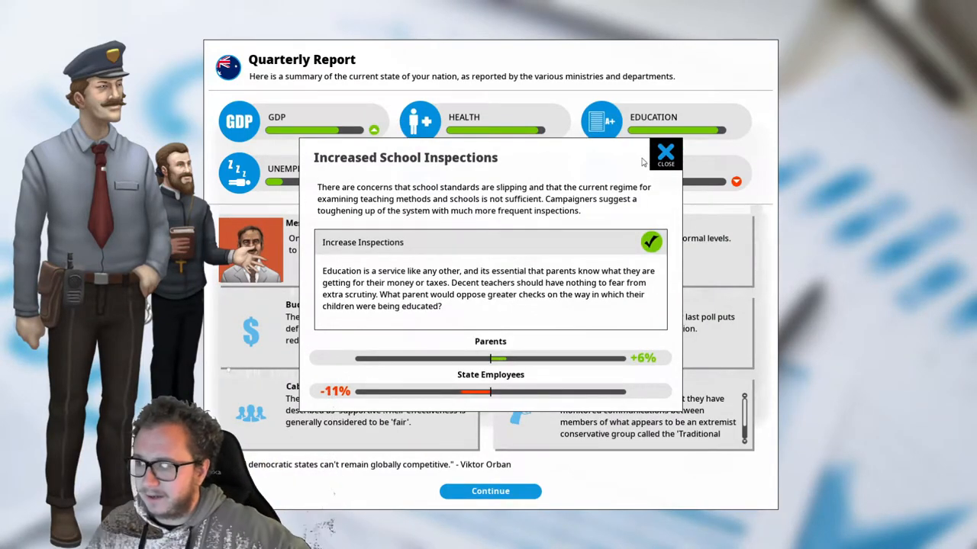
click(666, 152)
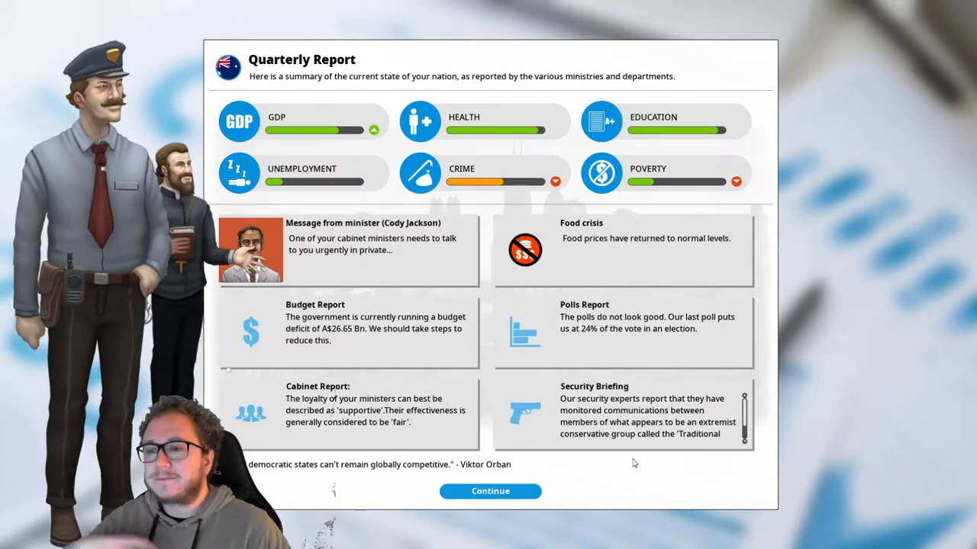
click(490, 492)
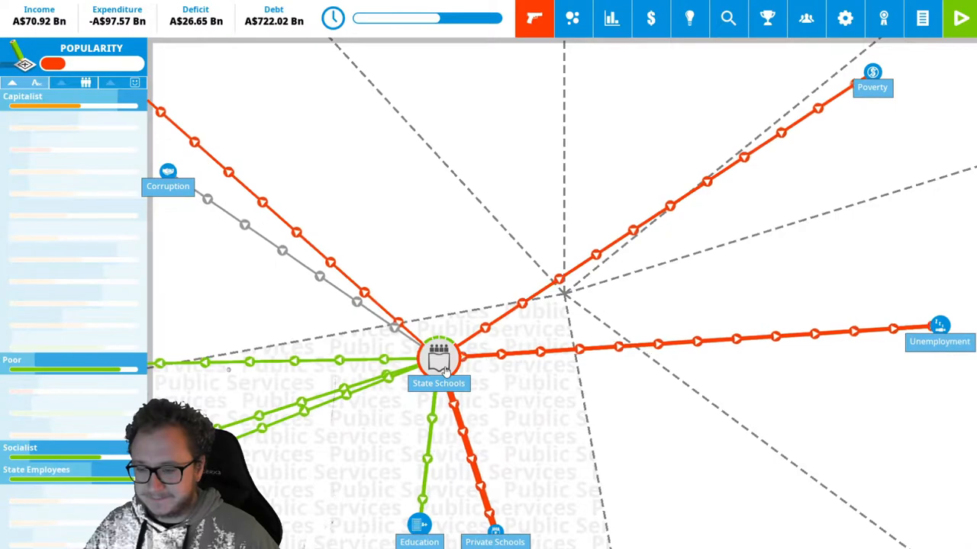
Confirm the State Water Company funding change for 4 political capital
click(436, 358)
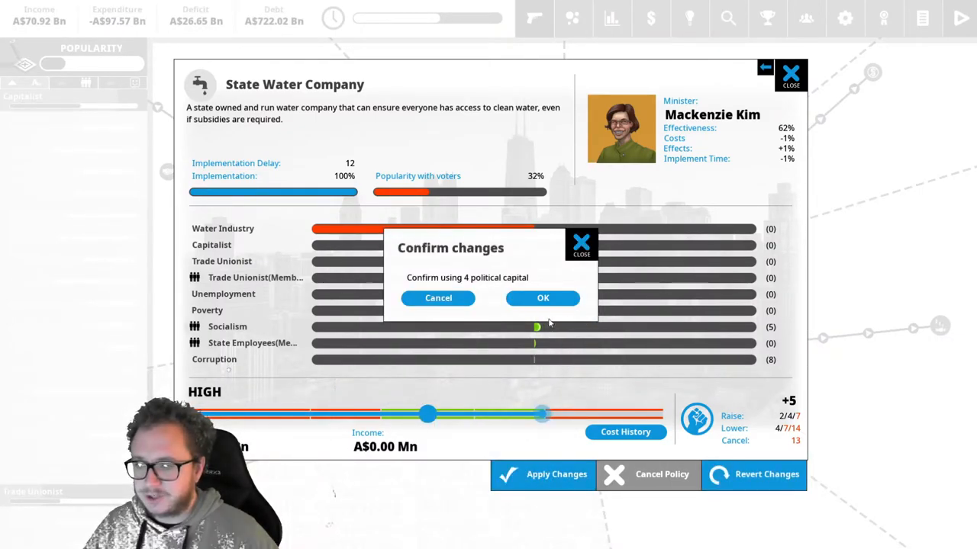
click(543, 297)
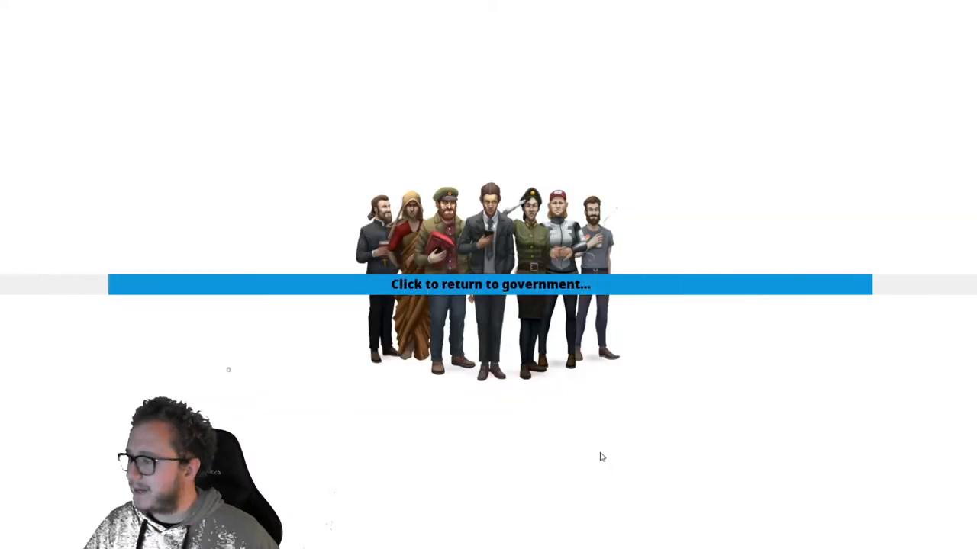
Return to government and dismiss the Antisocial Behavior and Pollution report items
click(488, 285)
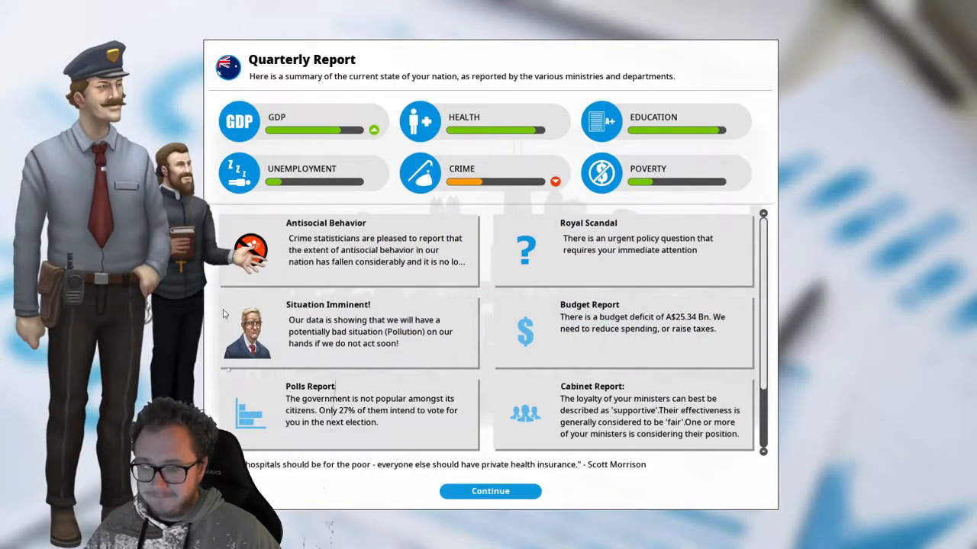
click(374, 251)
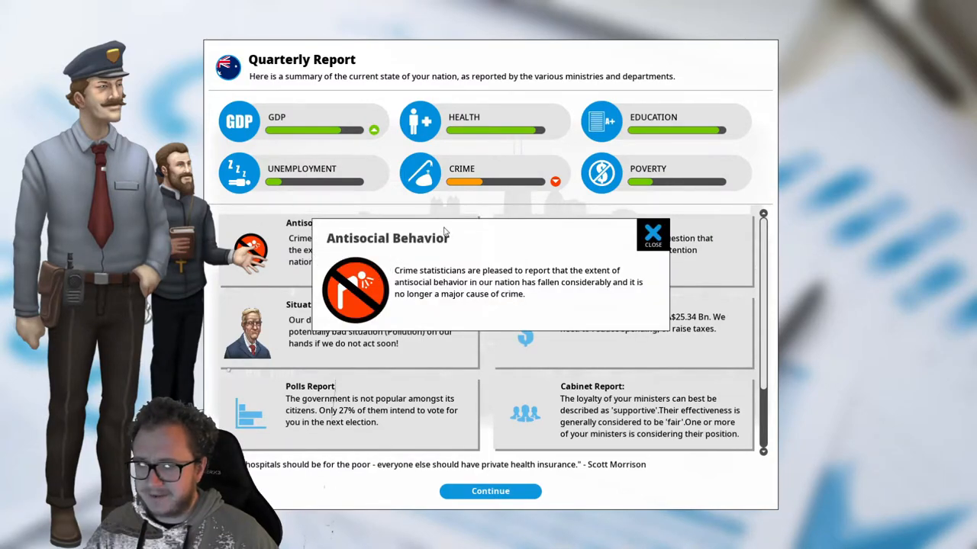
click(653, 232)
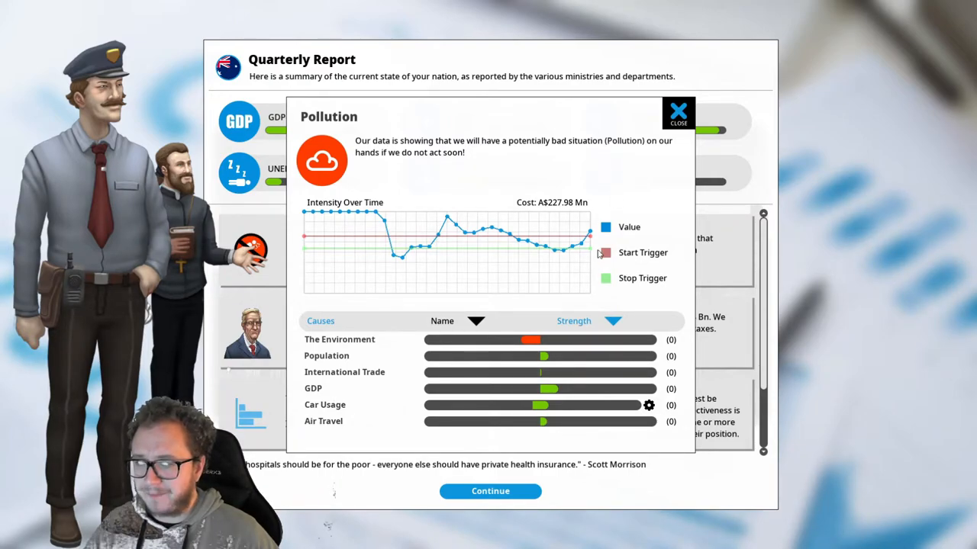
click(677, 112)
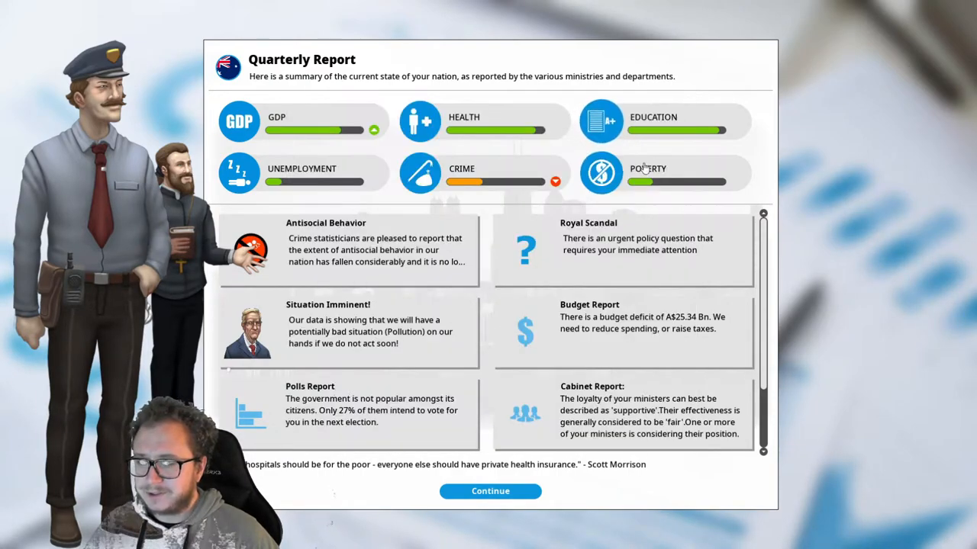
mouse_move(772, 148)
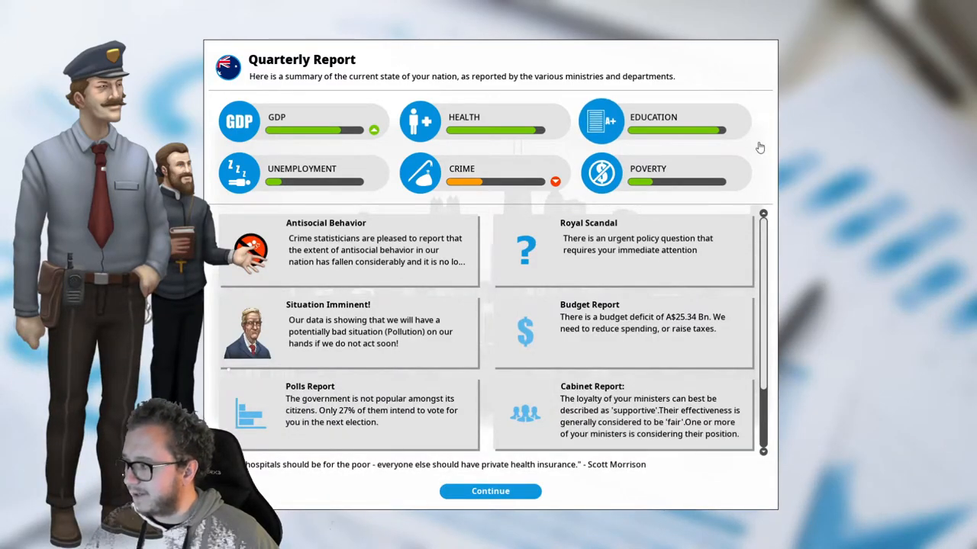
mouse_move(479, 176)
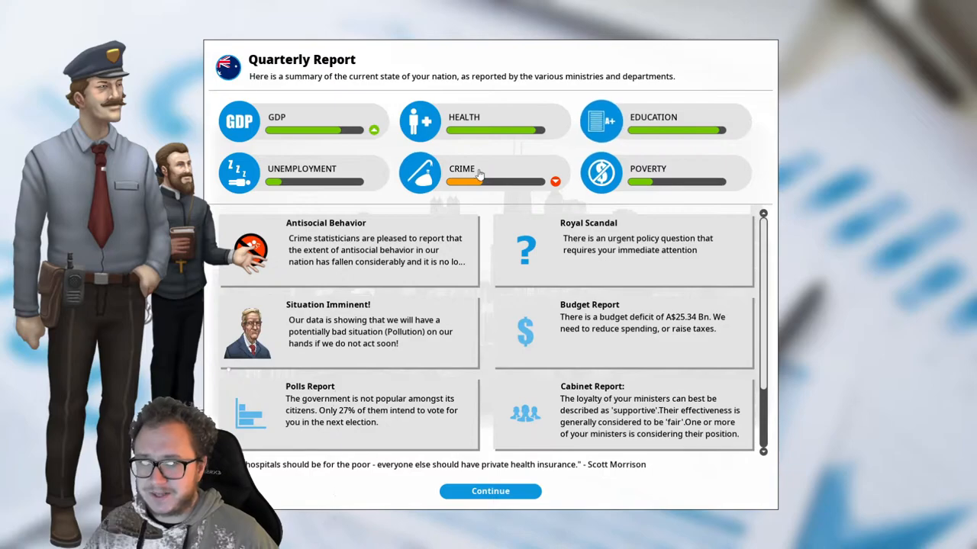
mouse_move(372, 116)
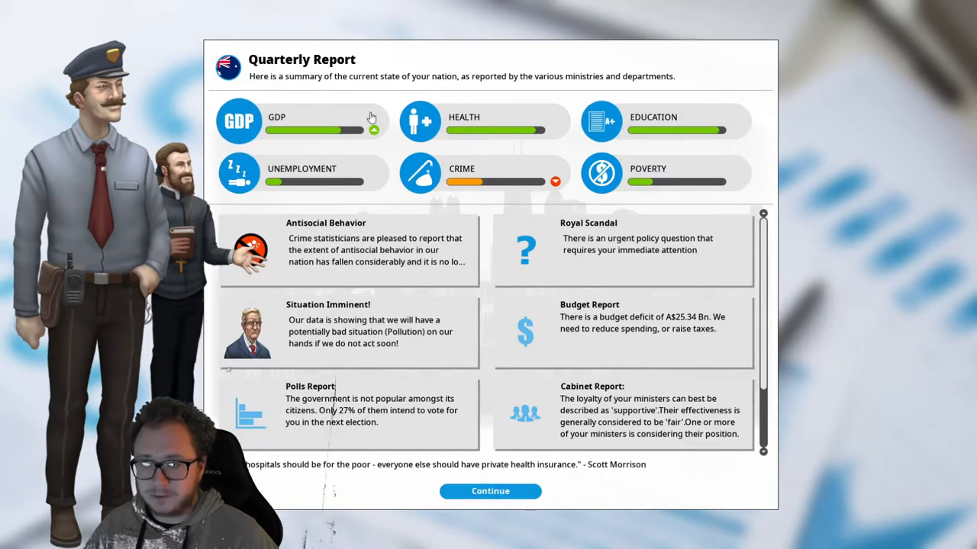
mouse_move(736, 326)
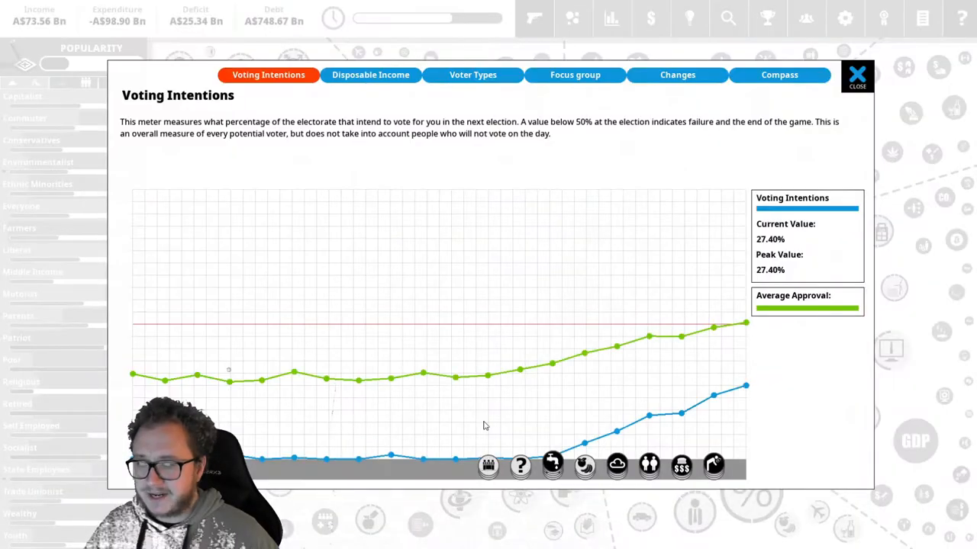
mouse_move(715, 296)
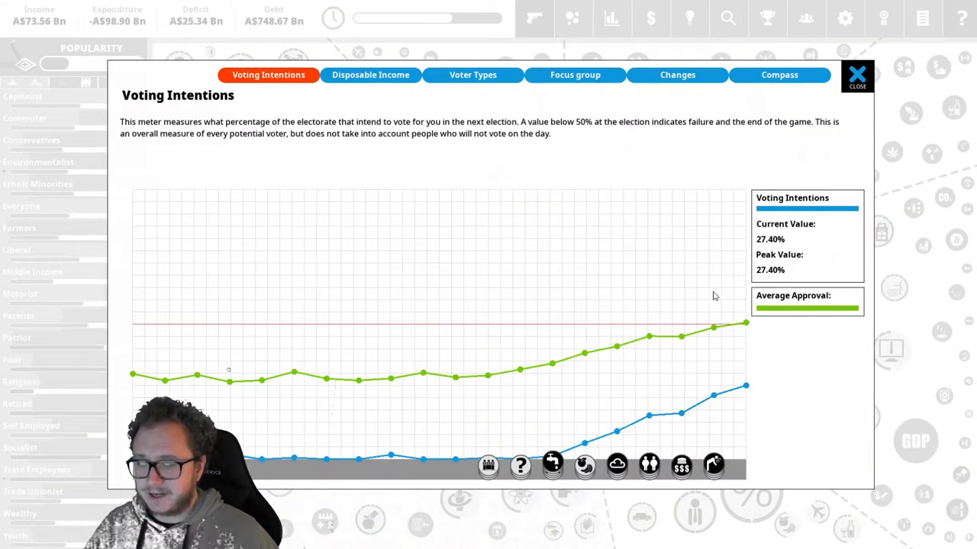
mouse_move(575, 424)
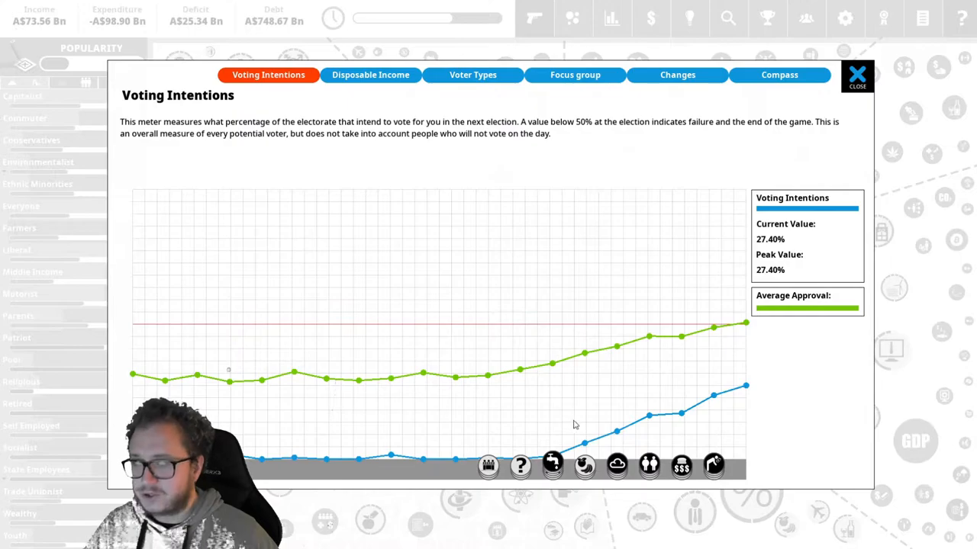
mouse_move(841, 101)
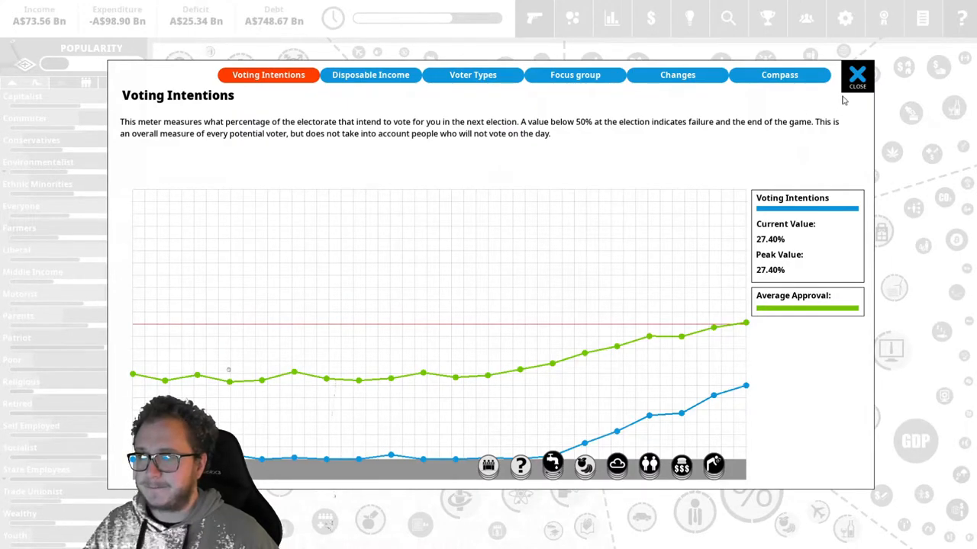
Dismiss the voting intentions graph showing 27.40% support
click(862, 80)
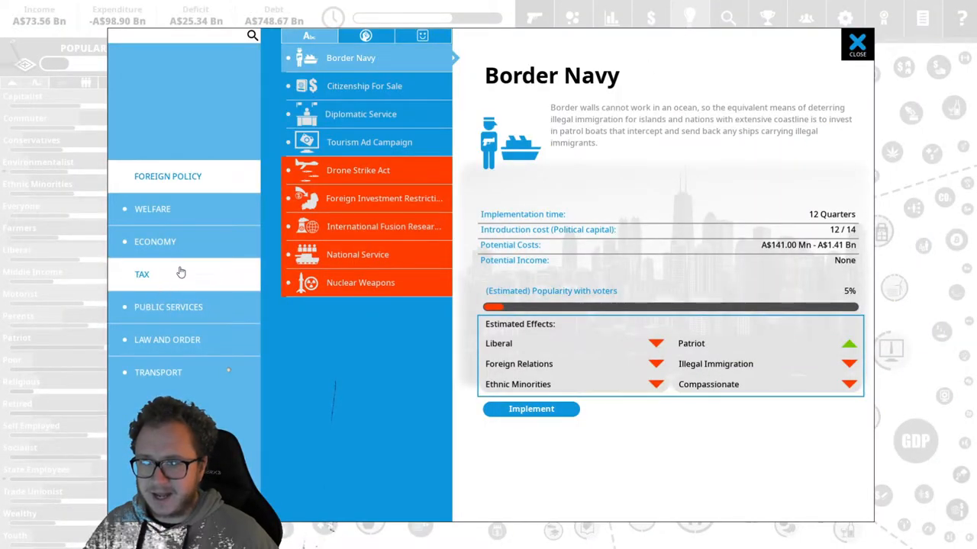
Implement the Smart Meter Program from the economy policies at maximum intensity, then leave its details
click(153, 207)
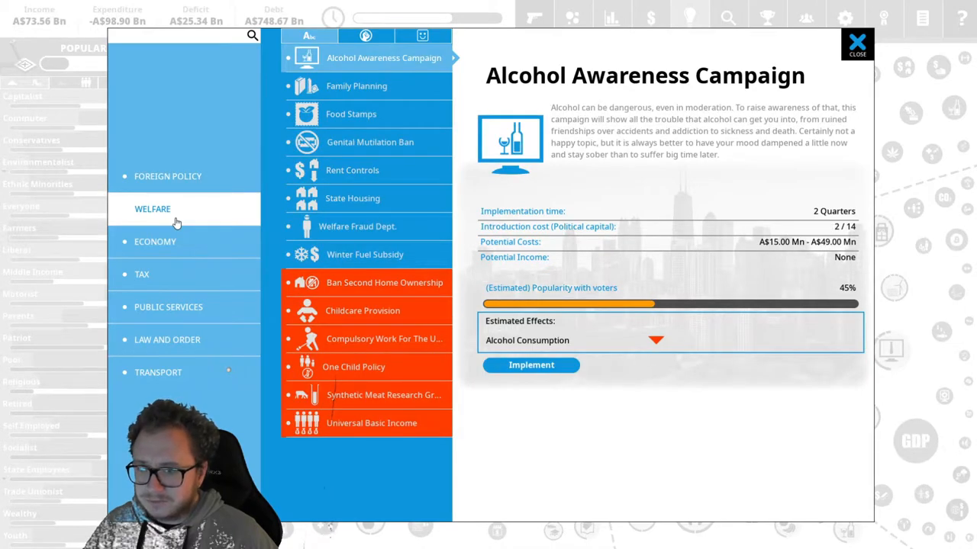
click(155, 241)
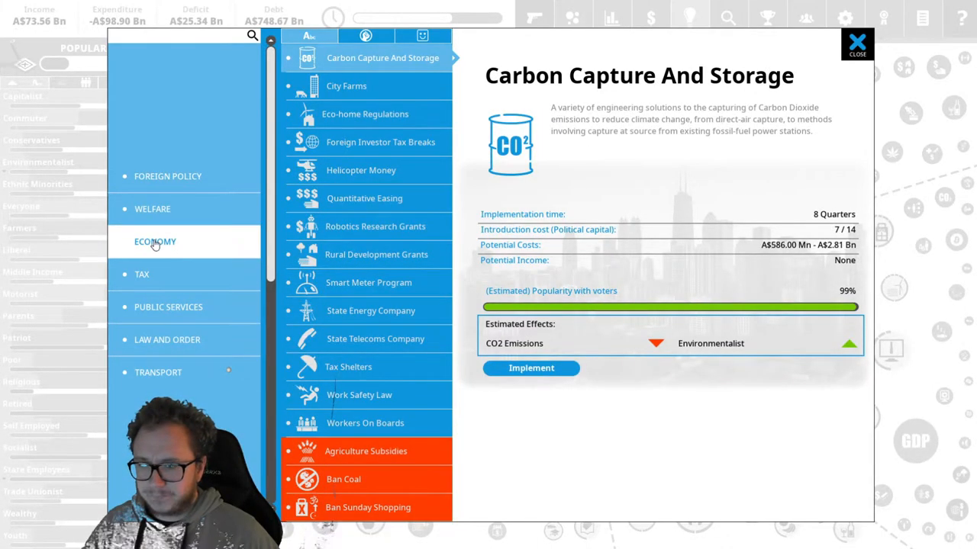
mouse_move(386, 311)
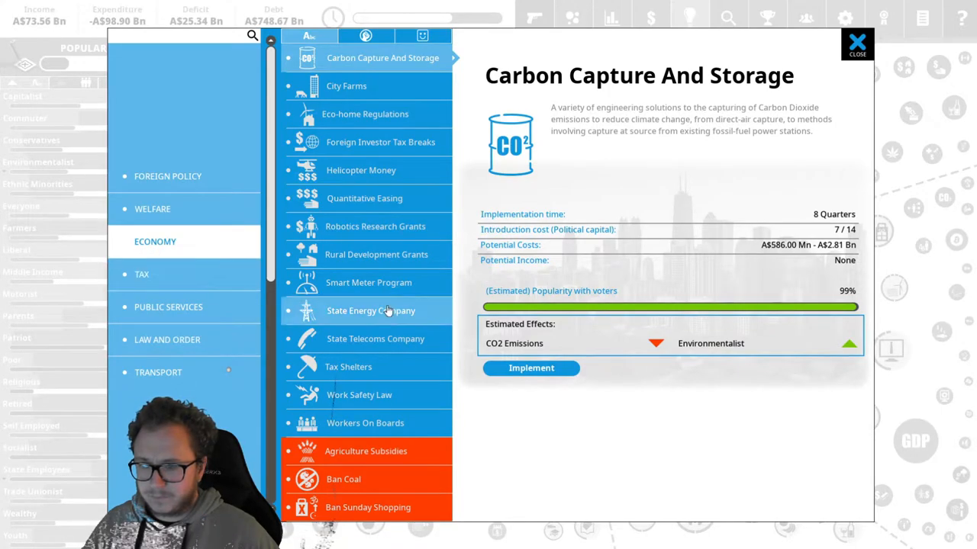
click(368, 282)
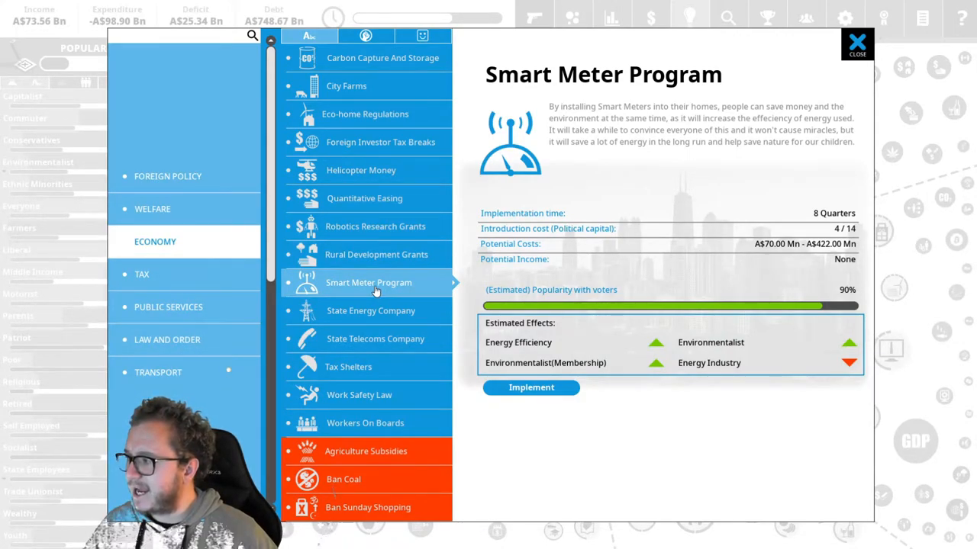
click(531, 388)
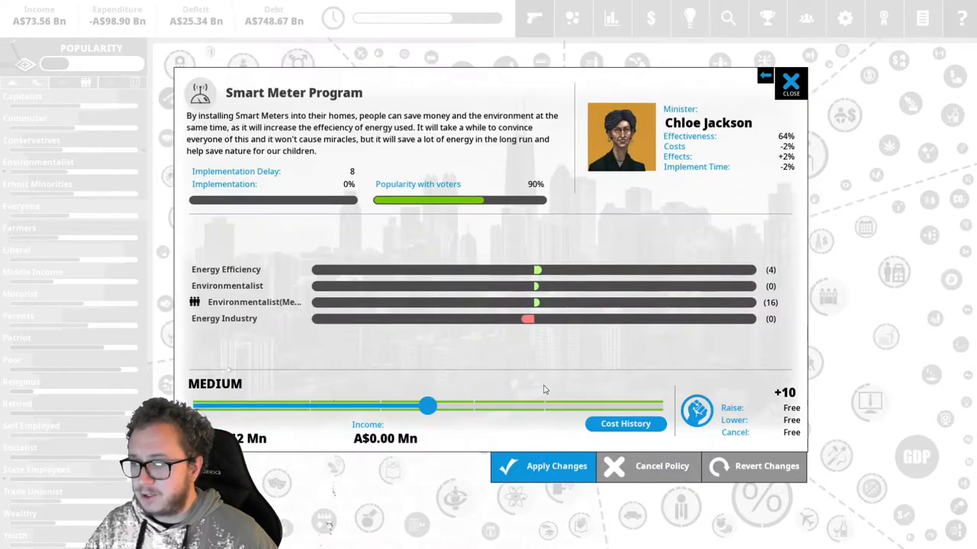
drag(427, 406, 664, 406)
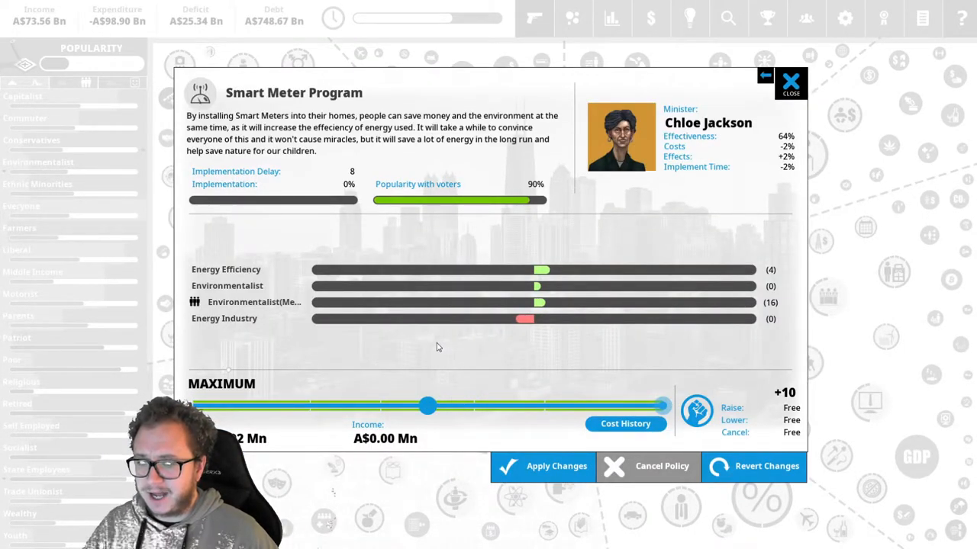
mouse_move(479, 369)
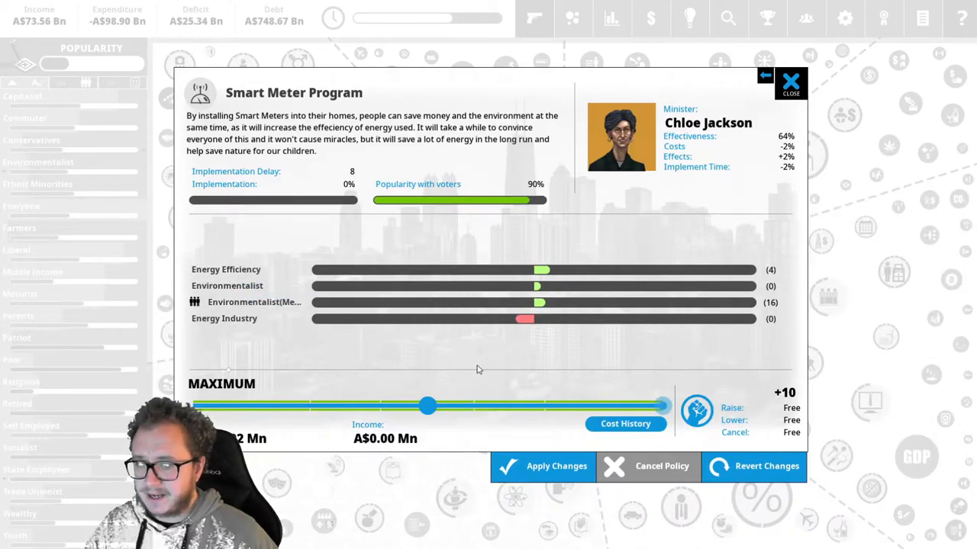
mouse_move(263, 321)
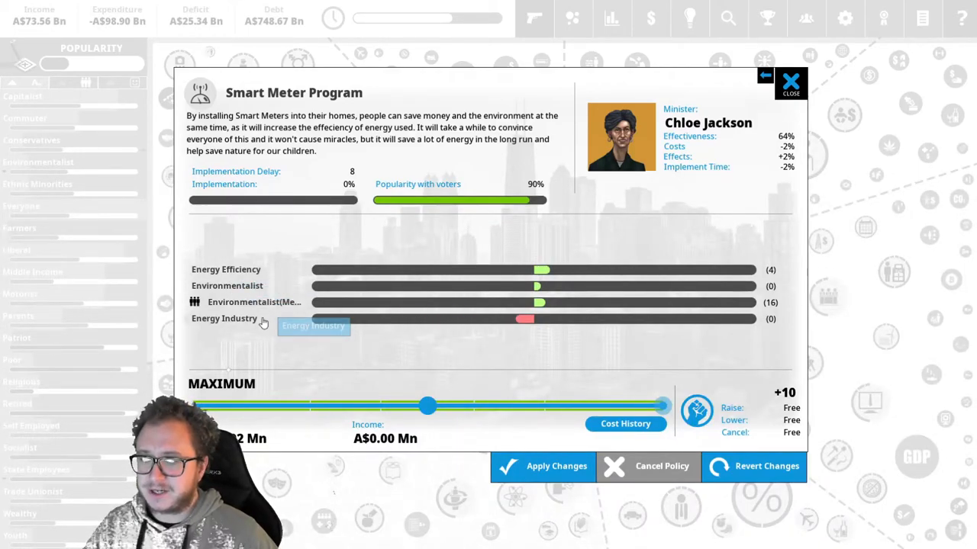
mouse_move(500, 364)
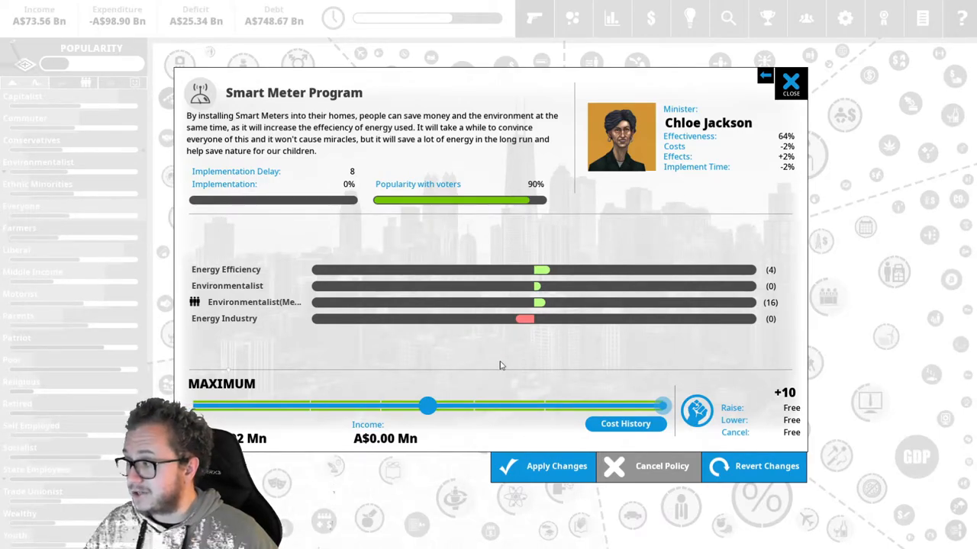
click(790, 82)
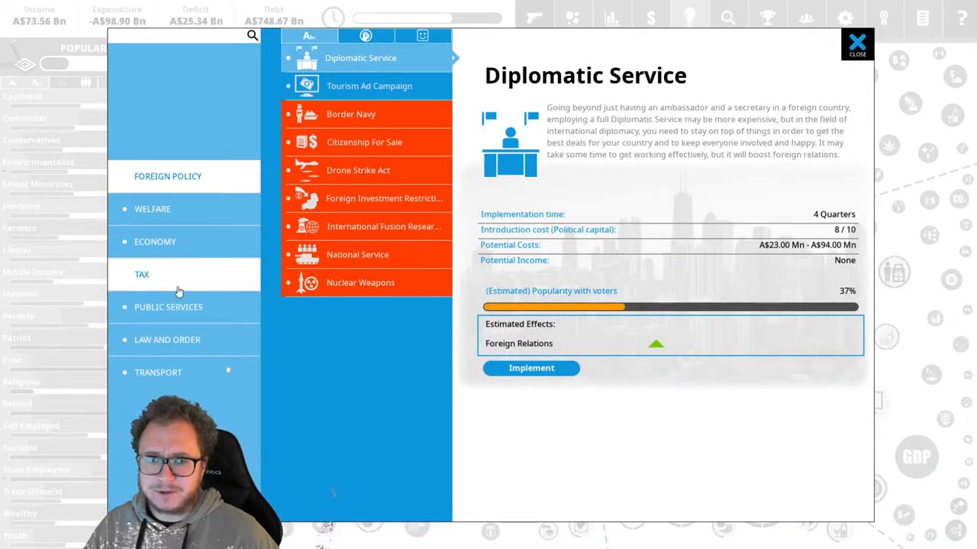
Adopt the Keep The Country Tidy Campaign from the public services policies
click(168, 307)
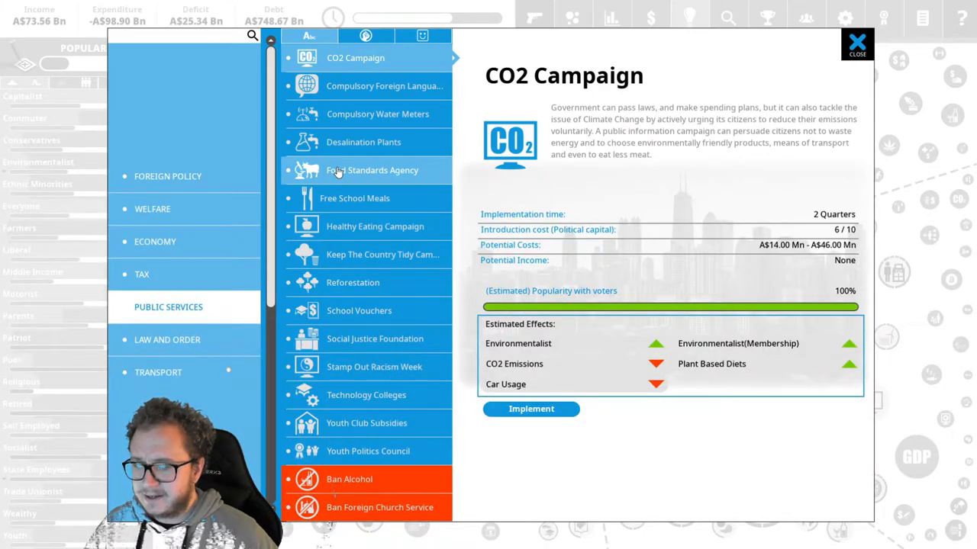
click(382, 253)
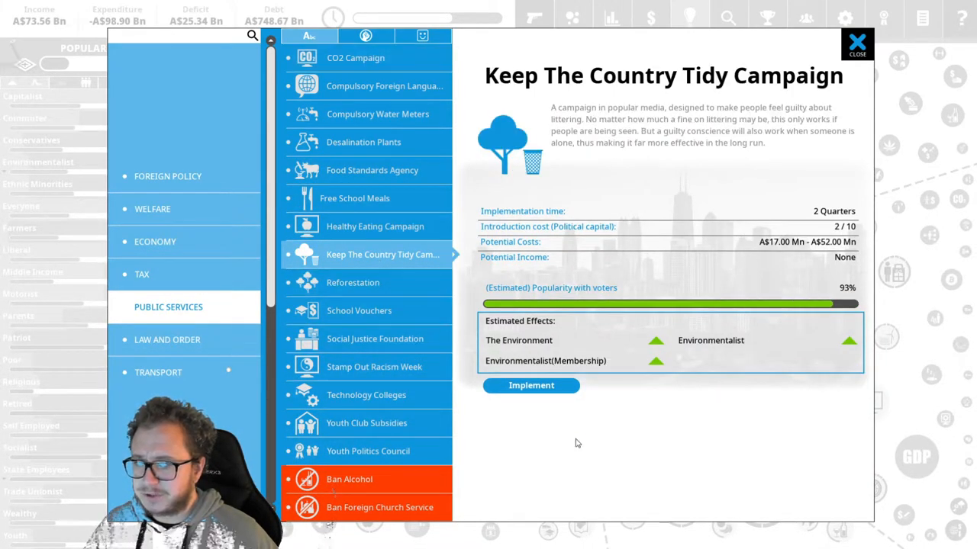
click(531, 384)
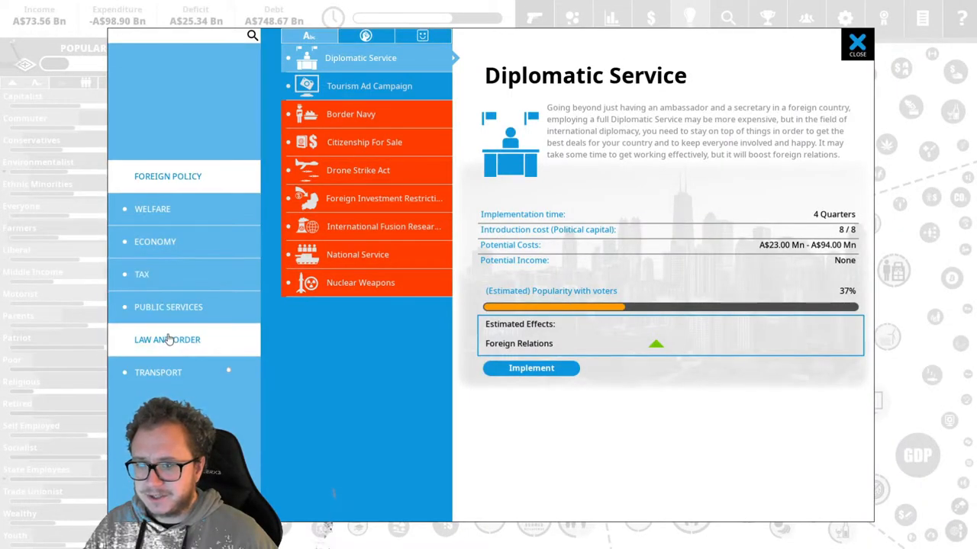
Introduce Reforestation with spending raised to 100 million a year and apply it
click(168, 307)
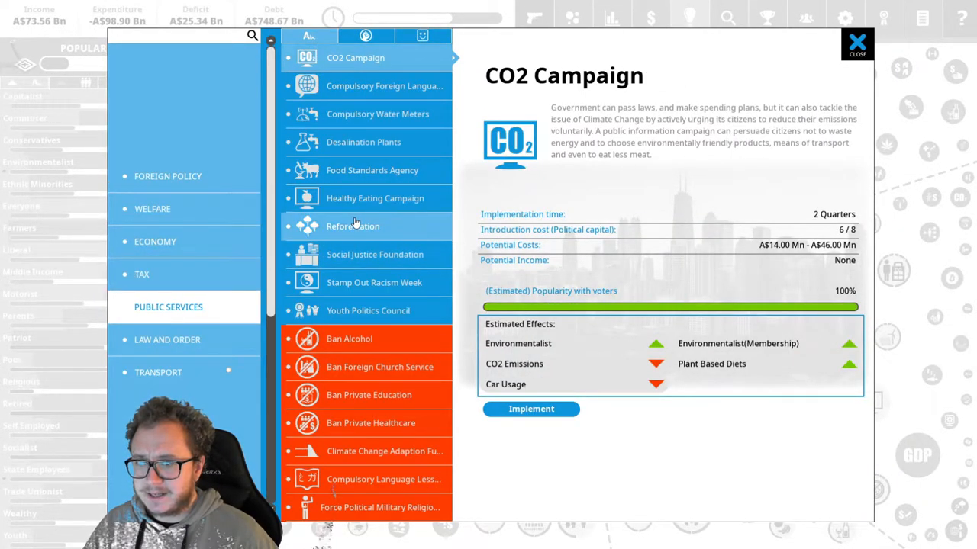
click(353, 226)
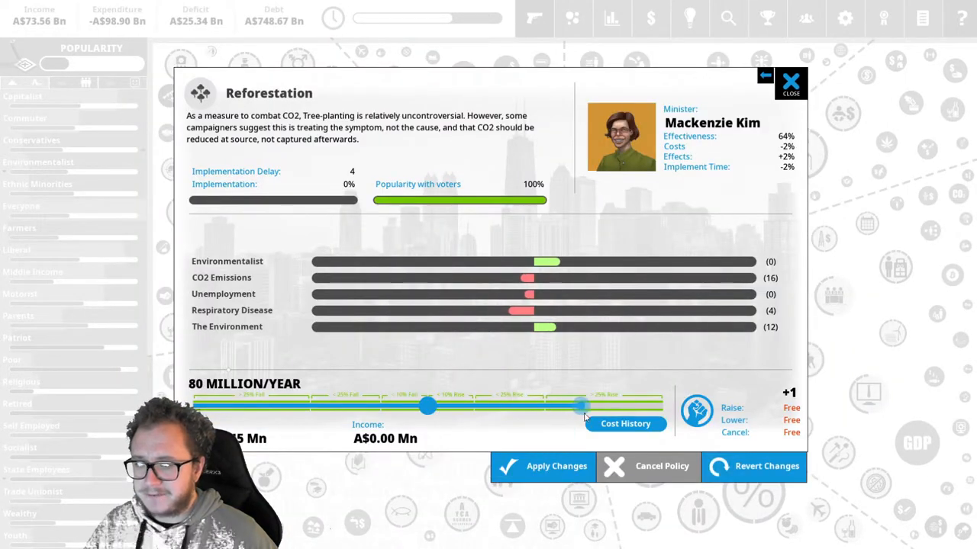
drag(583, 406, 659, 406)
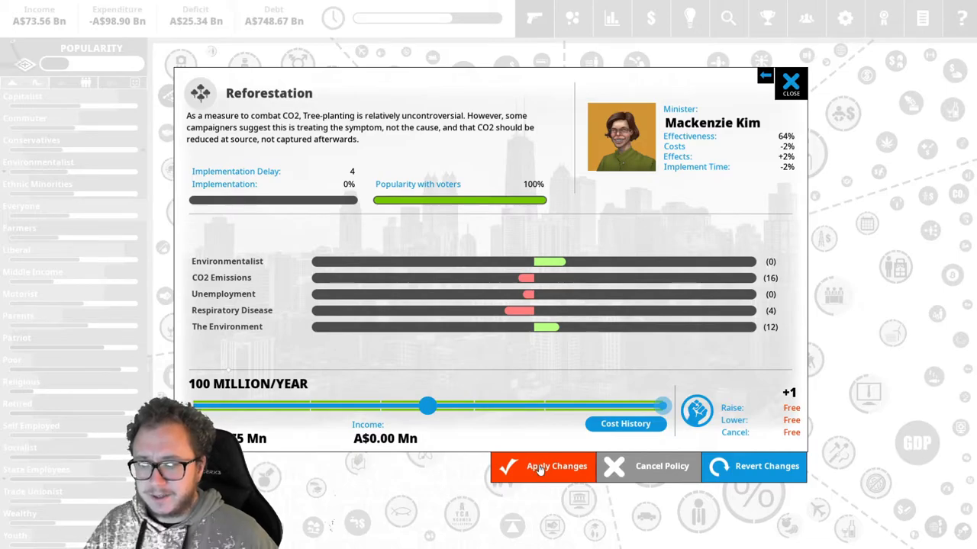
click(557, 467)
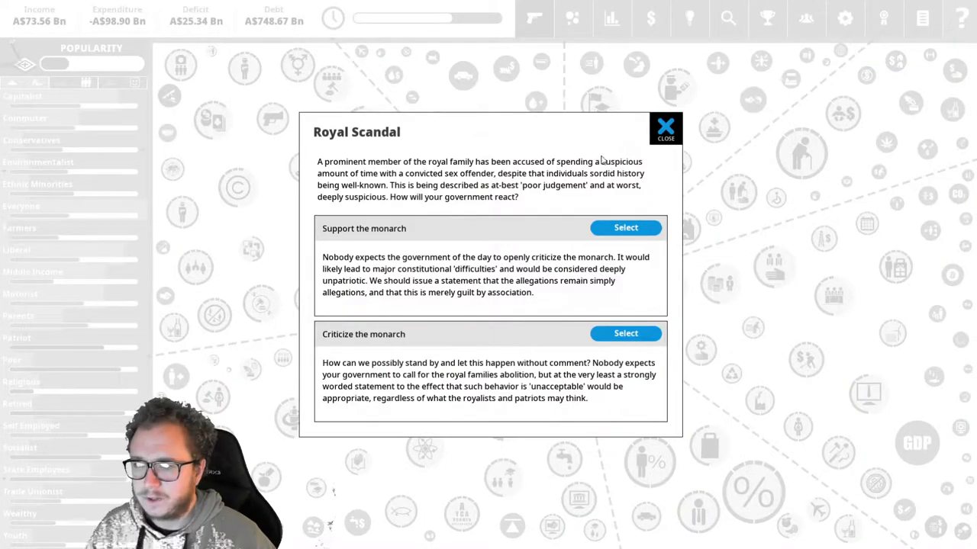
mouse_move(626, 333)
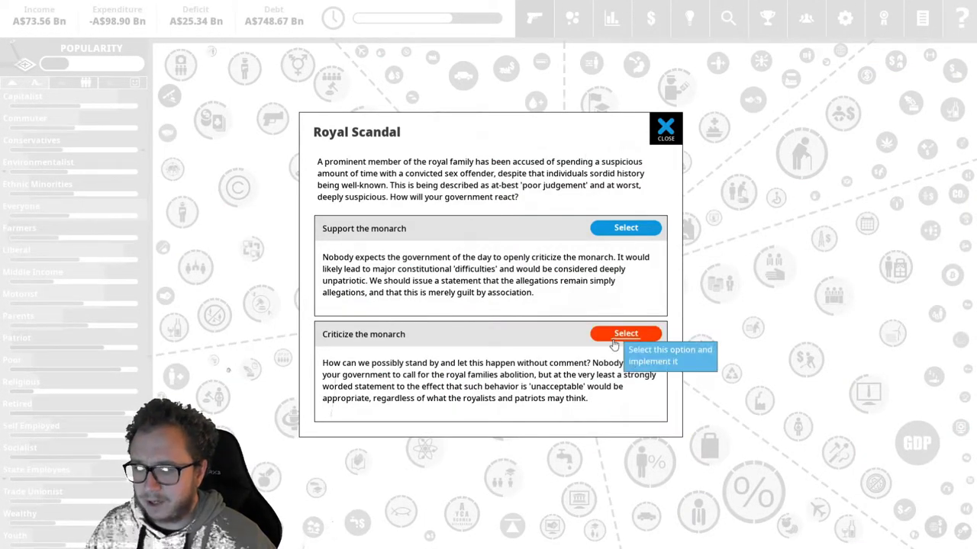
Answer the Royal Scandal by having the government criticize the monarch
click(625, 332)
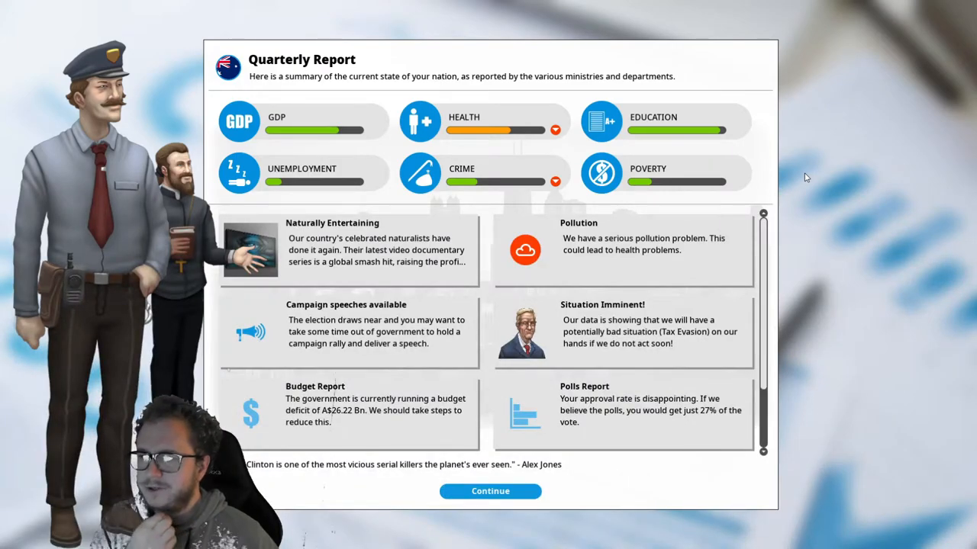
Review the pollution problem details in the quarterly report
click(623, 247)
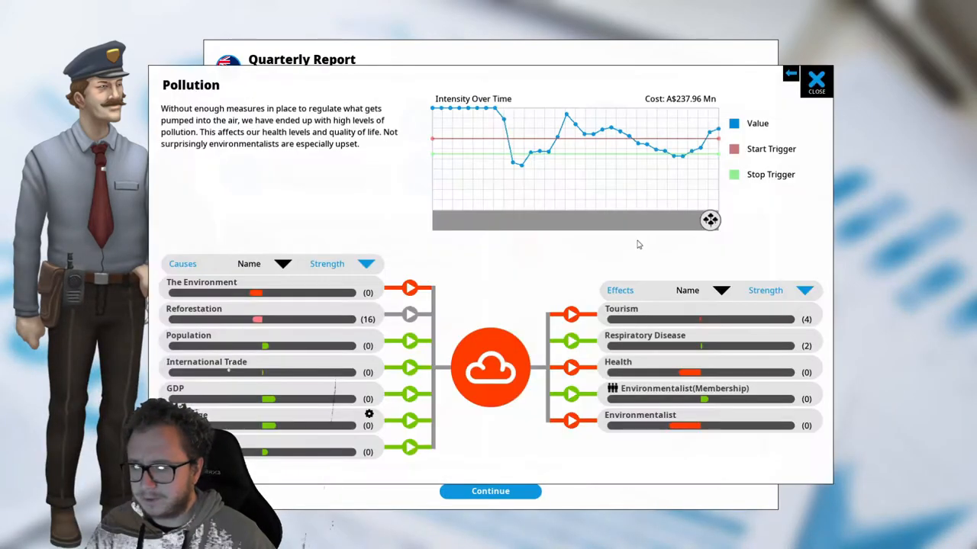
mouse_move(772, 117)
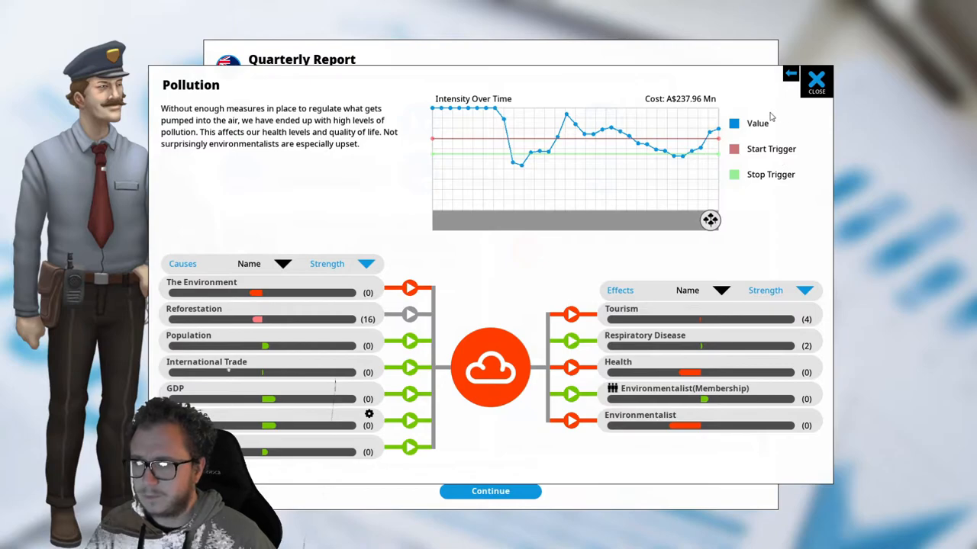
mouse_move(807, 135)
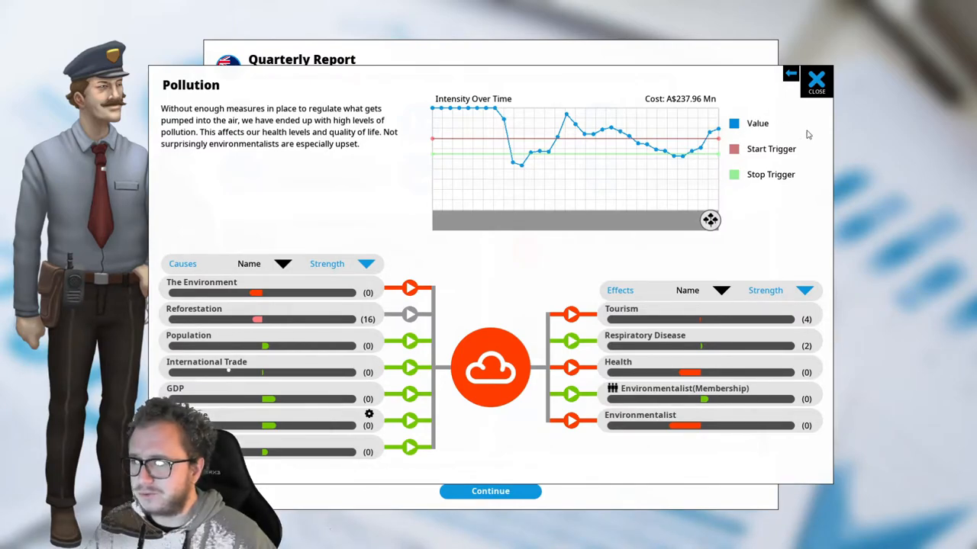
click(817, 79)
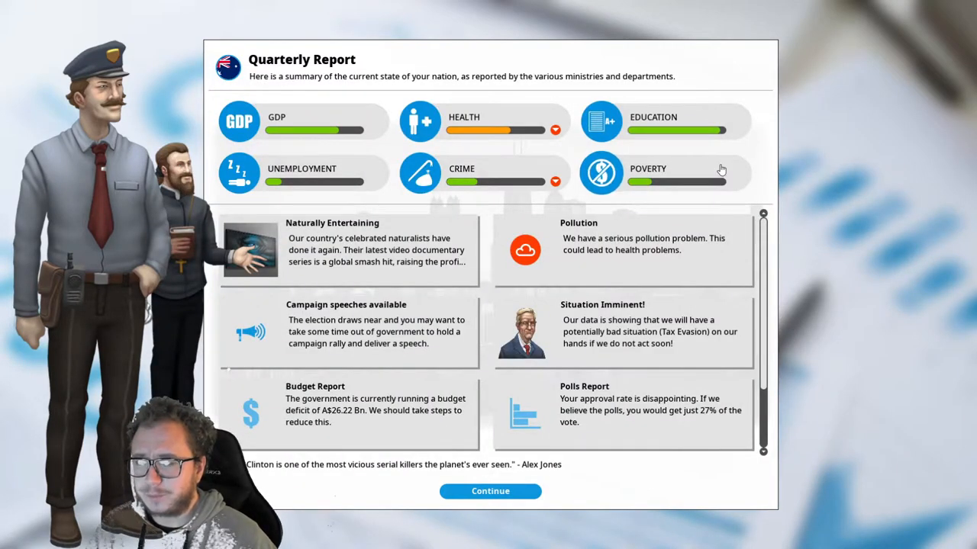
mouse_move(482, 133)
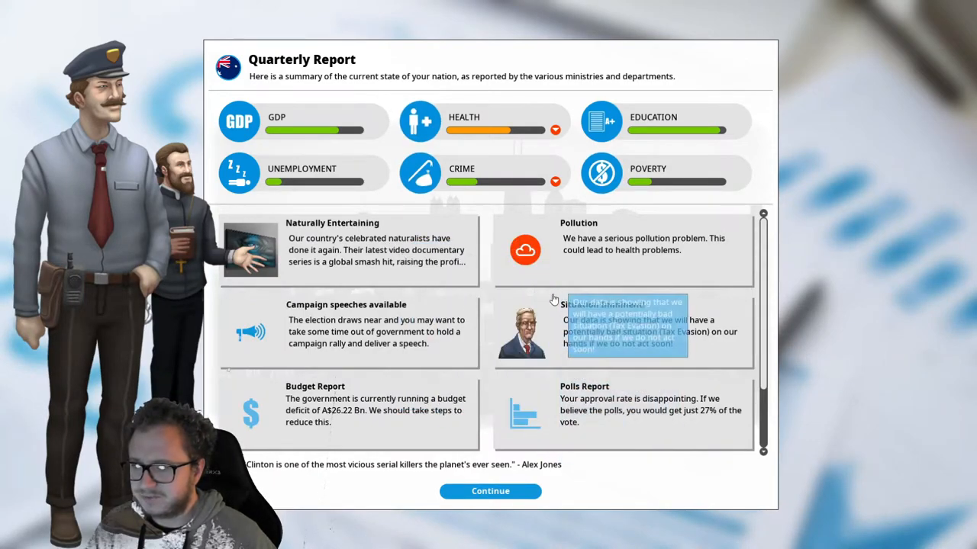
mouse_move(530, 122)
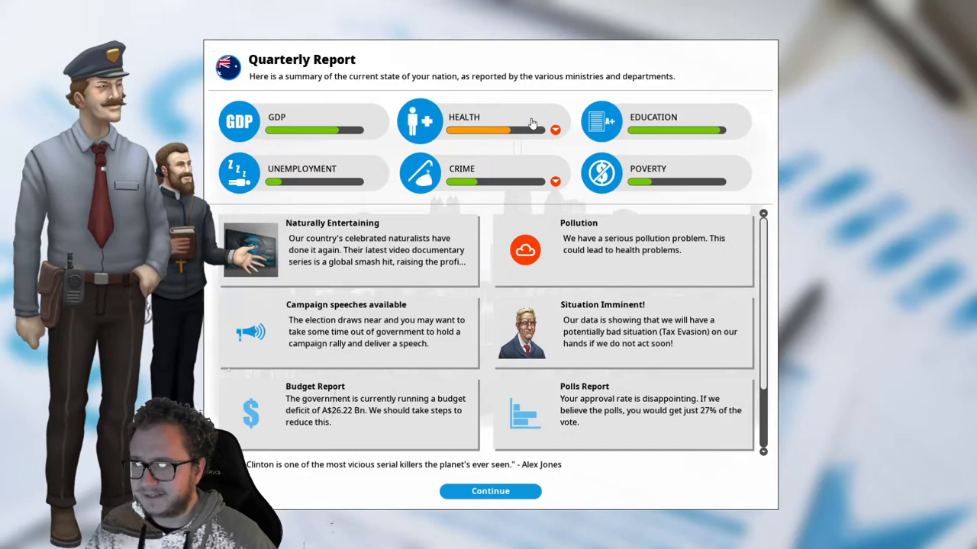
scroll(down, 3)
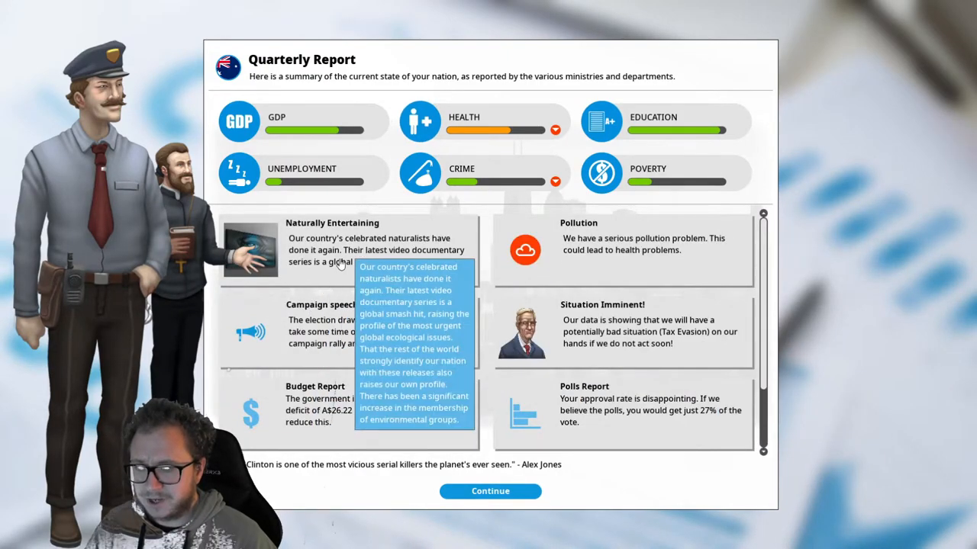
Read the Naturally Entertaining news item and dismiss the quarterly report
click(318, 244)
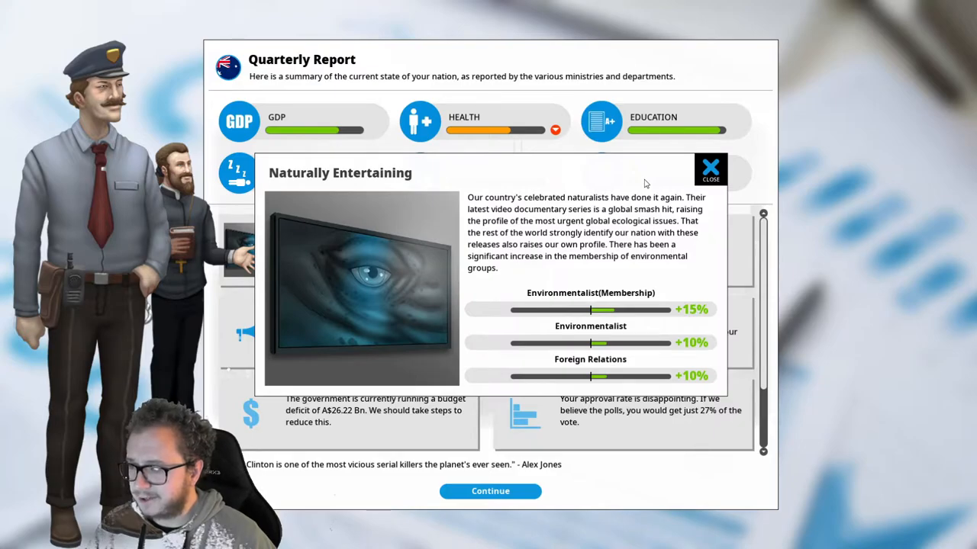
click(710, 168)
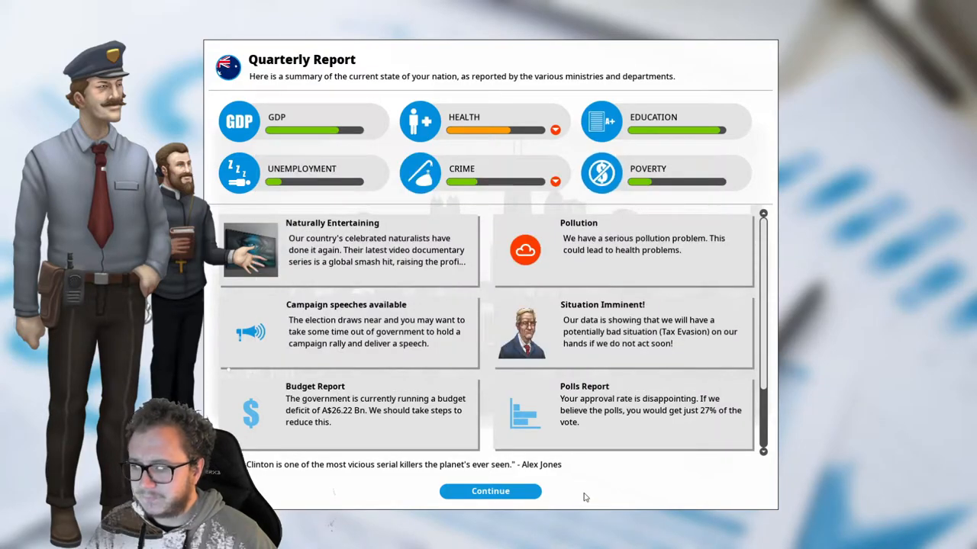
click(490, 492)
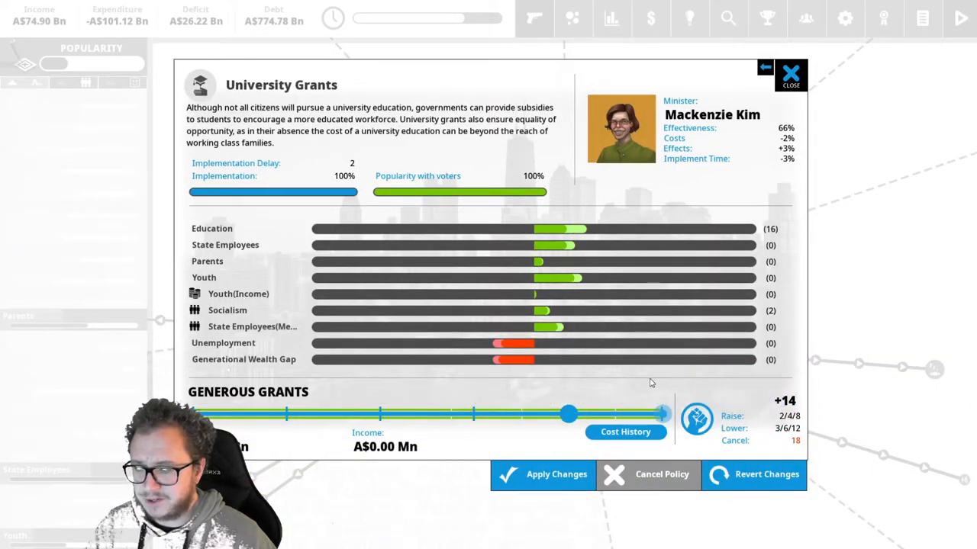
Step through University Grants, State Schools and Public Libraries to reach Arts Subsidies
click(795, 70)
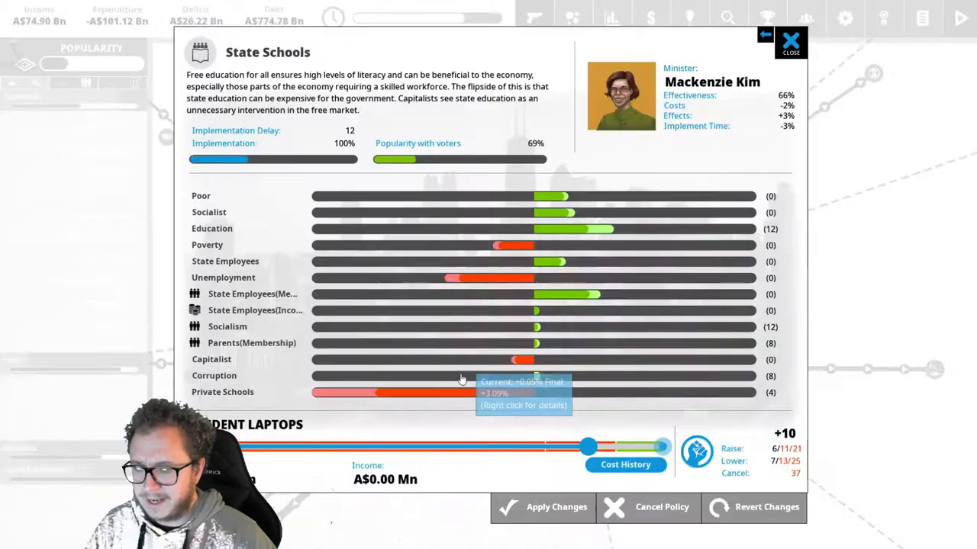
click(793, 38)
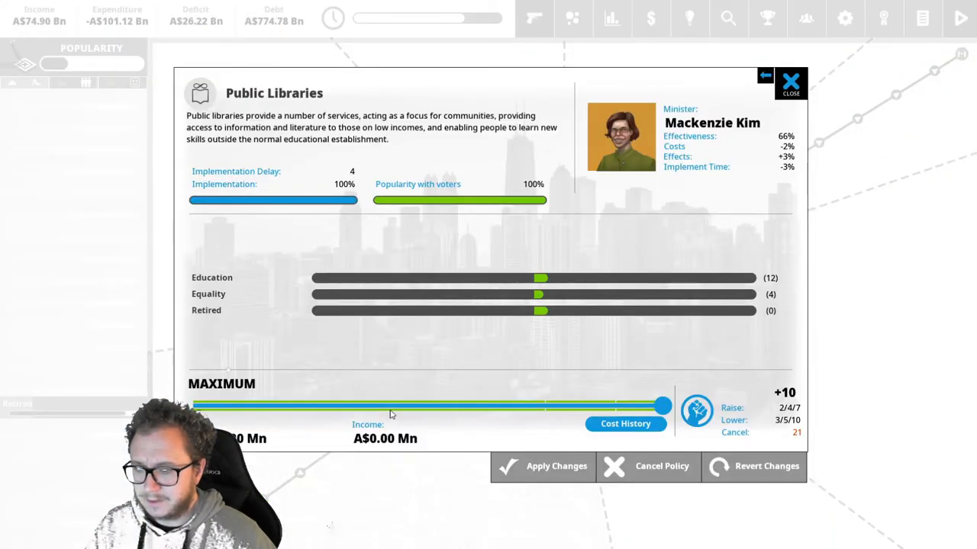
click(796, 80)
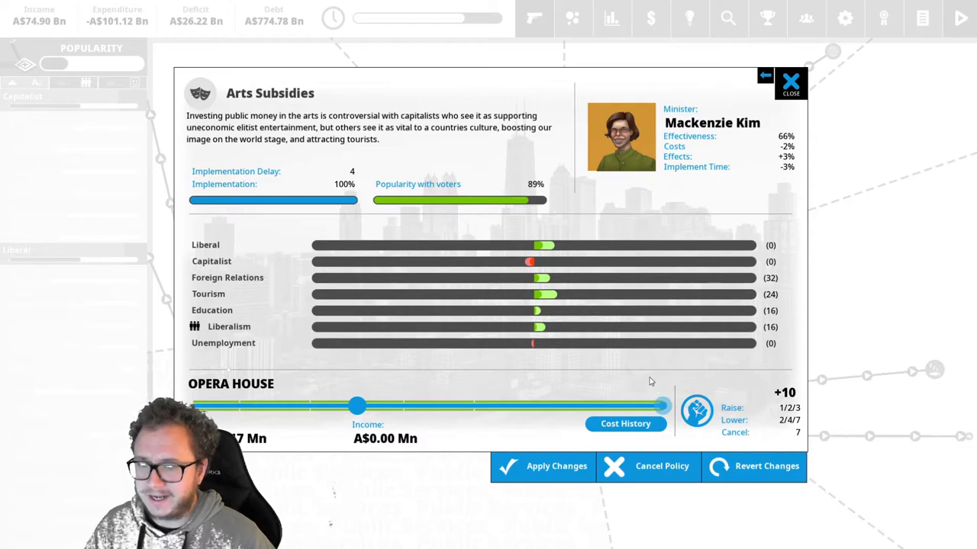
Apply the Arts Subsidies increase to Opera House level for 3 political capital
click(556, 467)
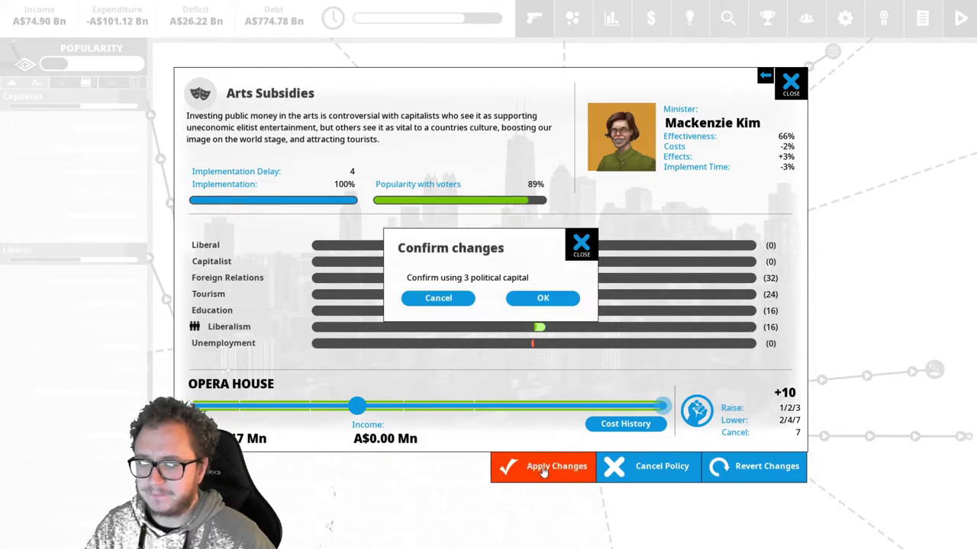
click(543, 297)
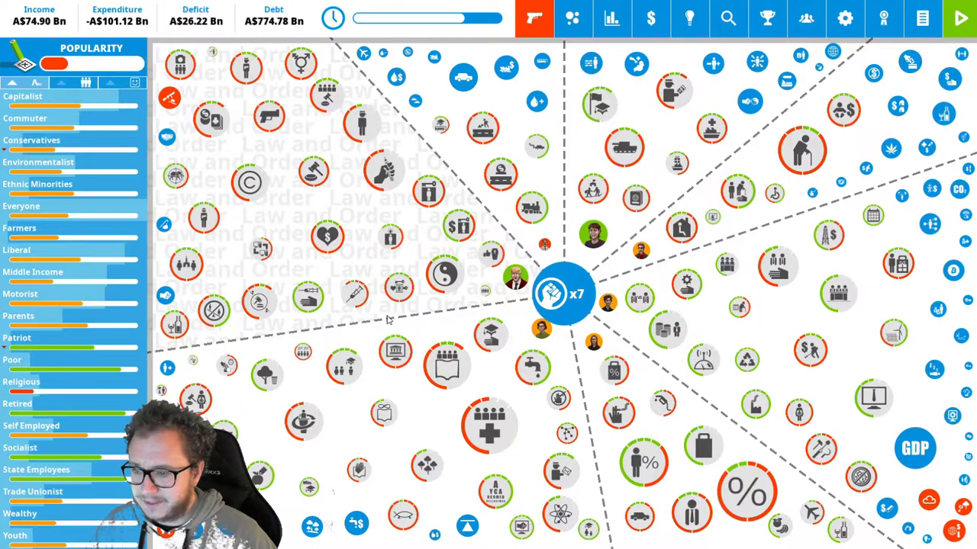
Raise State Water Company funding to maximum and confirm the 7-political-capital change
click(531, 366)
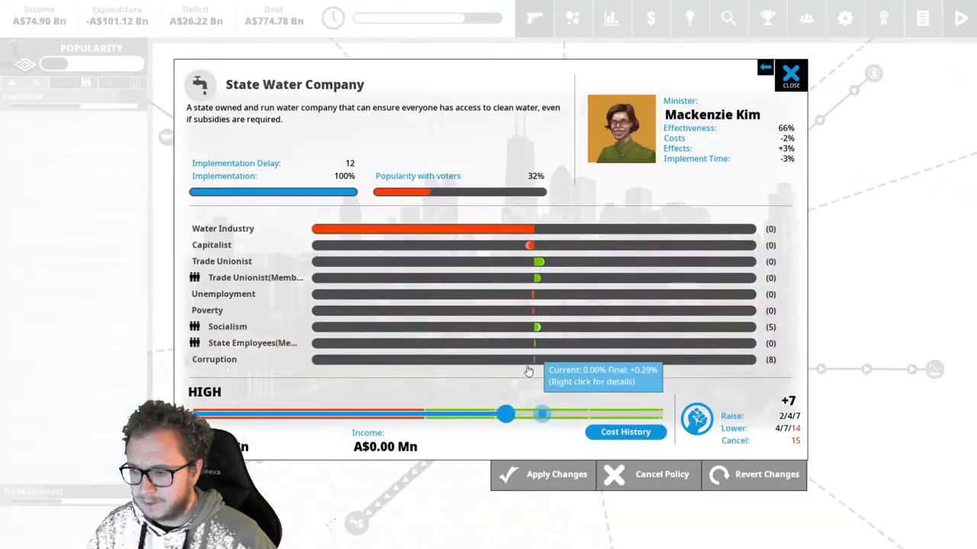
drag(542, 415, 664, 415)
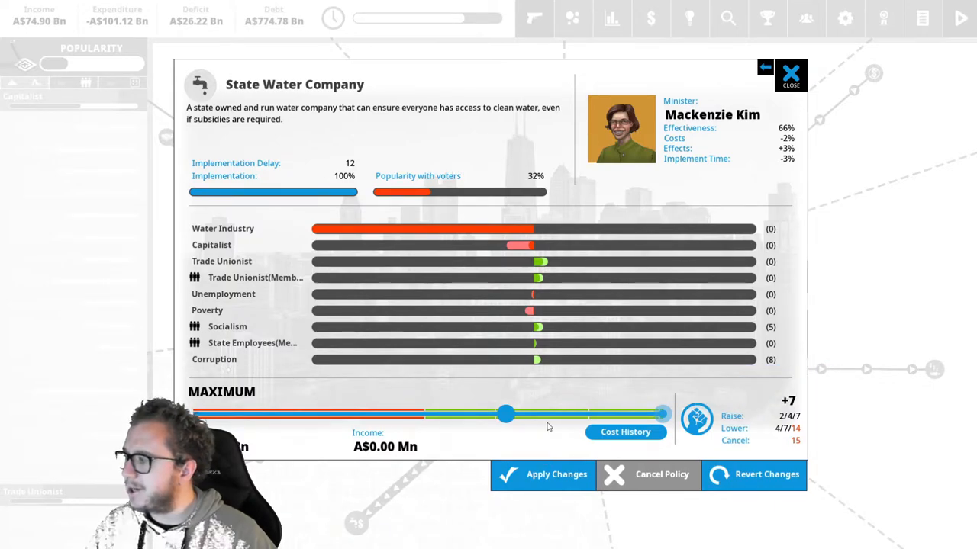
click(555, 473)
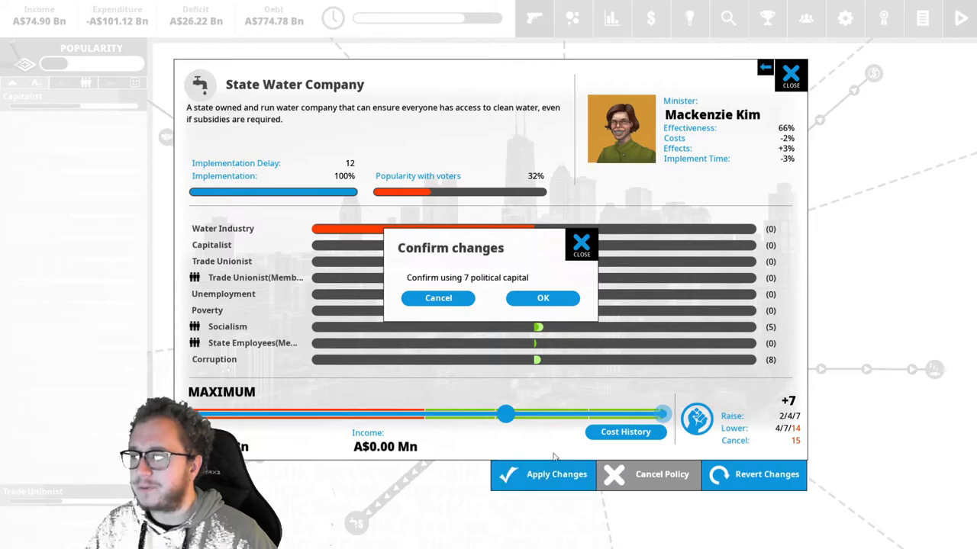
click(542, 298)
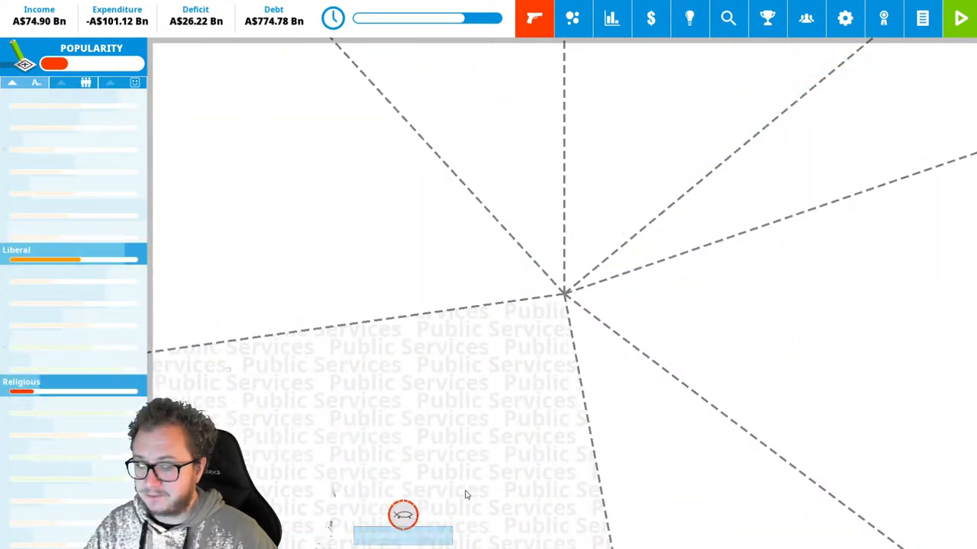
Inspect the Executive Term Limit policy's details on the policy map without changing it
click(400, 521)
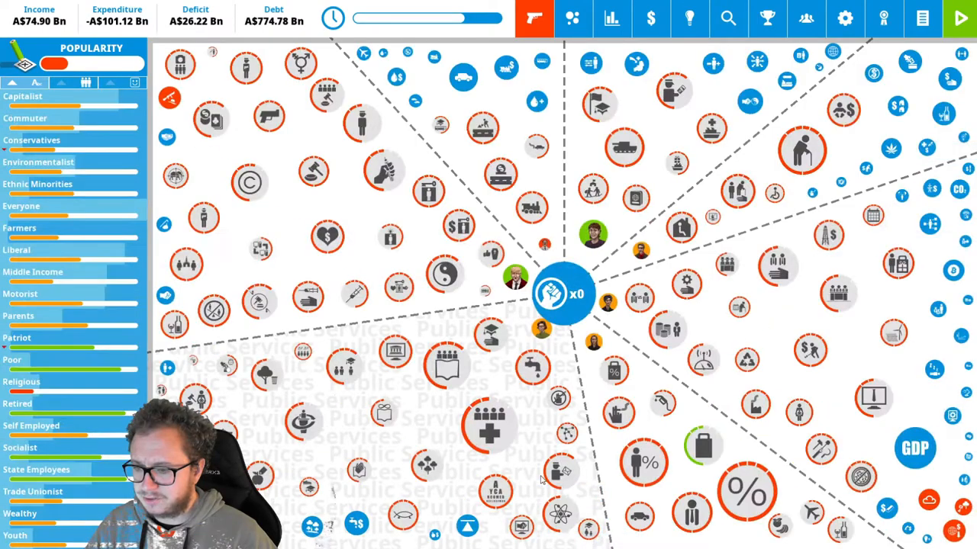
mouse_move(532, 455)
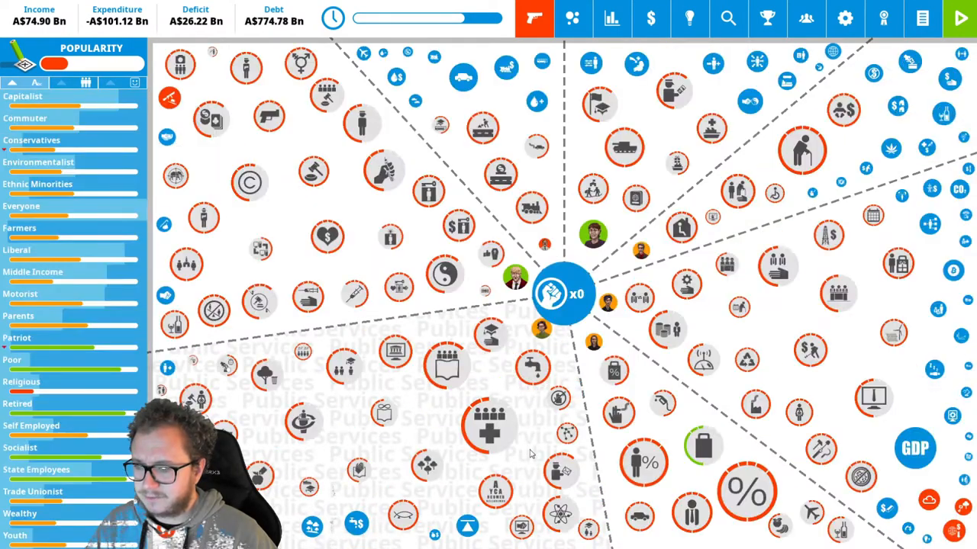
mouse_move(334, 453)
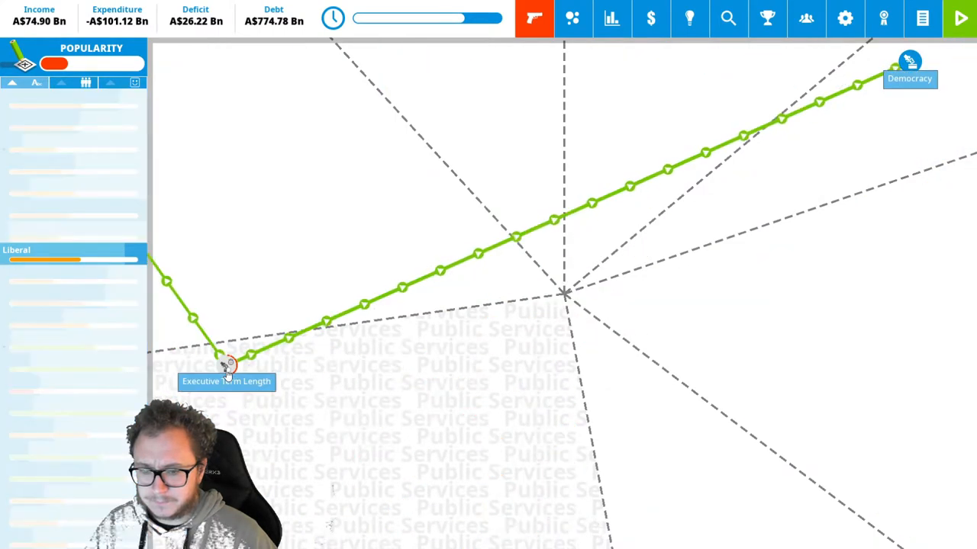
click(231, 365)
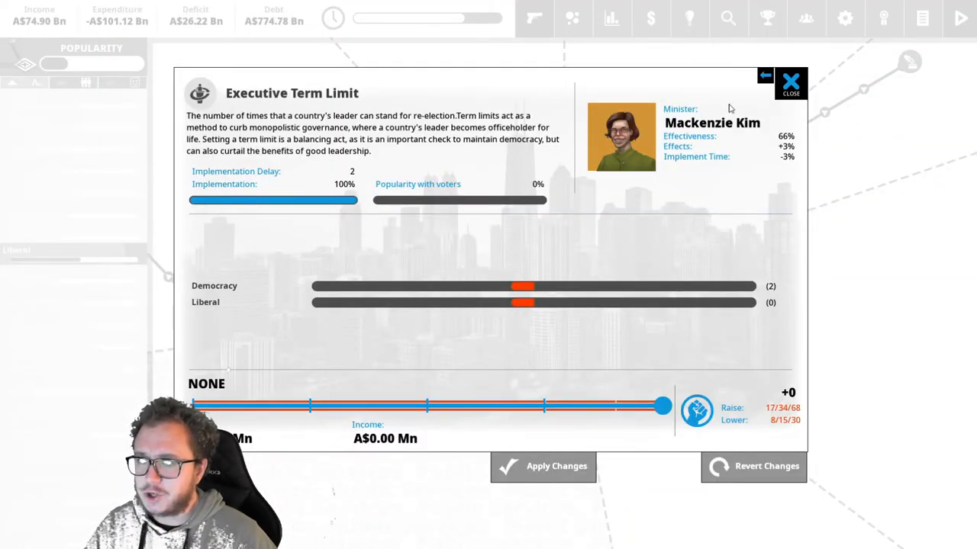
click(796, 82)
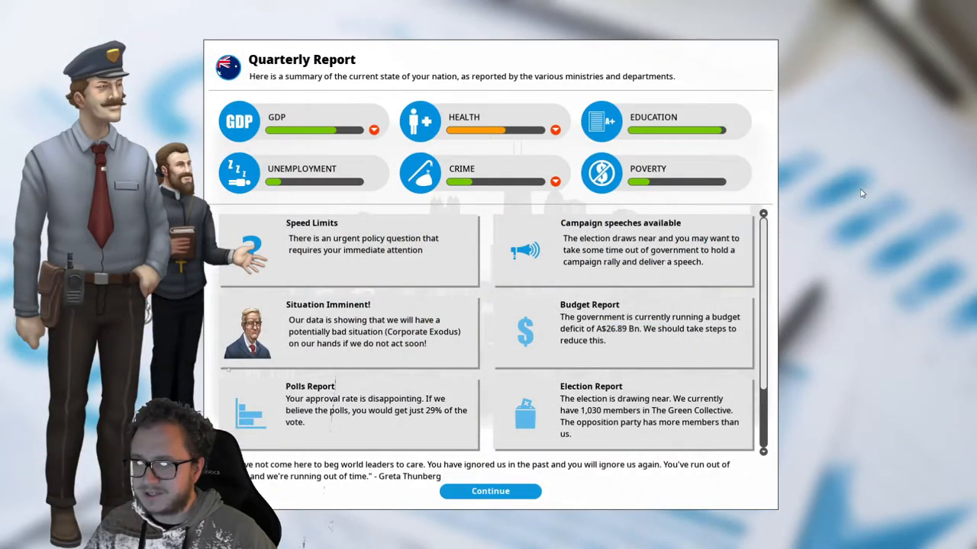
mouse_move(824, 203)
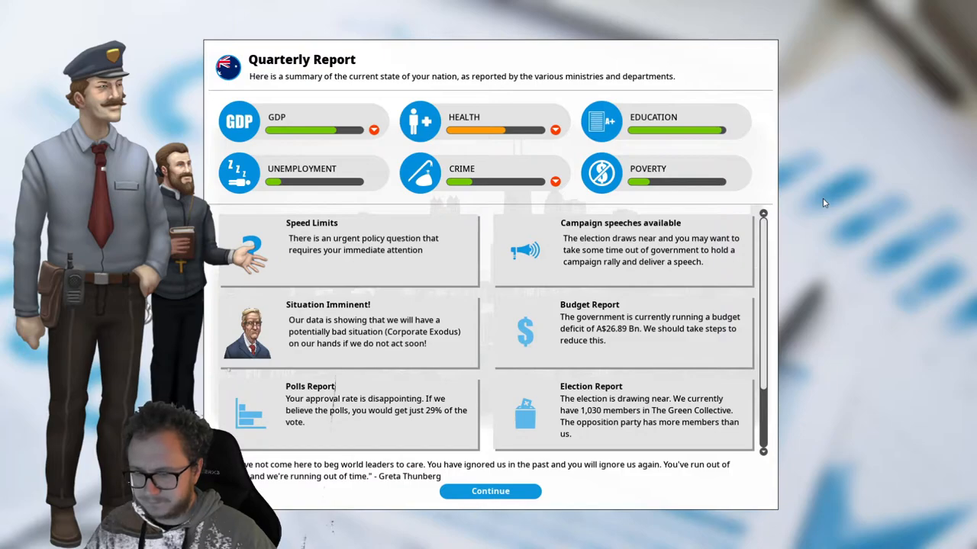
Examine the looming Corporate Exodus situation's causes and scroll the rest of the report
click(373, 333)
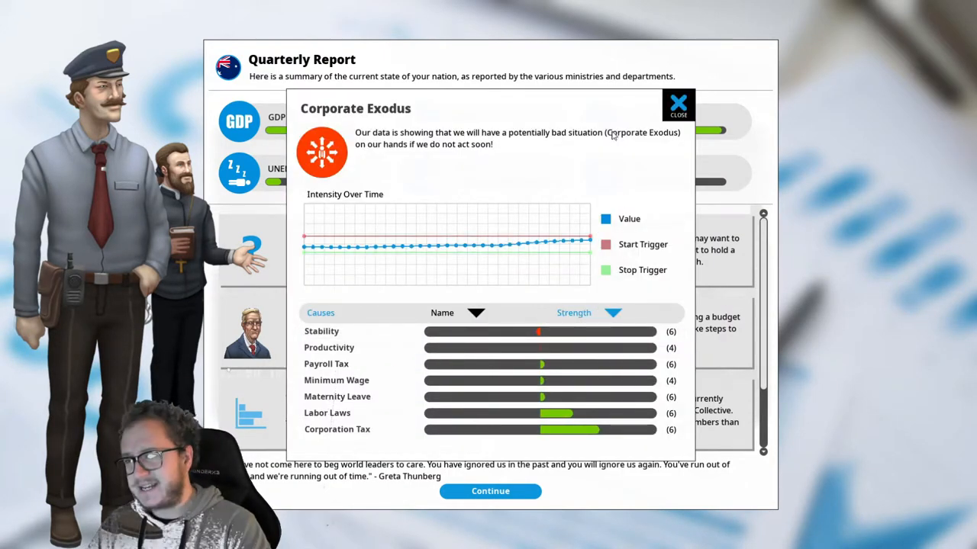
mouse_move(638, 170)
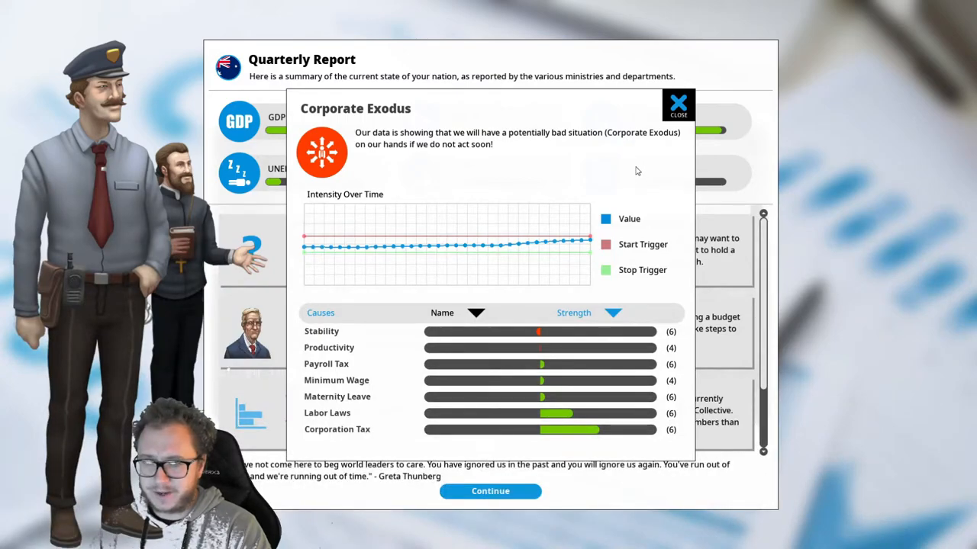
mouse_move(677, 101)
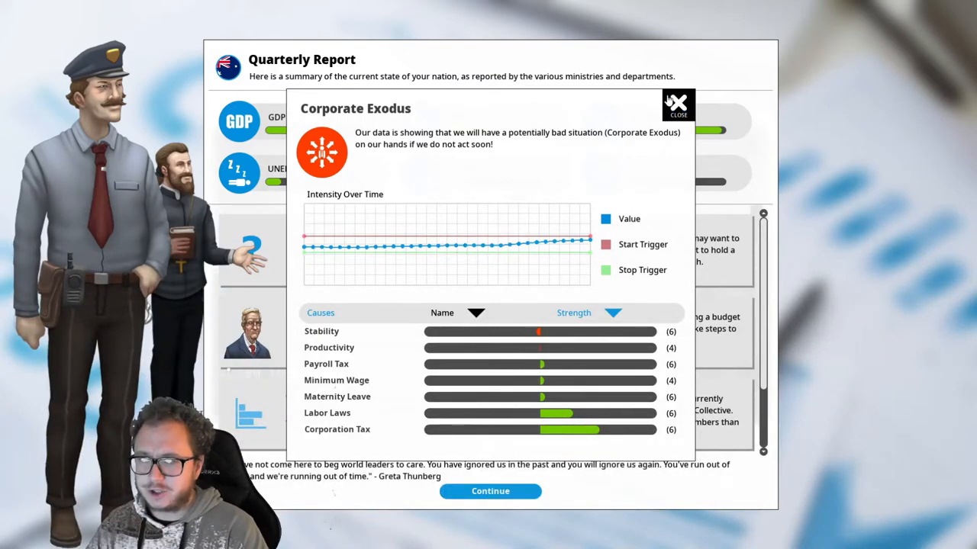
click(675, 103)
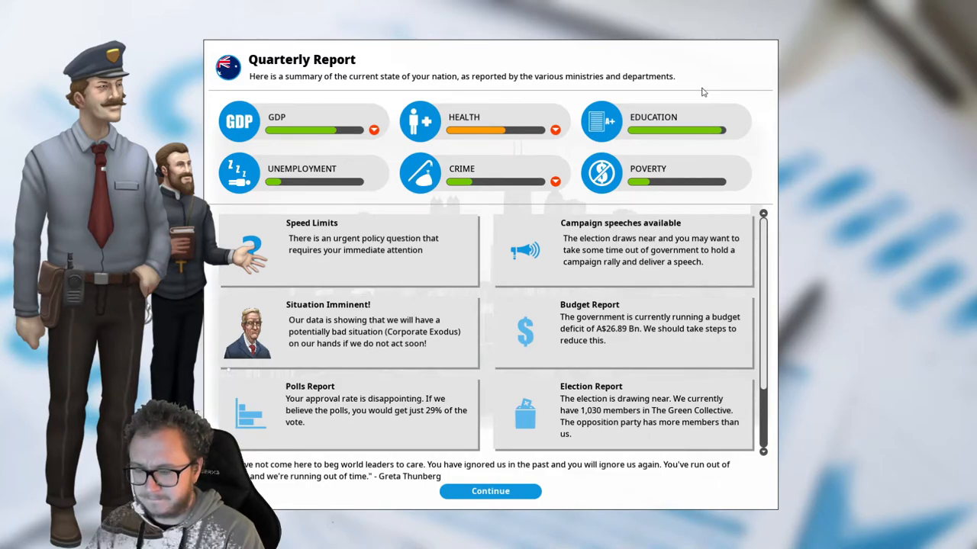
scroll(down, 3)
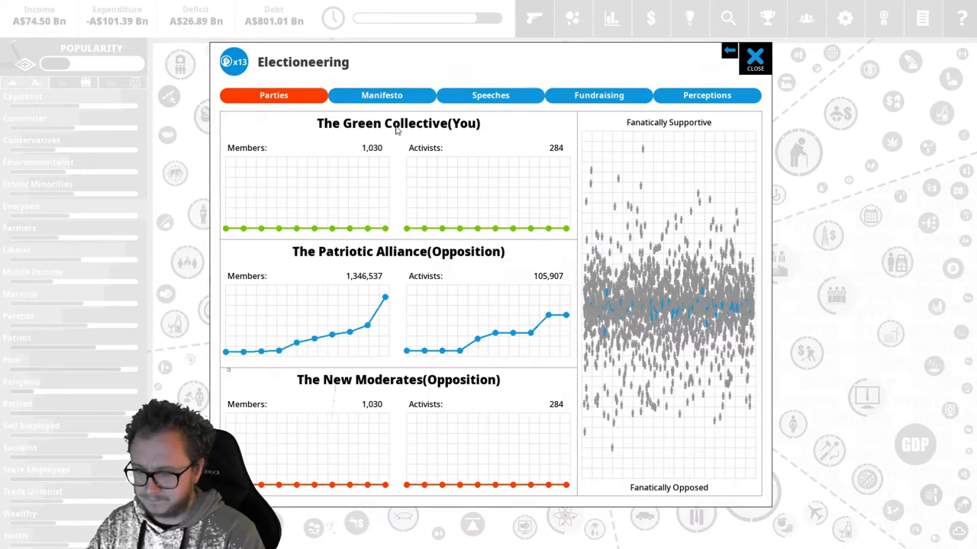
mouse_move(658, 75)
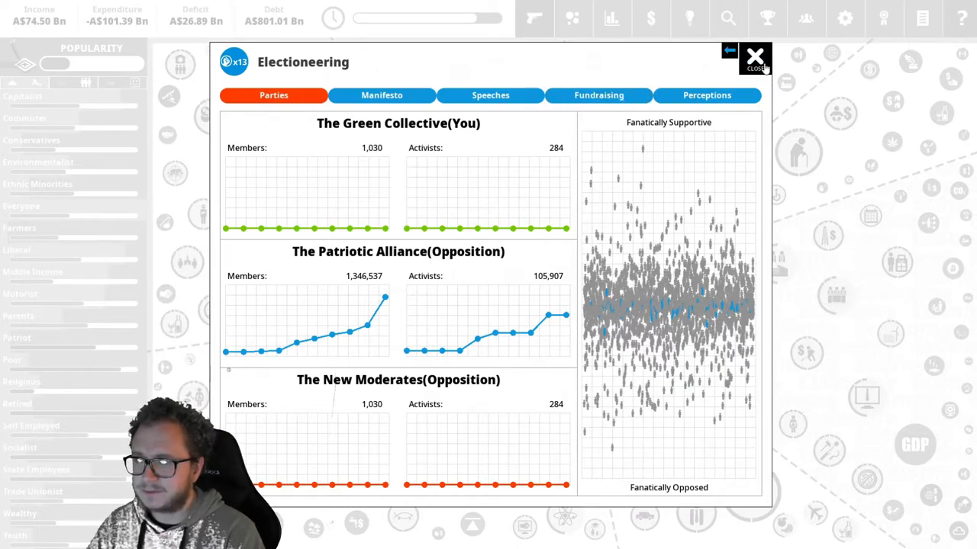
Close the Electioneering party membership overview
click(757, 58)
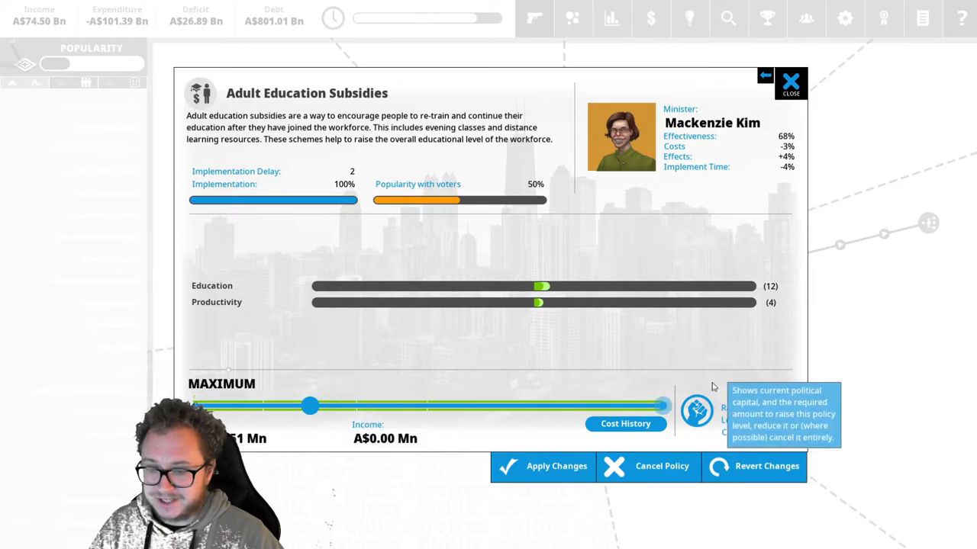
Implement the Work Safety Law from the Economy policies and apply the changes
click(552, 467)
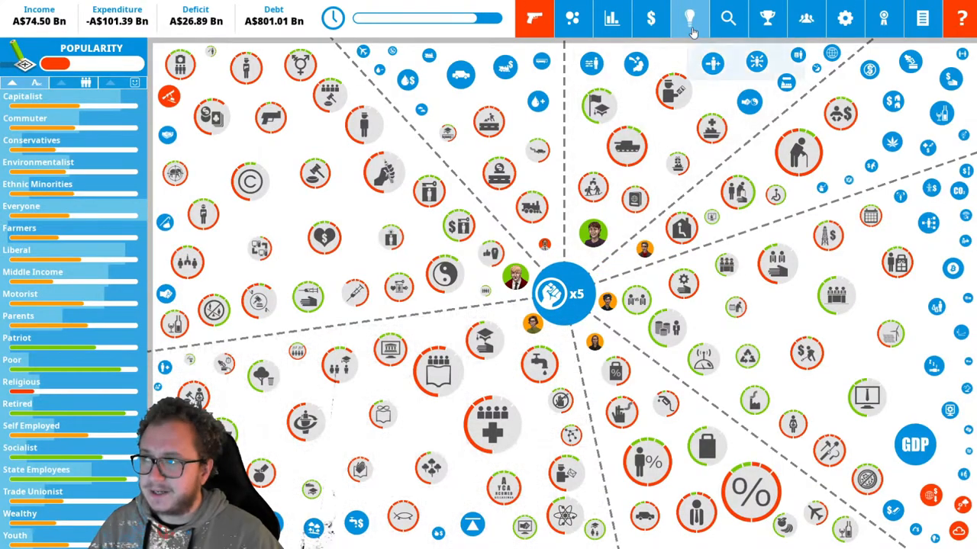
click(685, 15)
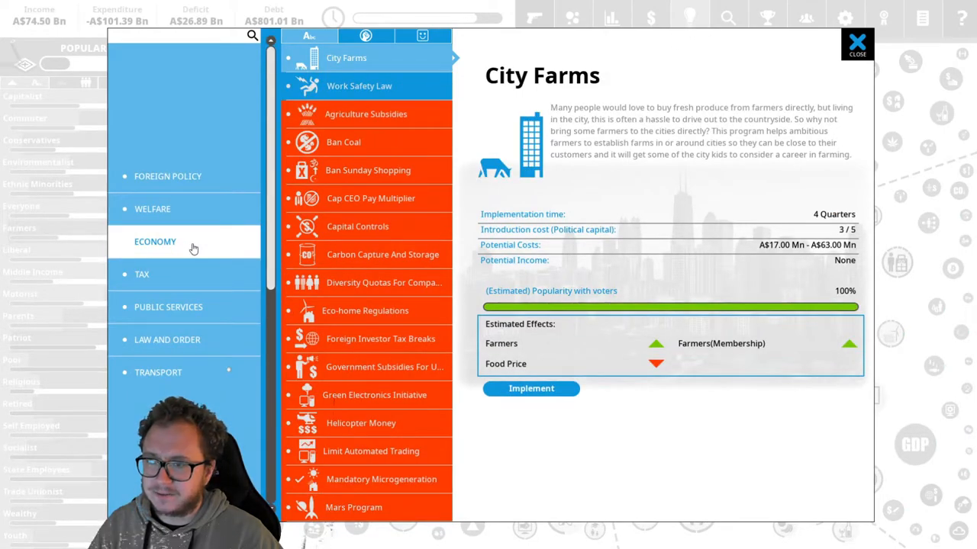
click(358, 86)
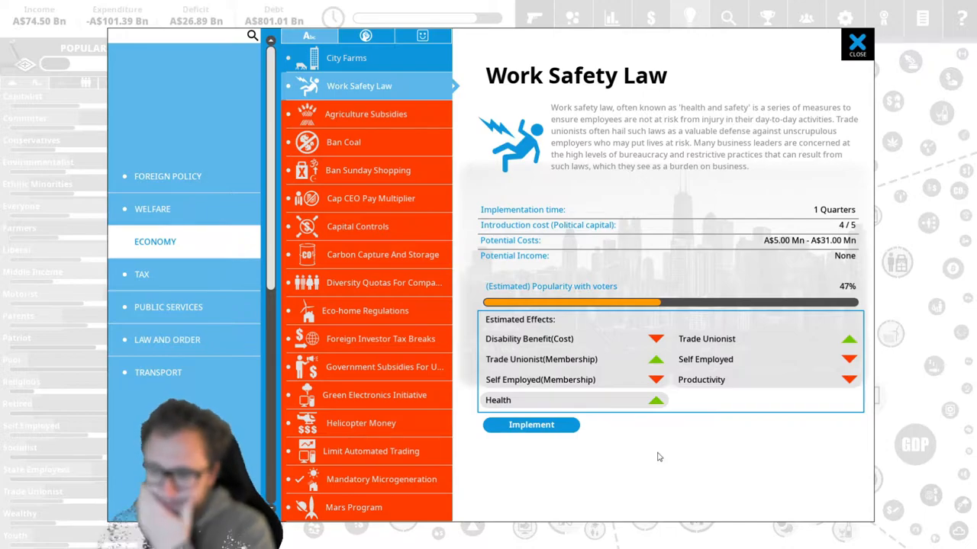
click(531, 424)
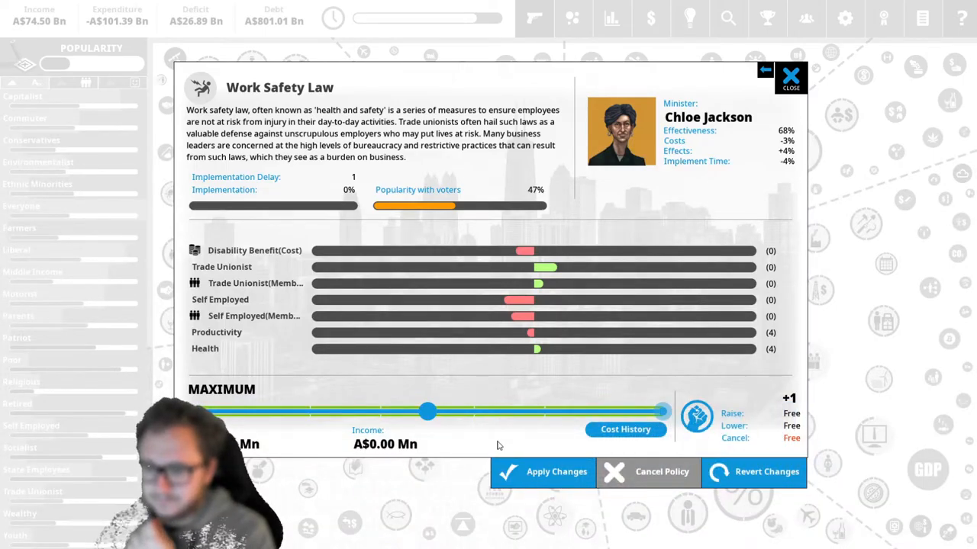
click(791, 76)
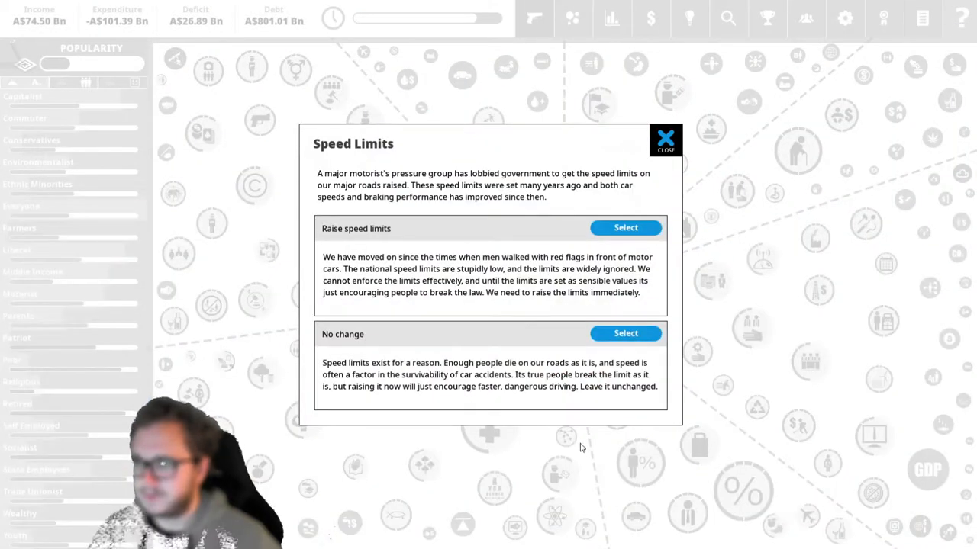
mouse_move(504, 263)
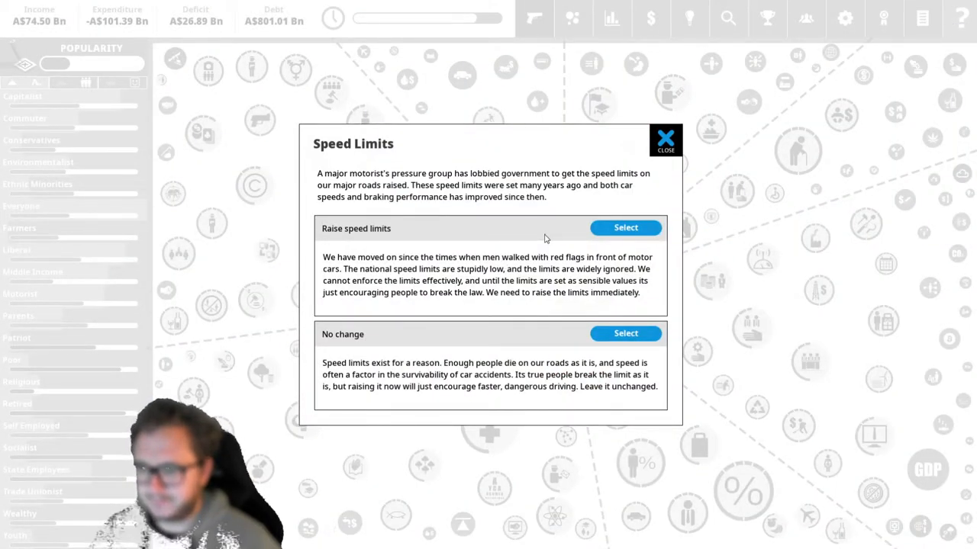
mouse_move(579, 250)
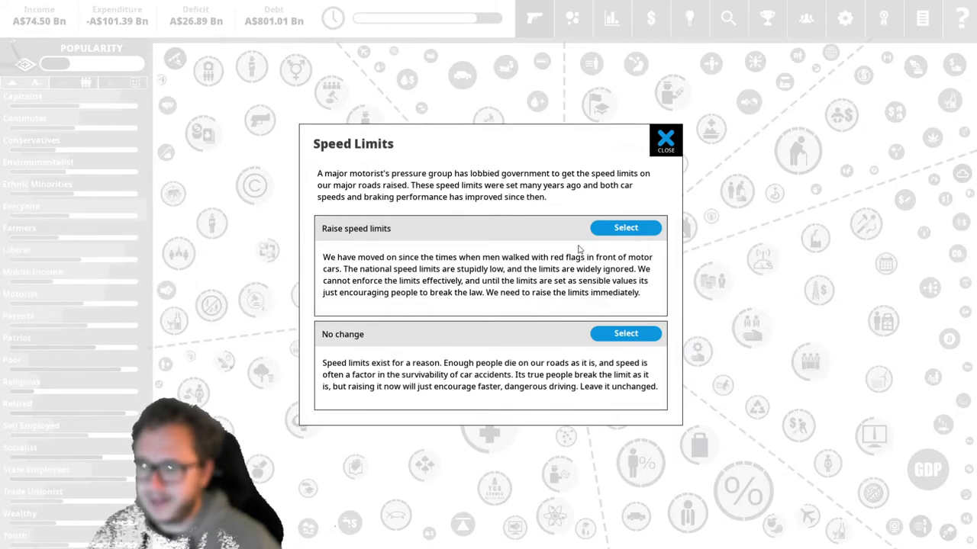
Choose Raise speed limits in the dilemma and review the next quarterly report
click(626, 227)
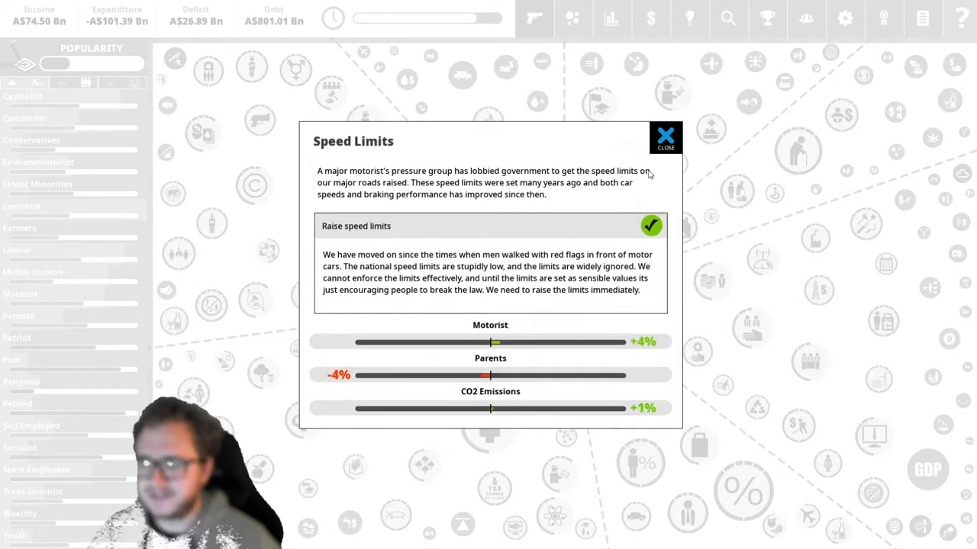
click(665, 137)
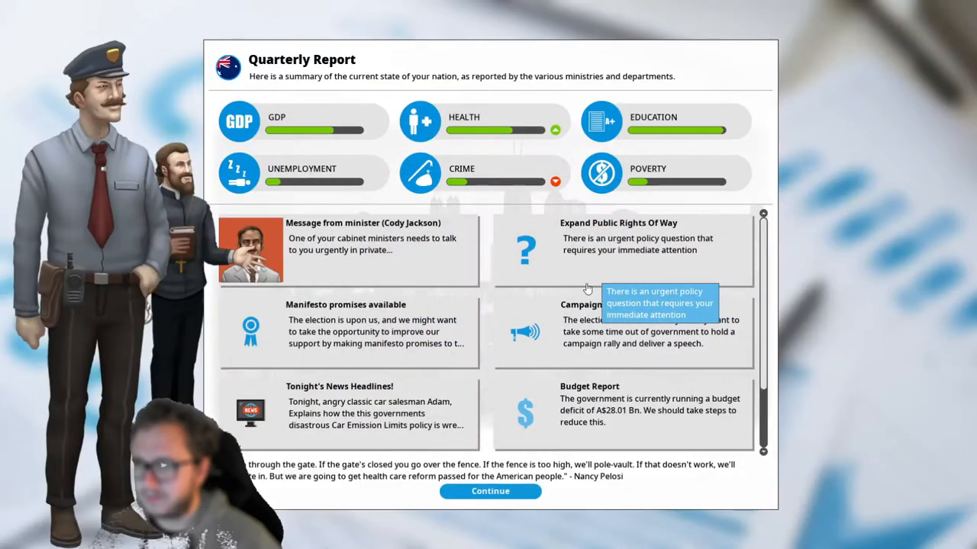
mouse_move(791, 210)
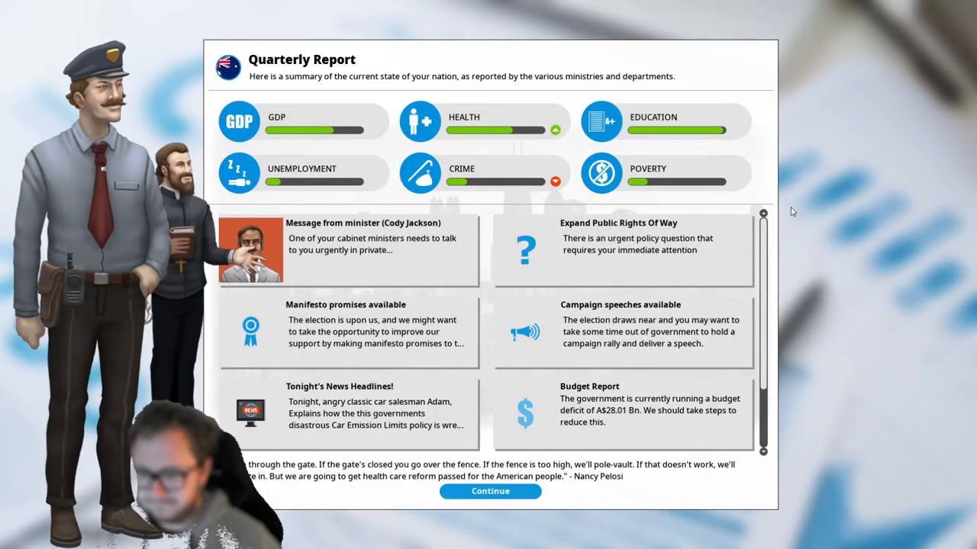
scroll(down, 3)
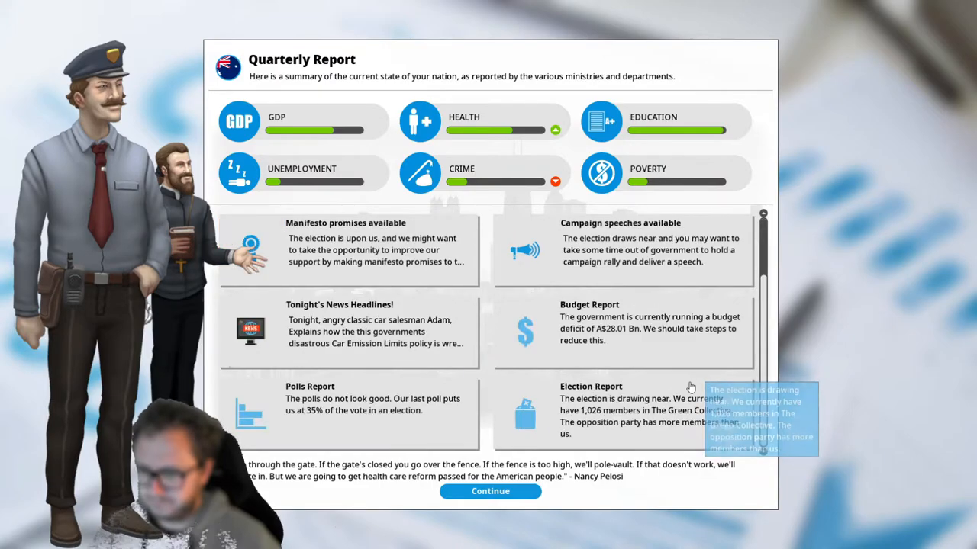
mouse_move(673, 368)
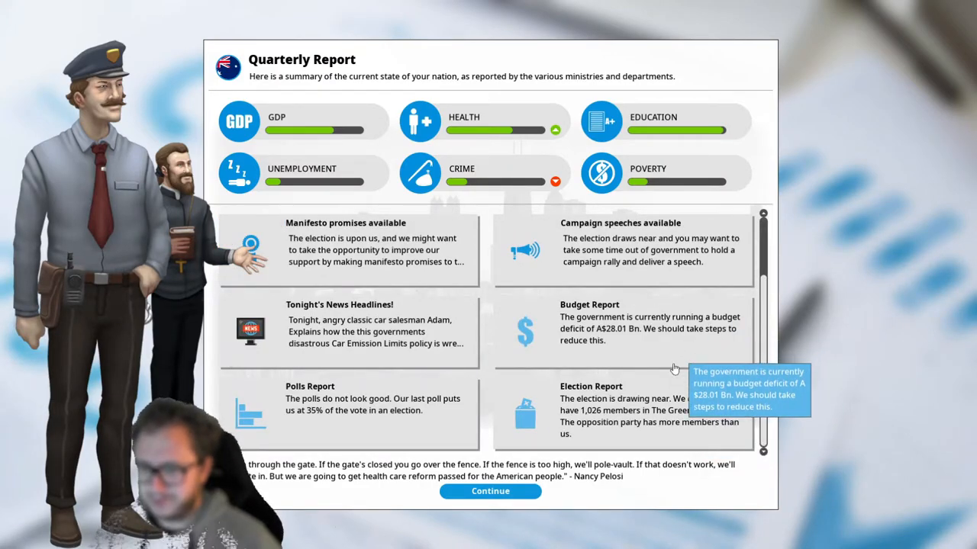
mouse_move(684, 357)
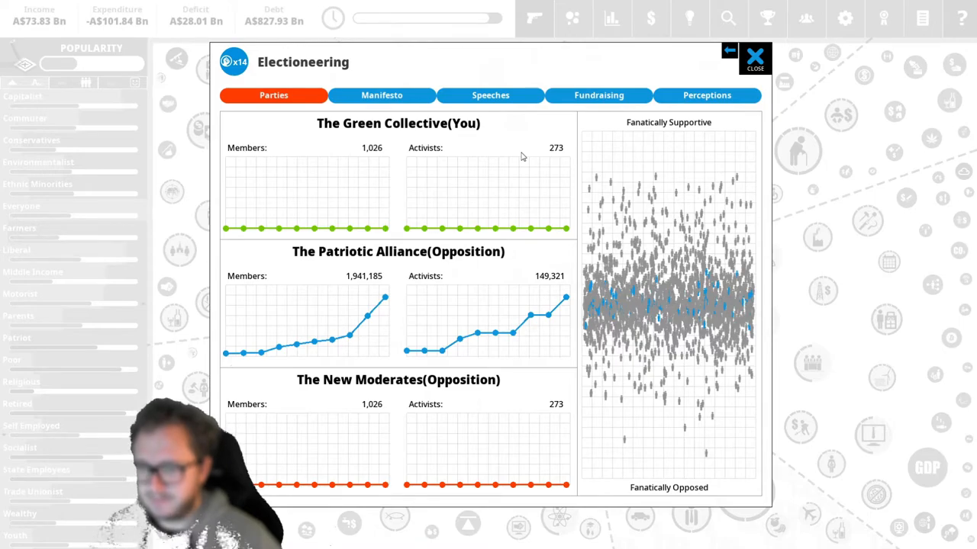
Make manifesto pledges for Human Development, GDP up 25% and Gender Equality up 50%
click(382, 95)
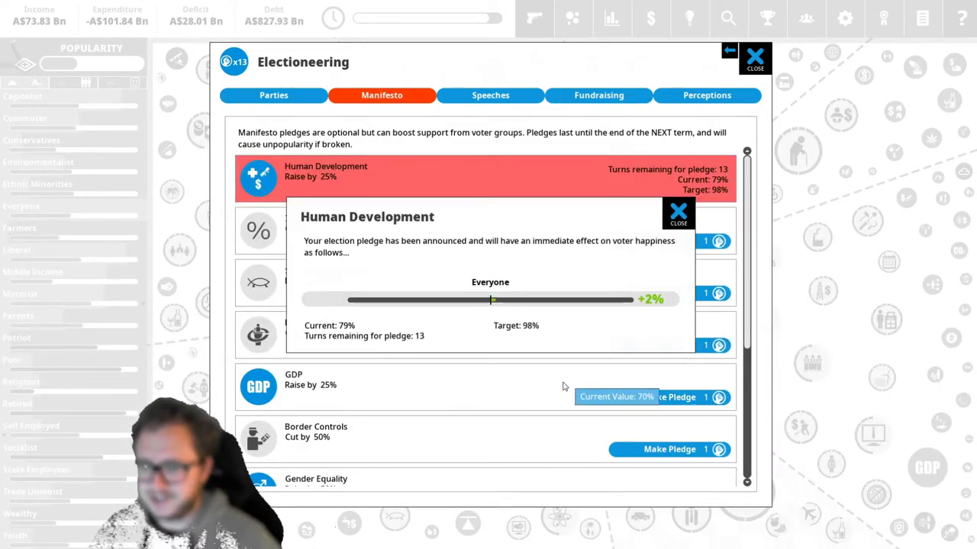
click(678, 212)
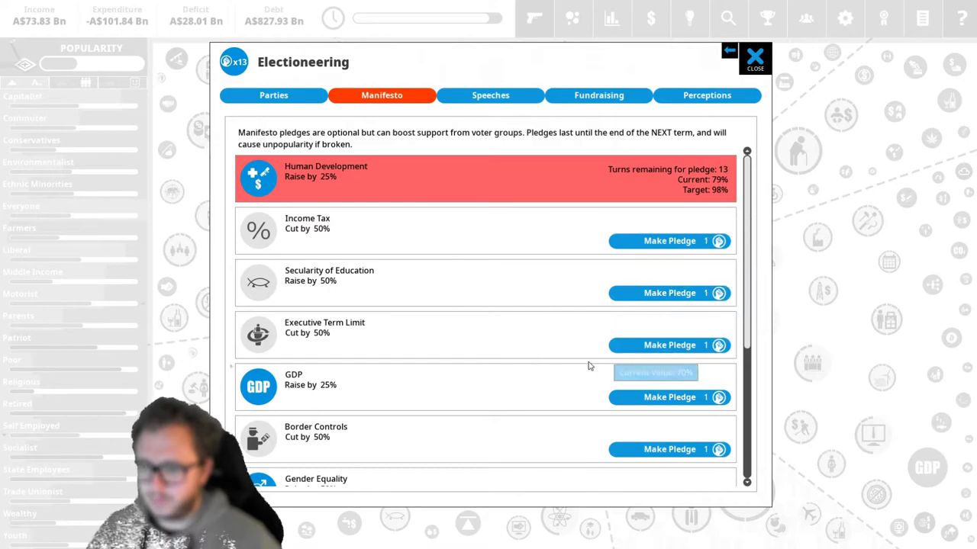
click(669, 397)
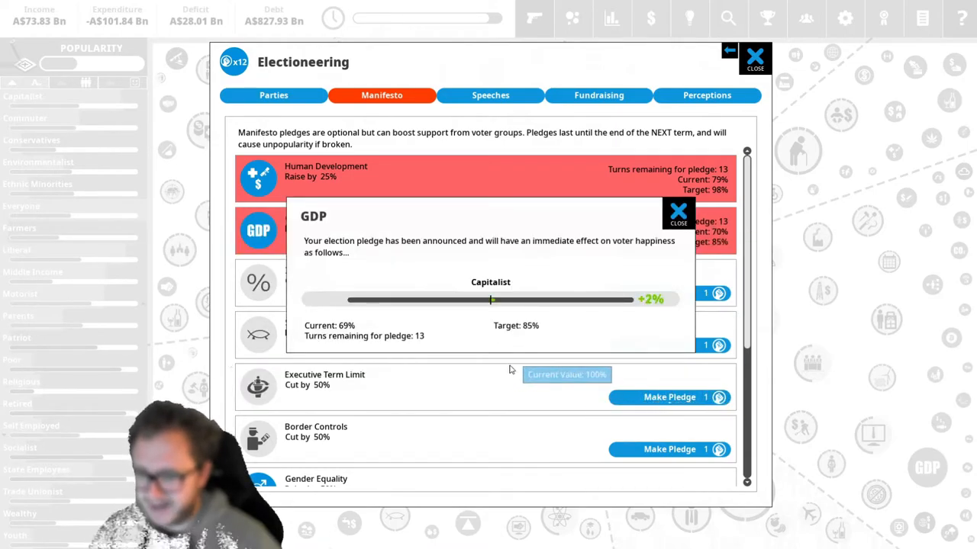
click(678, 211)
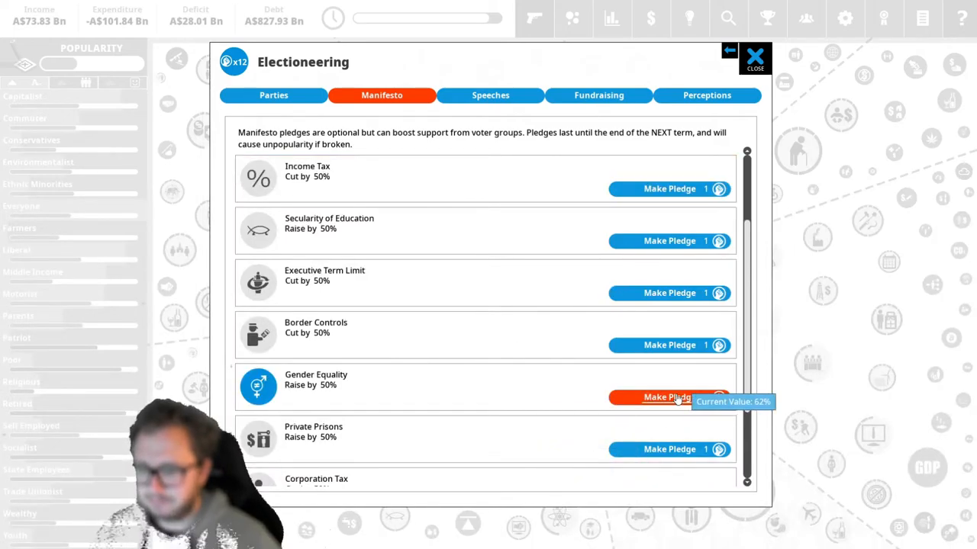
click(668, 397)
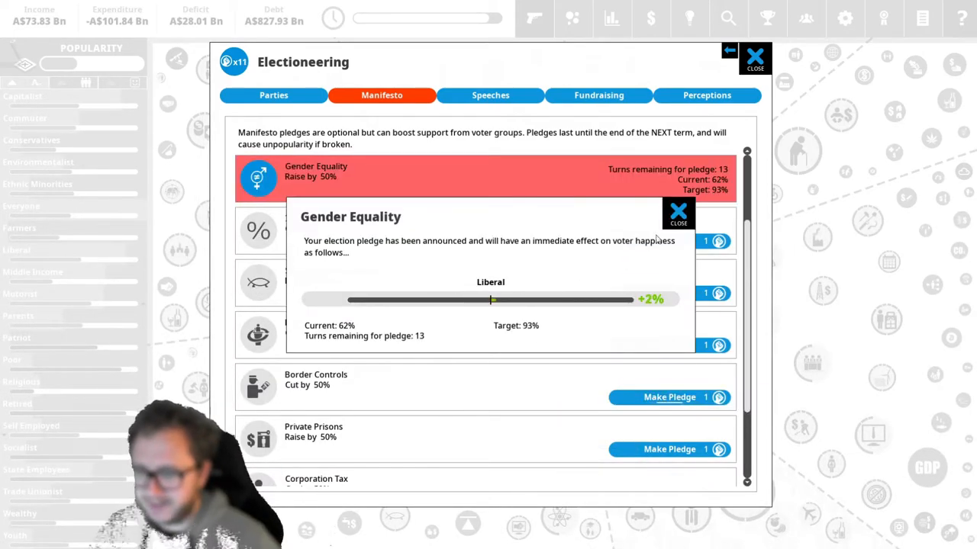
click(677, 211)
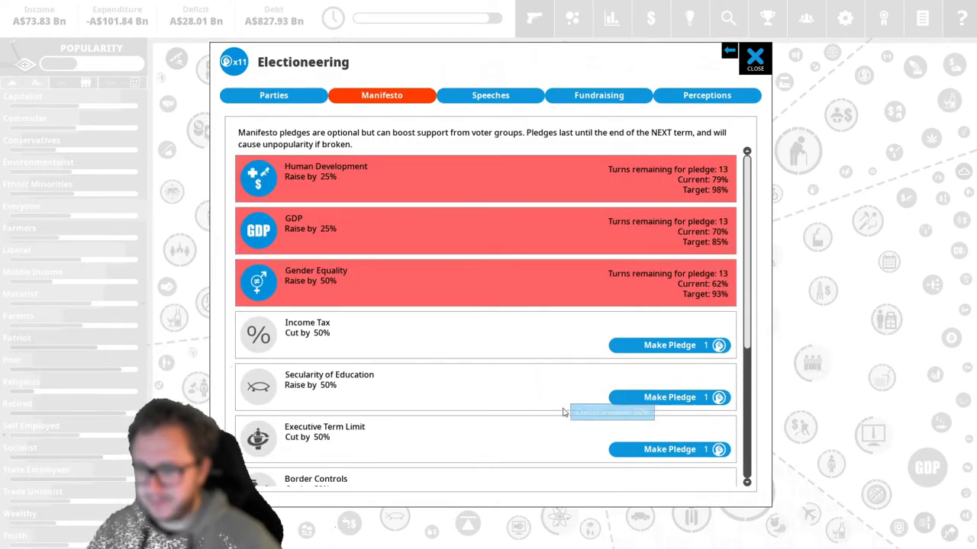
Pledge to raise Secularity of Education by 50% and leave Electioneering
click(669, 397)
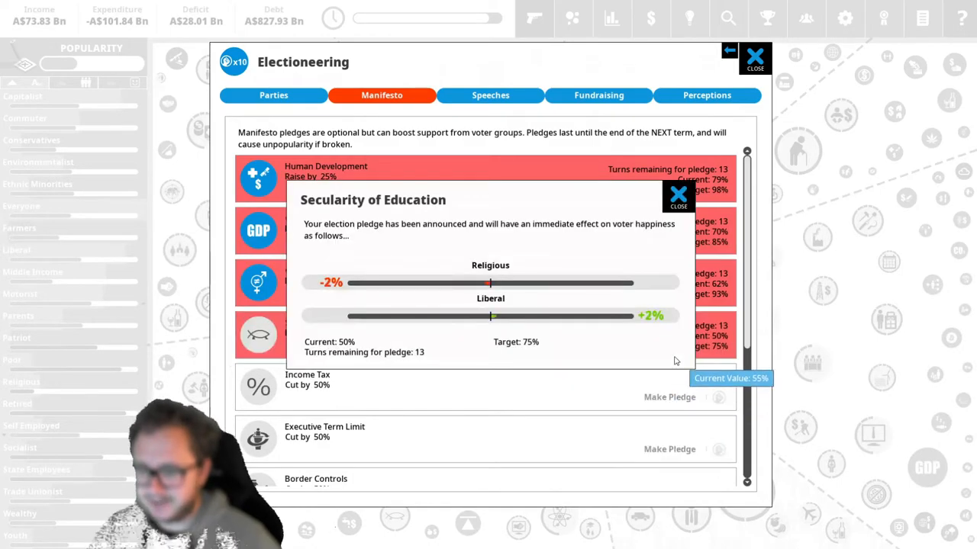
click(678, 197)
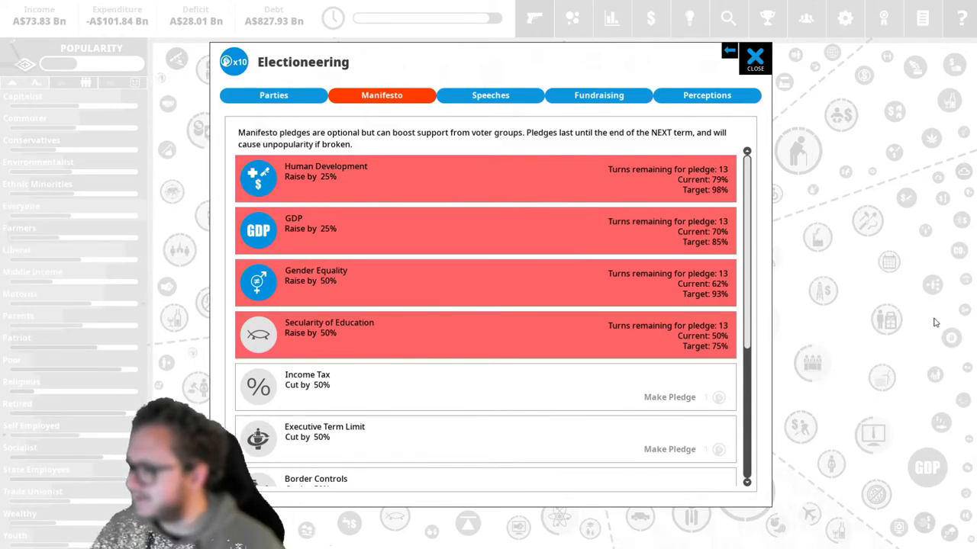
mouse_move(705, 146)
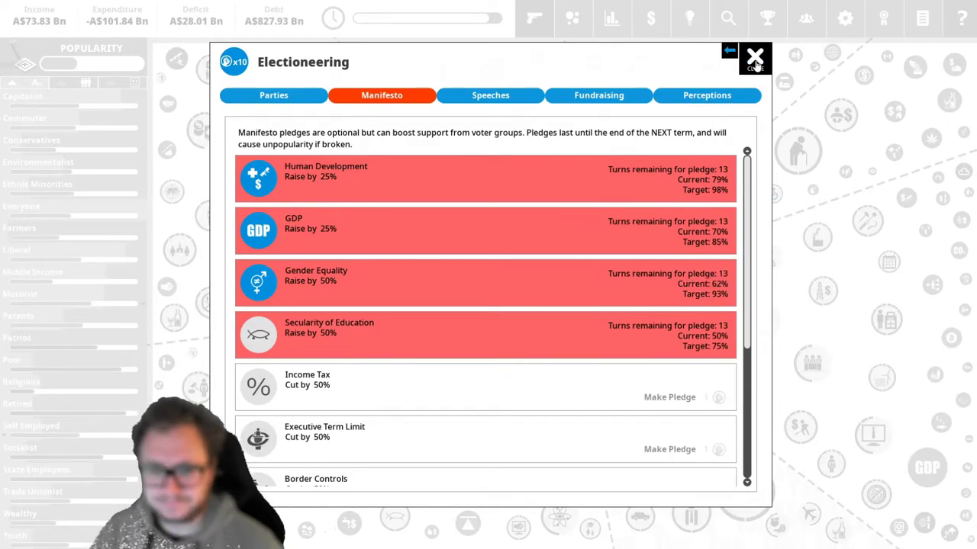
click(757, 58)
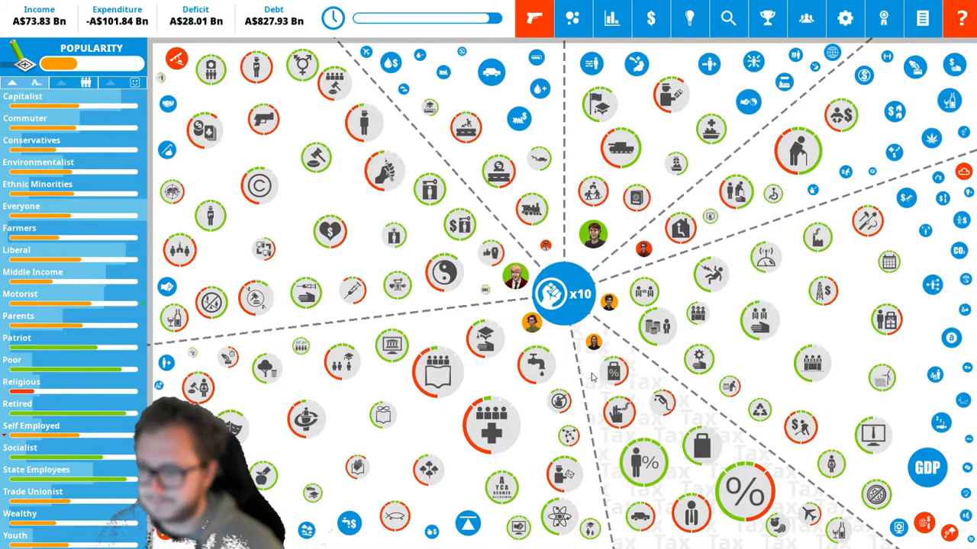
Browse new Welfare, Economy and Tax policies, reading about Robotics Research Grants
click(534, 363)
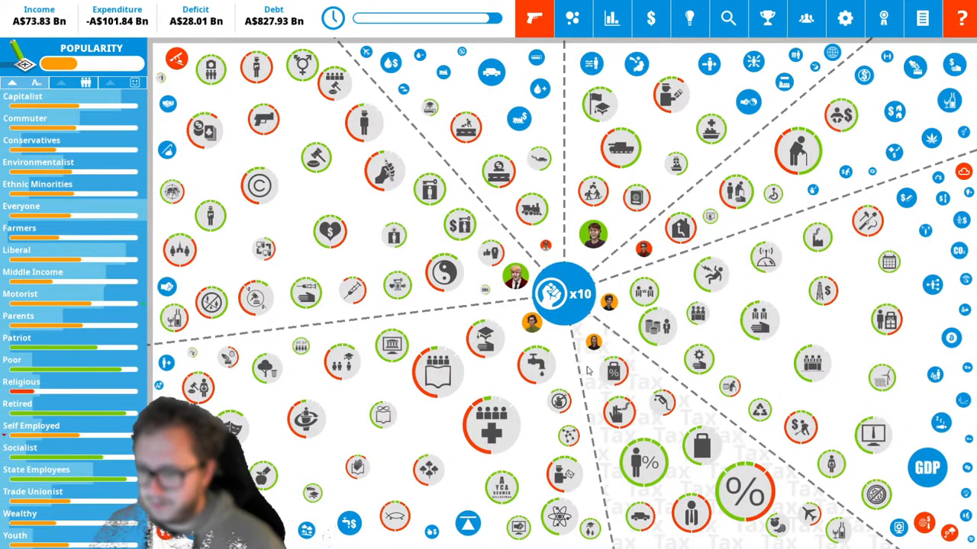
click(492, 437)
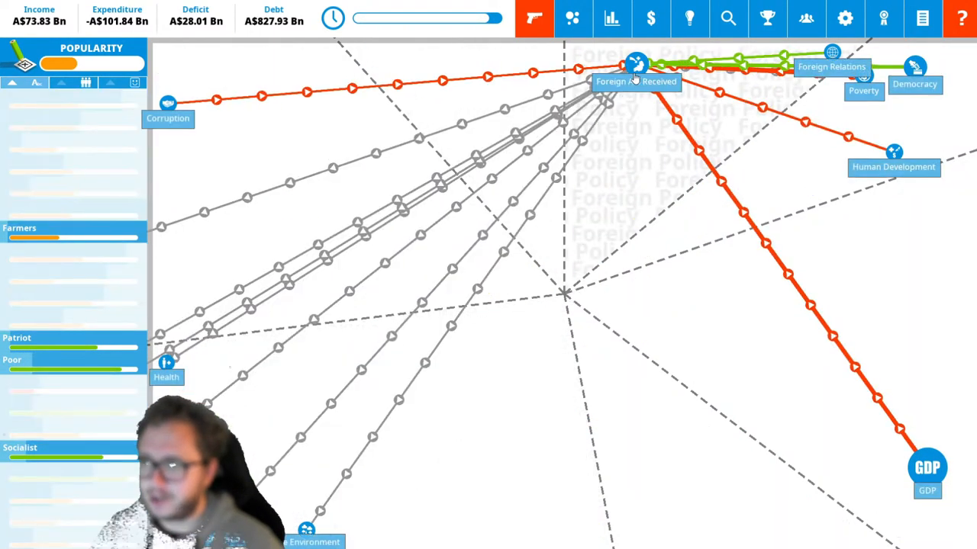
click(635, 59)
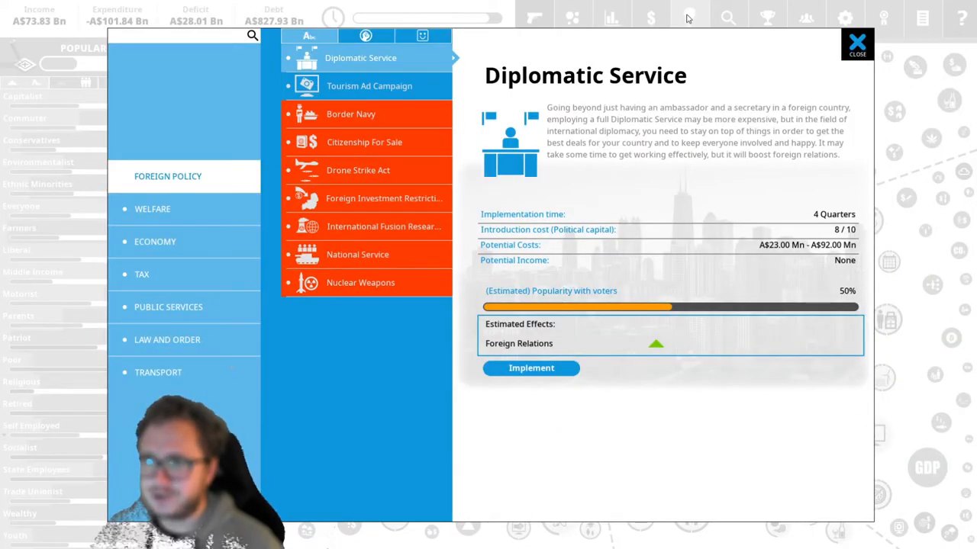
click(153, 209)
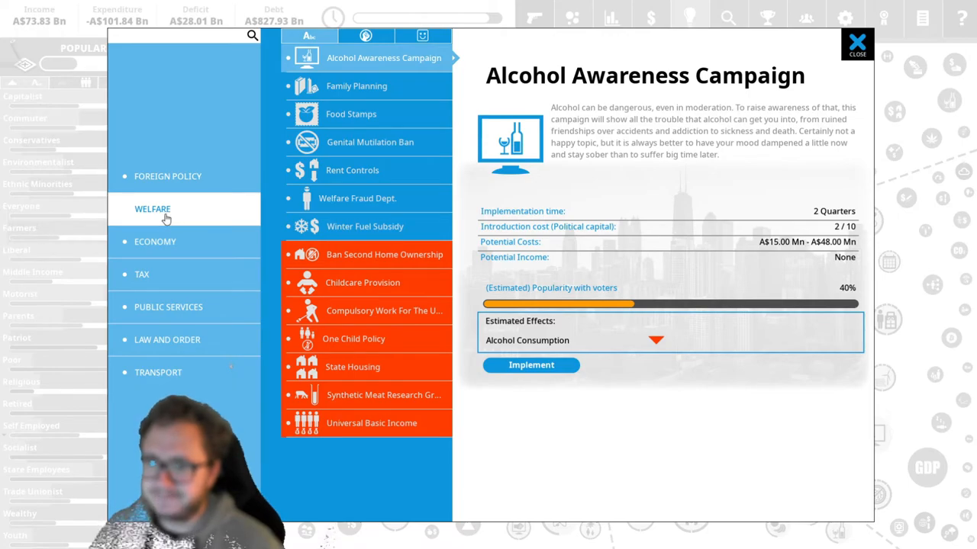
click(156, 241)
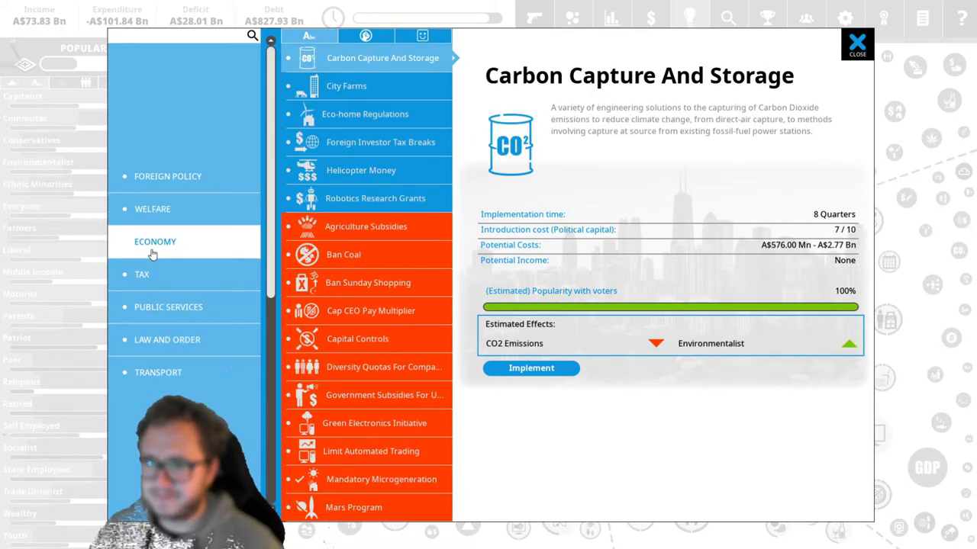
click(375, 198)
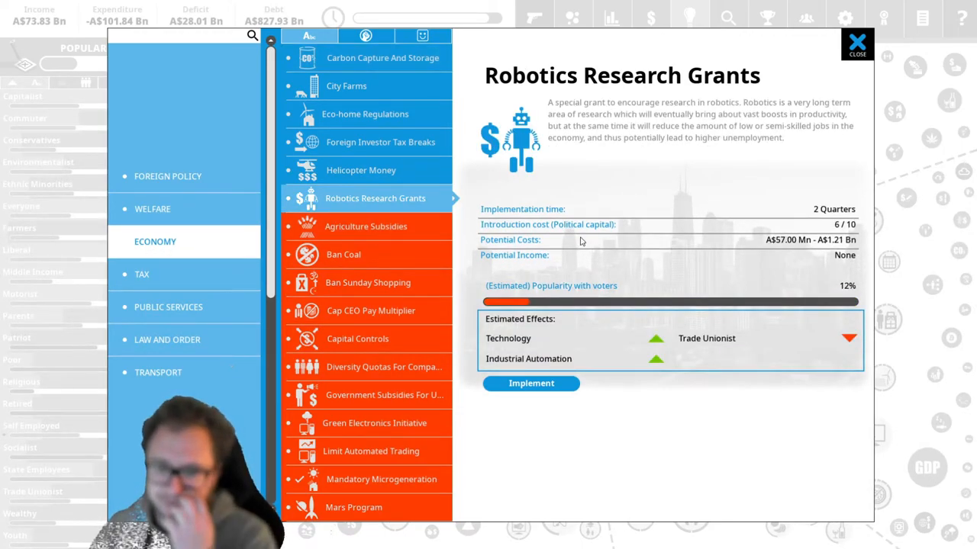
click(142, 274)
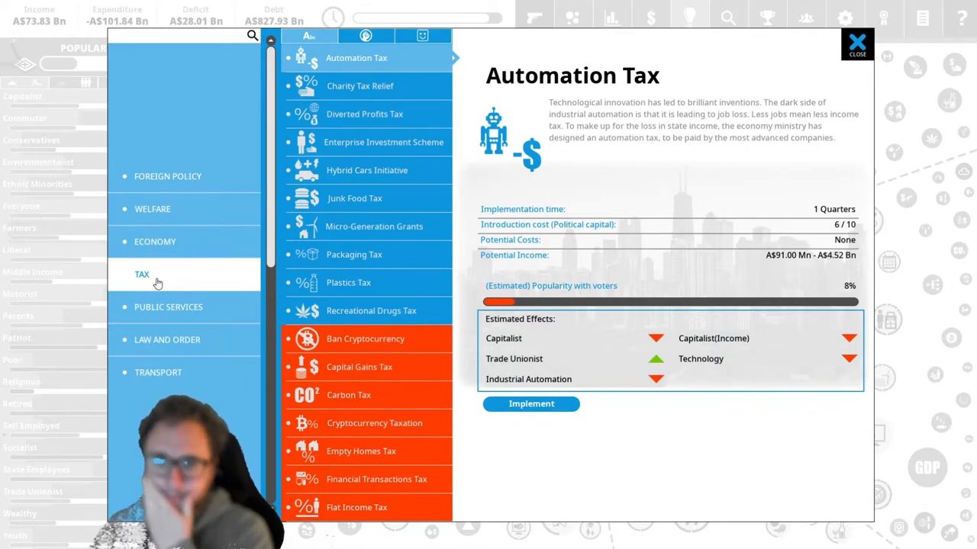
mouse_move(163, 276)
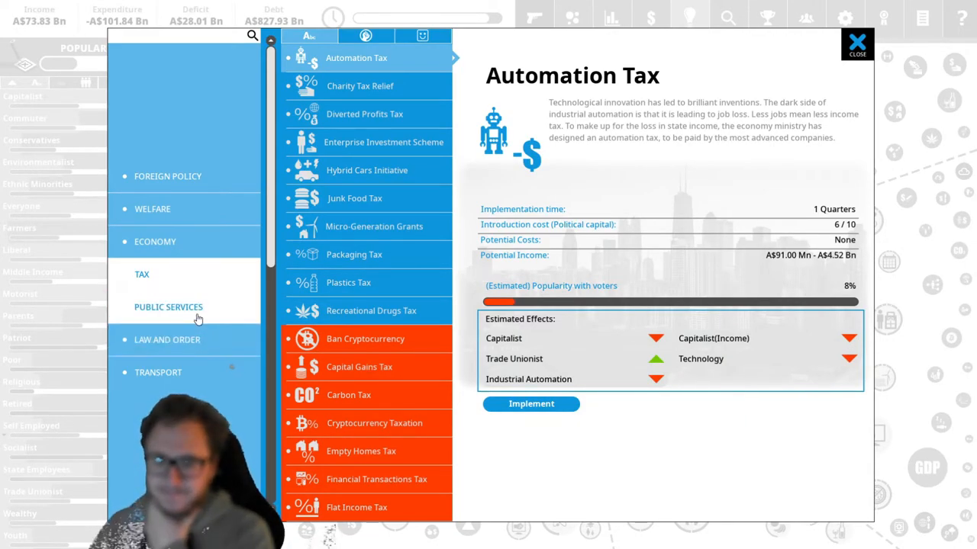
Implement Technology Colleges from Public Services and apply the changes
click(168, 307)
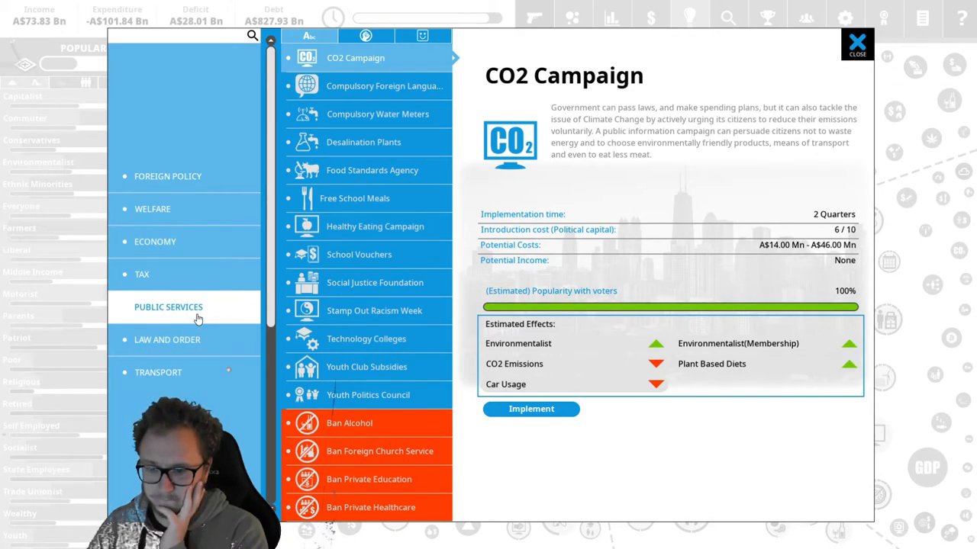
click(366, 339)
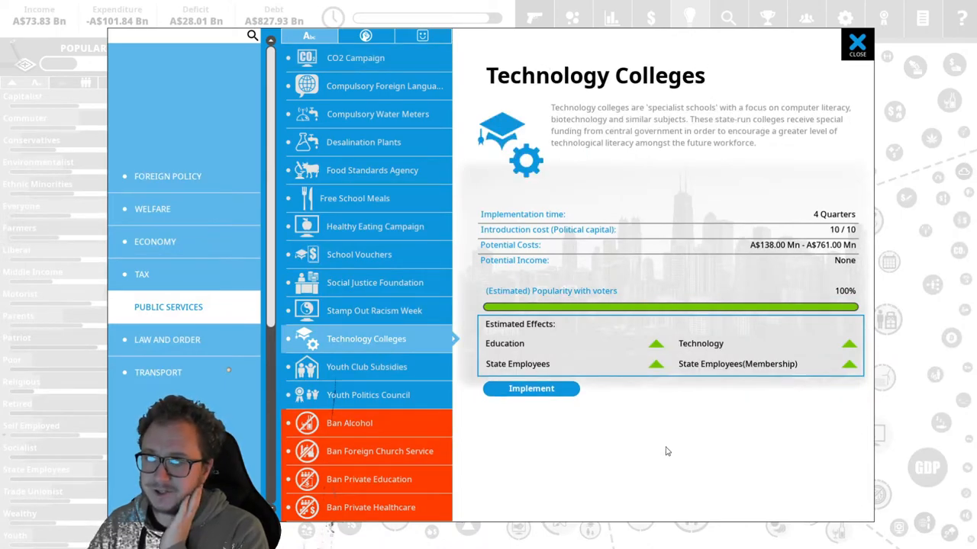
click(531, 389)
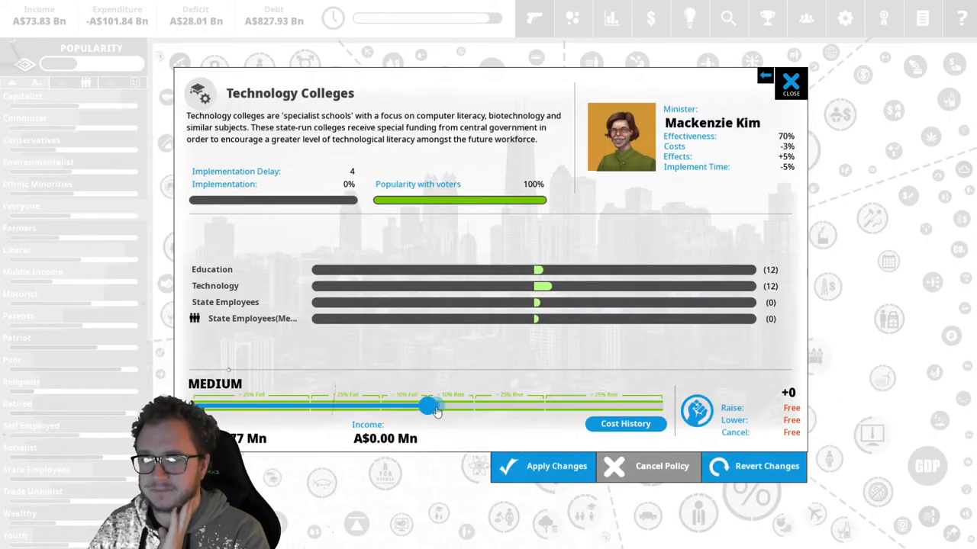
click(792, 79)
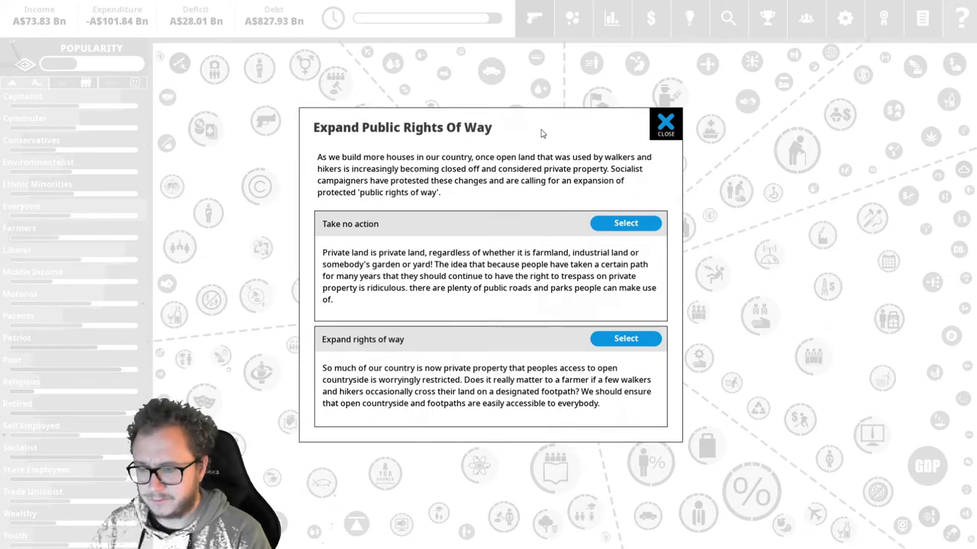
Decide the public rights of way dilemma, end the turn and start the election count
click(626, 222)
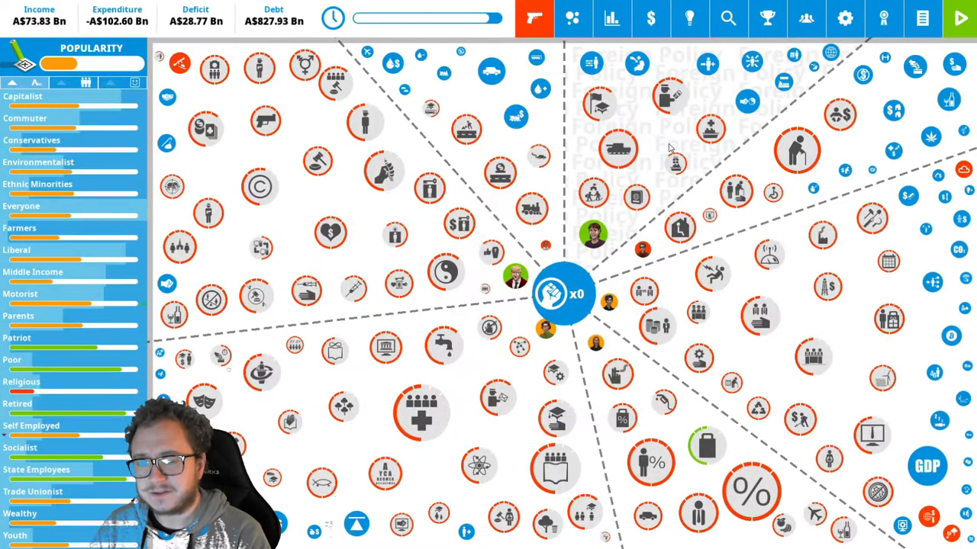
mouse_move(684, 142)
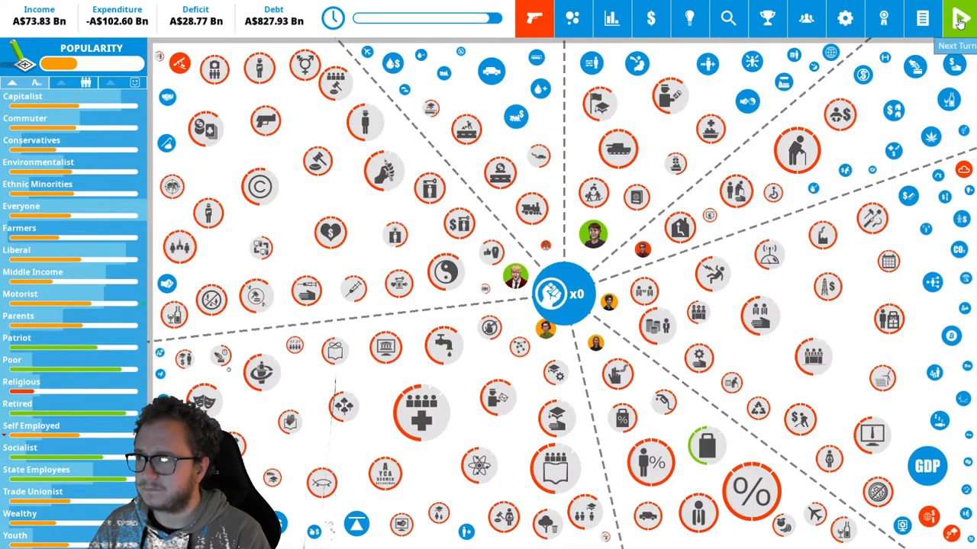
click(962, 17)
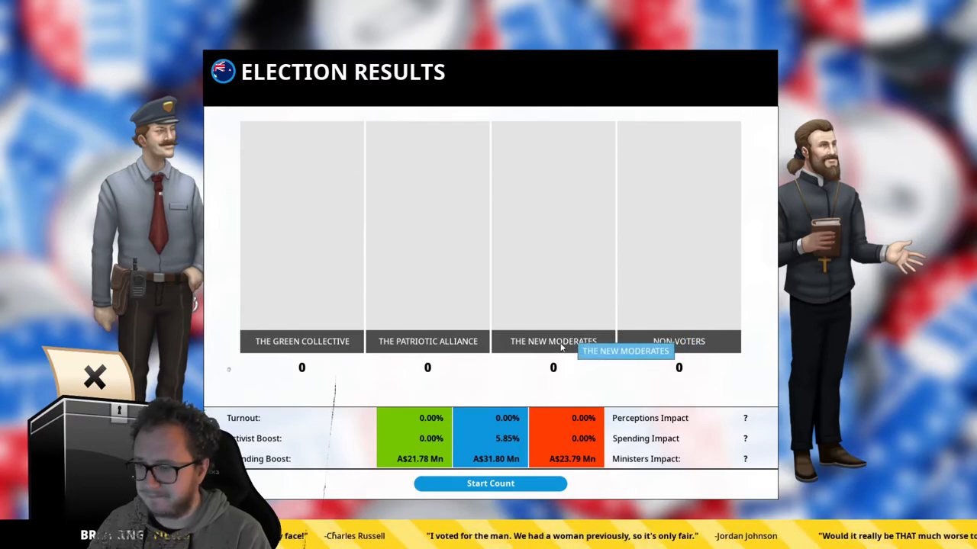
mouse_move(537, 360)
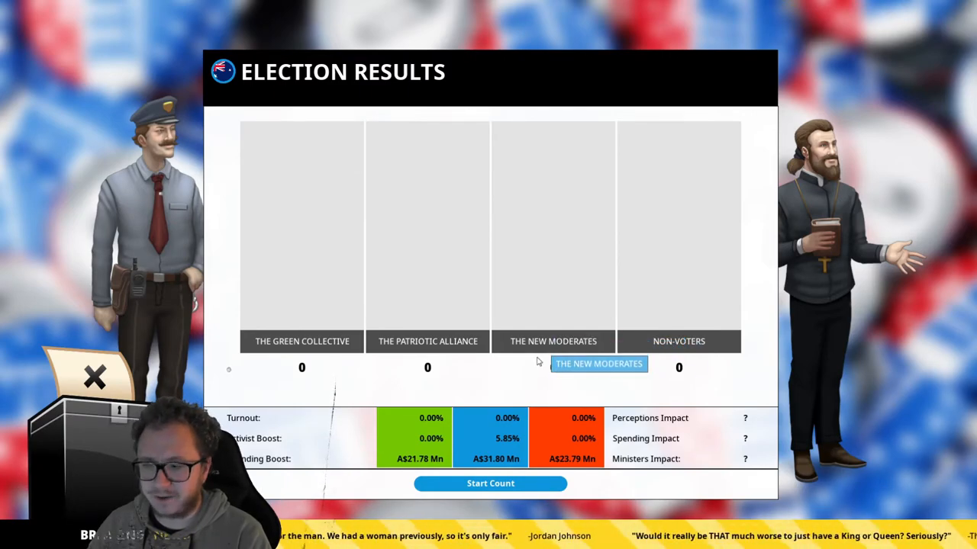
mouse_move(563, 378)
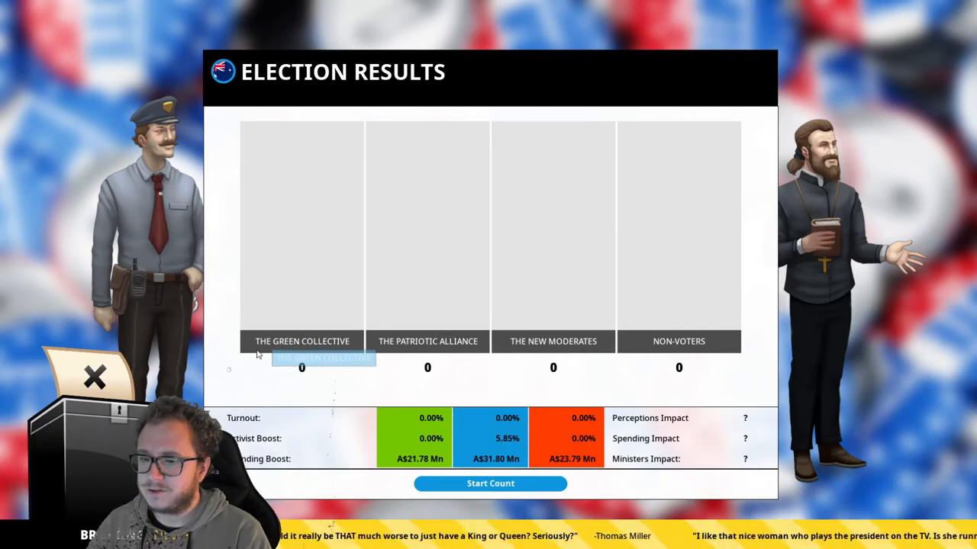
mouse_move(621, 393)
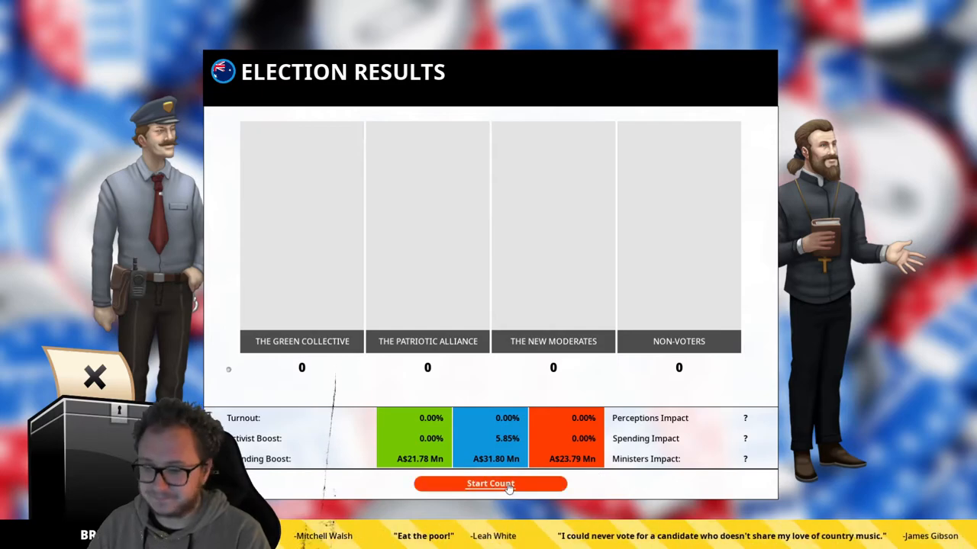
click(490, 483)
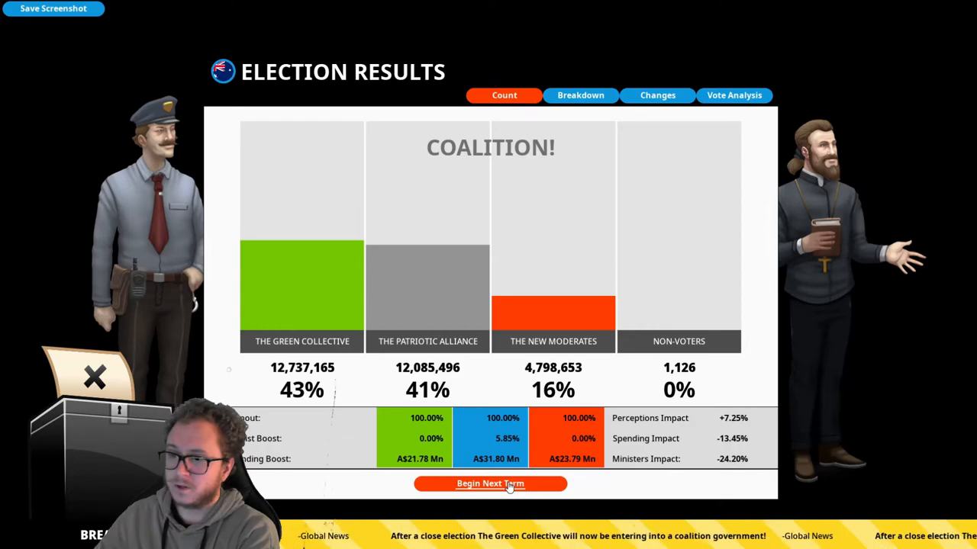
Scroll through the Changes since first elected, then return to the vote count
click(657, 95)
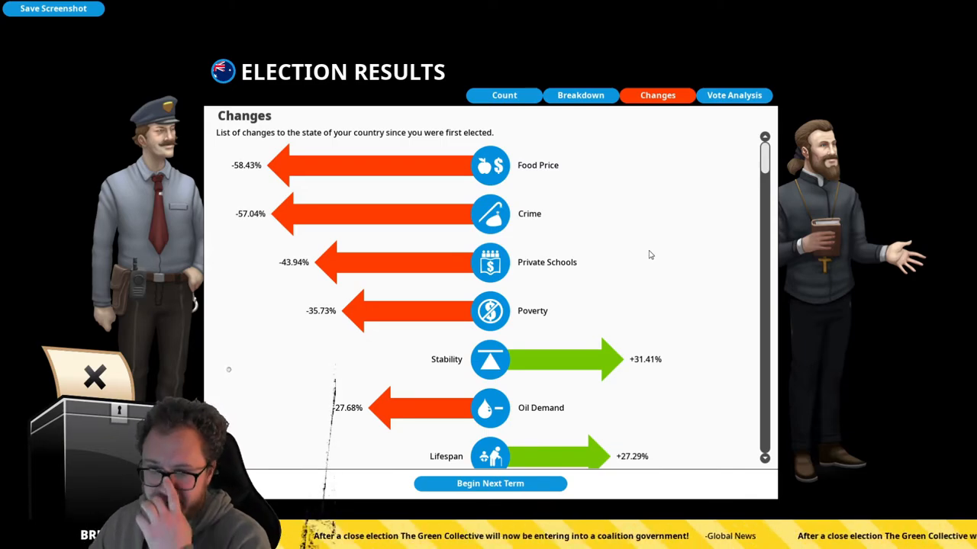
mouse_move(669, 256)
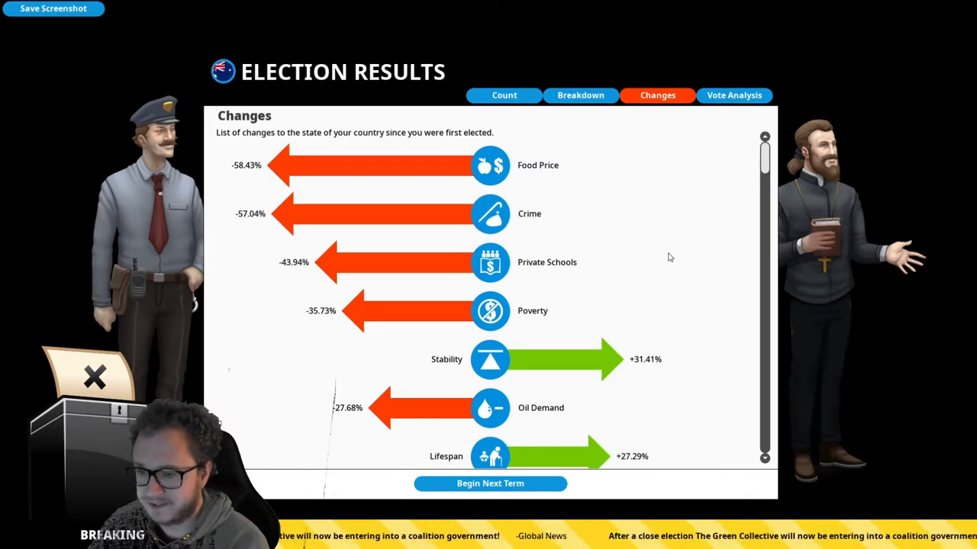
scroll(down, 3)
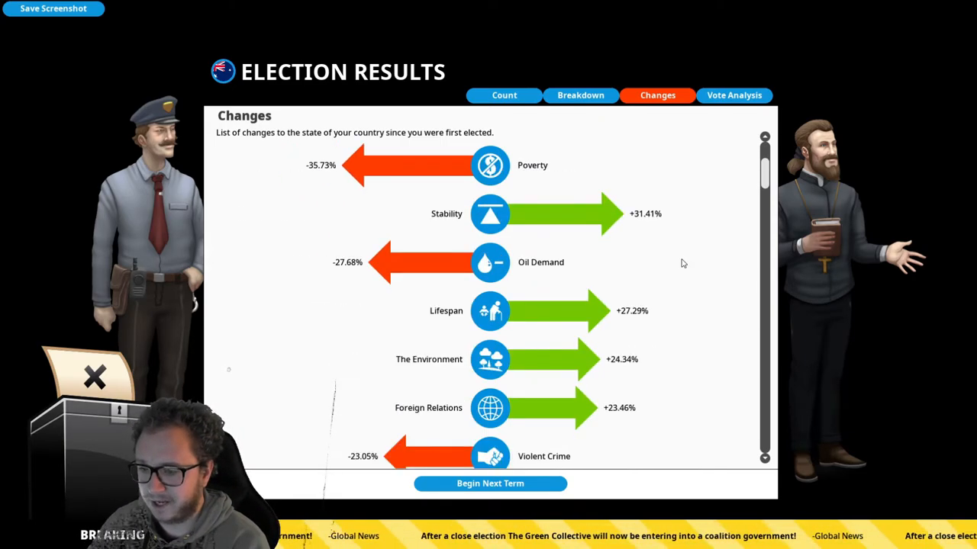
mouse_move(690, 281)
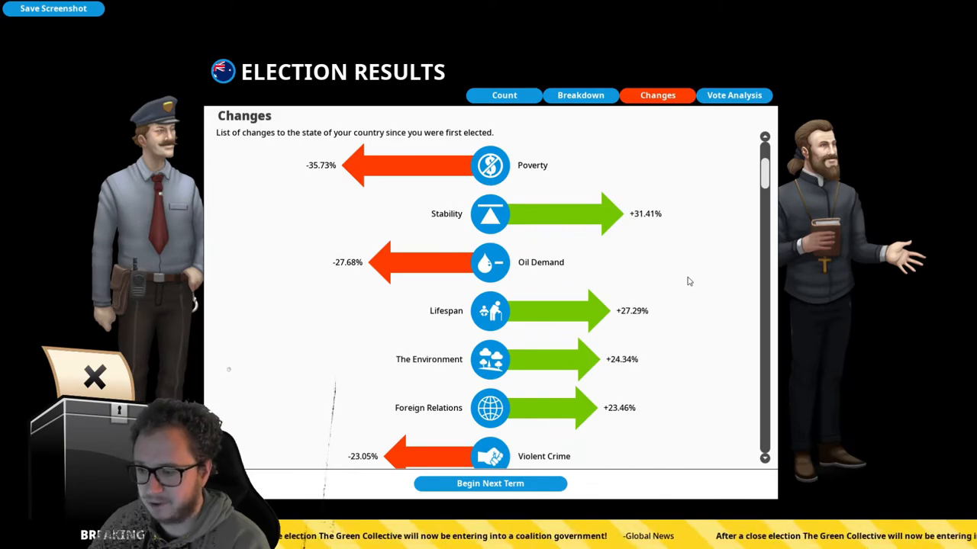
scroll(down, 3)
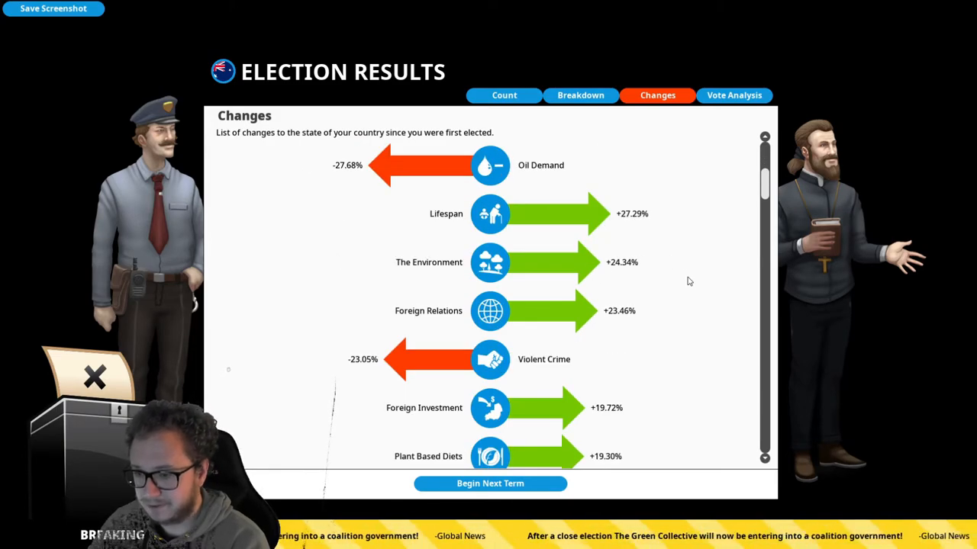
scroll(down, 3)
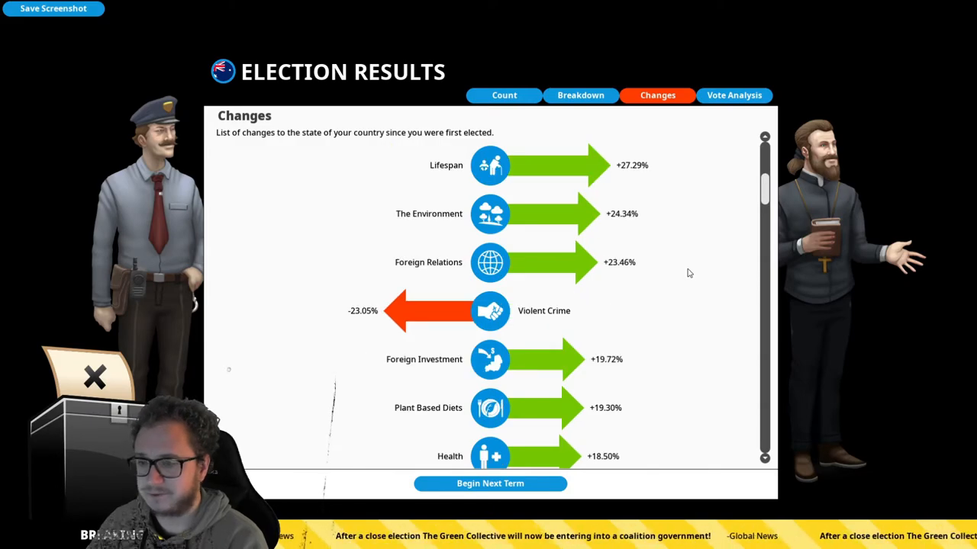
scroll(down, 3)
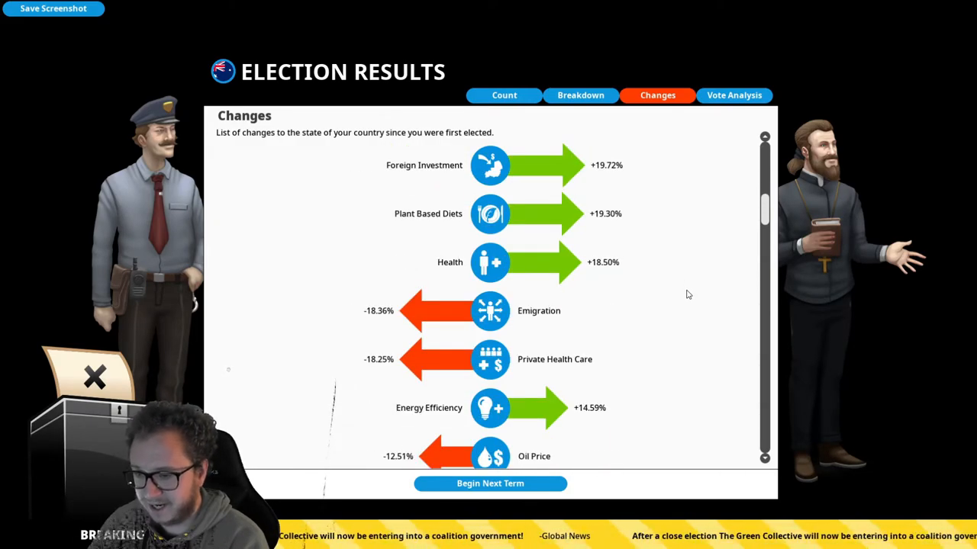
scroll(down, 3)
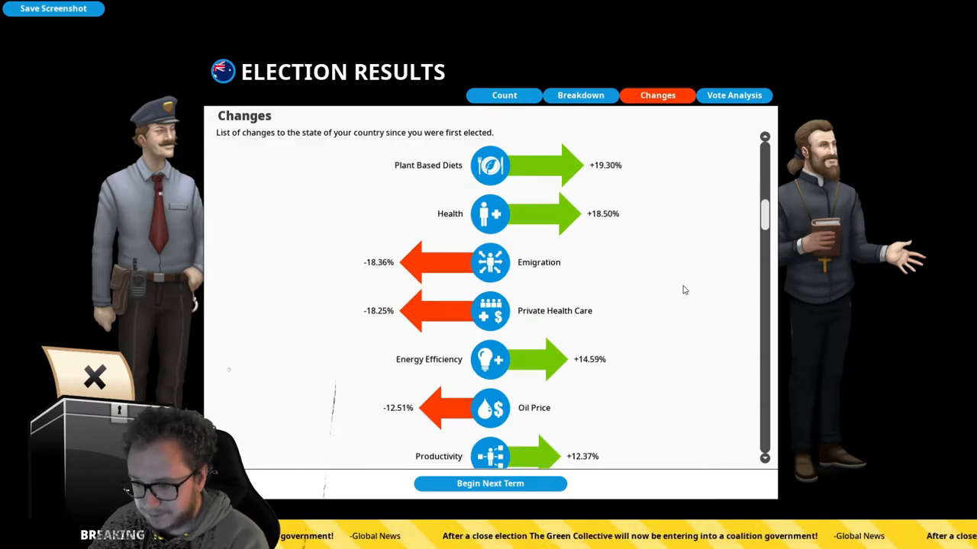
scroll(down, 3)
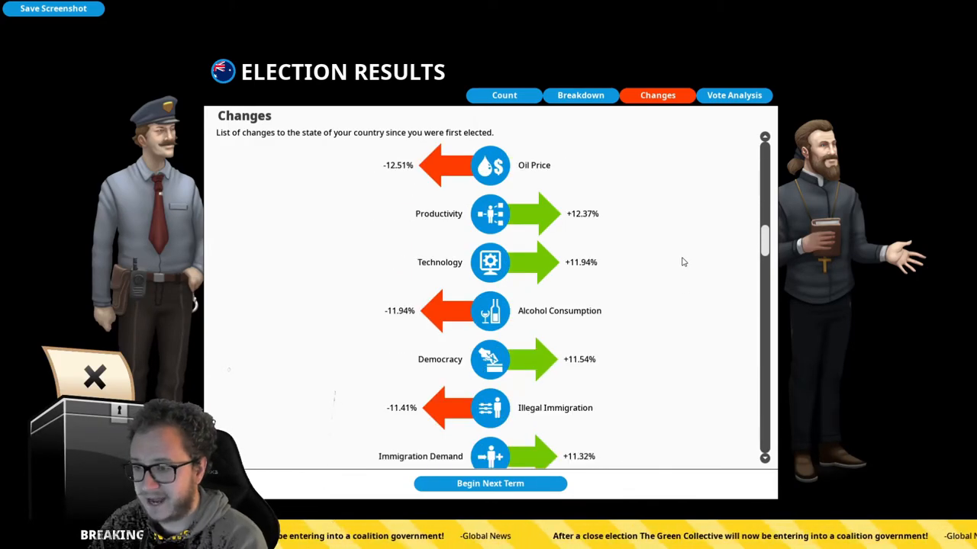
scroll(down, 3)
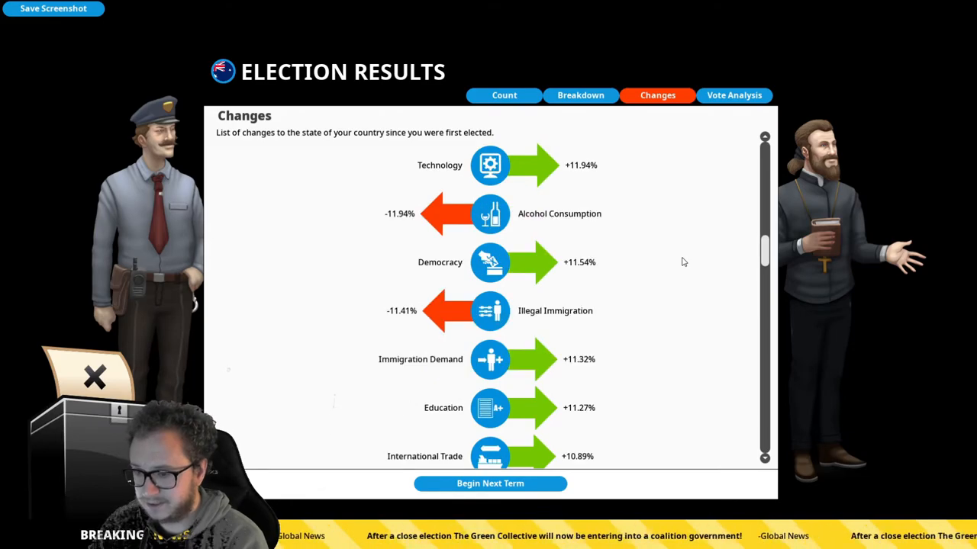
scroll(down, 3)
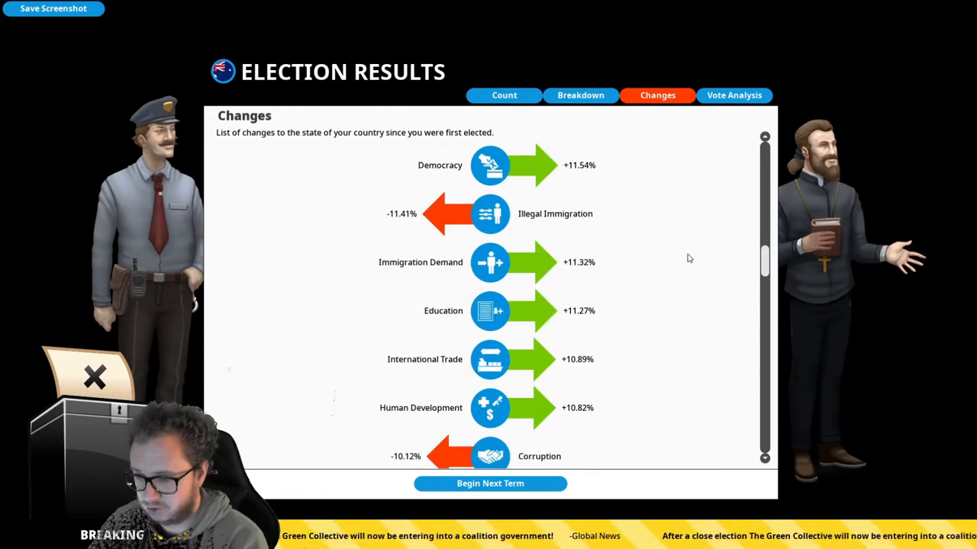
click(504, 94)
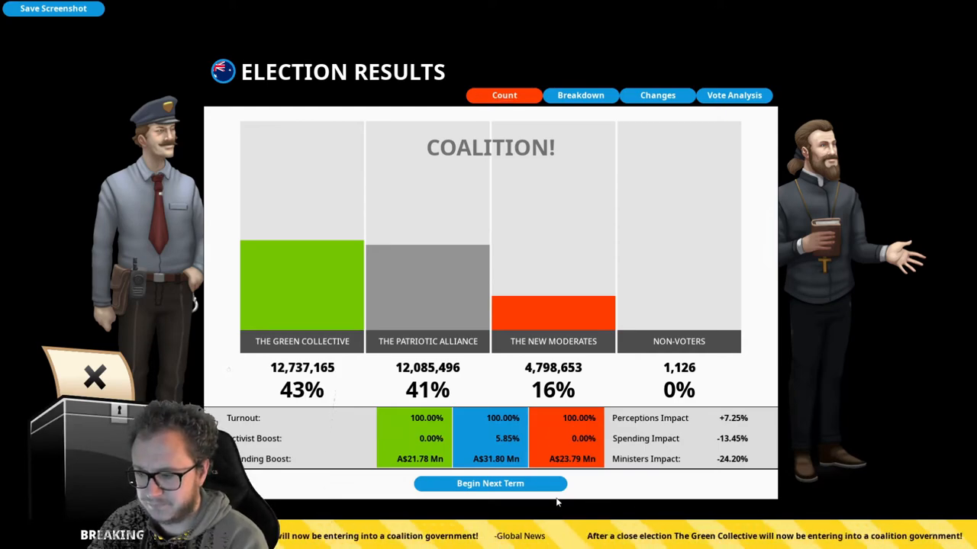
Begin the next term and reshuffle the cabinet with the chosen dismissals
click(489, 483)
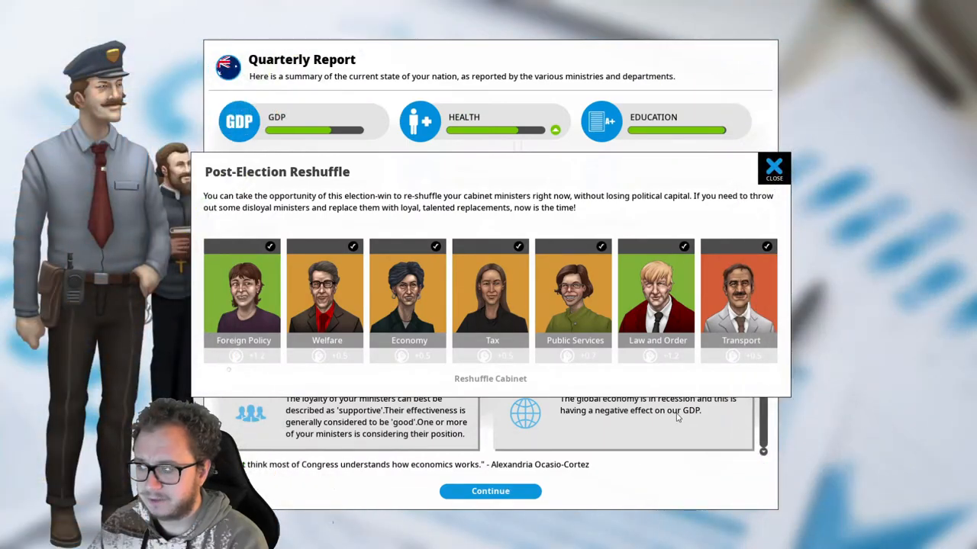
mouse_move(672, 412)
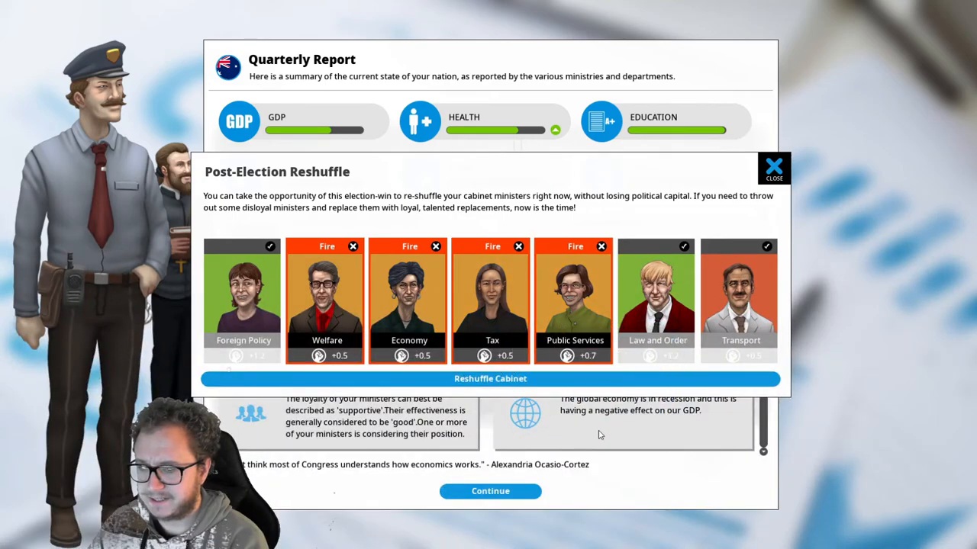
click(490, 379)
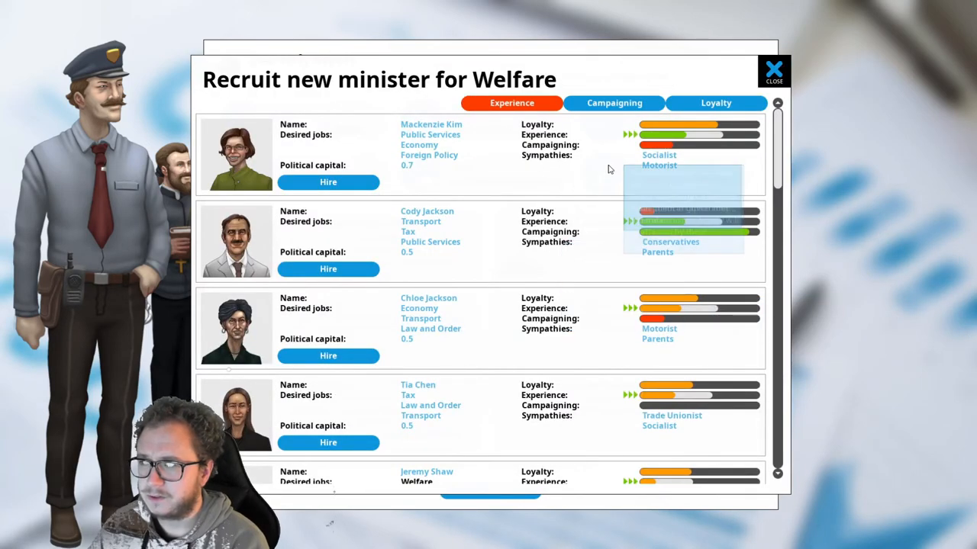
mouse_move(589, 182)
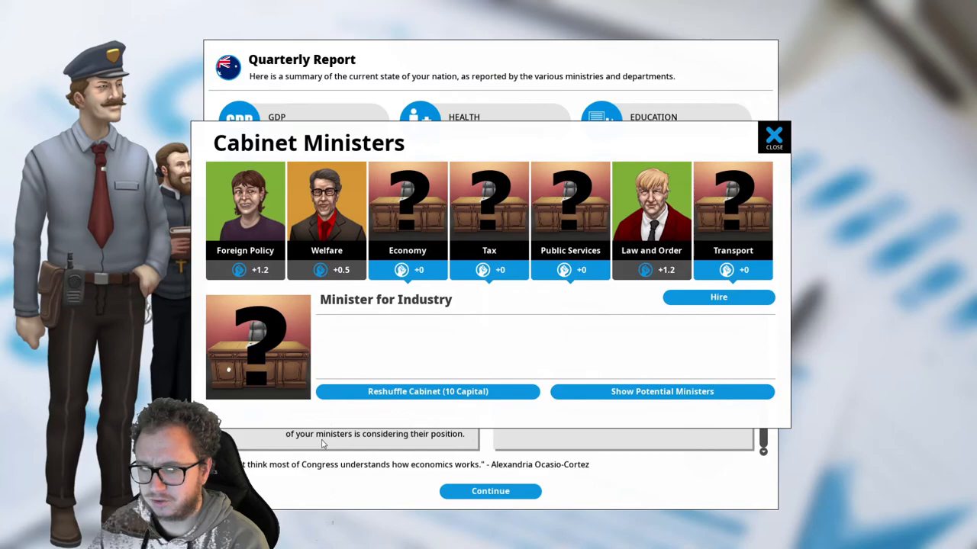
Hire Caleb White as the new Economy minister
click(326, 213)
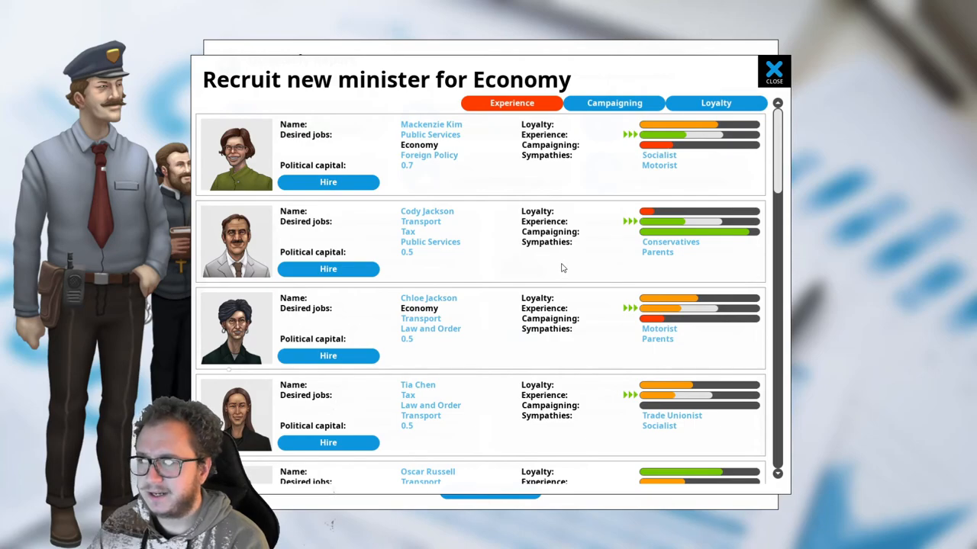
scroll(down, 3)
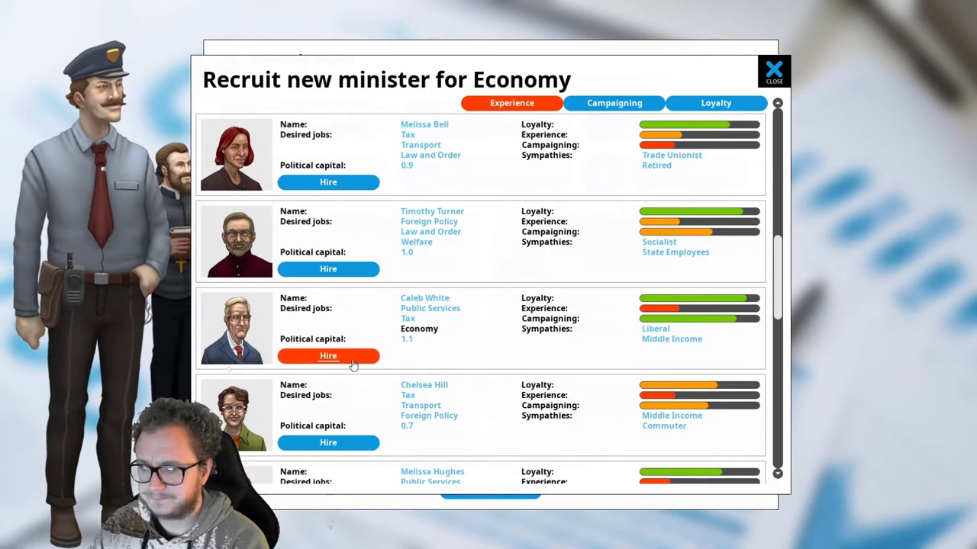
click(327, 356)
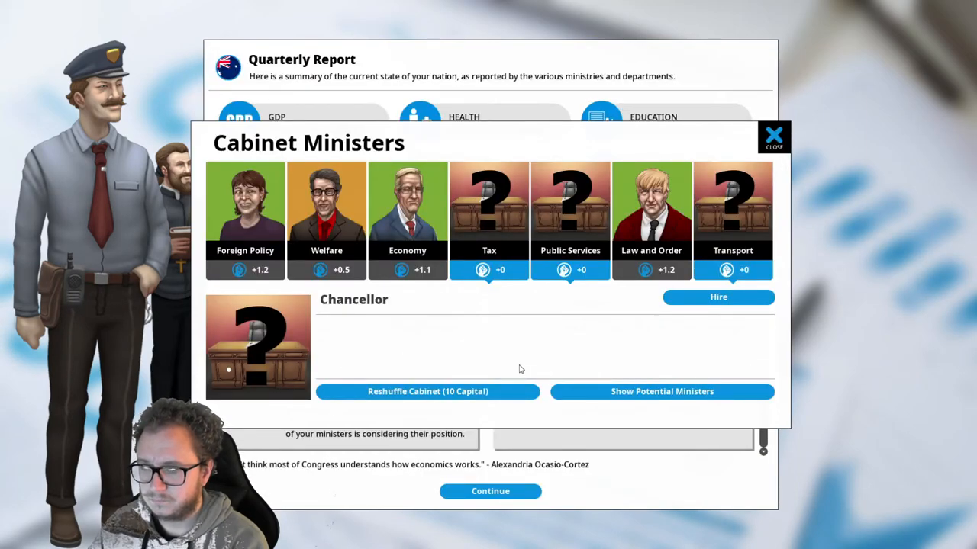
mouse_move(730, 319)
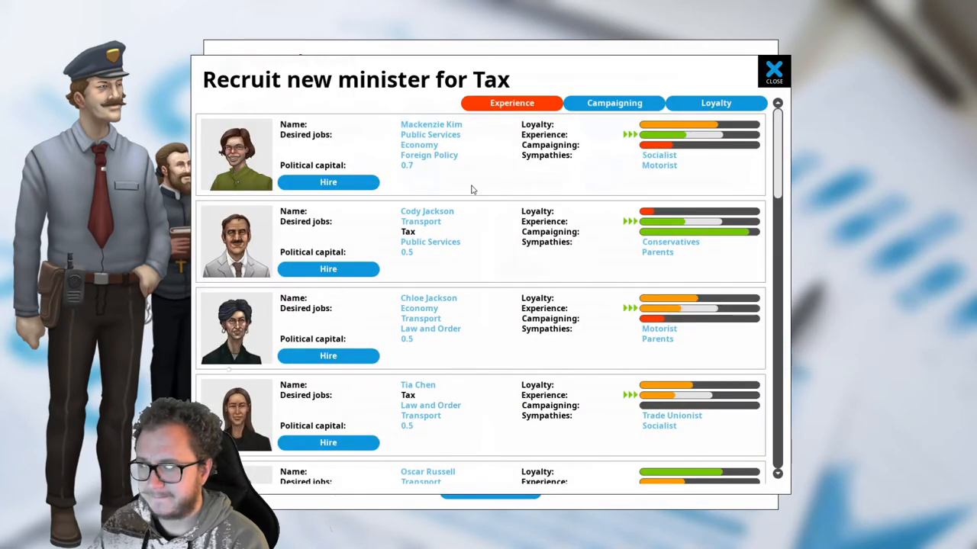
mouse_move(476, 175)
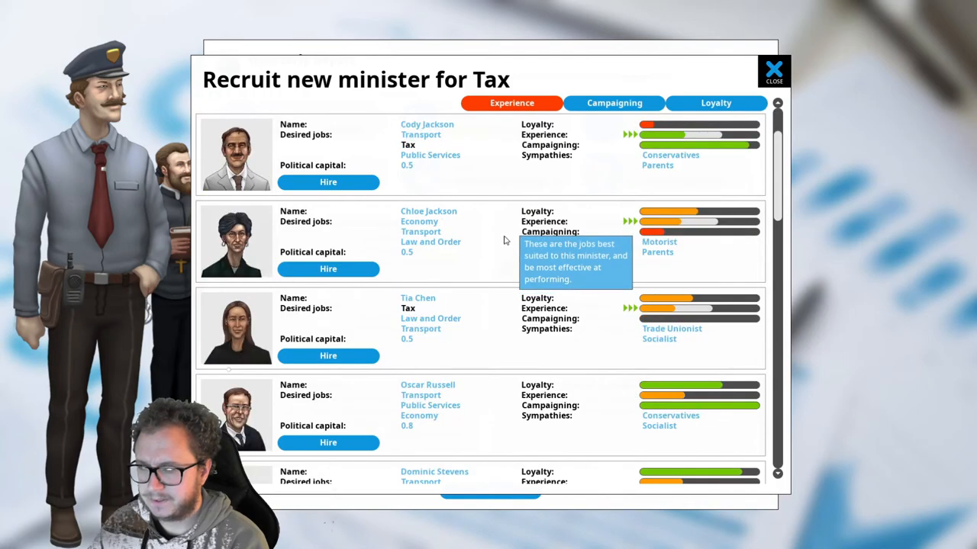
Scroll the candidate list for the vacant Tax post
scroll(down, 3)
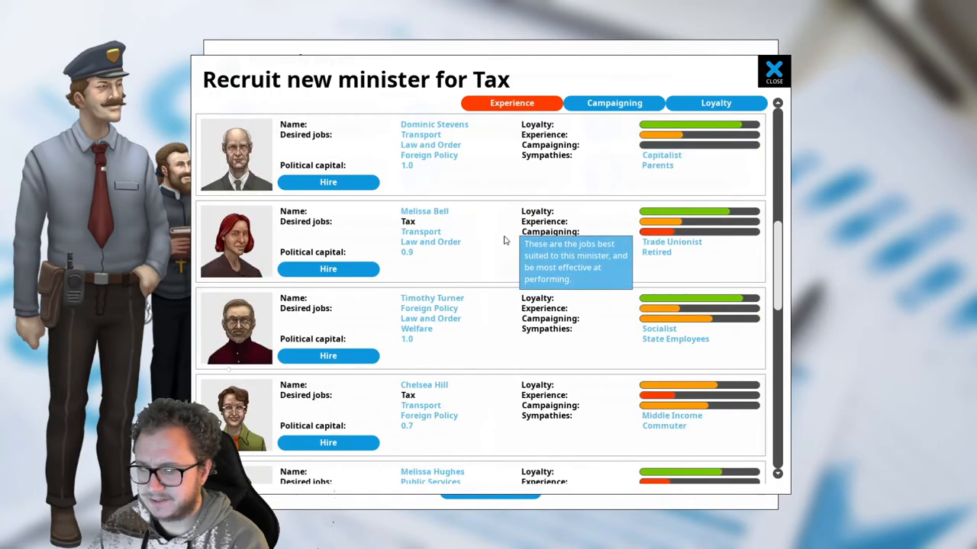
scroll(down, 3)
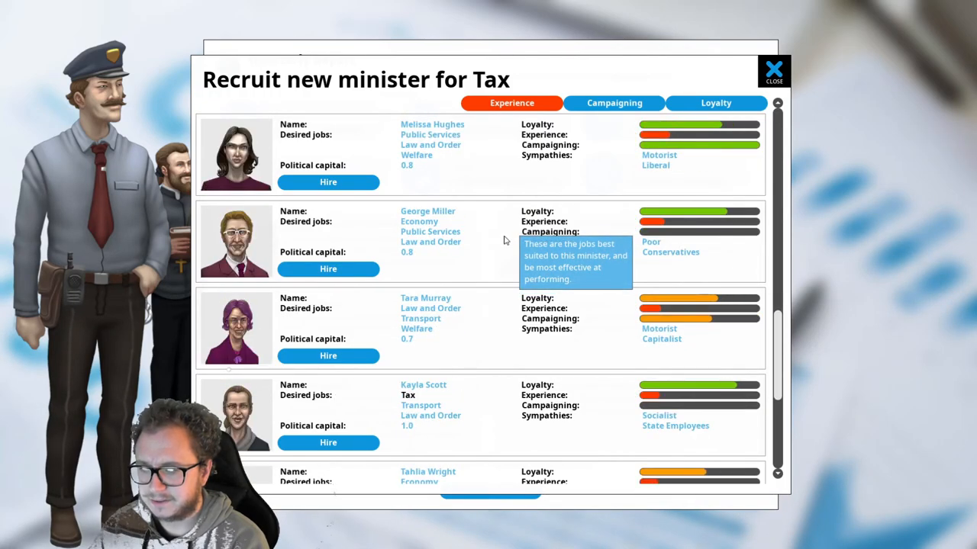
scroll(down, 3)
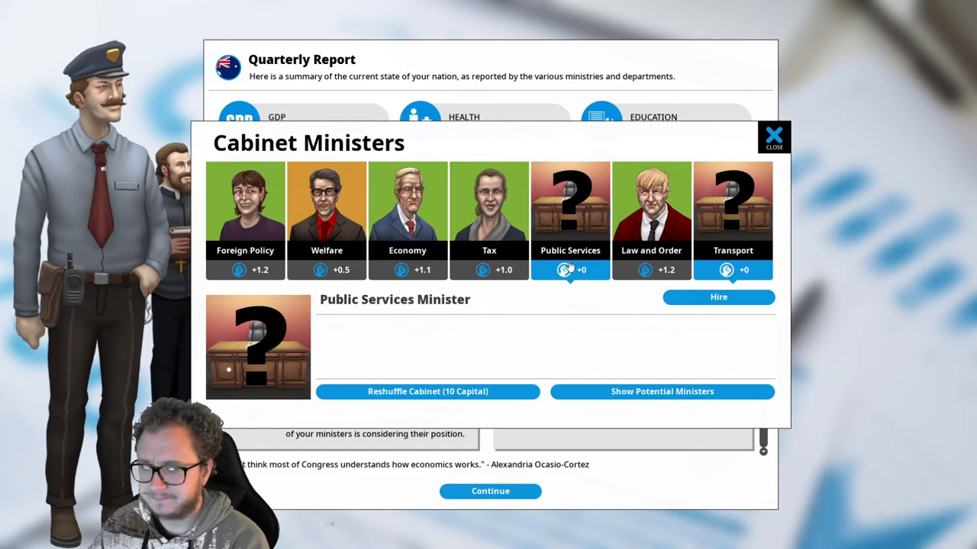
Review candidates and fill the vacant Public Services post
click(662, 391)
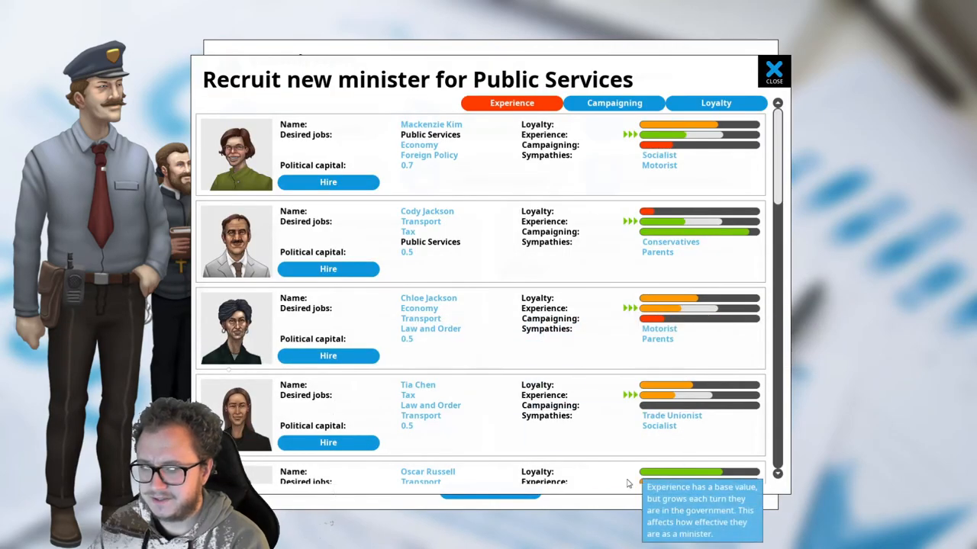
scroll(down, 3)
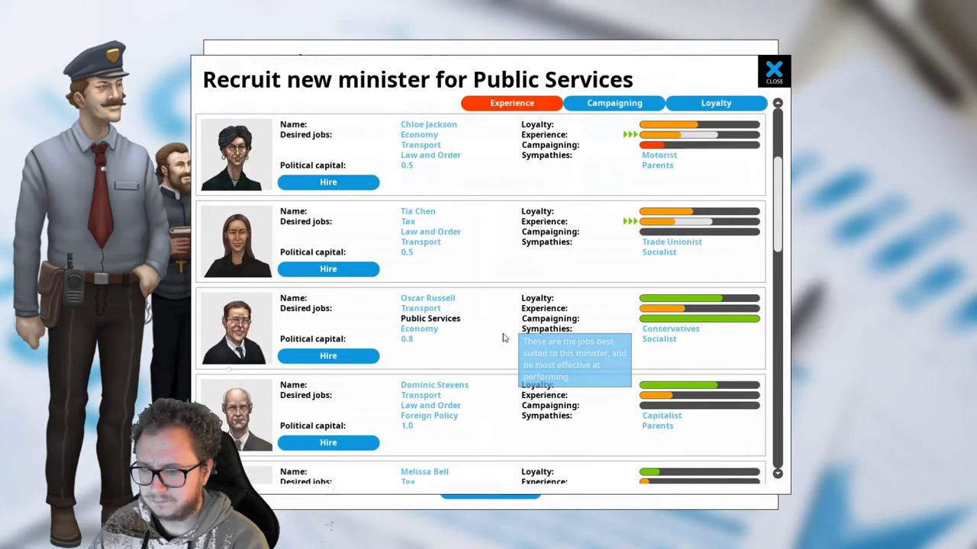
scroll(down, 3)
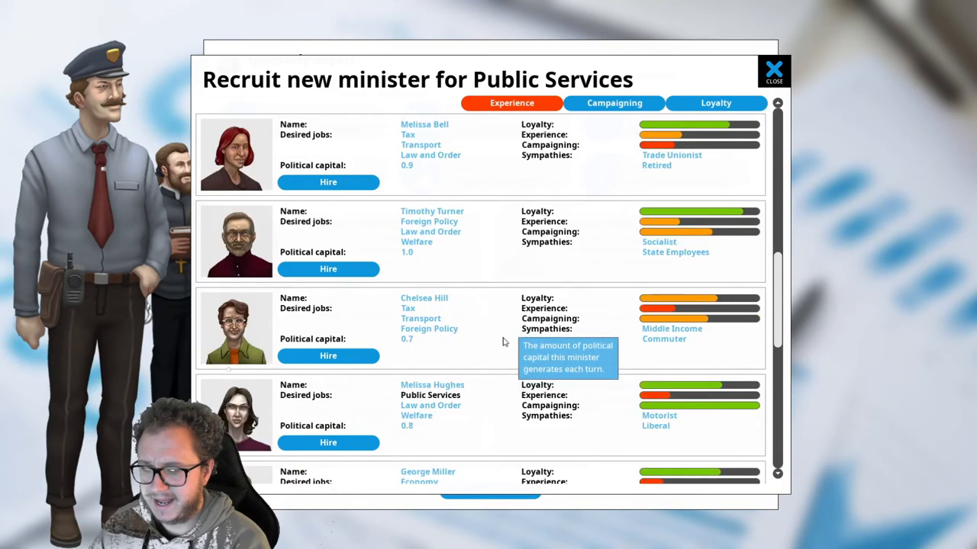
scroll(down, 3)
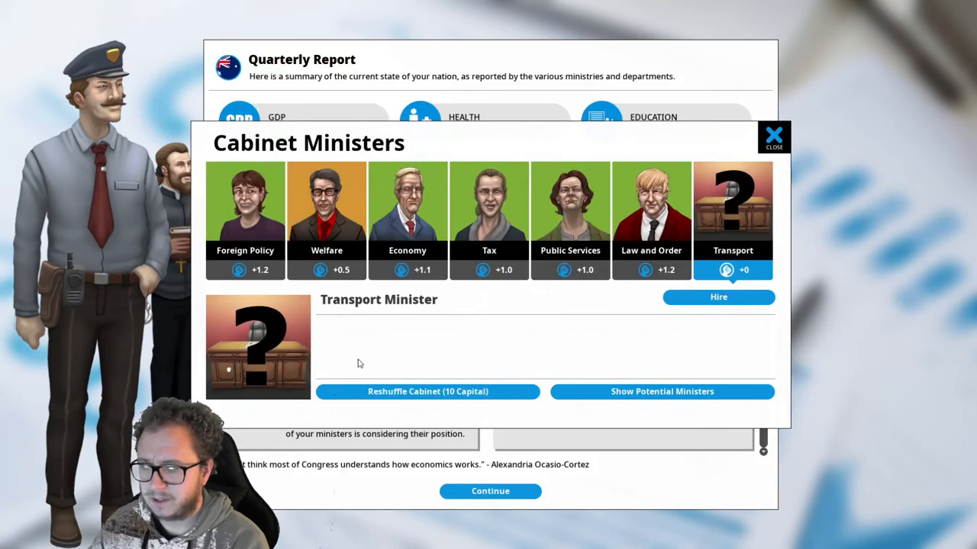
mouse_move(618, 332)
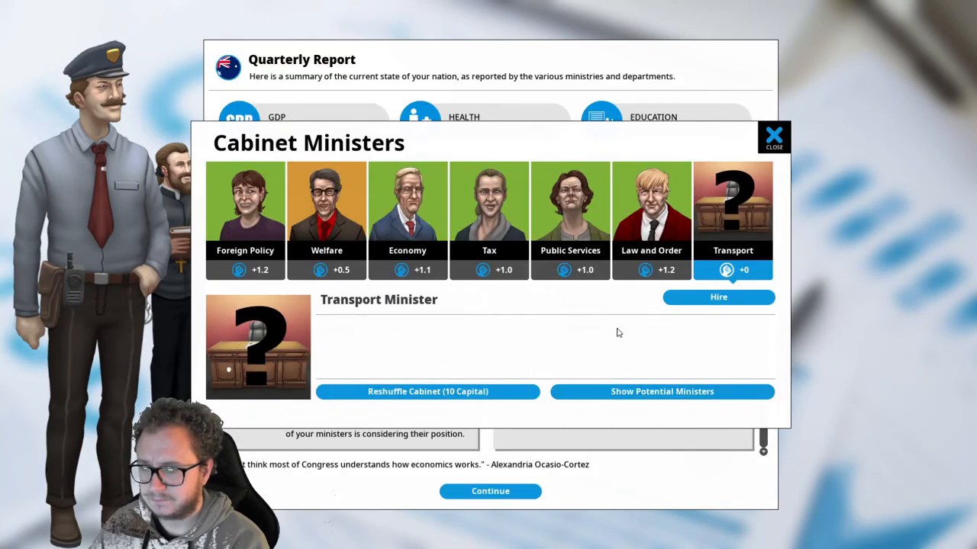
Fill the Transport post and return to the quarterly report
click(662, 391)
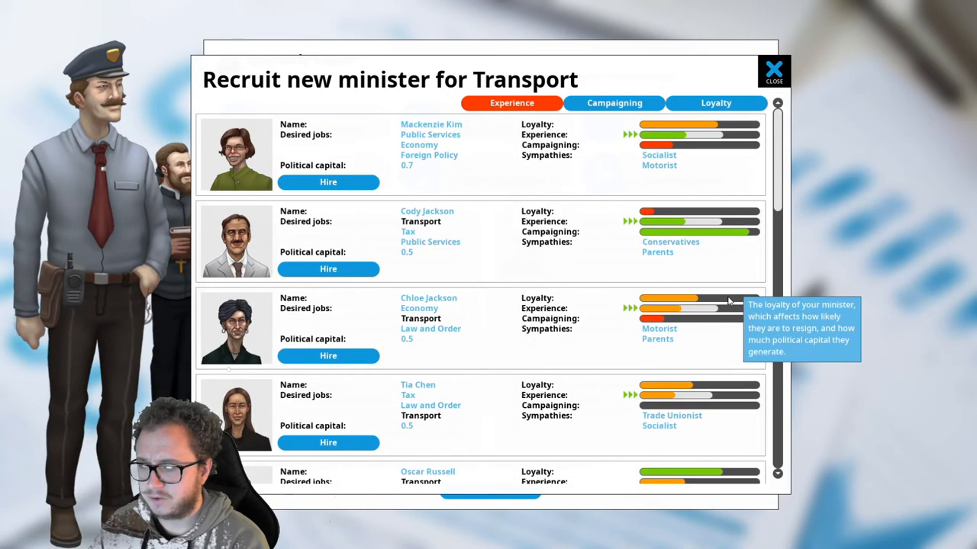
scroll(down, 3)
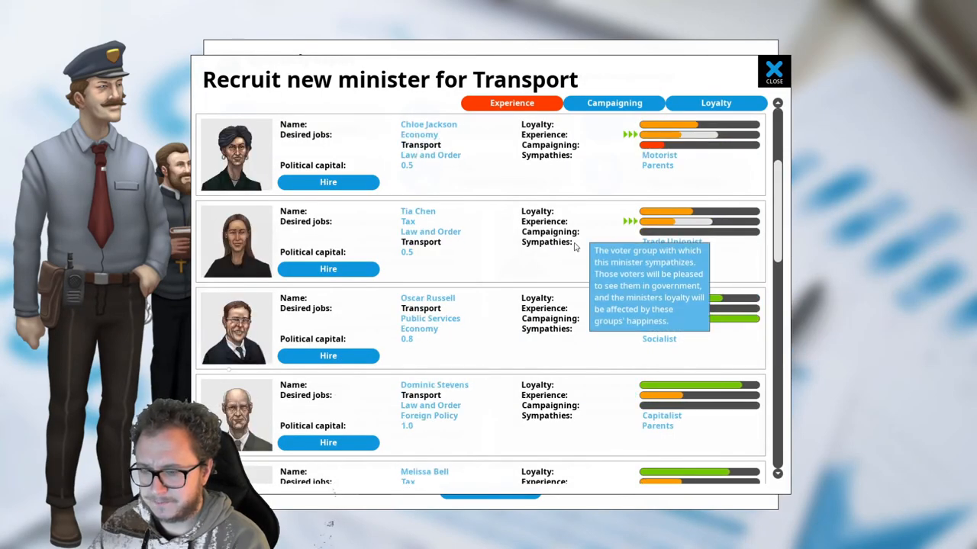
scroll(down, 3)
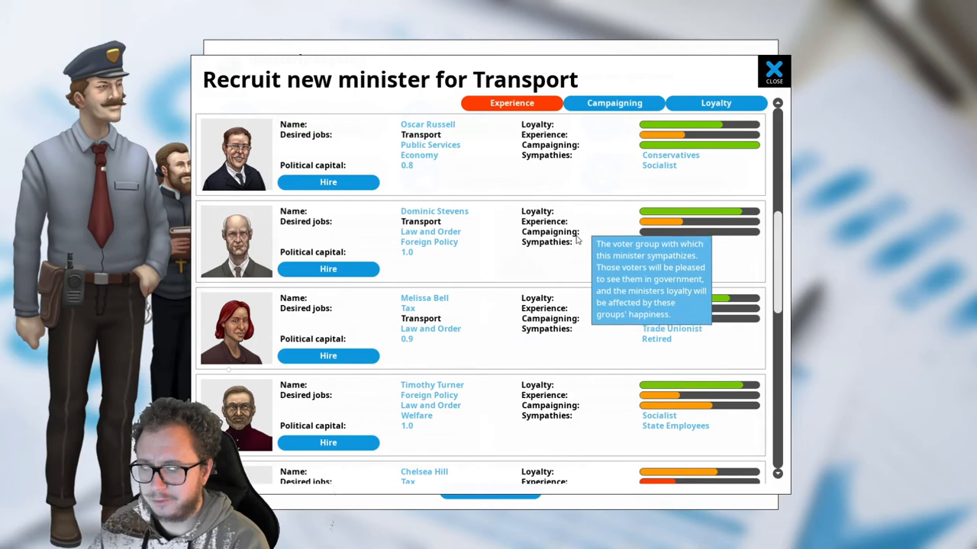
scroll(down, 3)
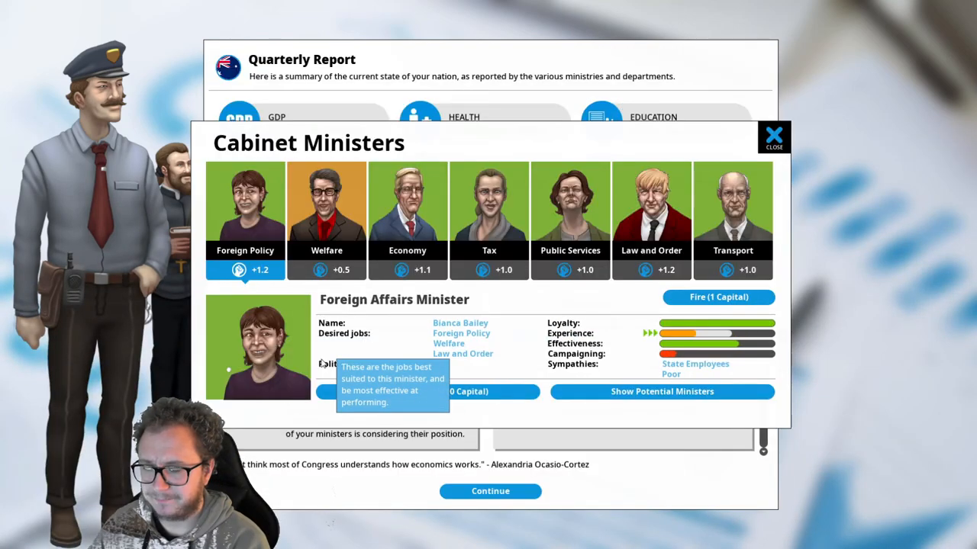
mouse_move(638, 274)
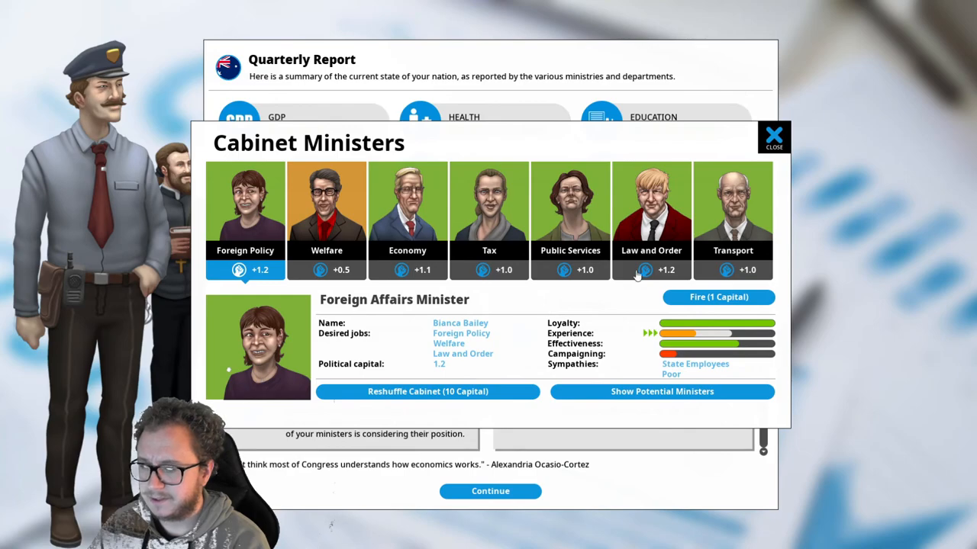
click(772, 136)
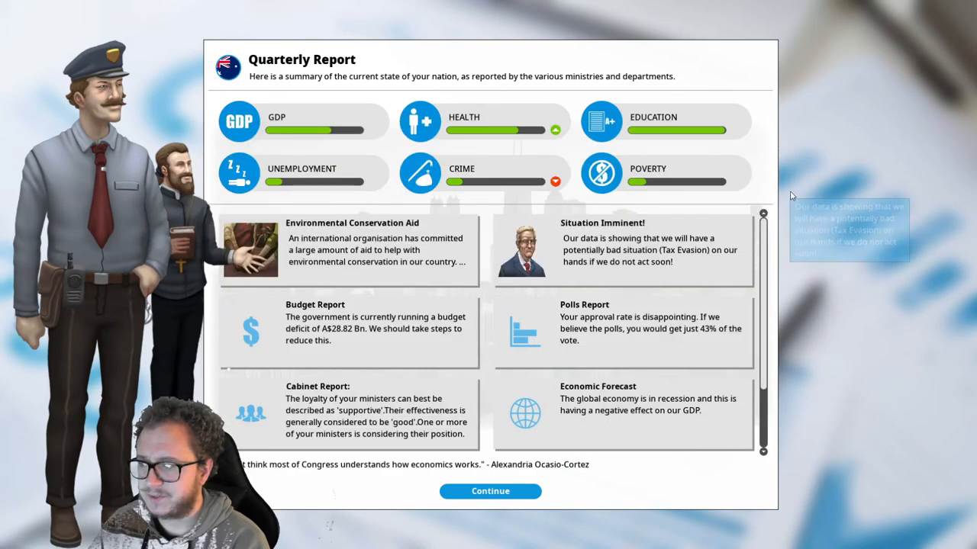